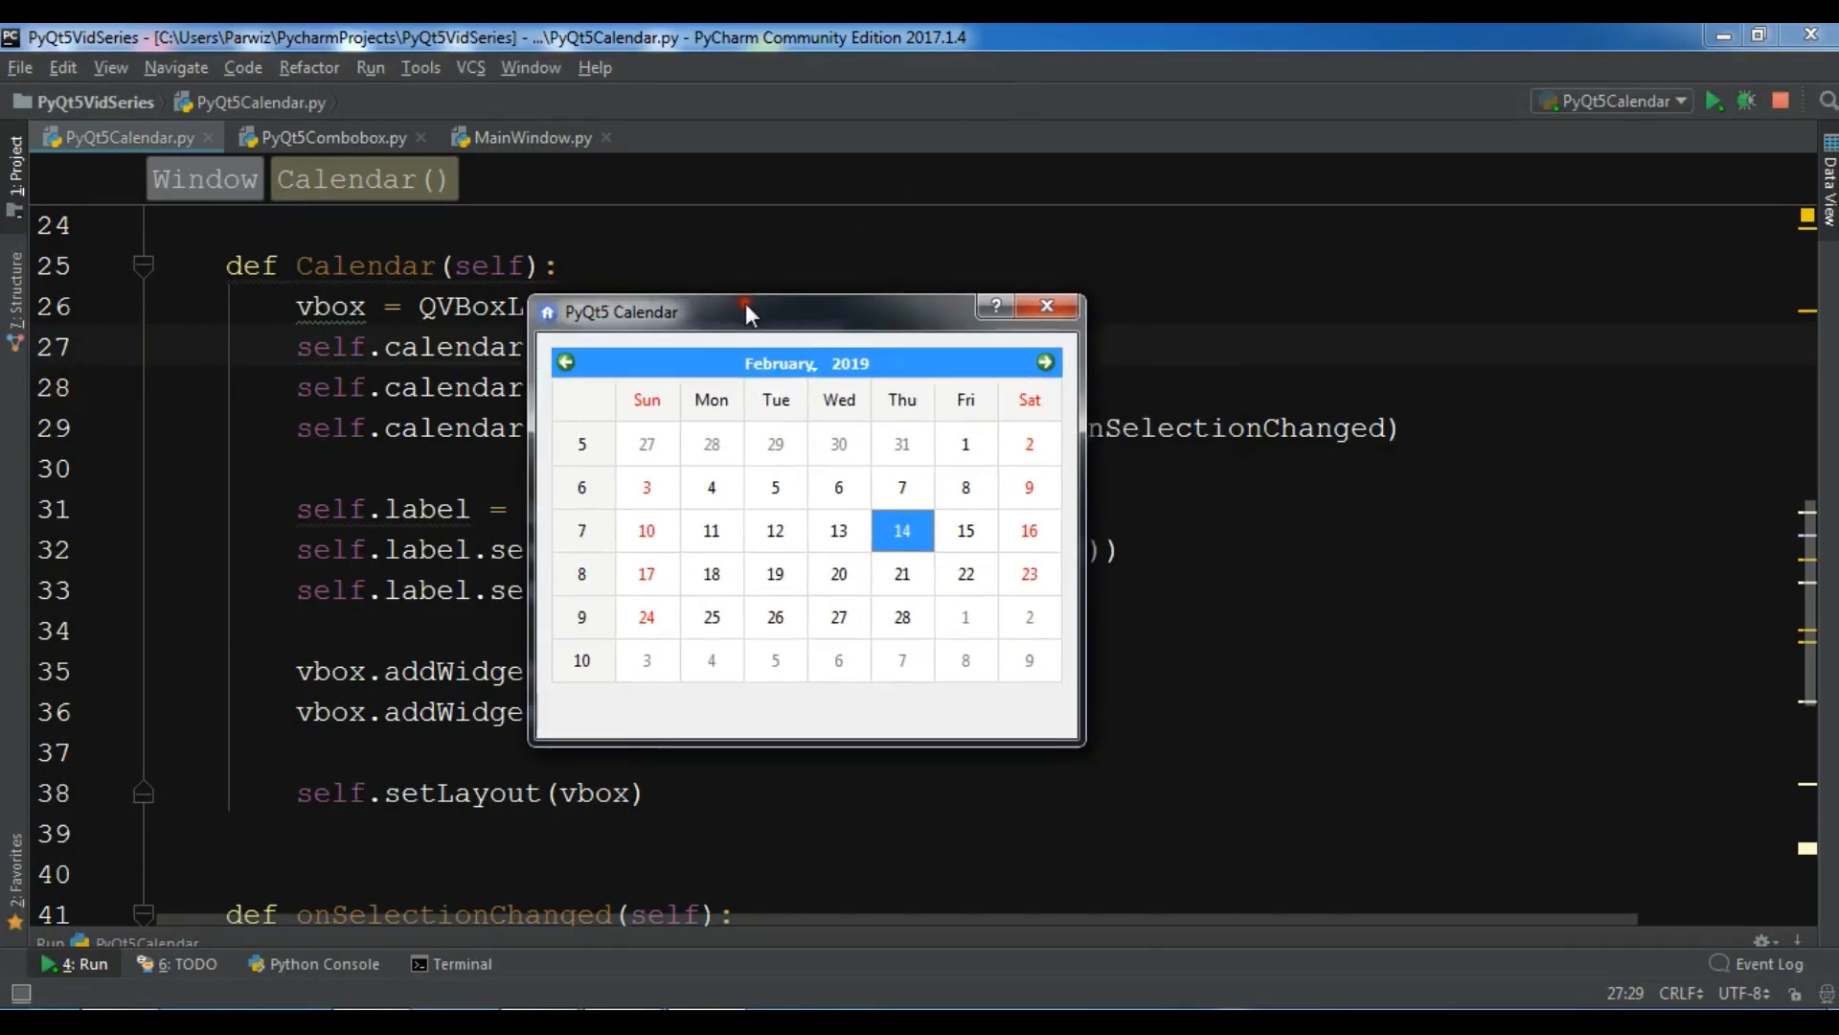
Step: Pick 5 February then 13 February so the green label shows 13 February 2019
left_click(774, 487)
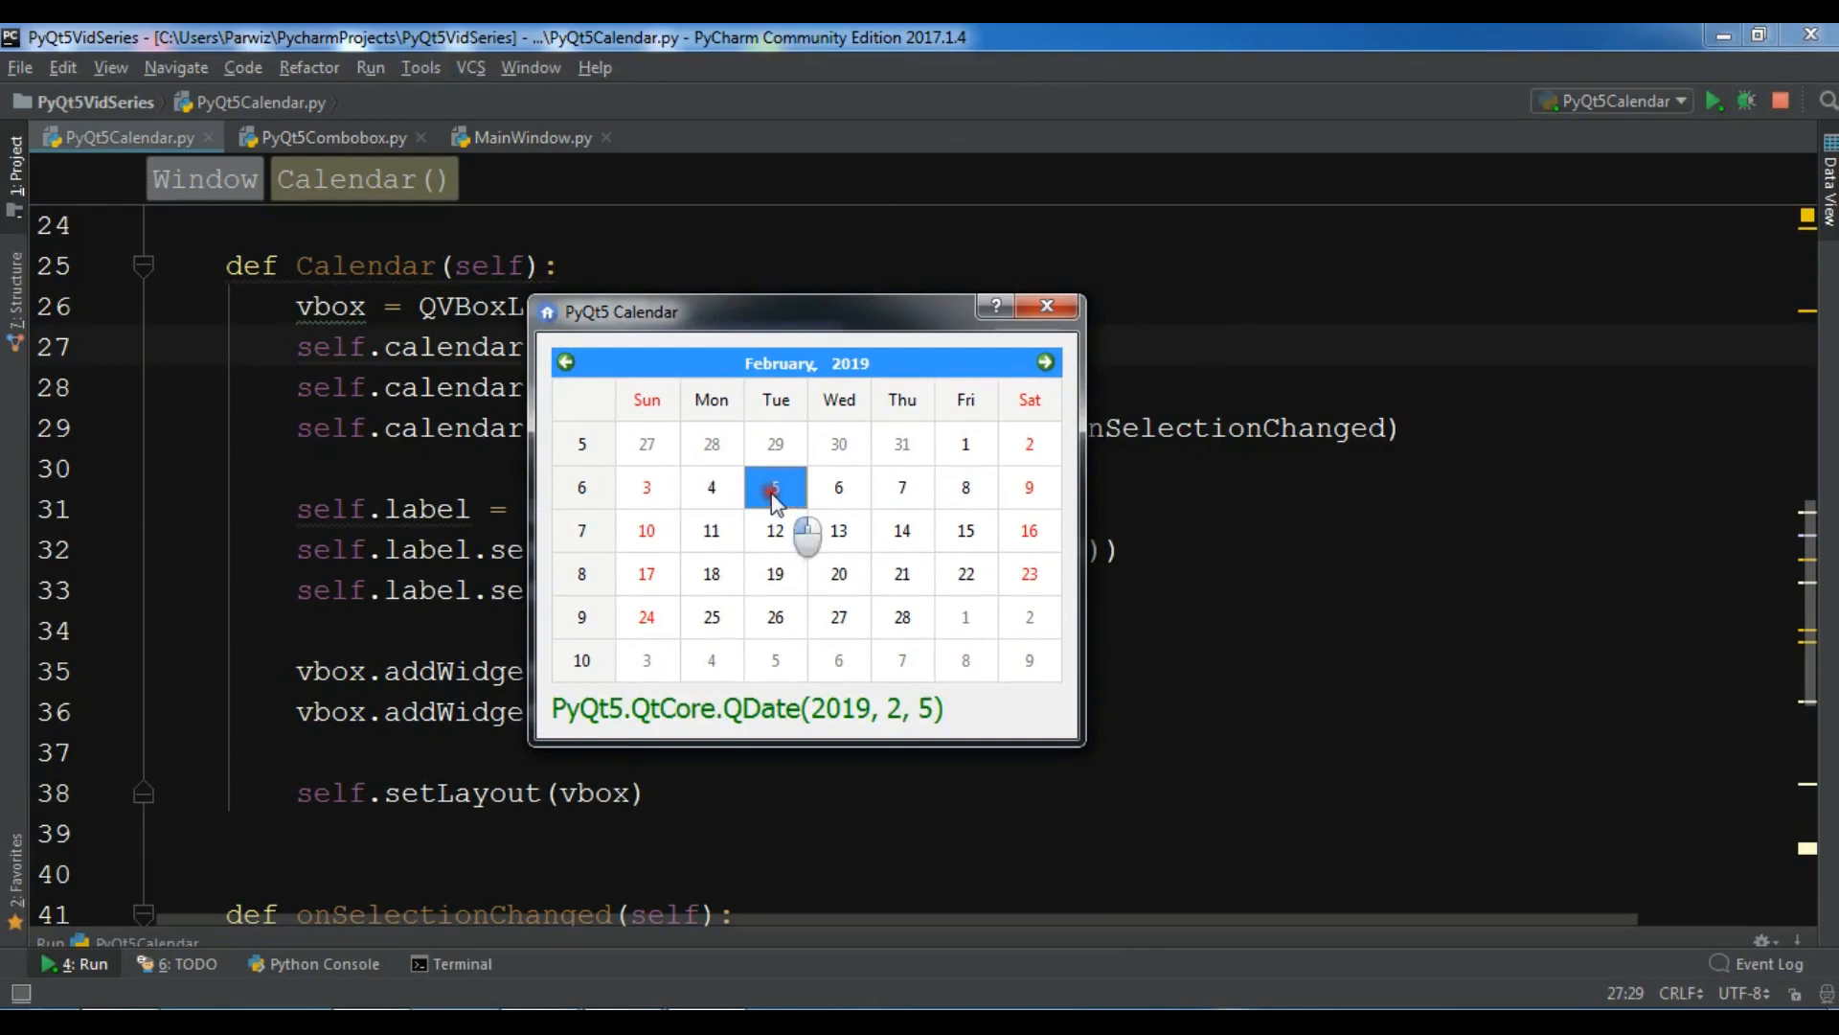
left_click(837, 531)
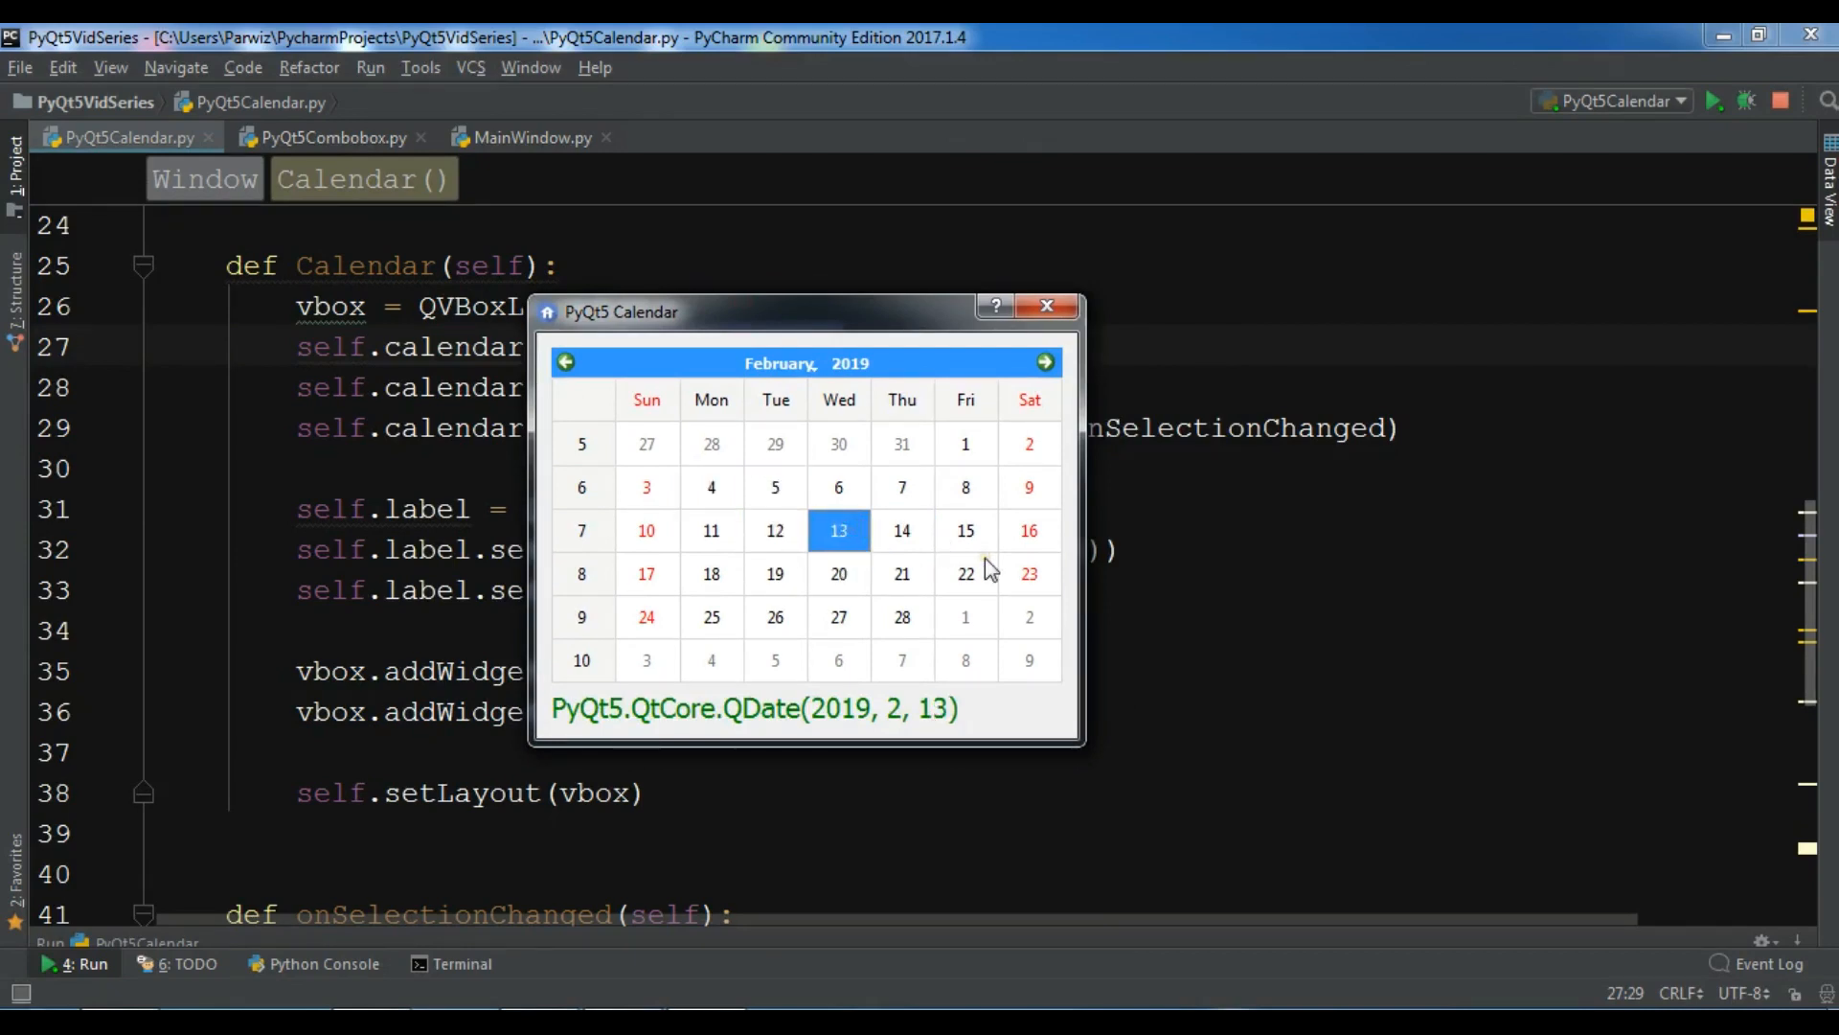
mouse_move(1018, 337)
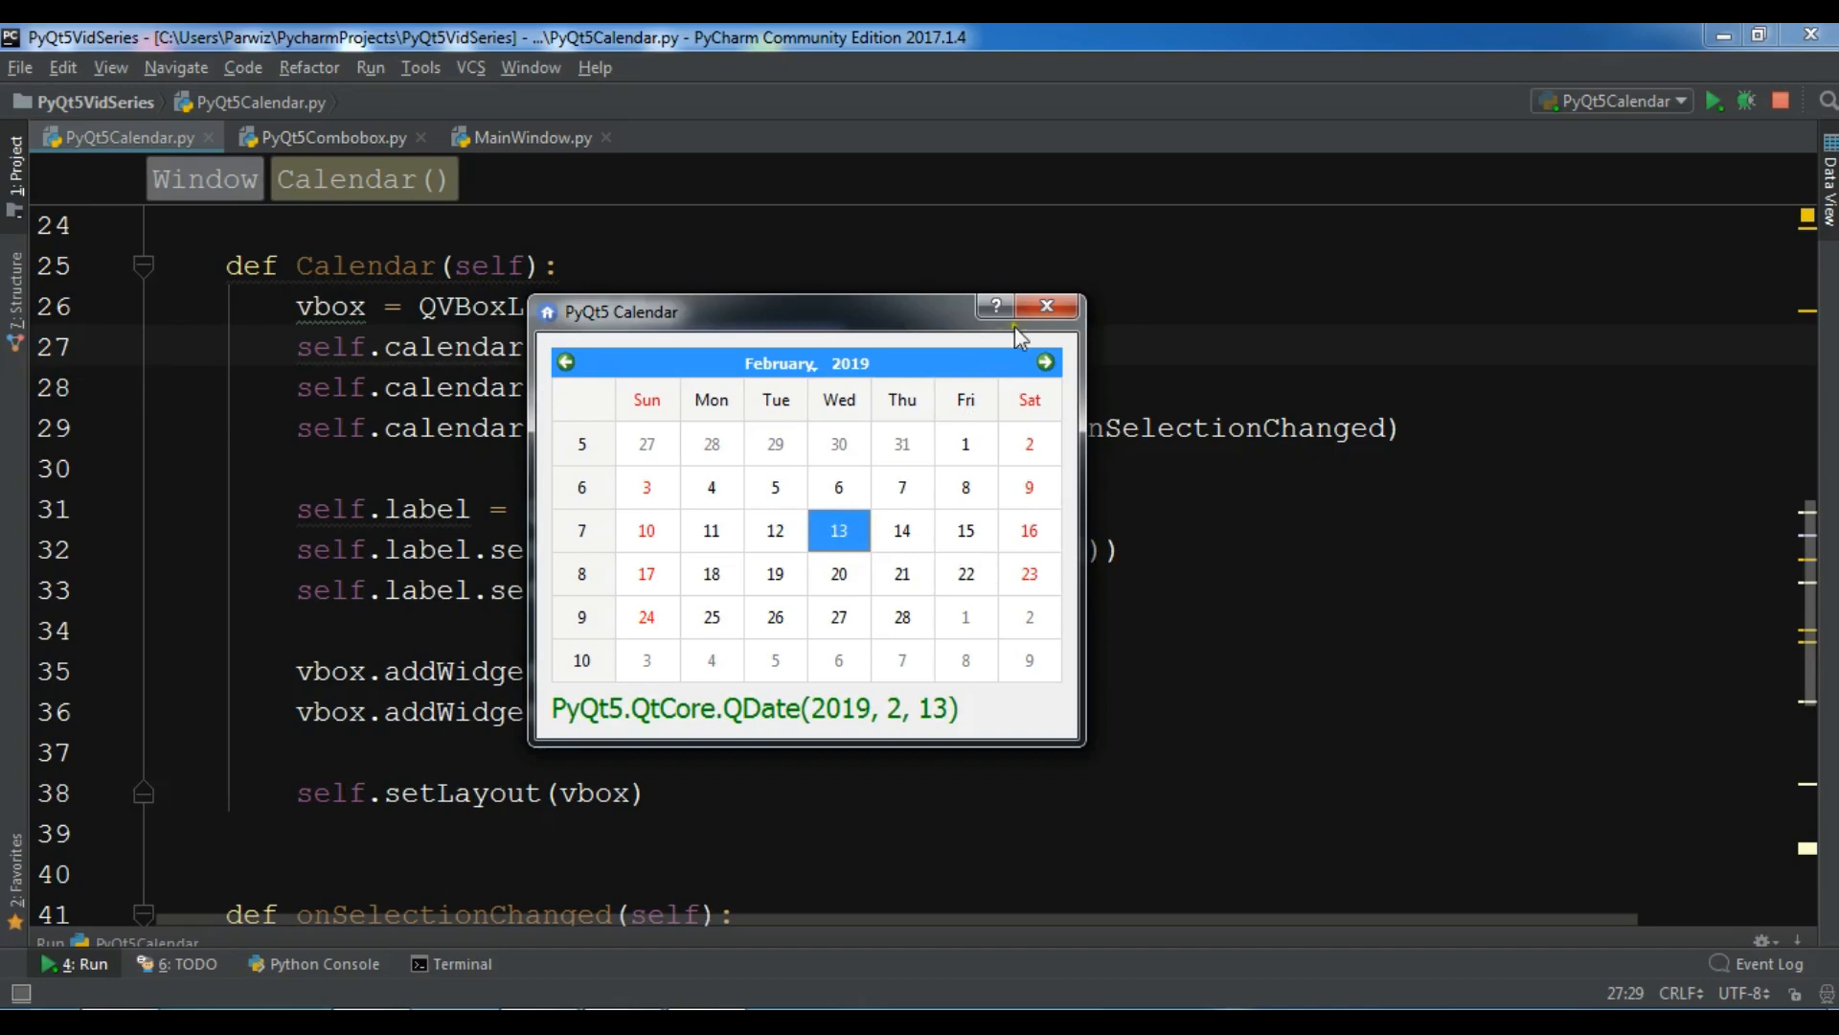
Step: Close the calendar demo and bring the MainWindow template into PyQt5Combobox.py, titled 'PyQt5 Combo Box'
left_click(1044, 307)
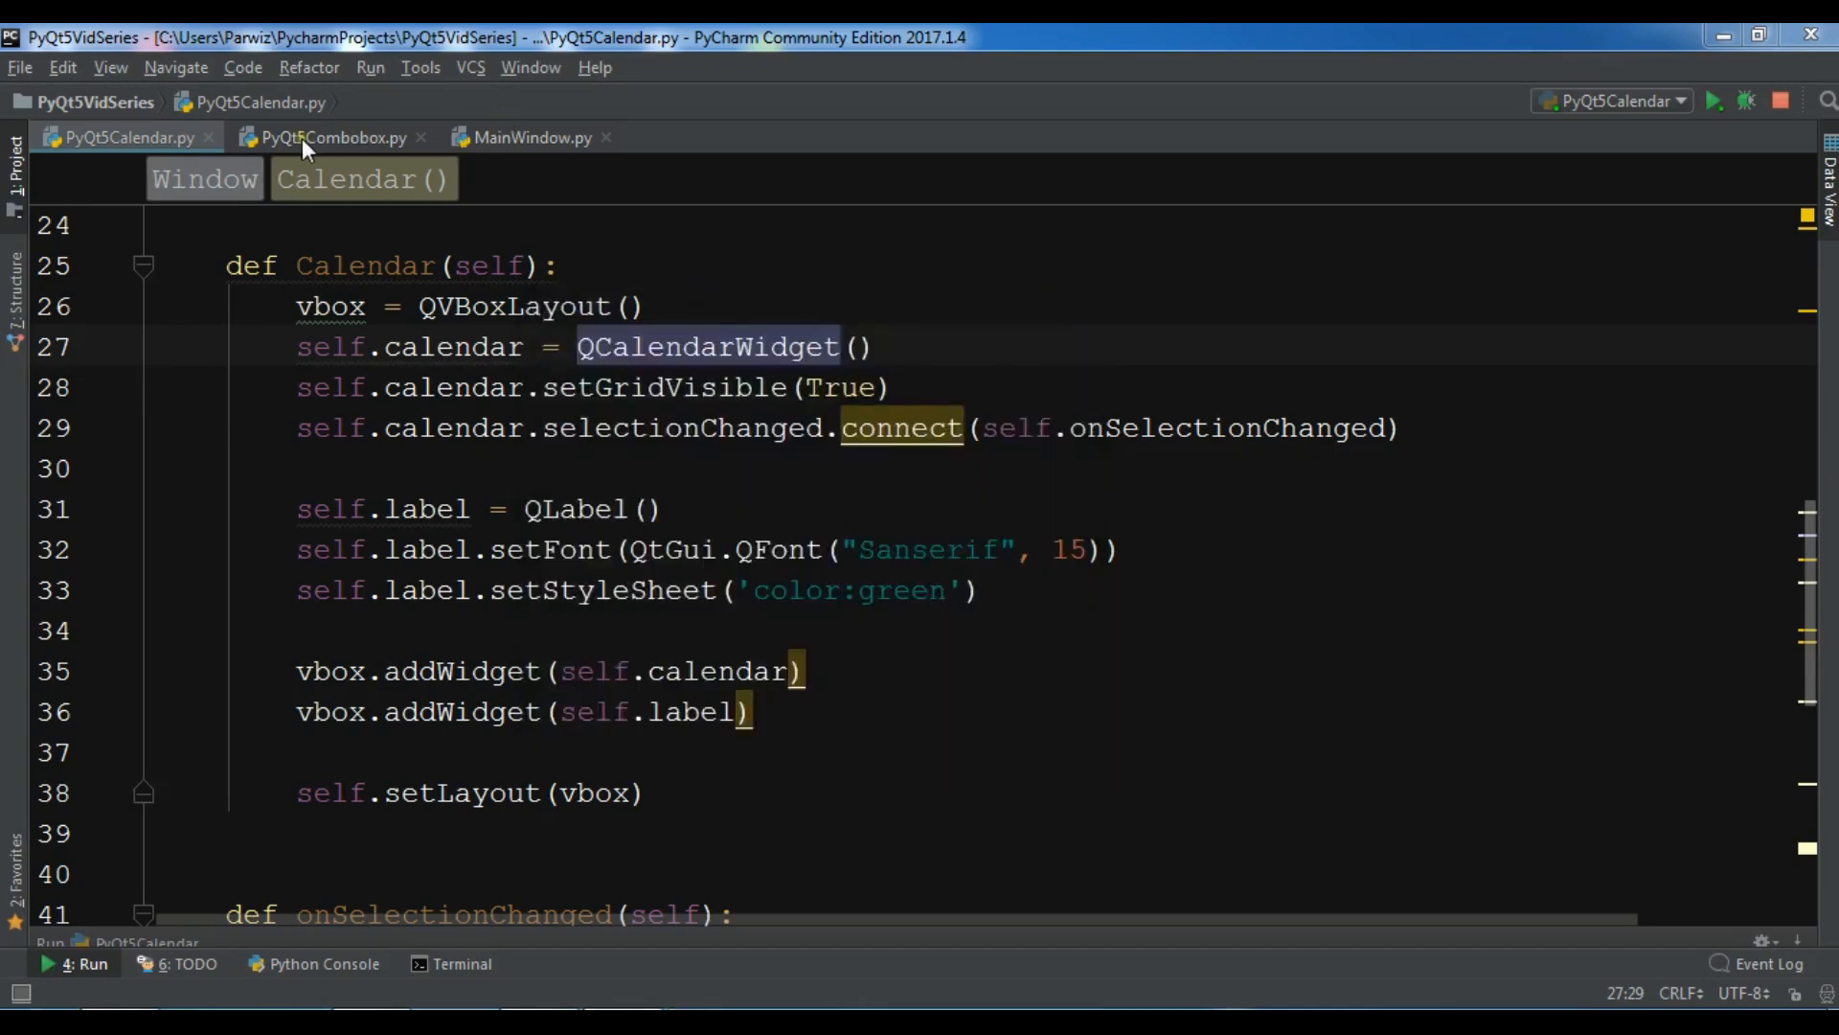
left_click(531, 138)
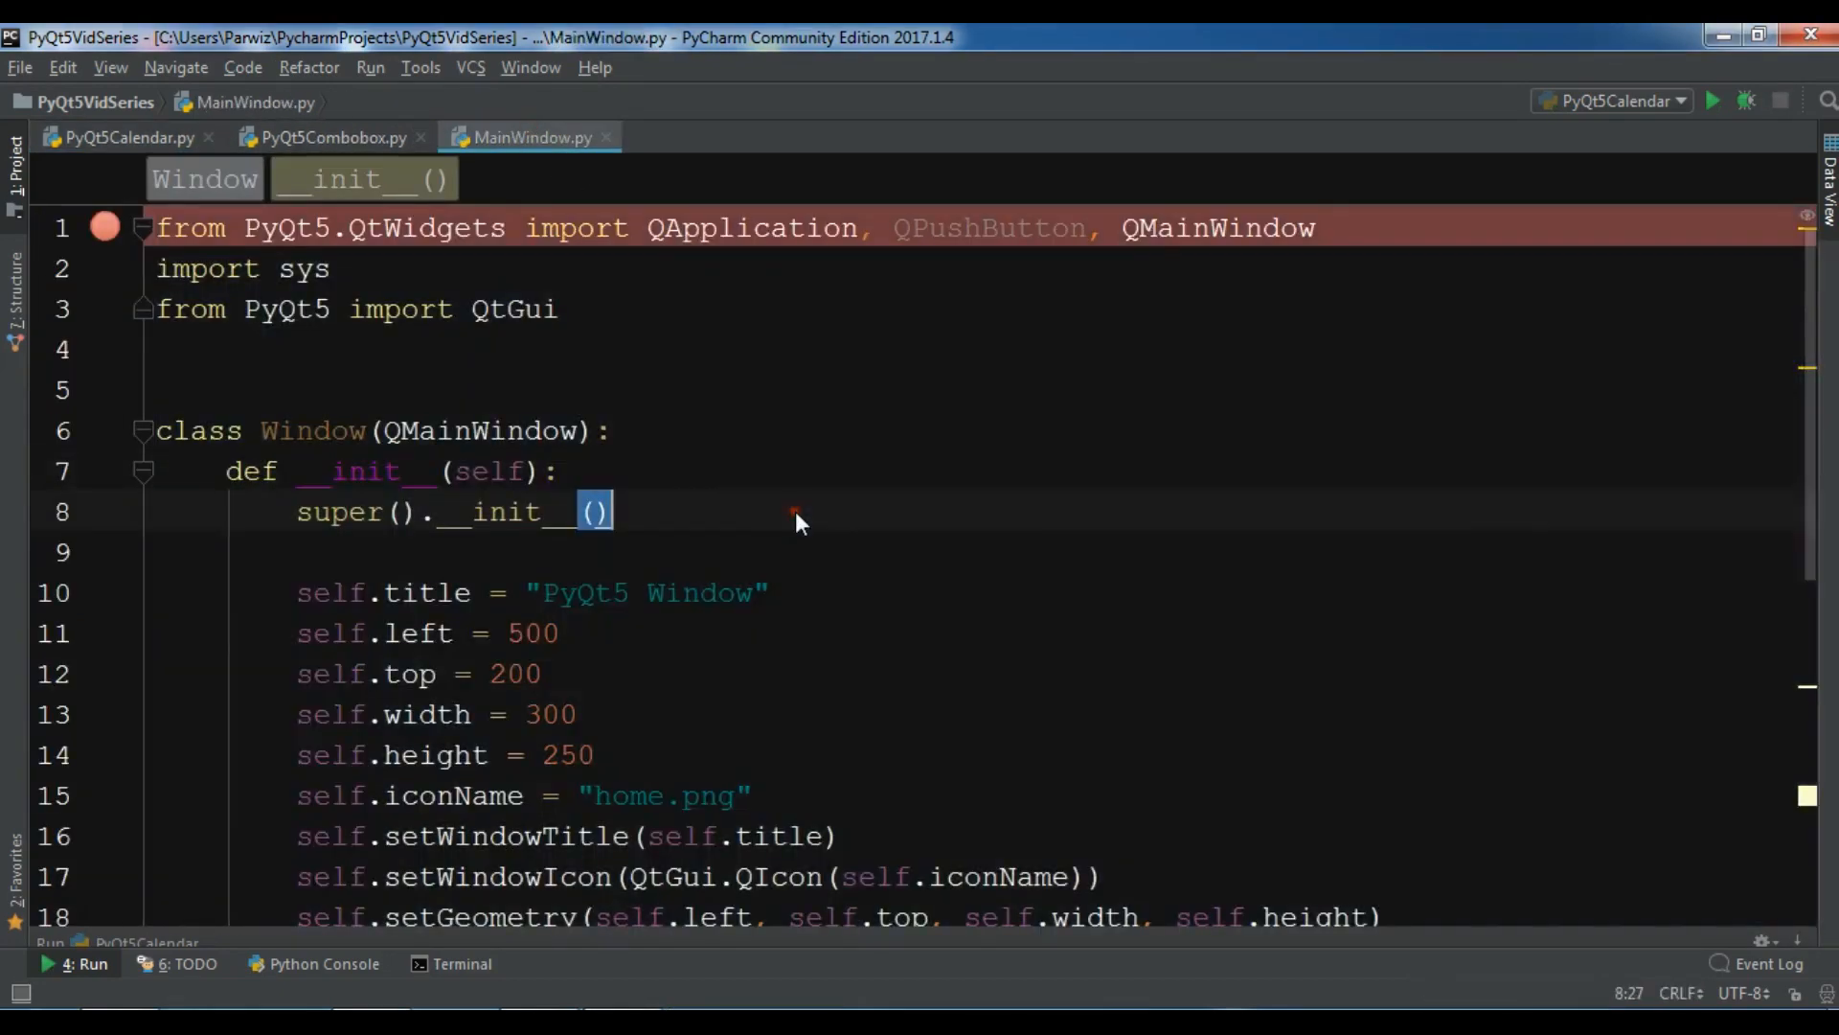
left_click(328, 138)
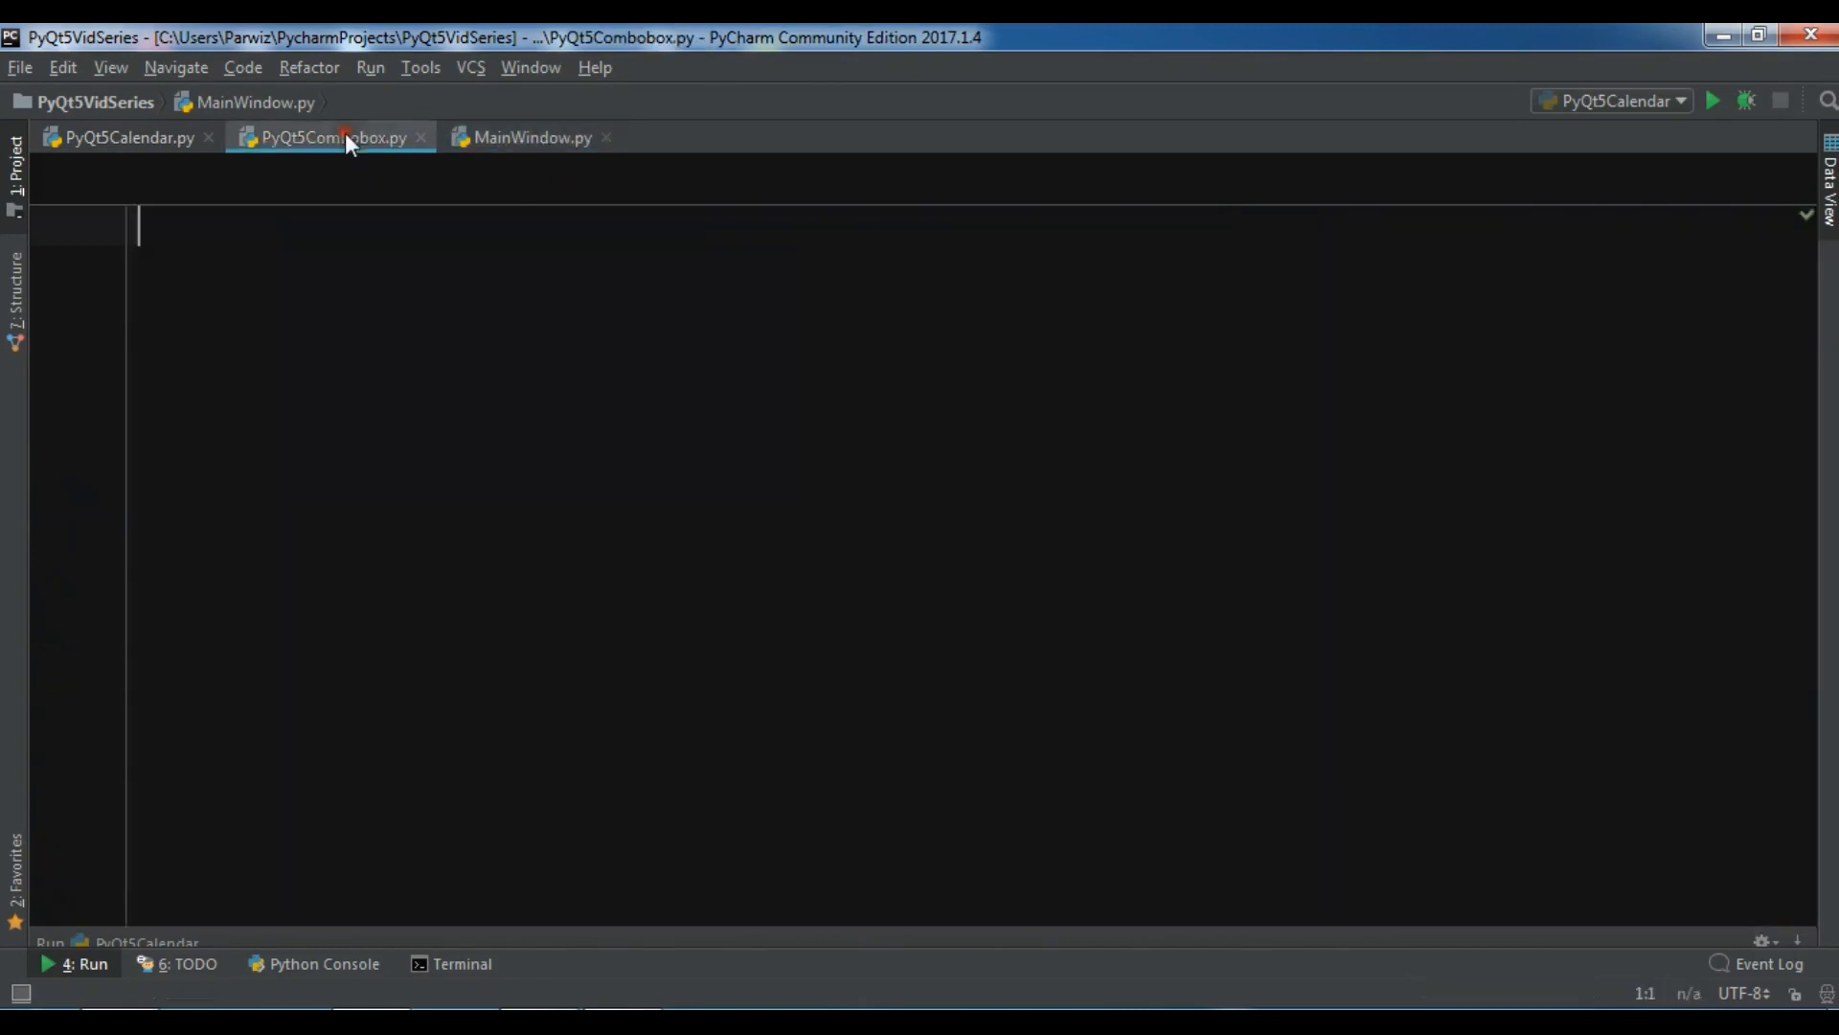
left_click(328, 138)
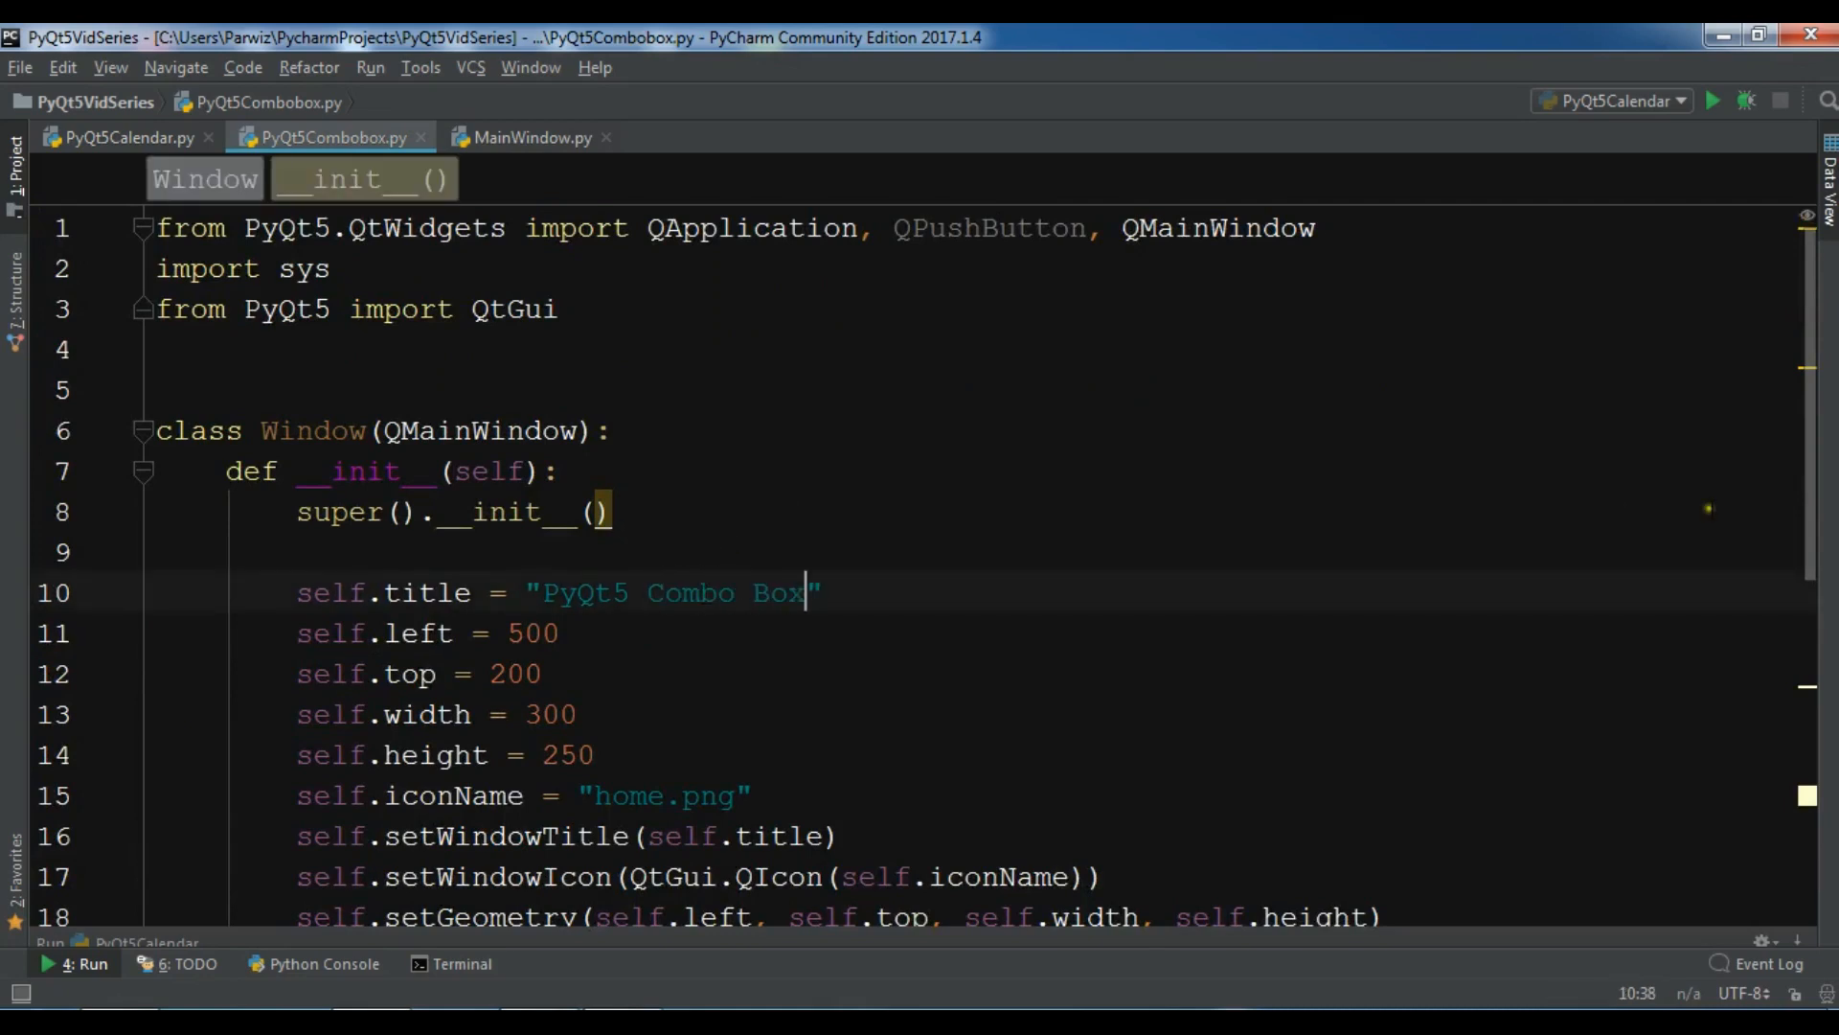
Step: Change the window height value from 250 to 100
scroll("down", 3)
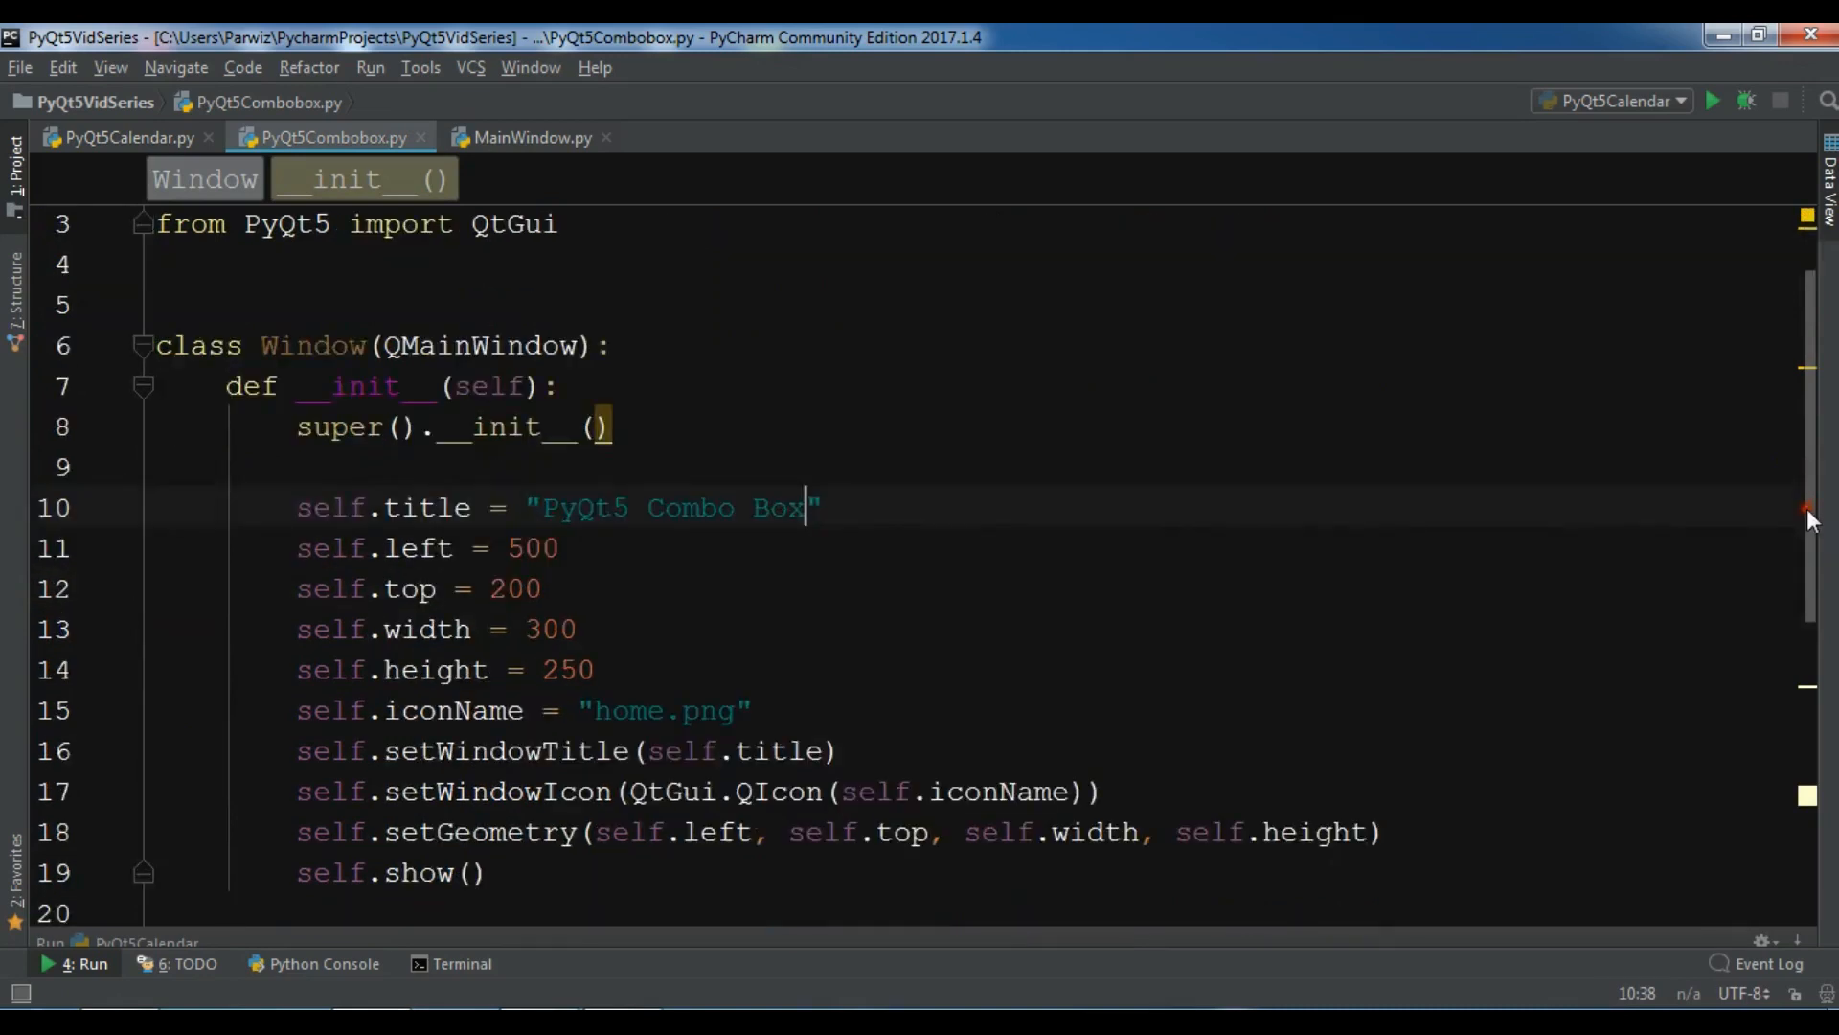
double_click(565, 669)
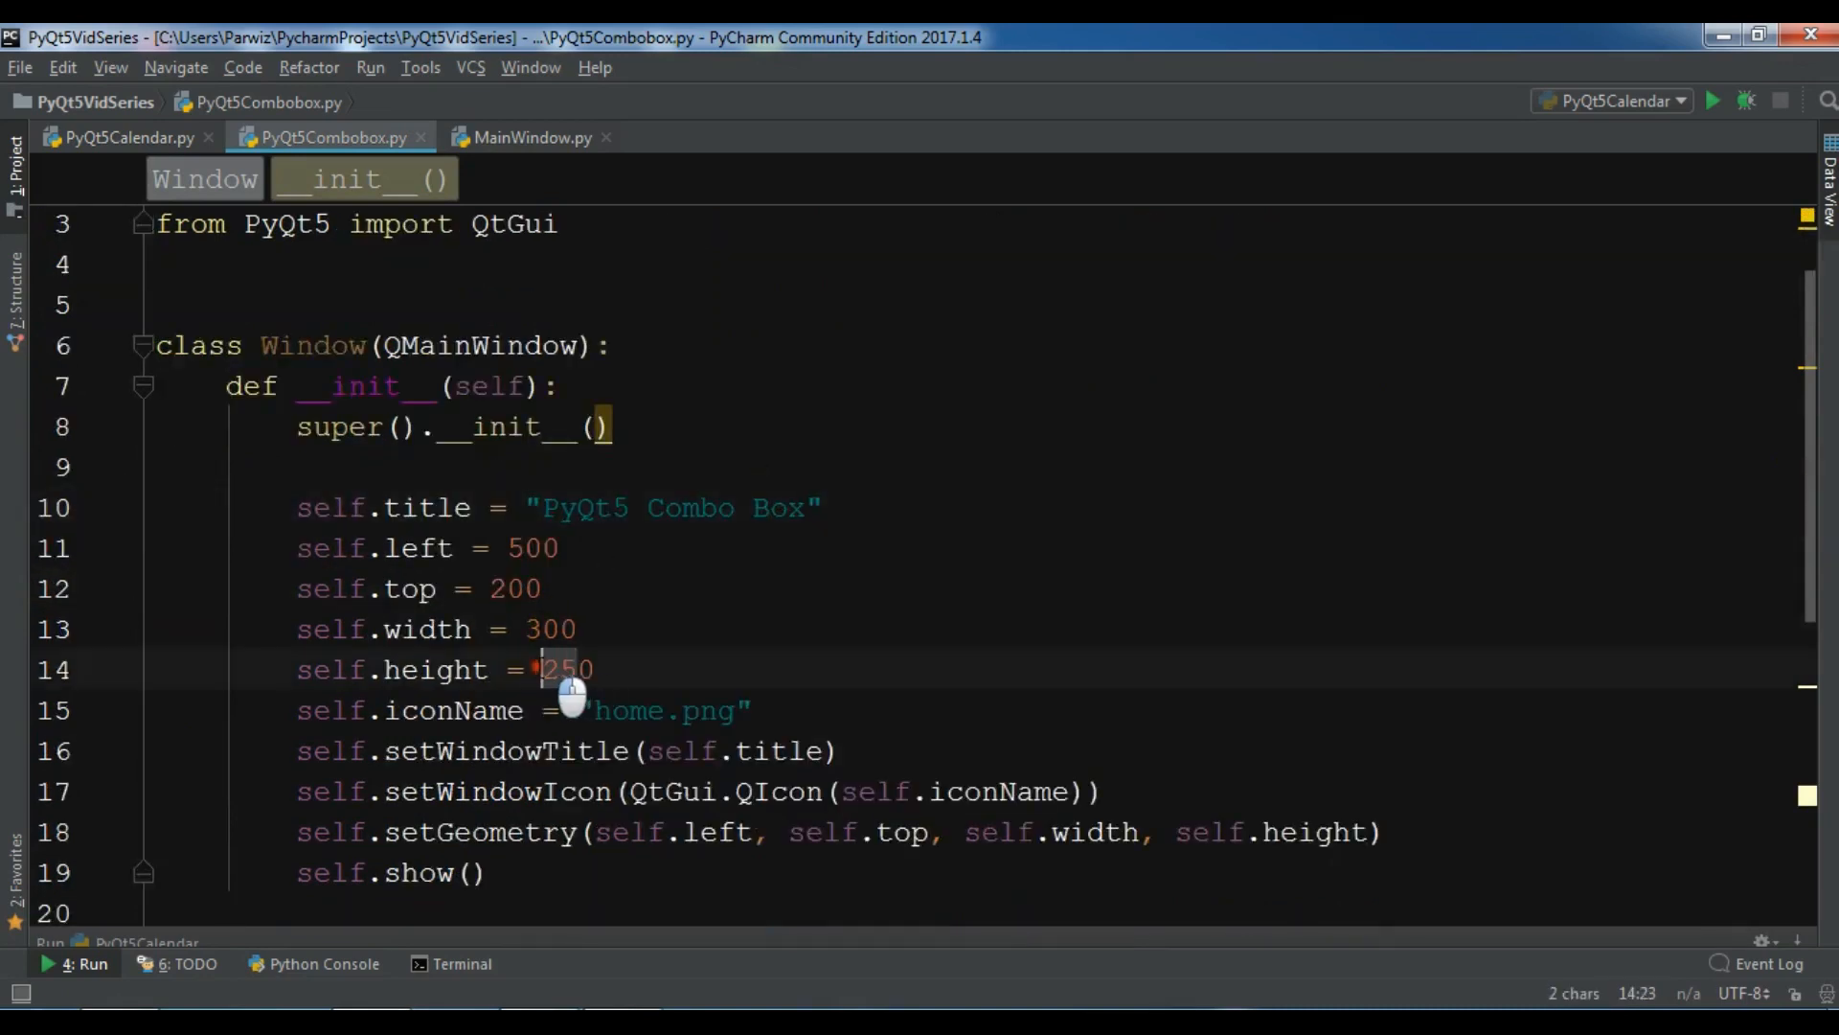
type("1000")
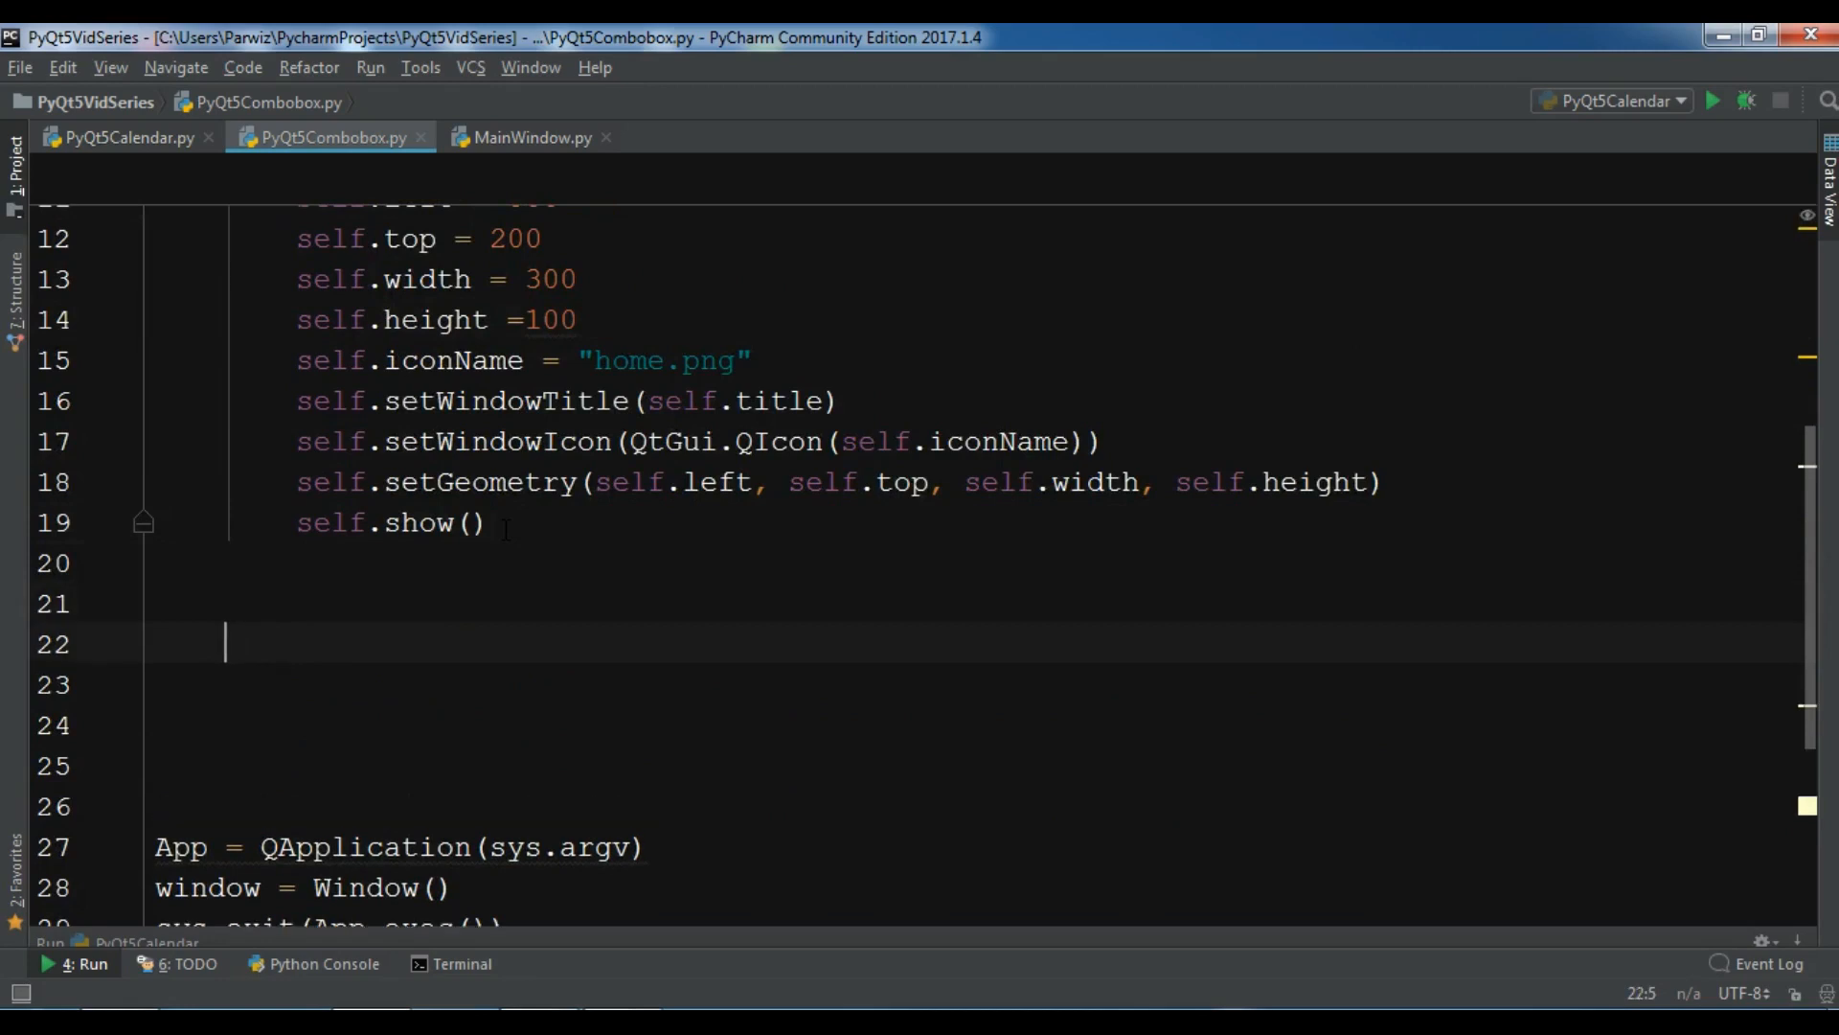
Step: Declare a new method 'def InitUI(self):' below the constructor
type("def")
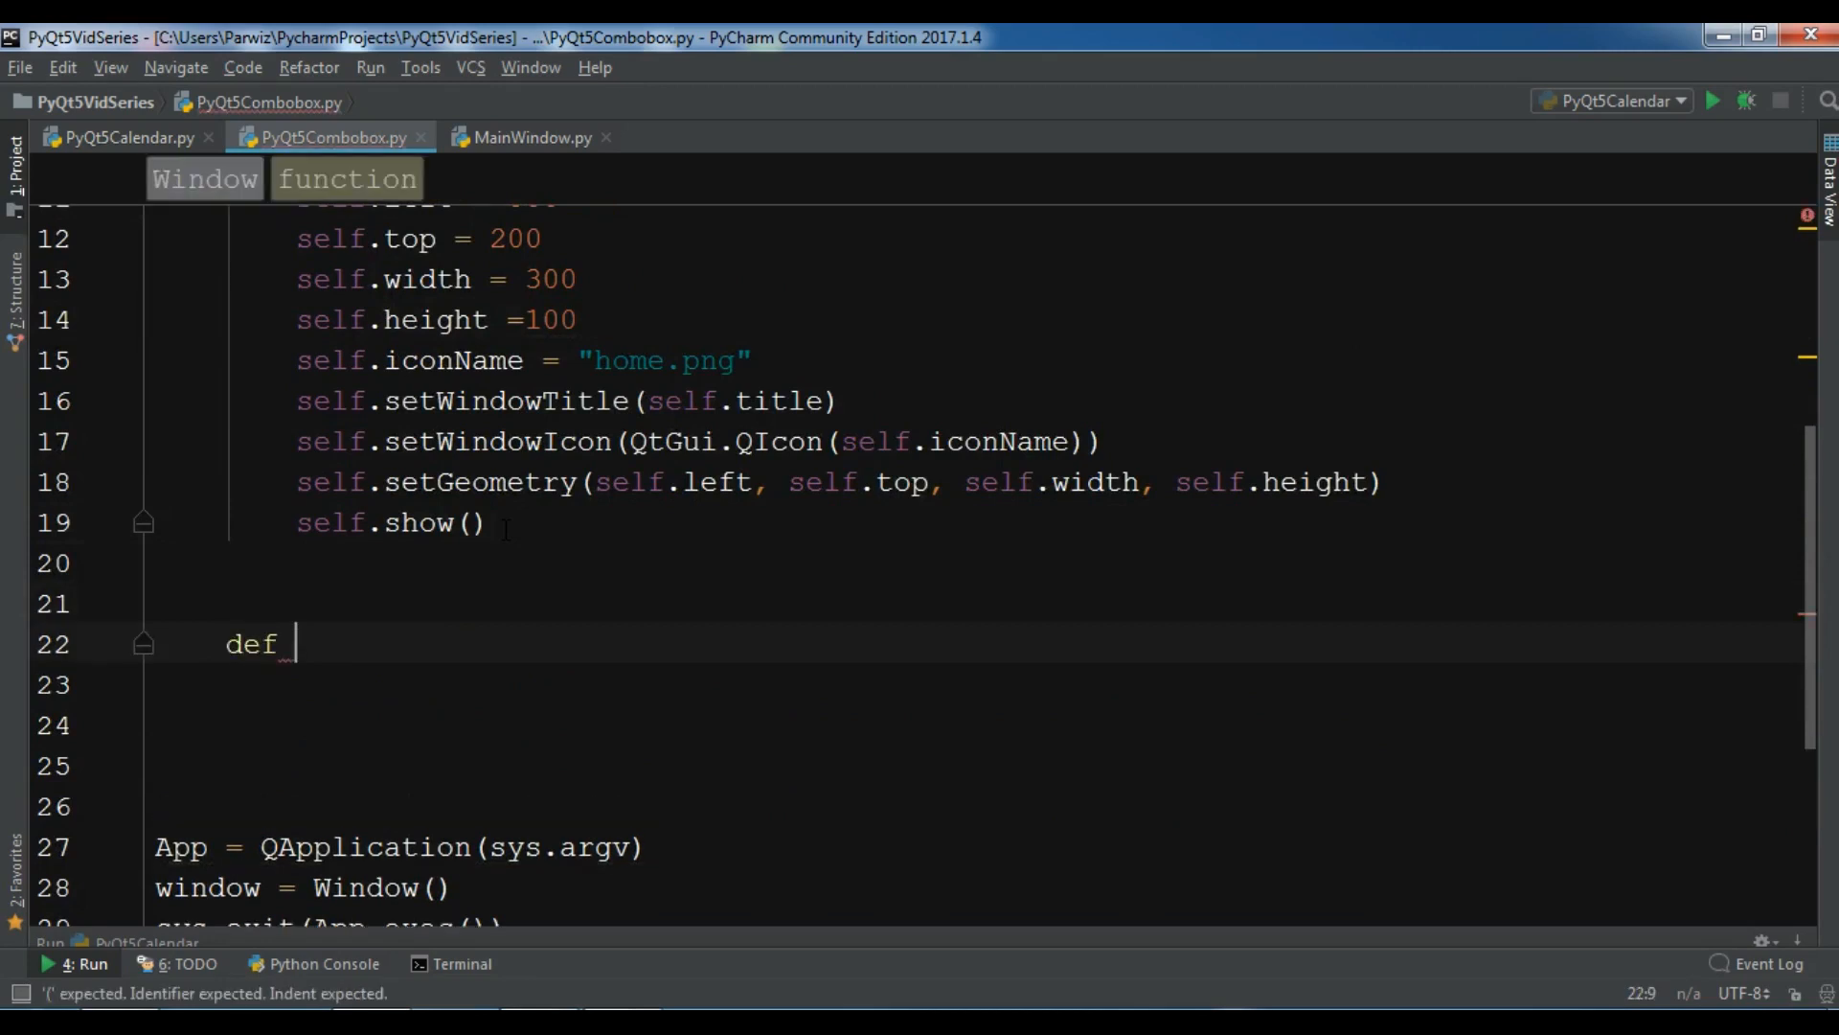
type("In")
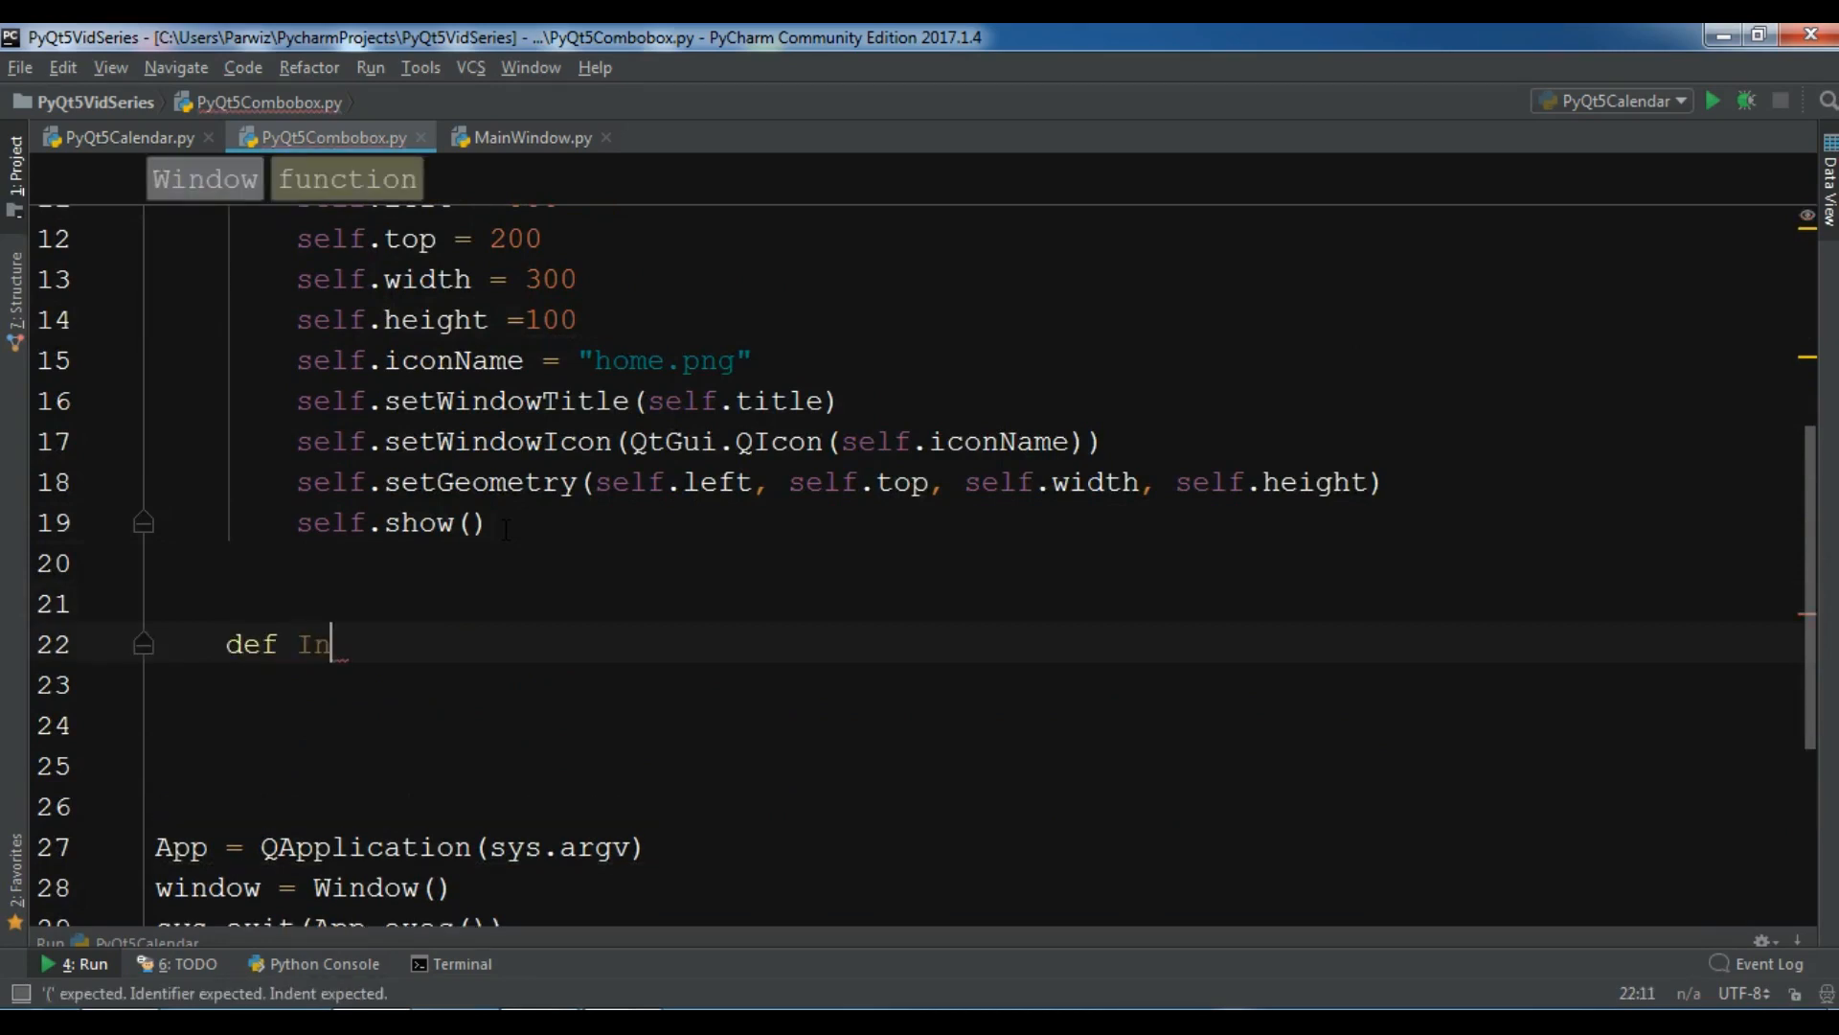
type("itW")
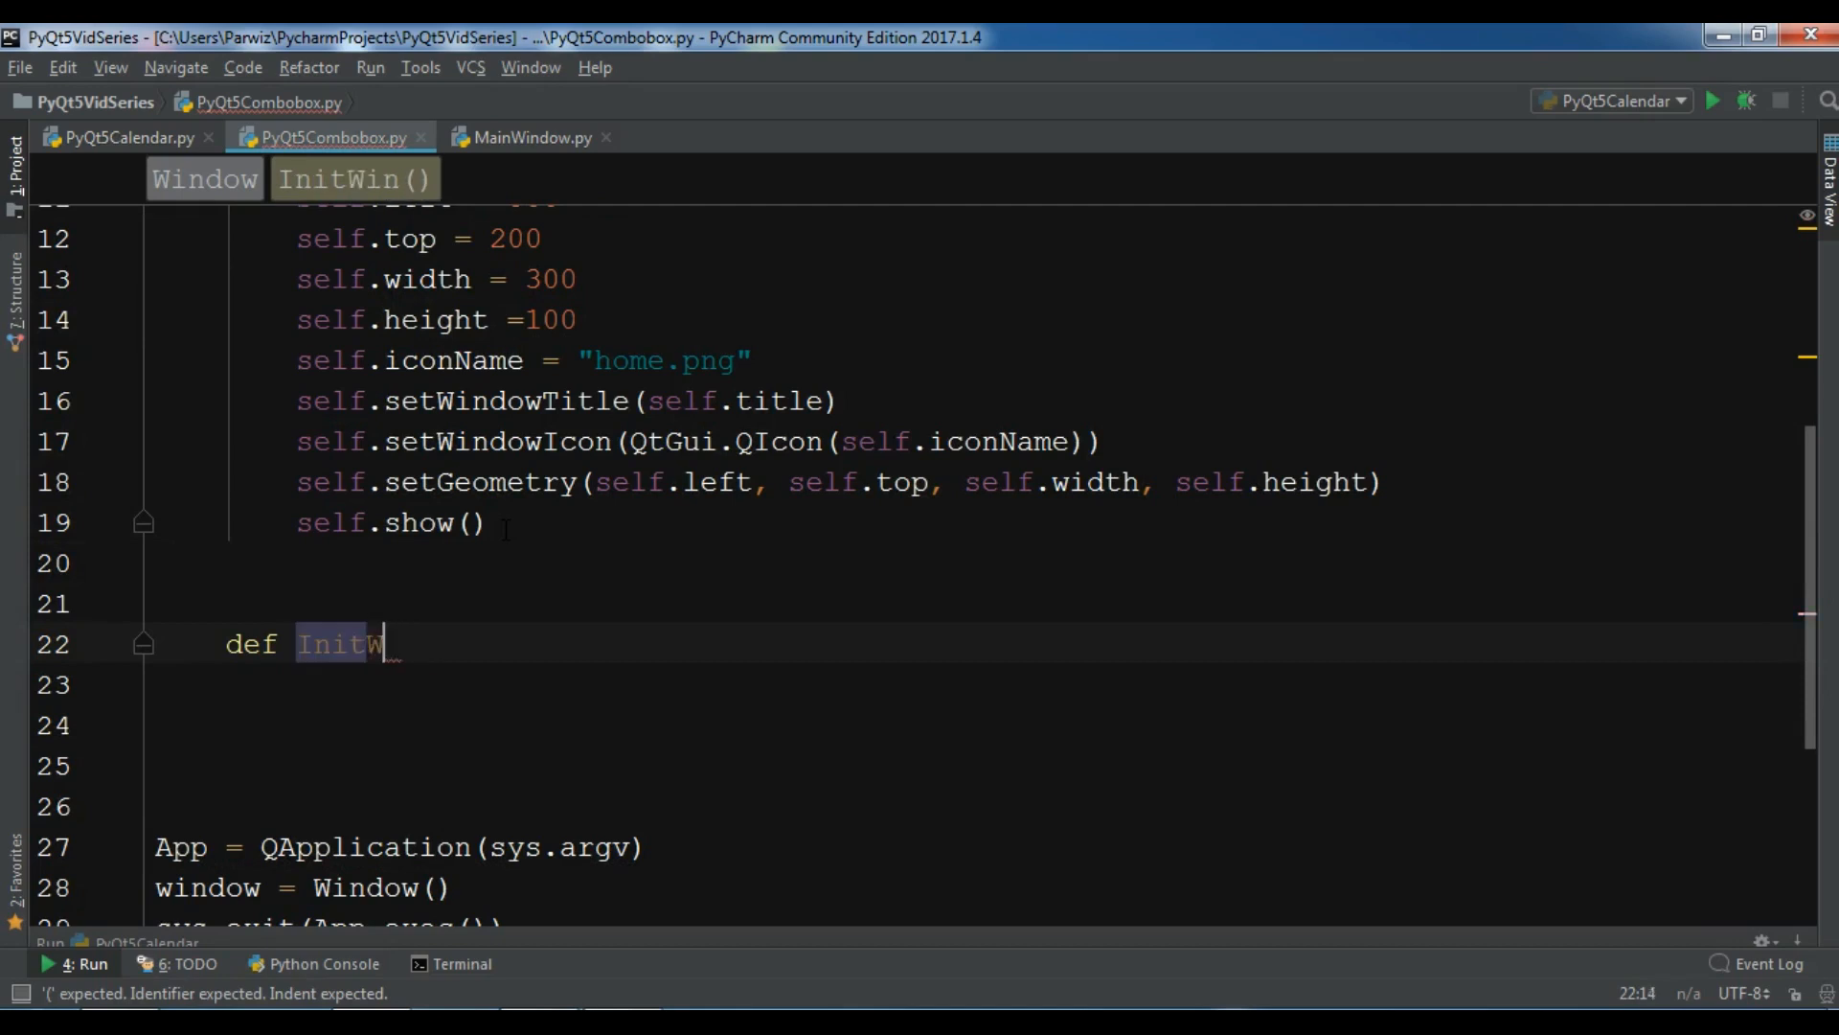
key("backspace")
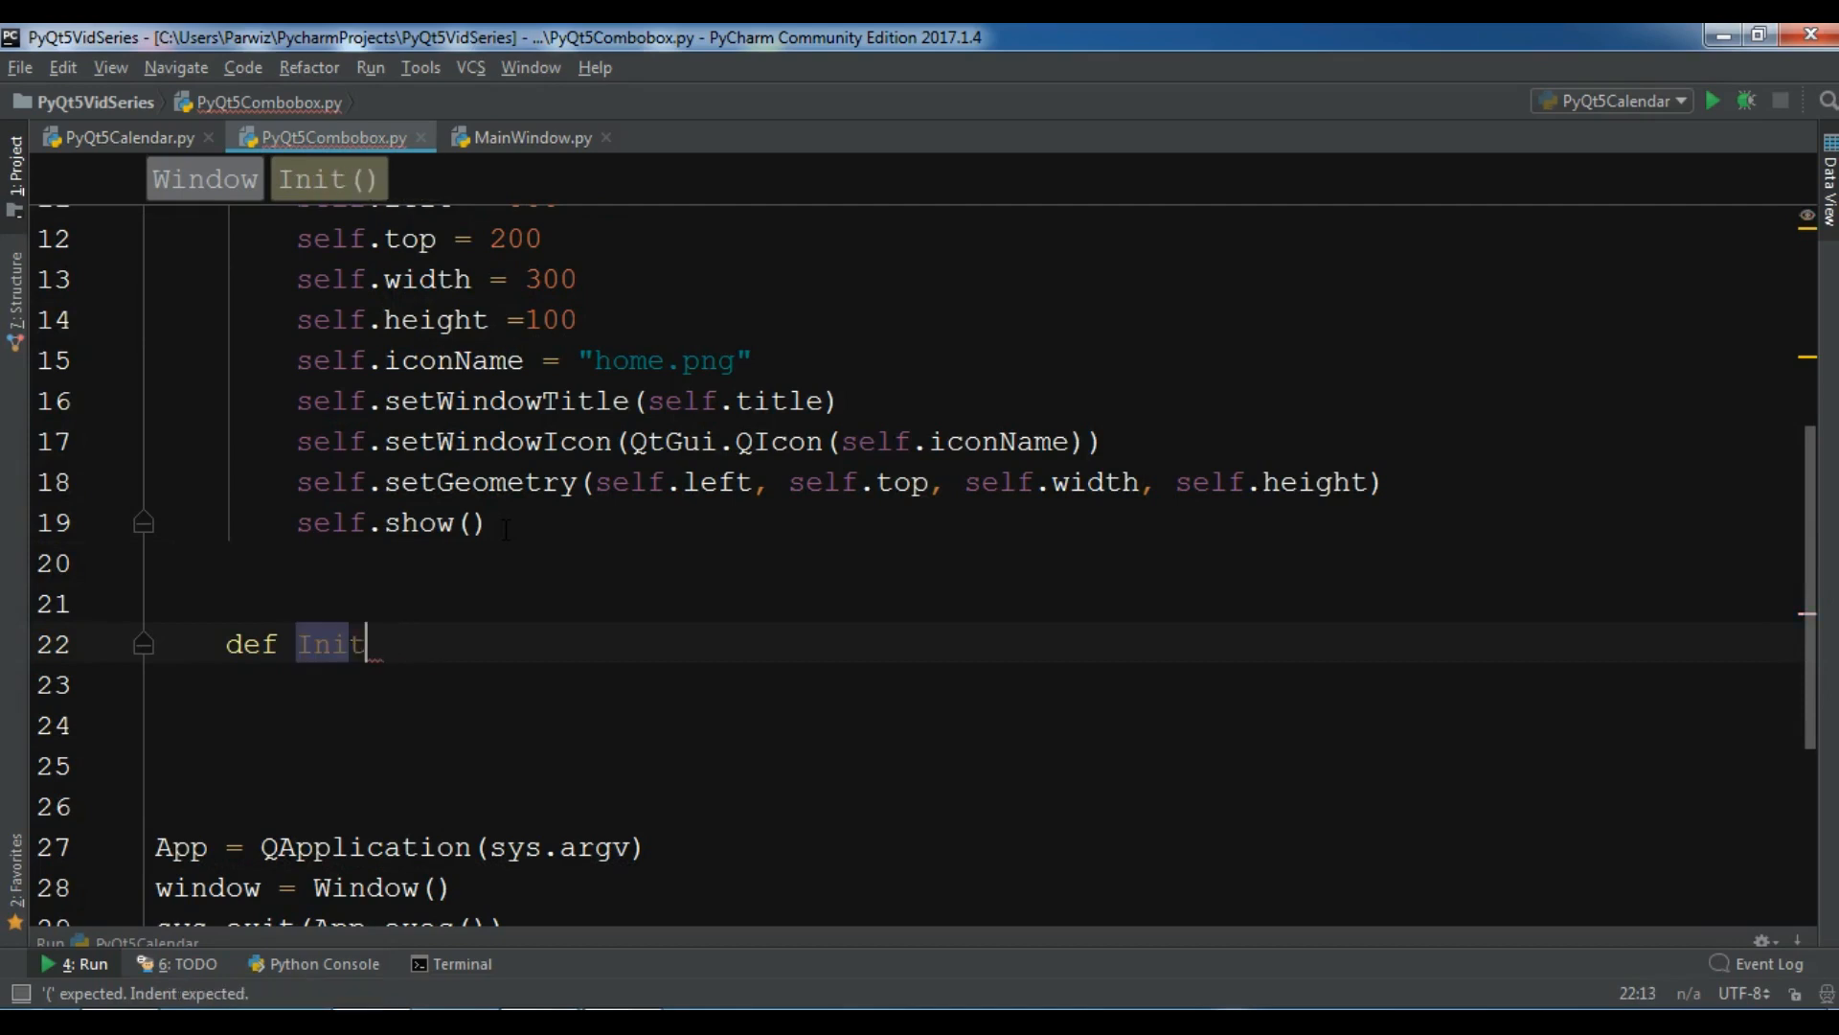
type("UI(self):")
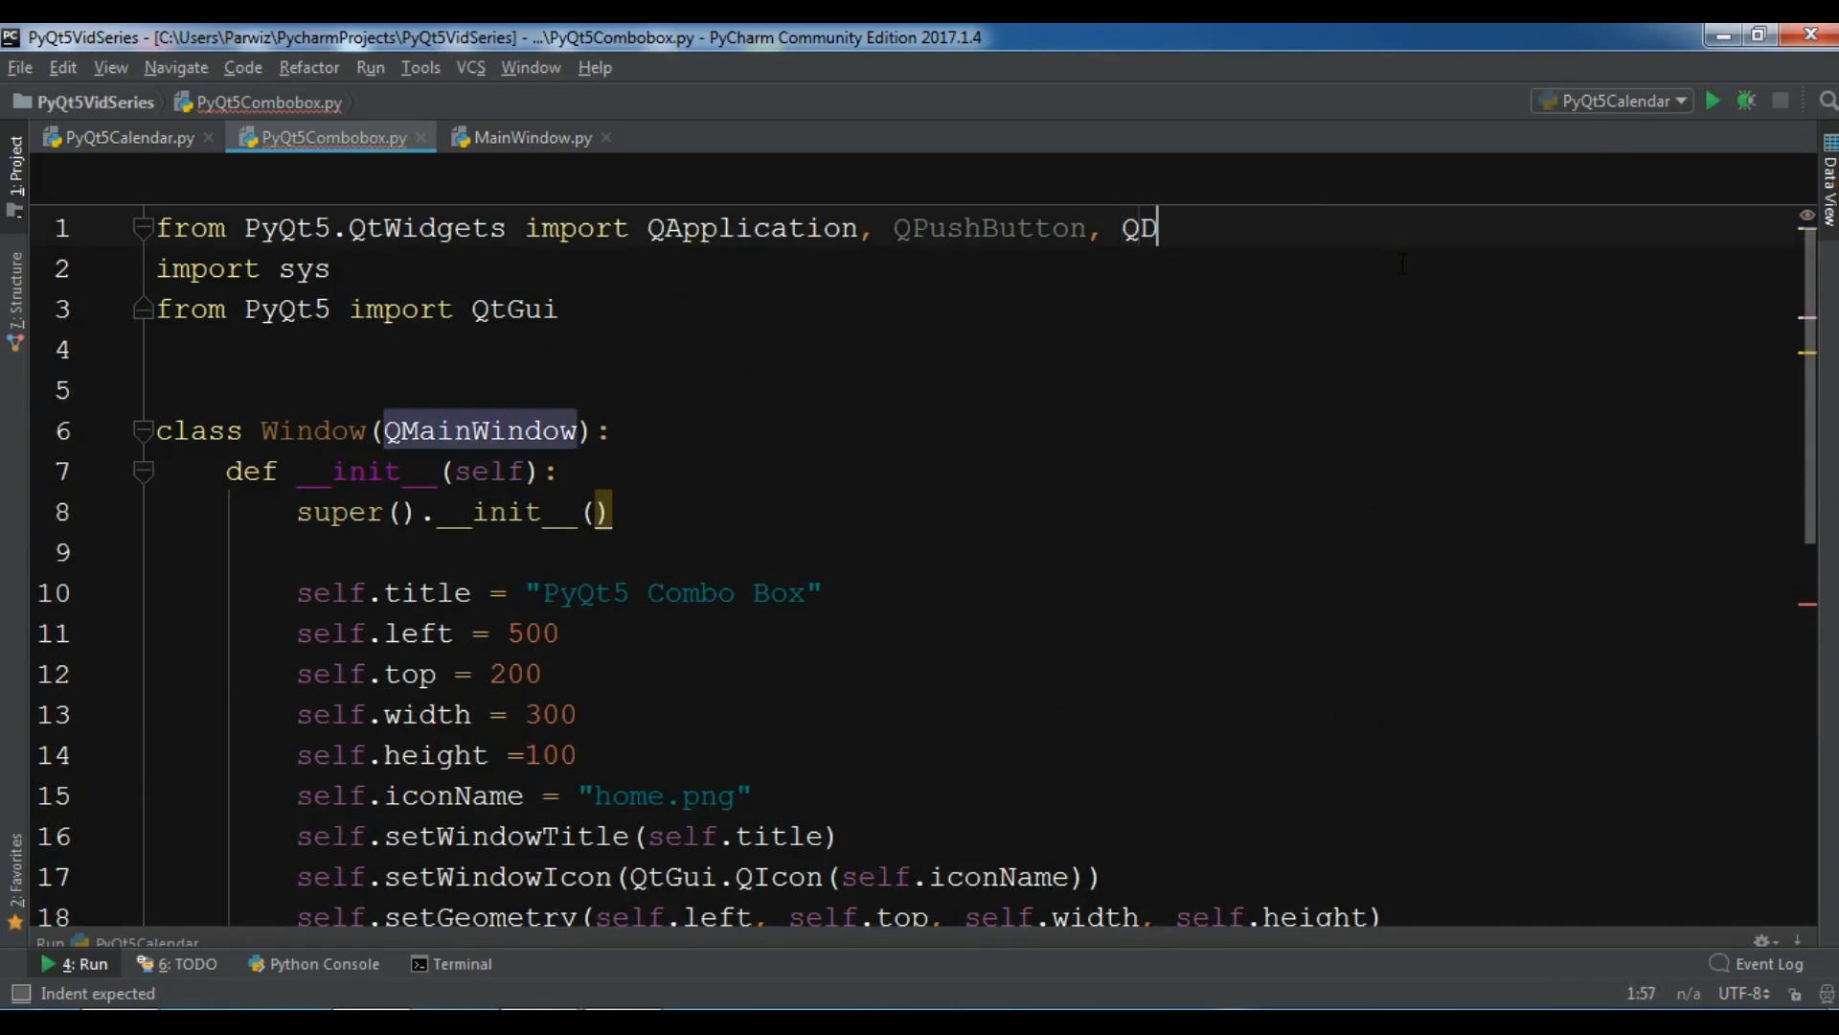
Step: Subclass QDialog and import QDialog, QComboBox, QLabel and QVBoxLayout from QtWidgets
type("ialog")
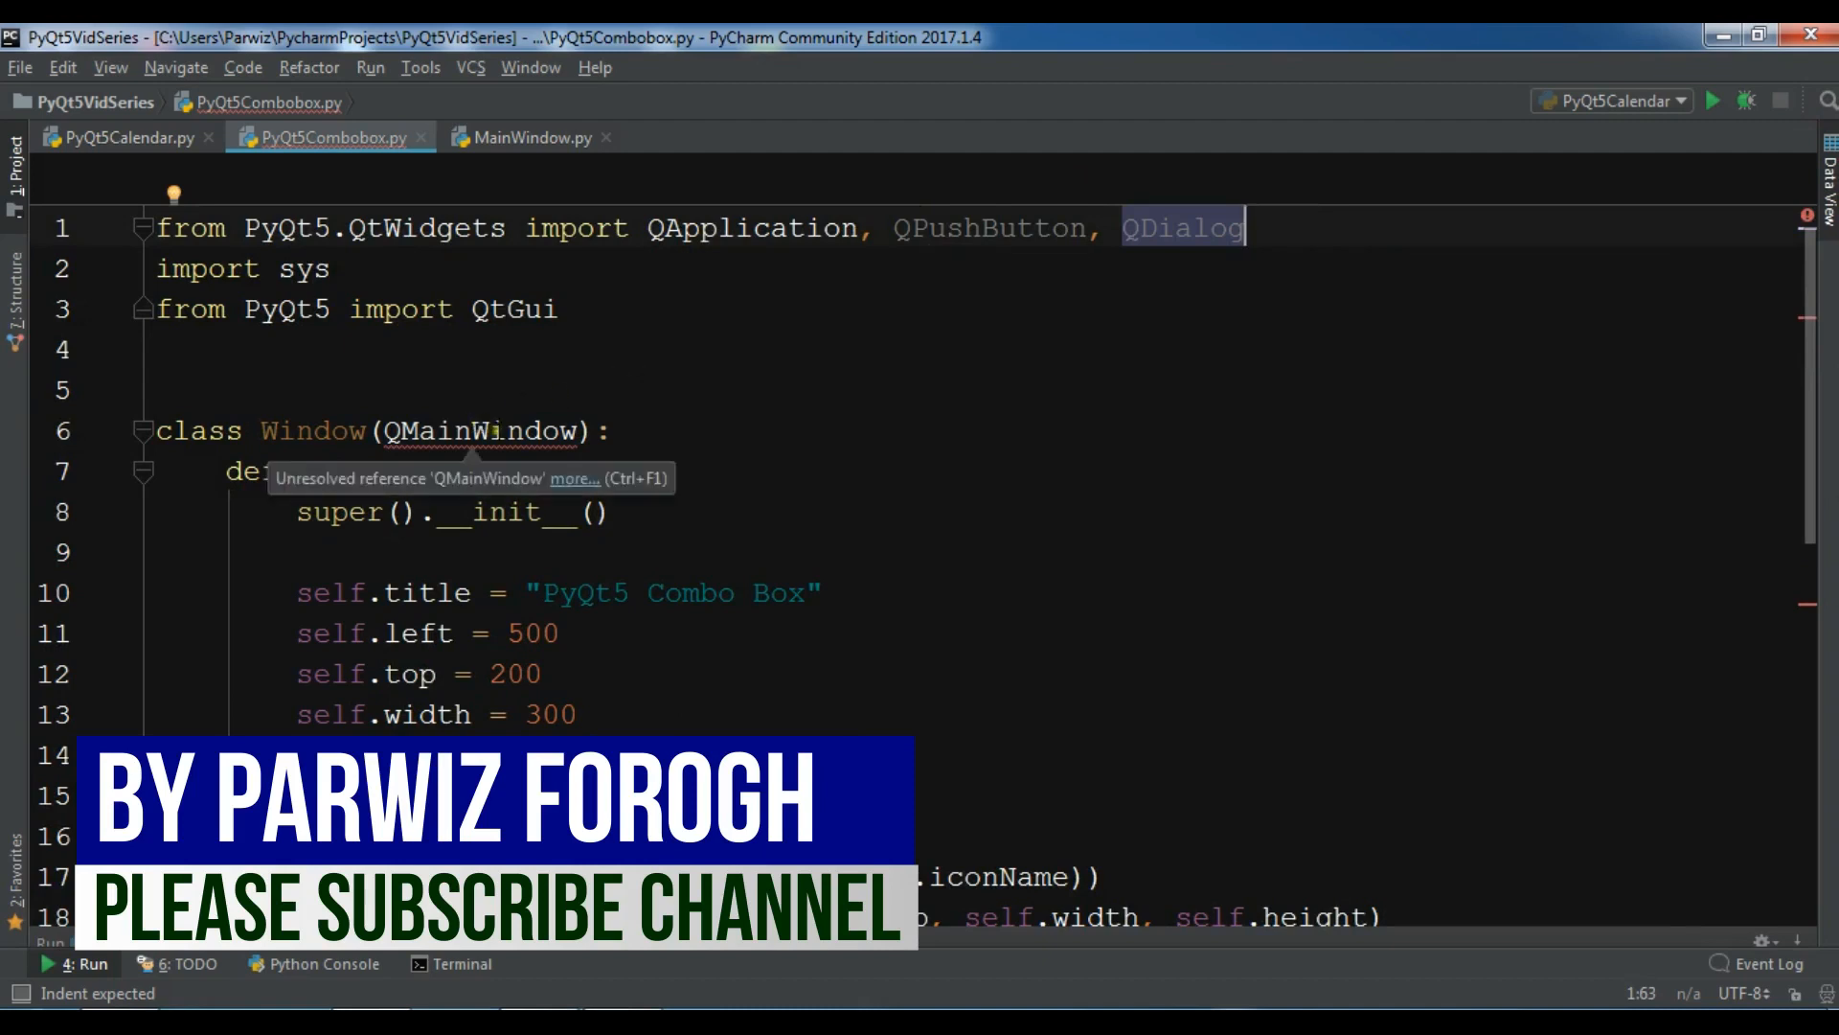
type("QDialog")
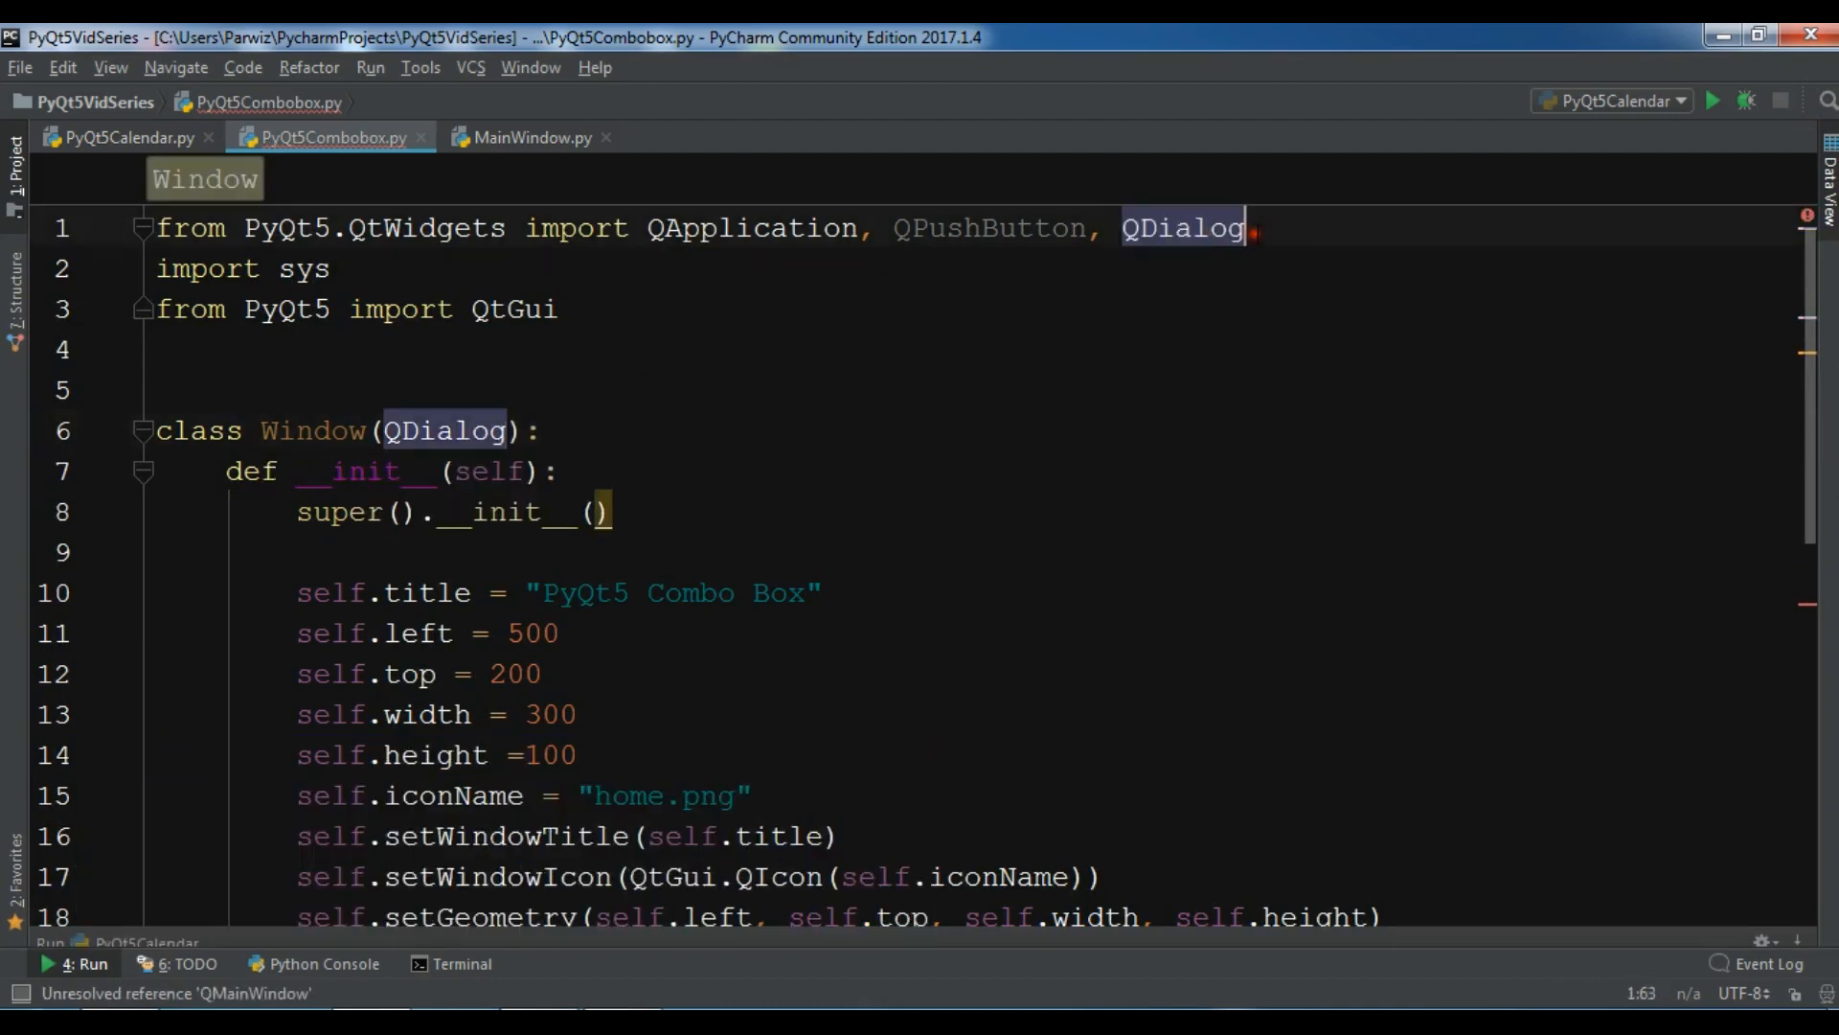
type(", Qcom")
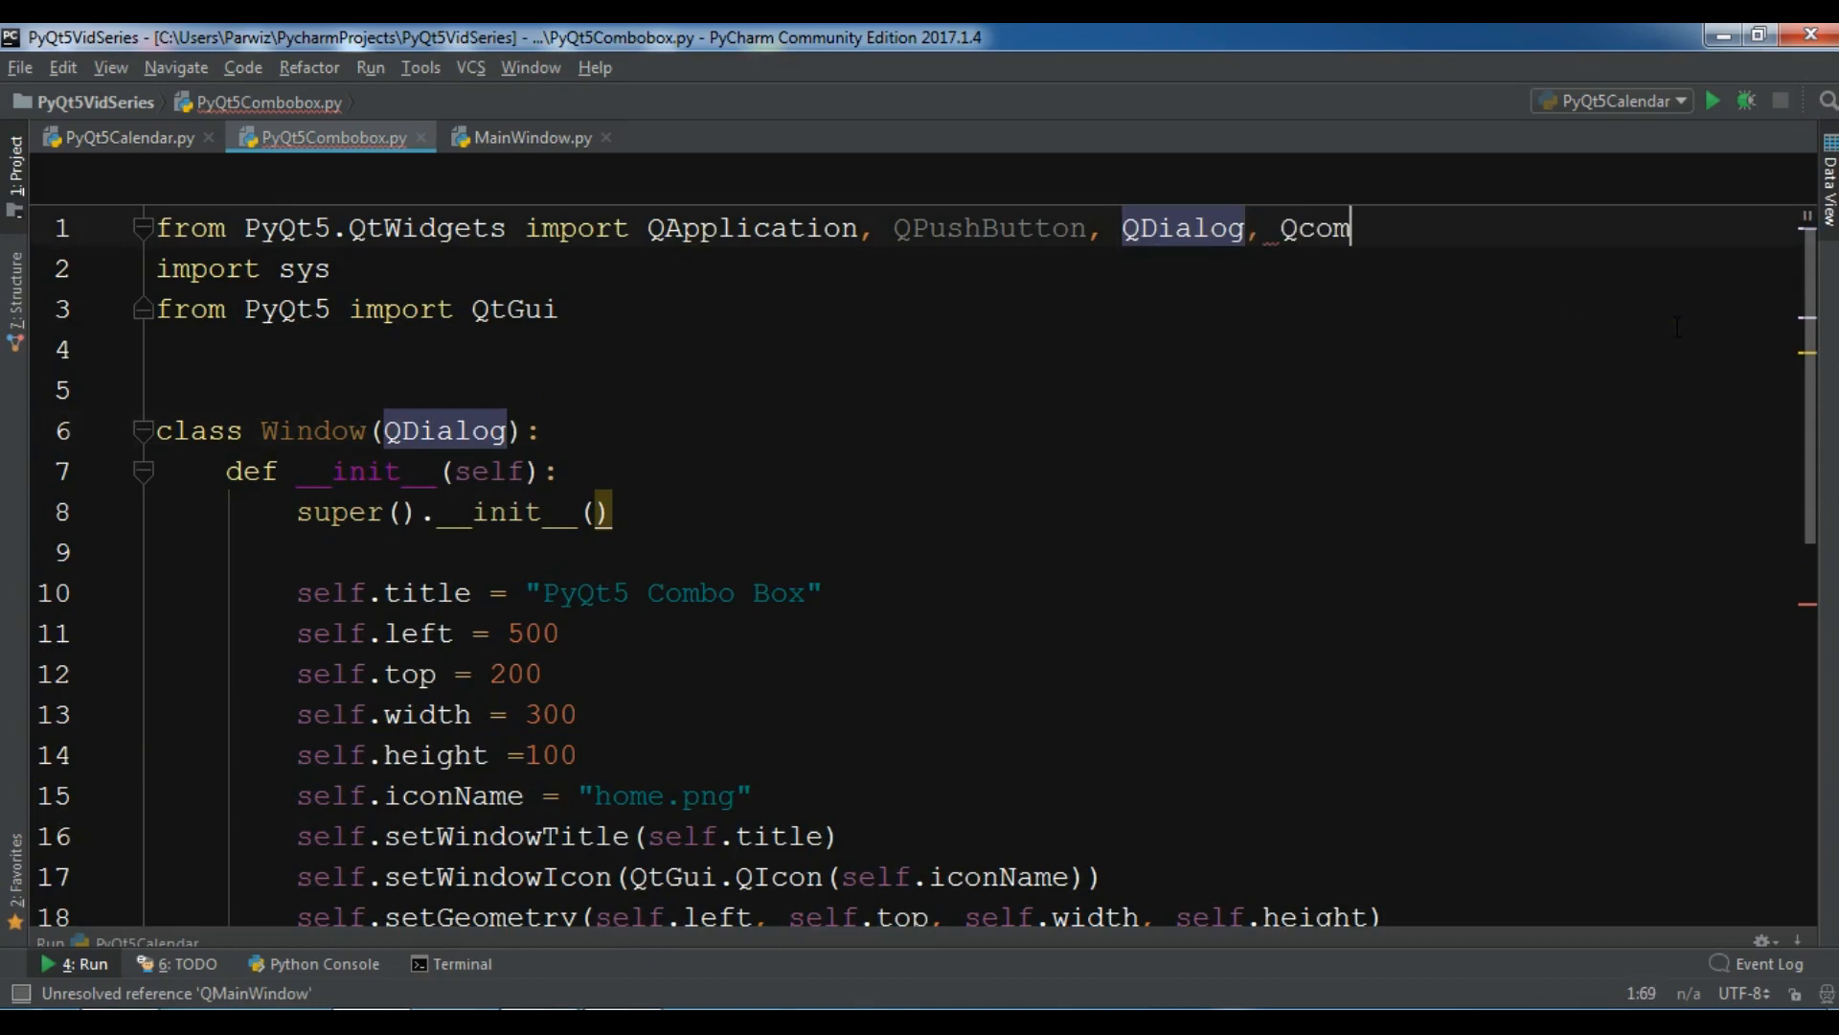
type("QComboBox")
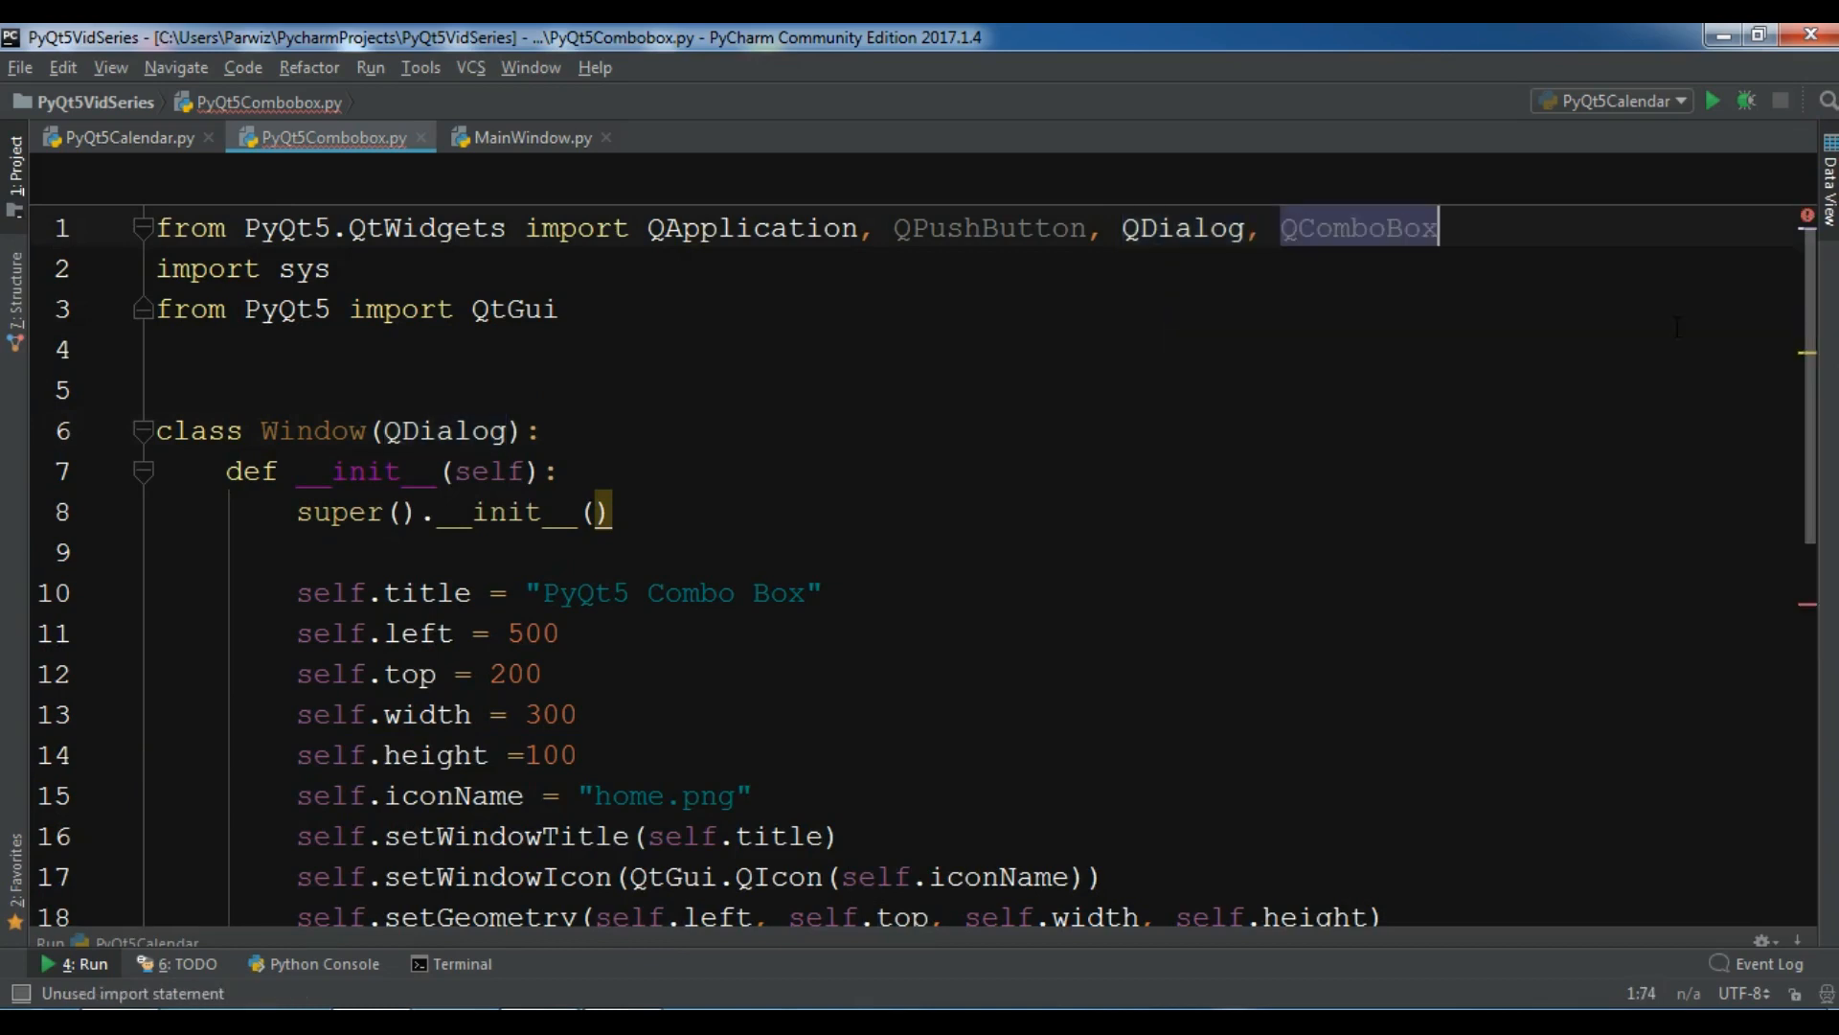
type(", QLabel, QVBoxLayout")
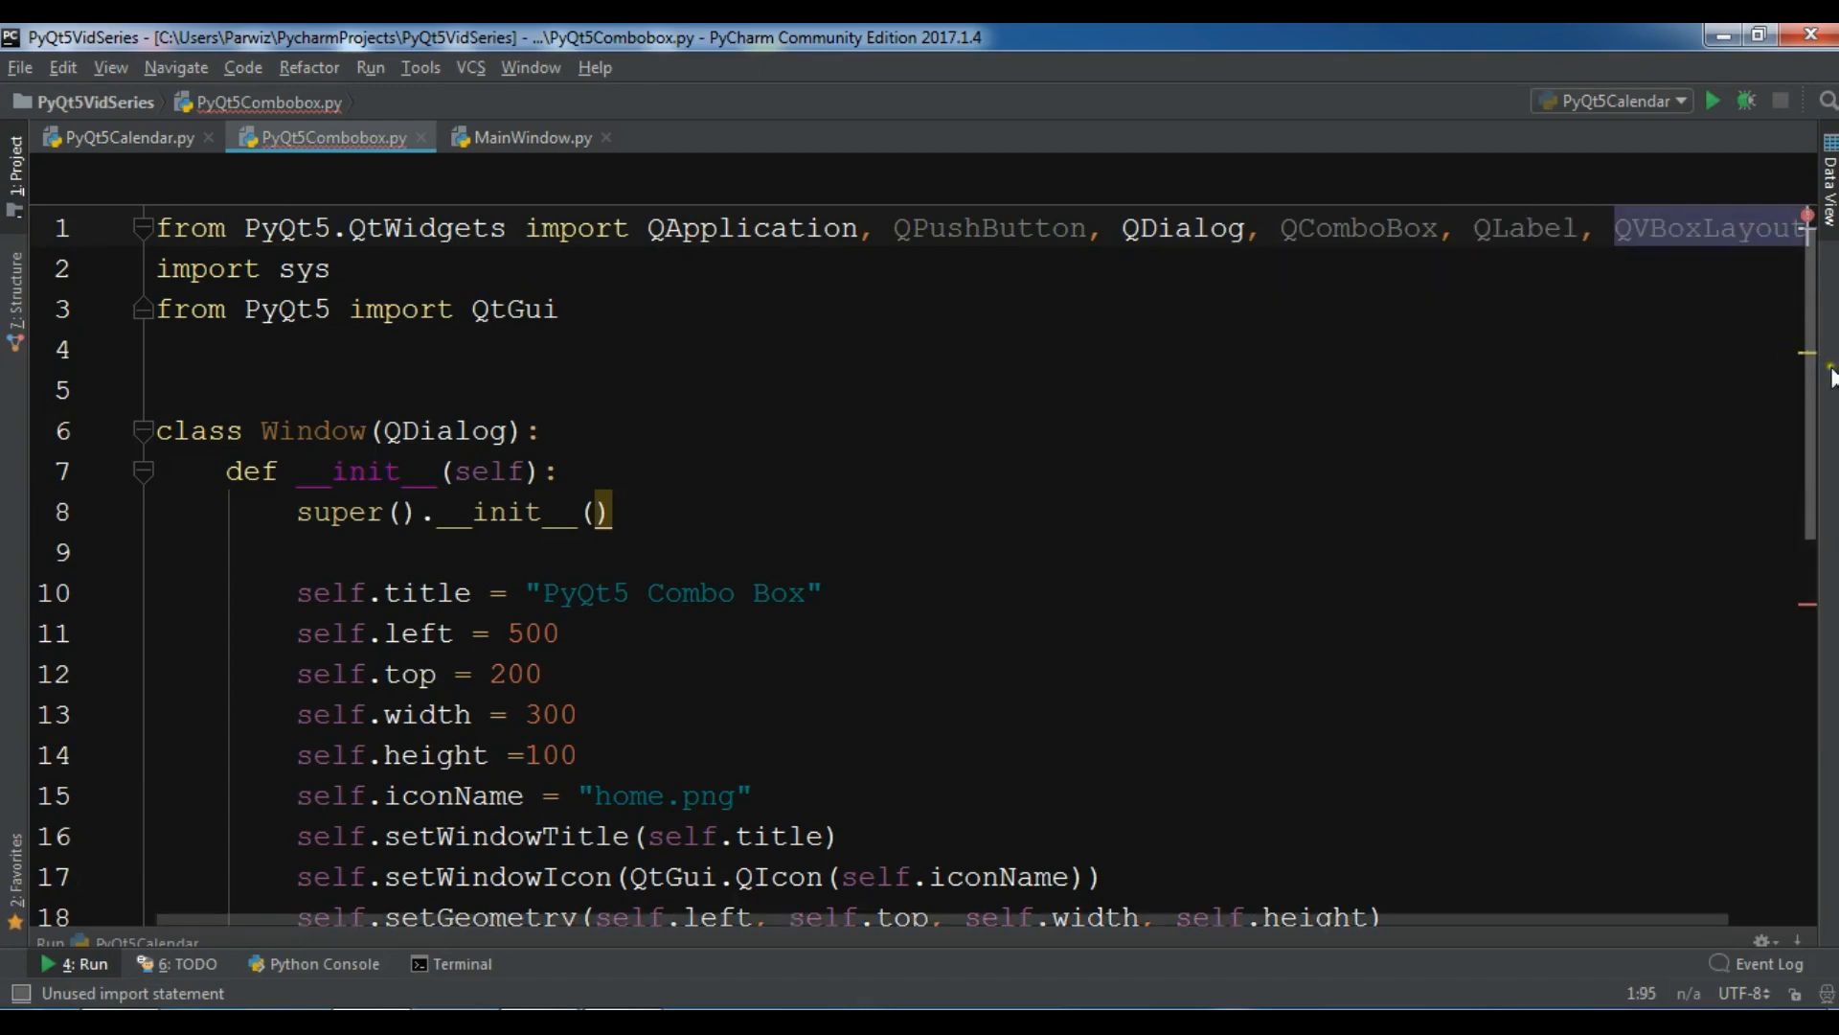
Step: Create a QVBoxLayout named vbox and a self.combo QComboBox with the item 'Python'
scroll("down", 3)
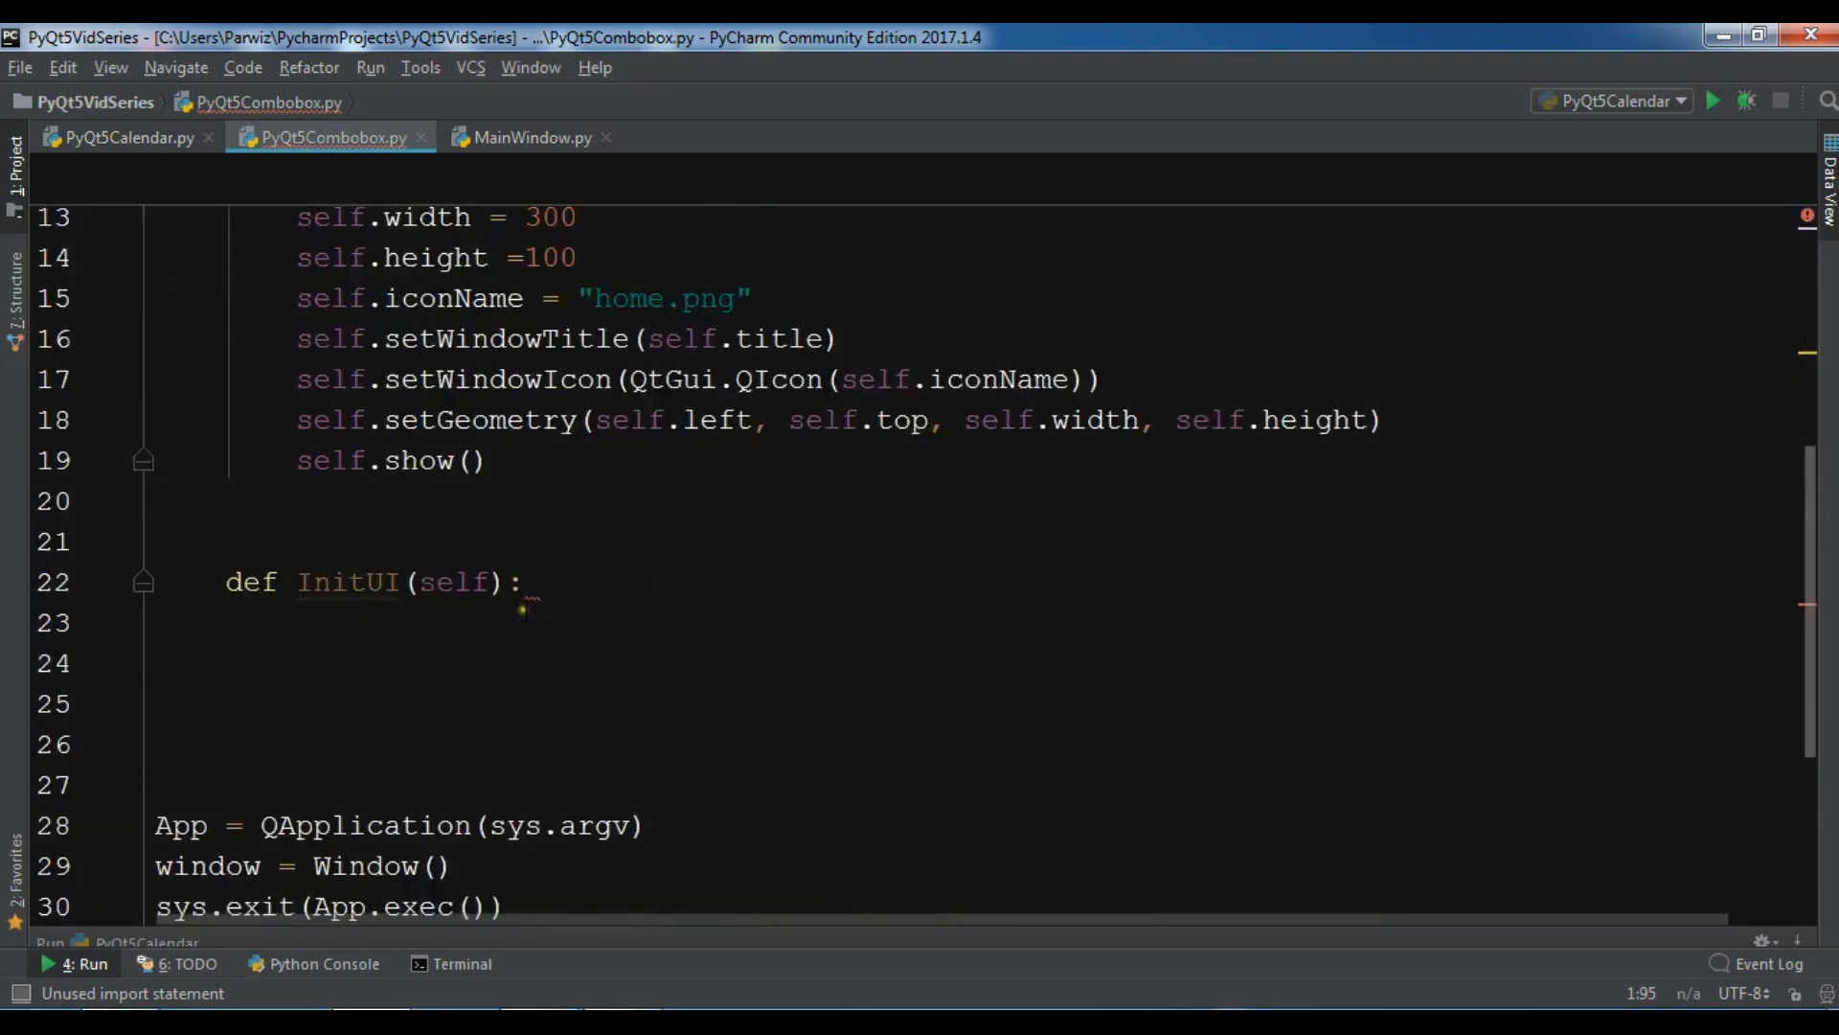
type("vb")
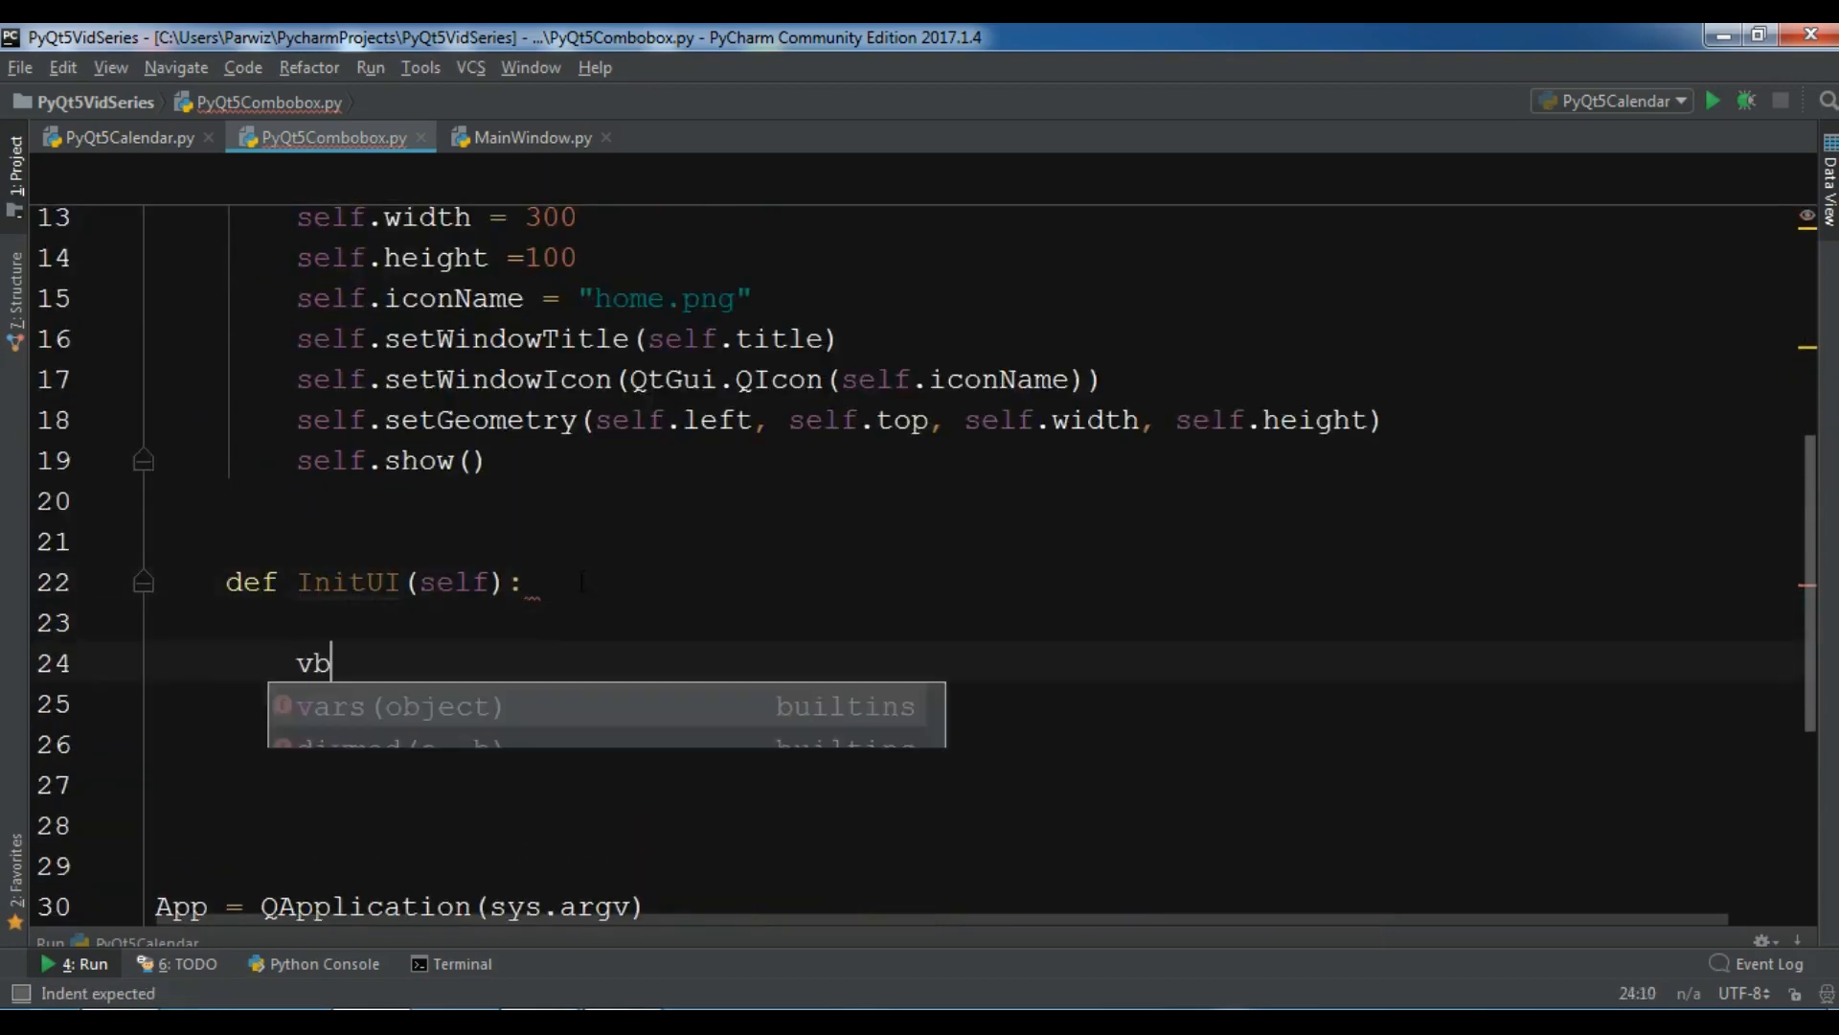
type("ox = QVBoxLayout")
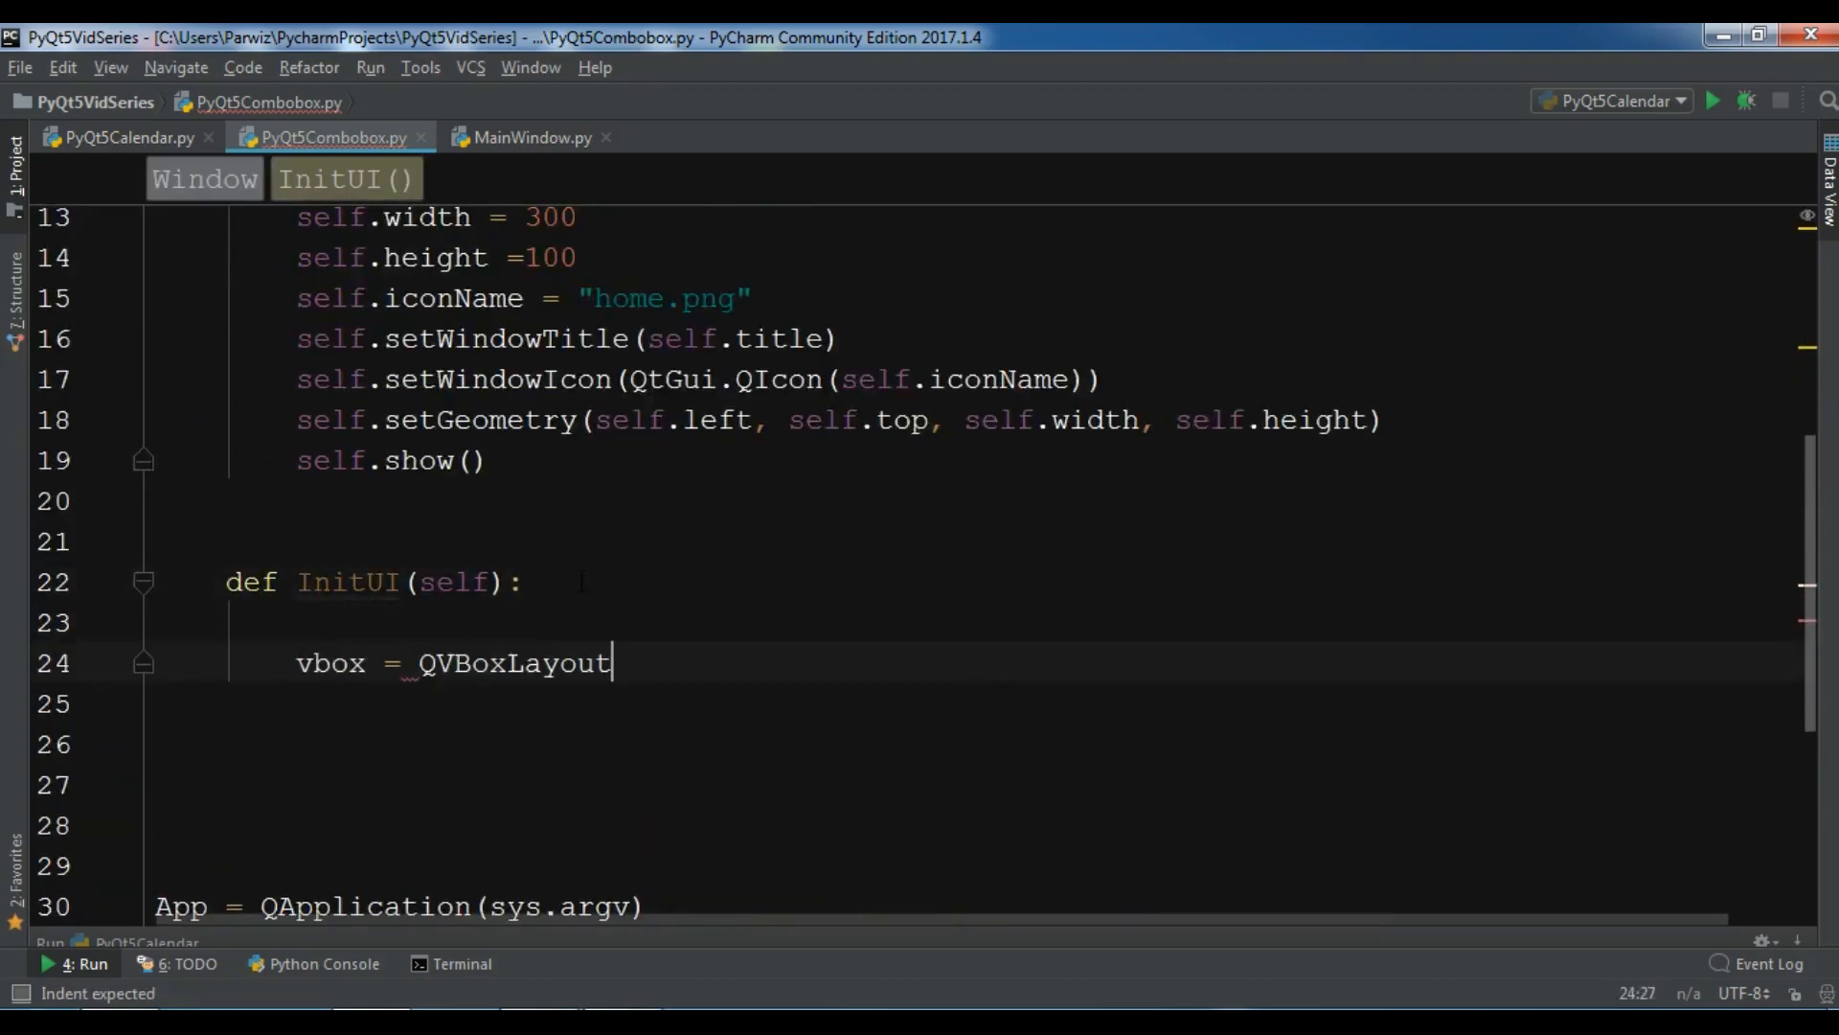
type("()")
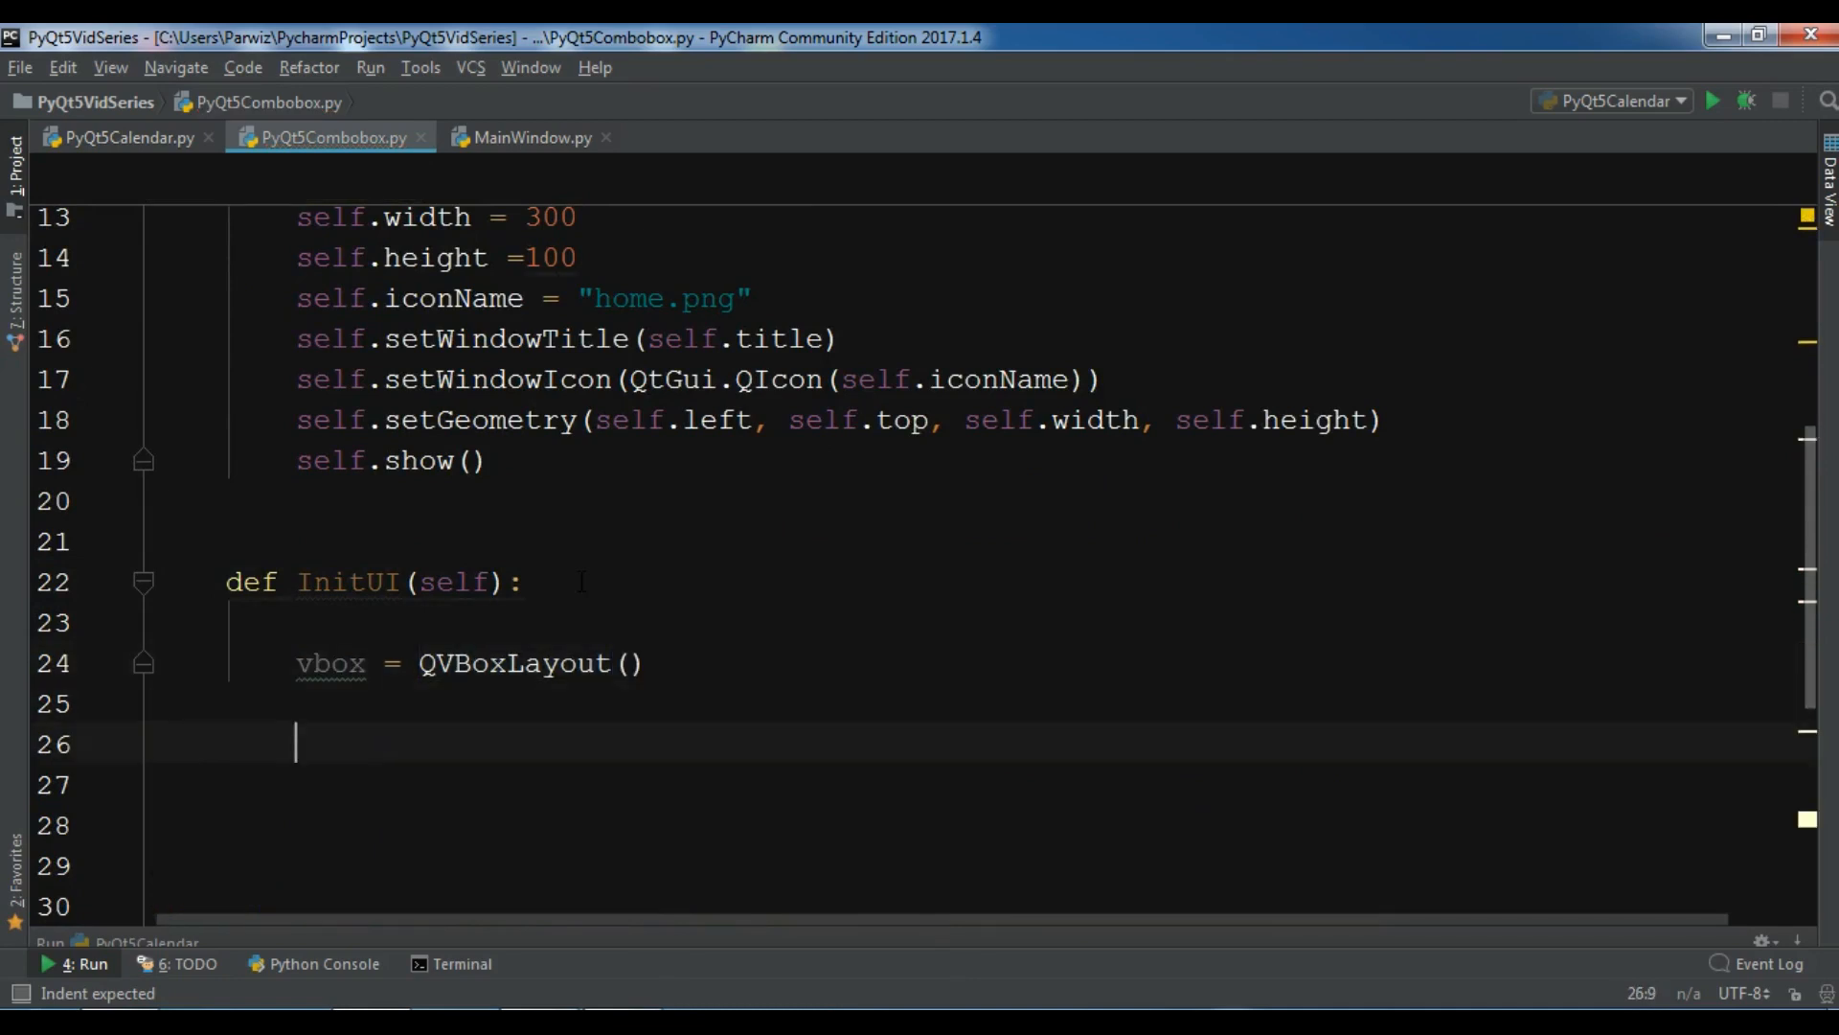
type("self.combo = QComboBox(")
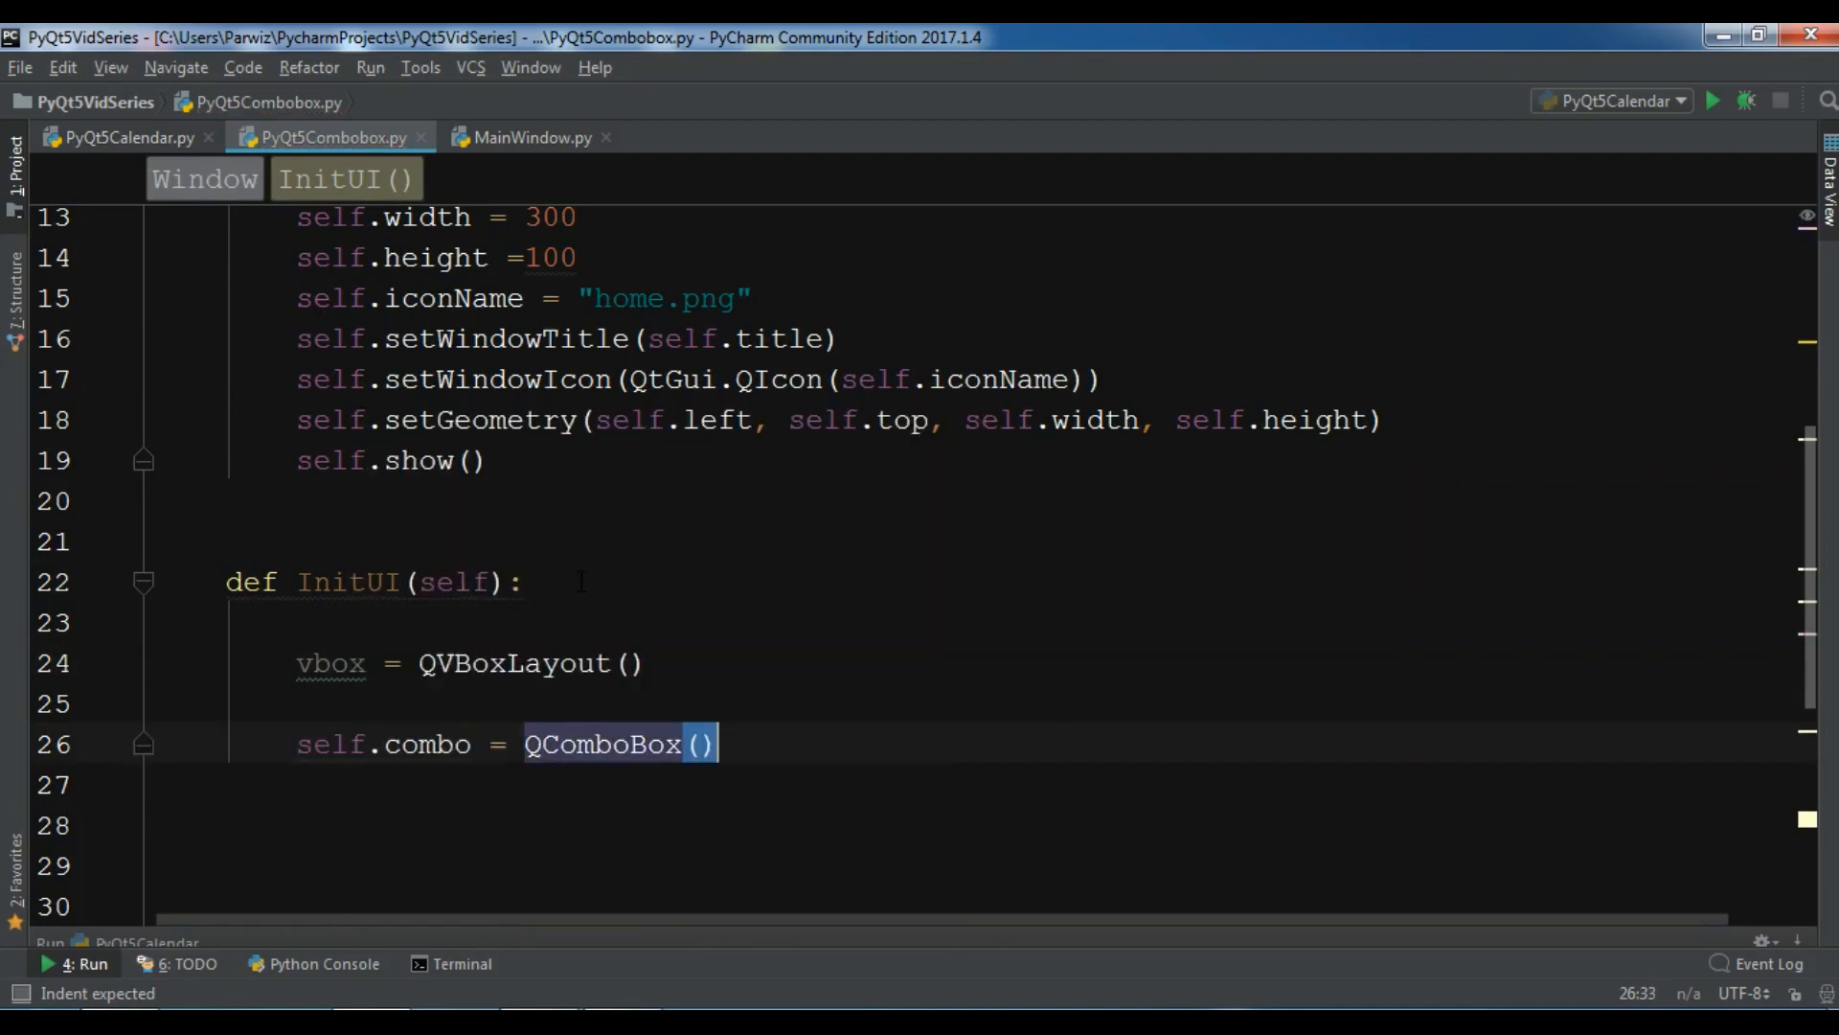
type("s")
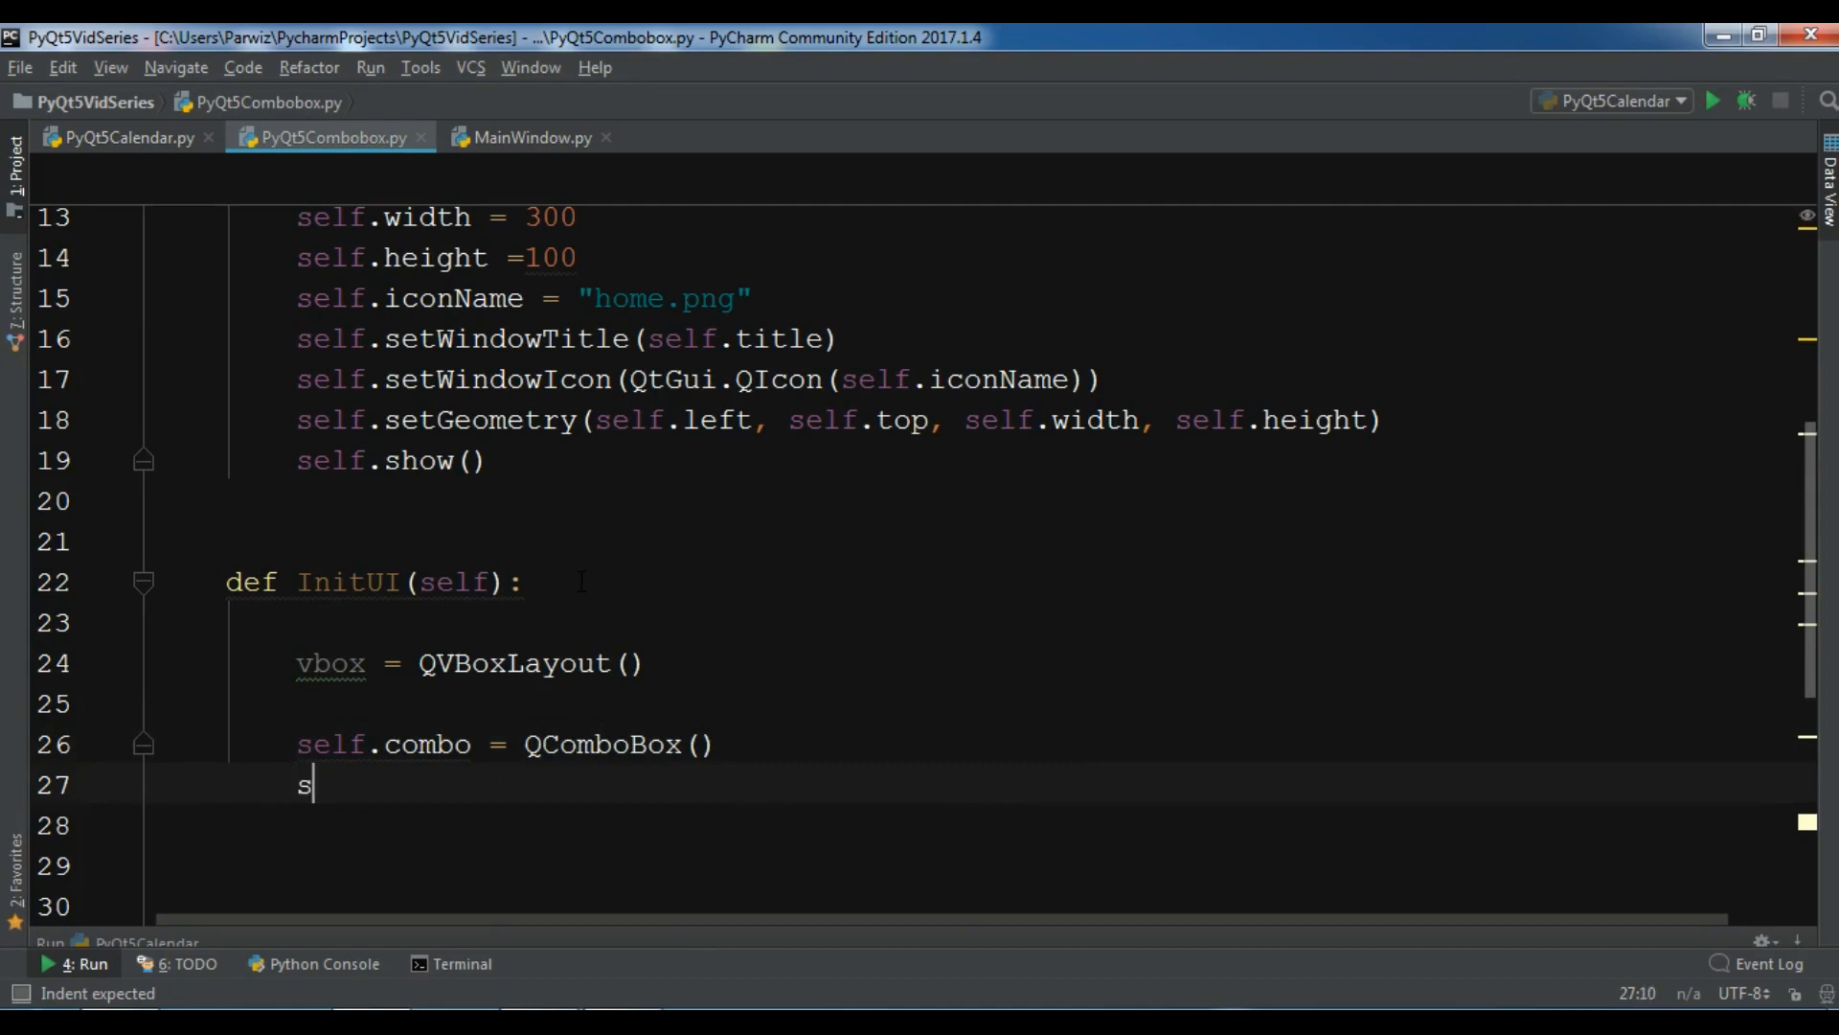
type("elf.combo.addItem(")
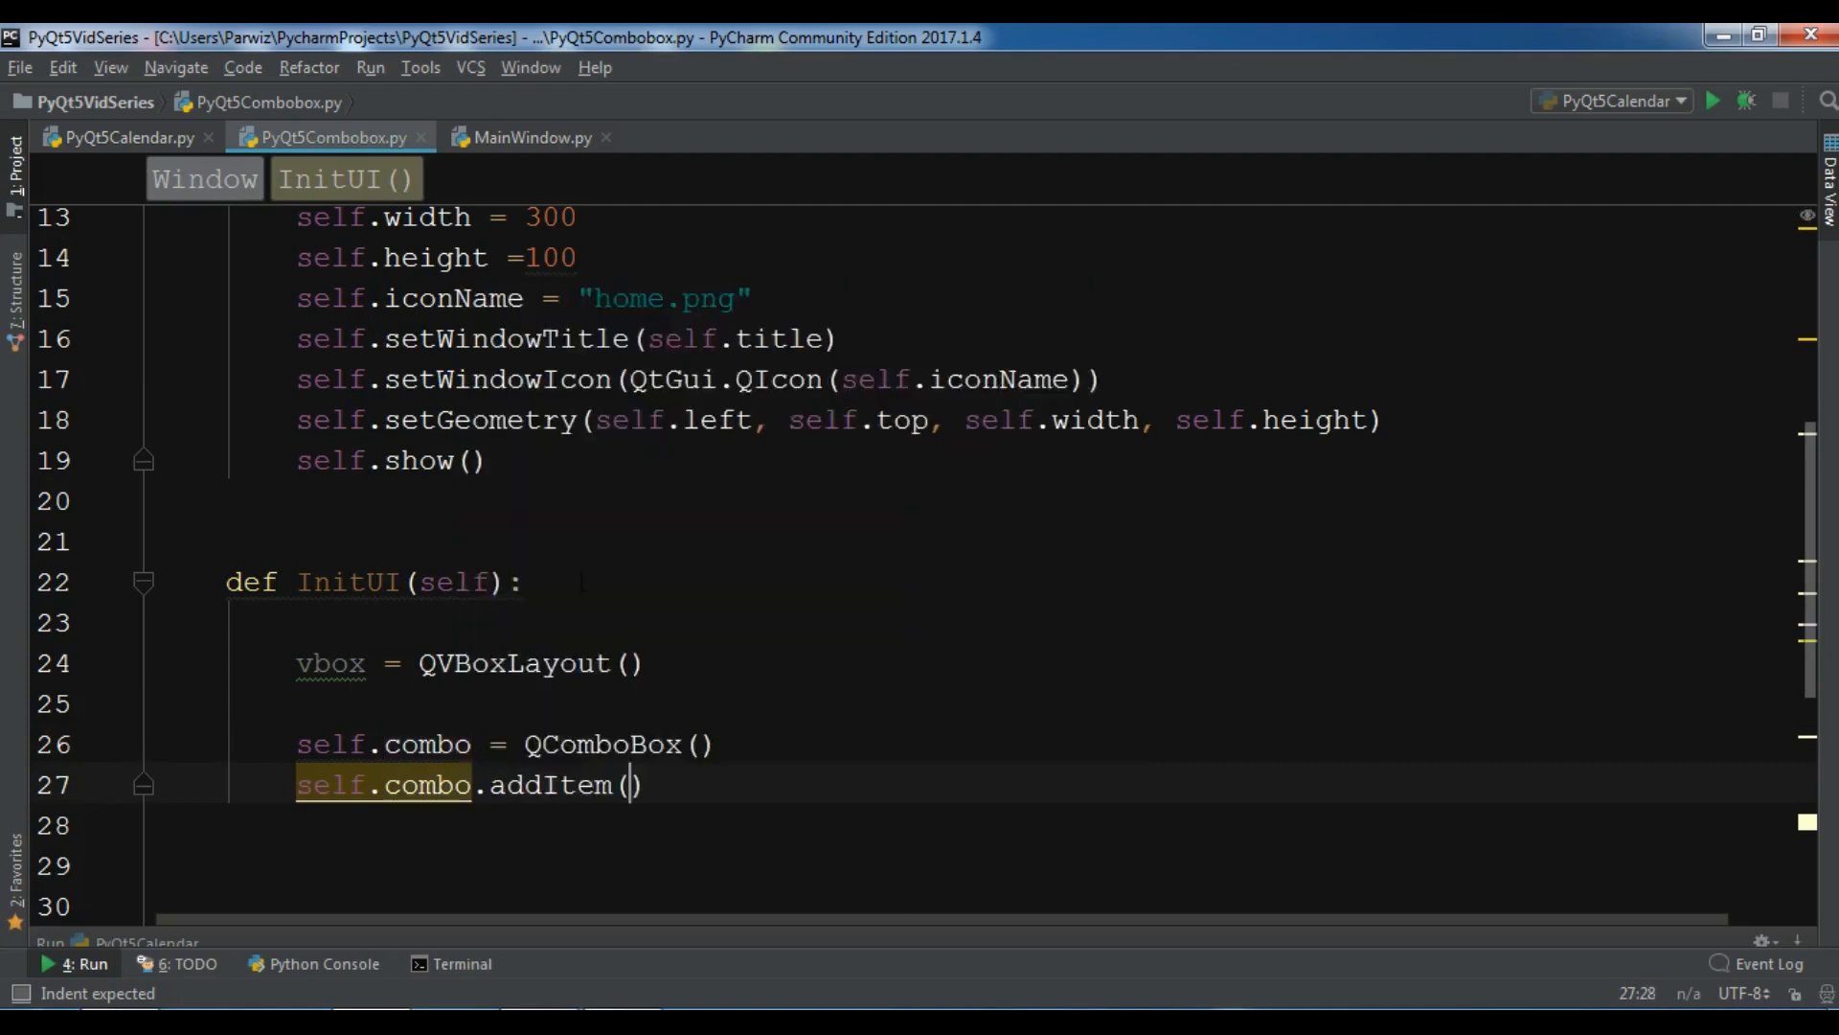
type("\"Python\"")
left_click(969, 826)
type("self")
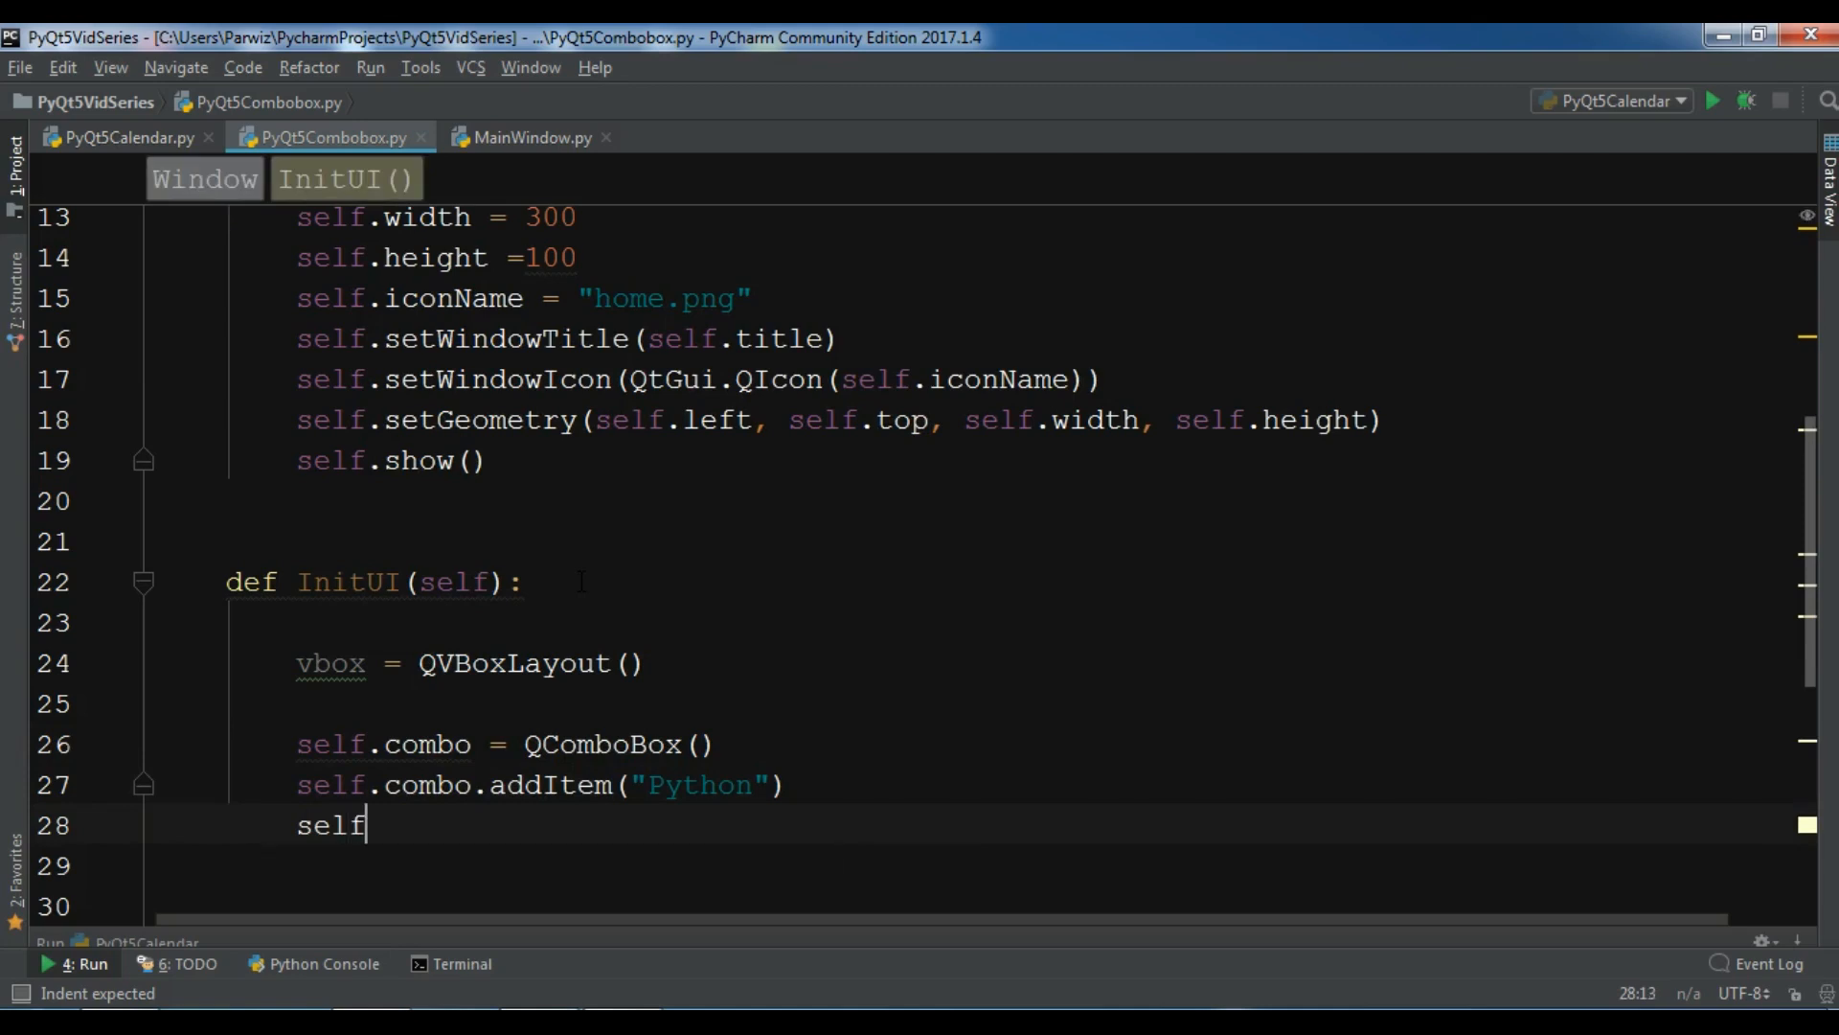
Step: Add combo items 'Java', 'C++', 'C#' and 'Ruby' with self.combo.addItem lines
type(".combo.")
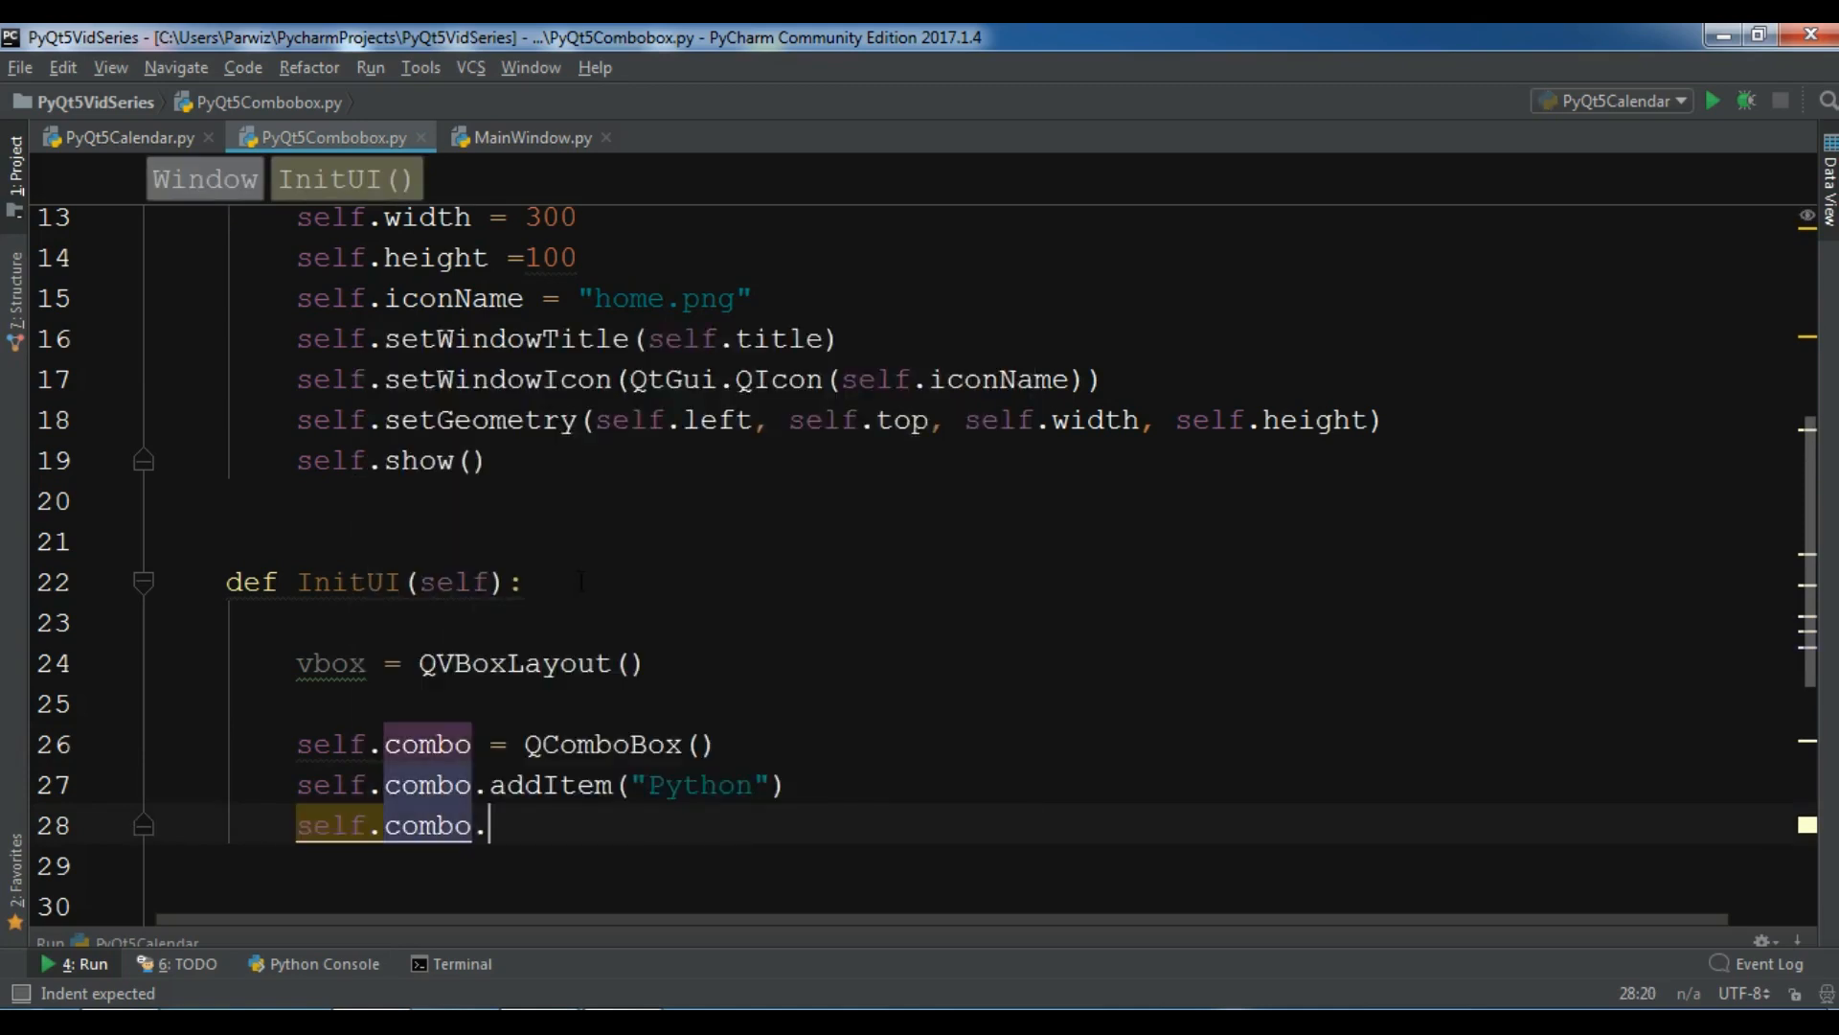
type("addItem(")
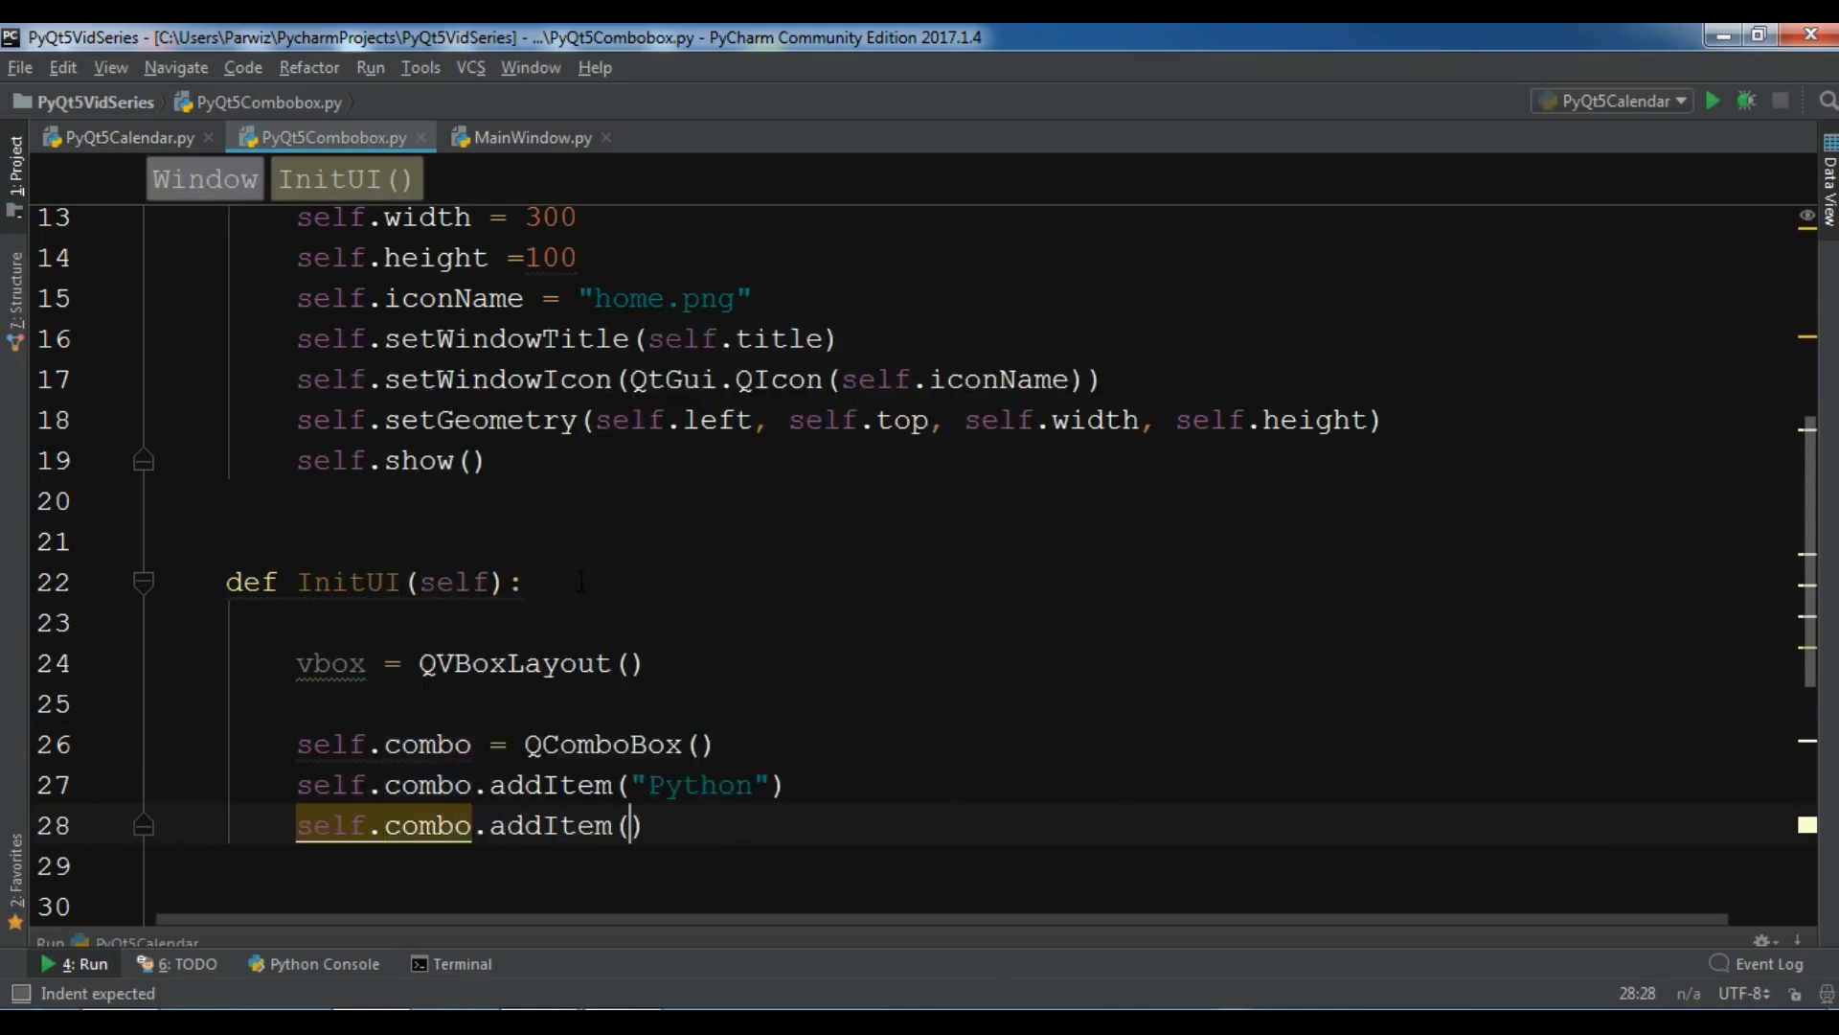
type("\"Java\"")
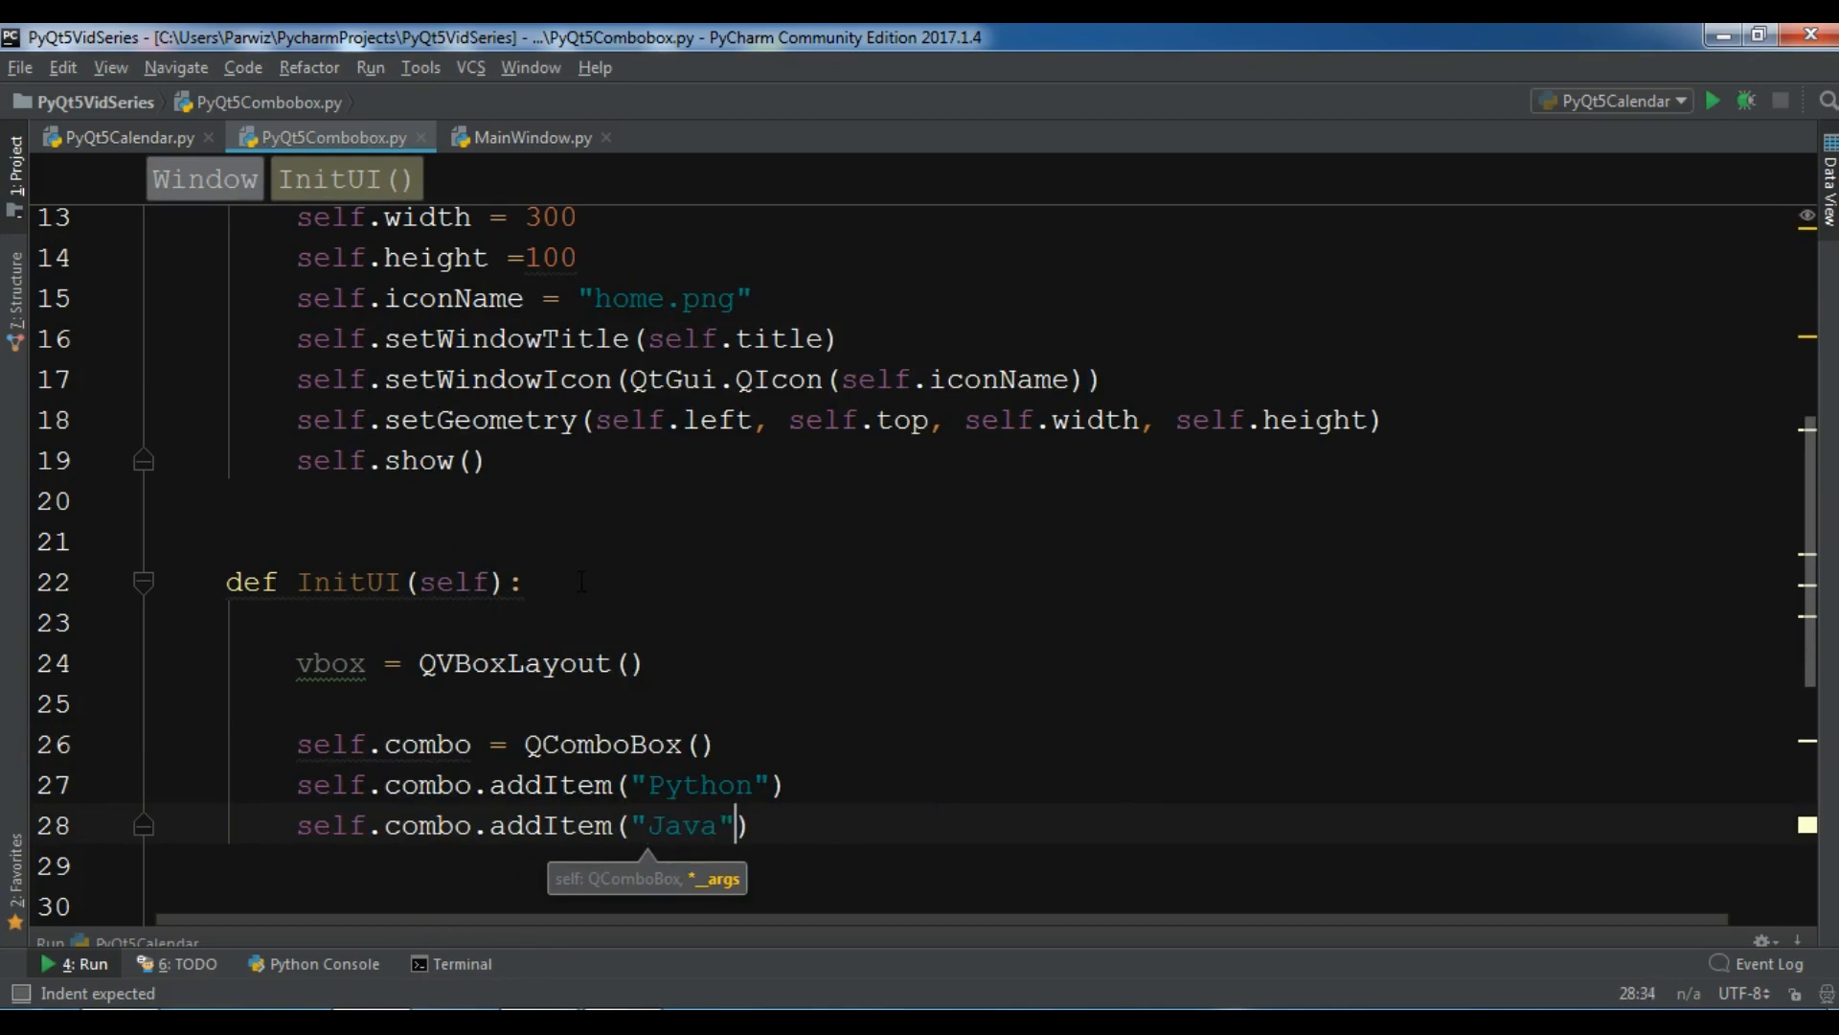
type("self.combo.addItem(\"C++")
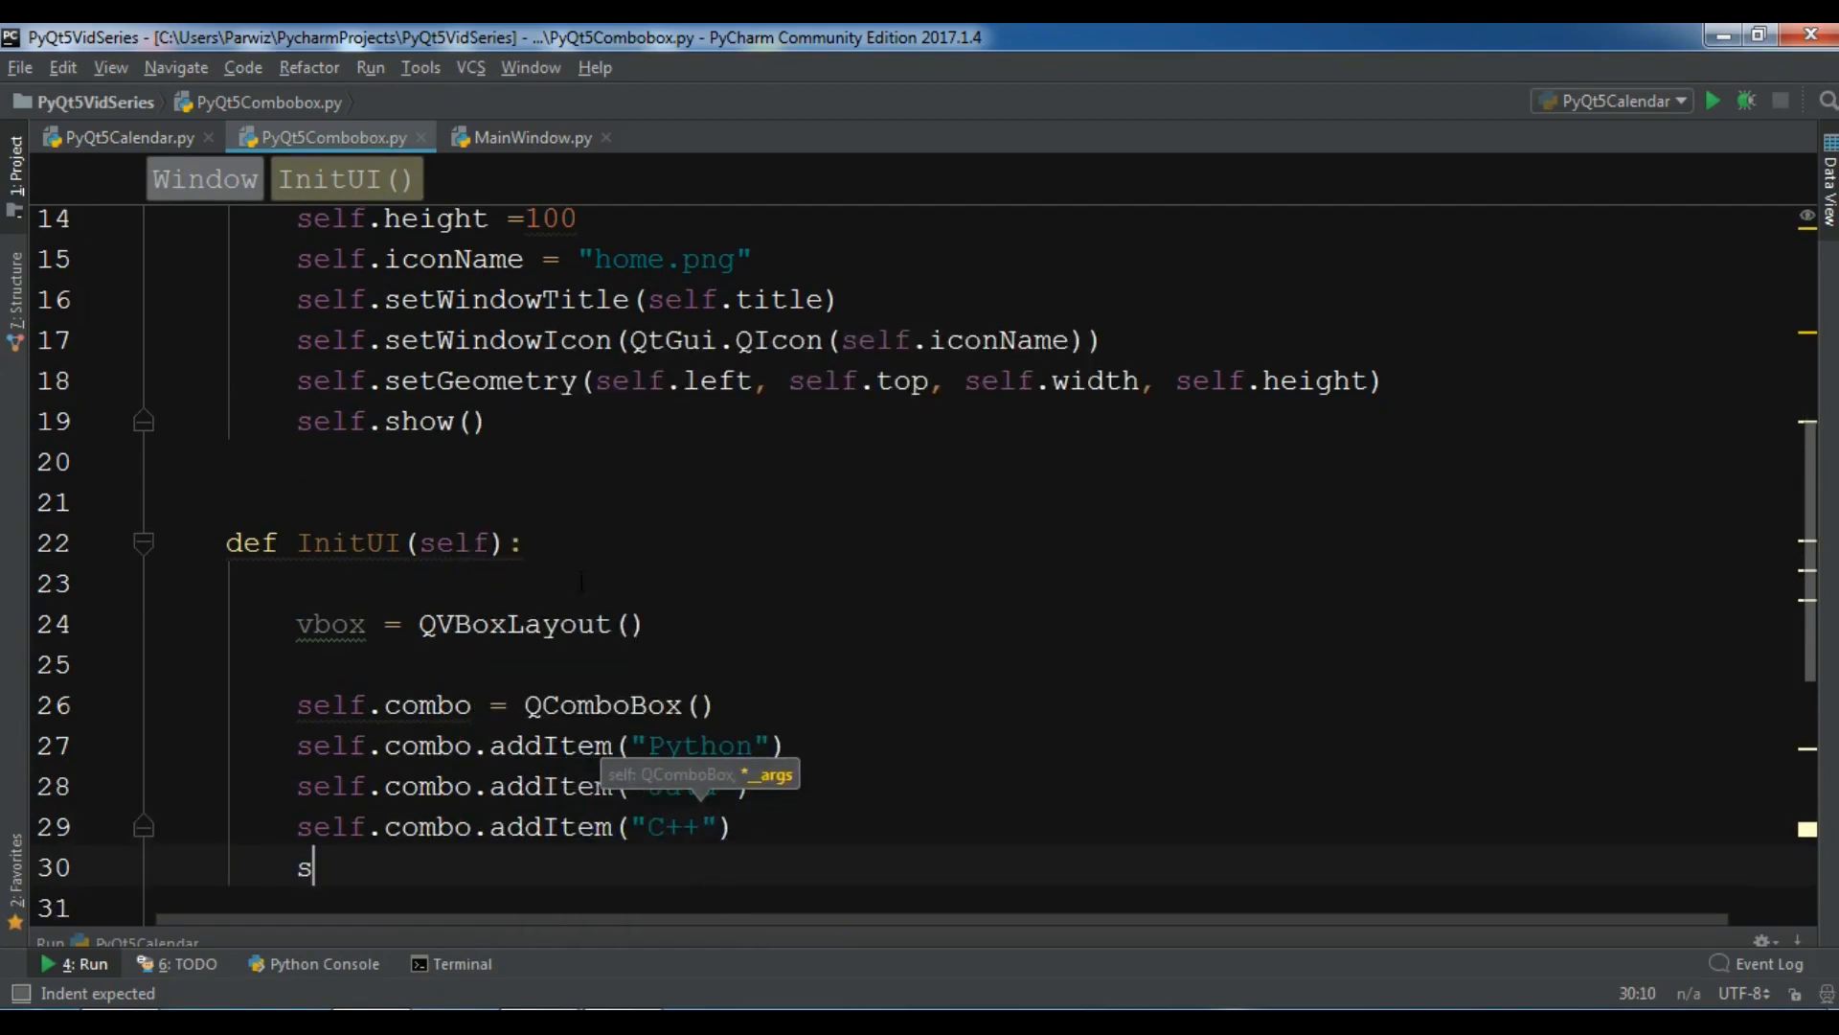
type("elf.com")
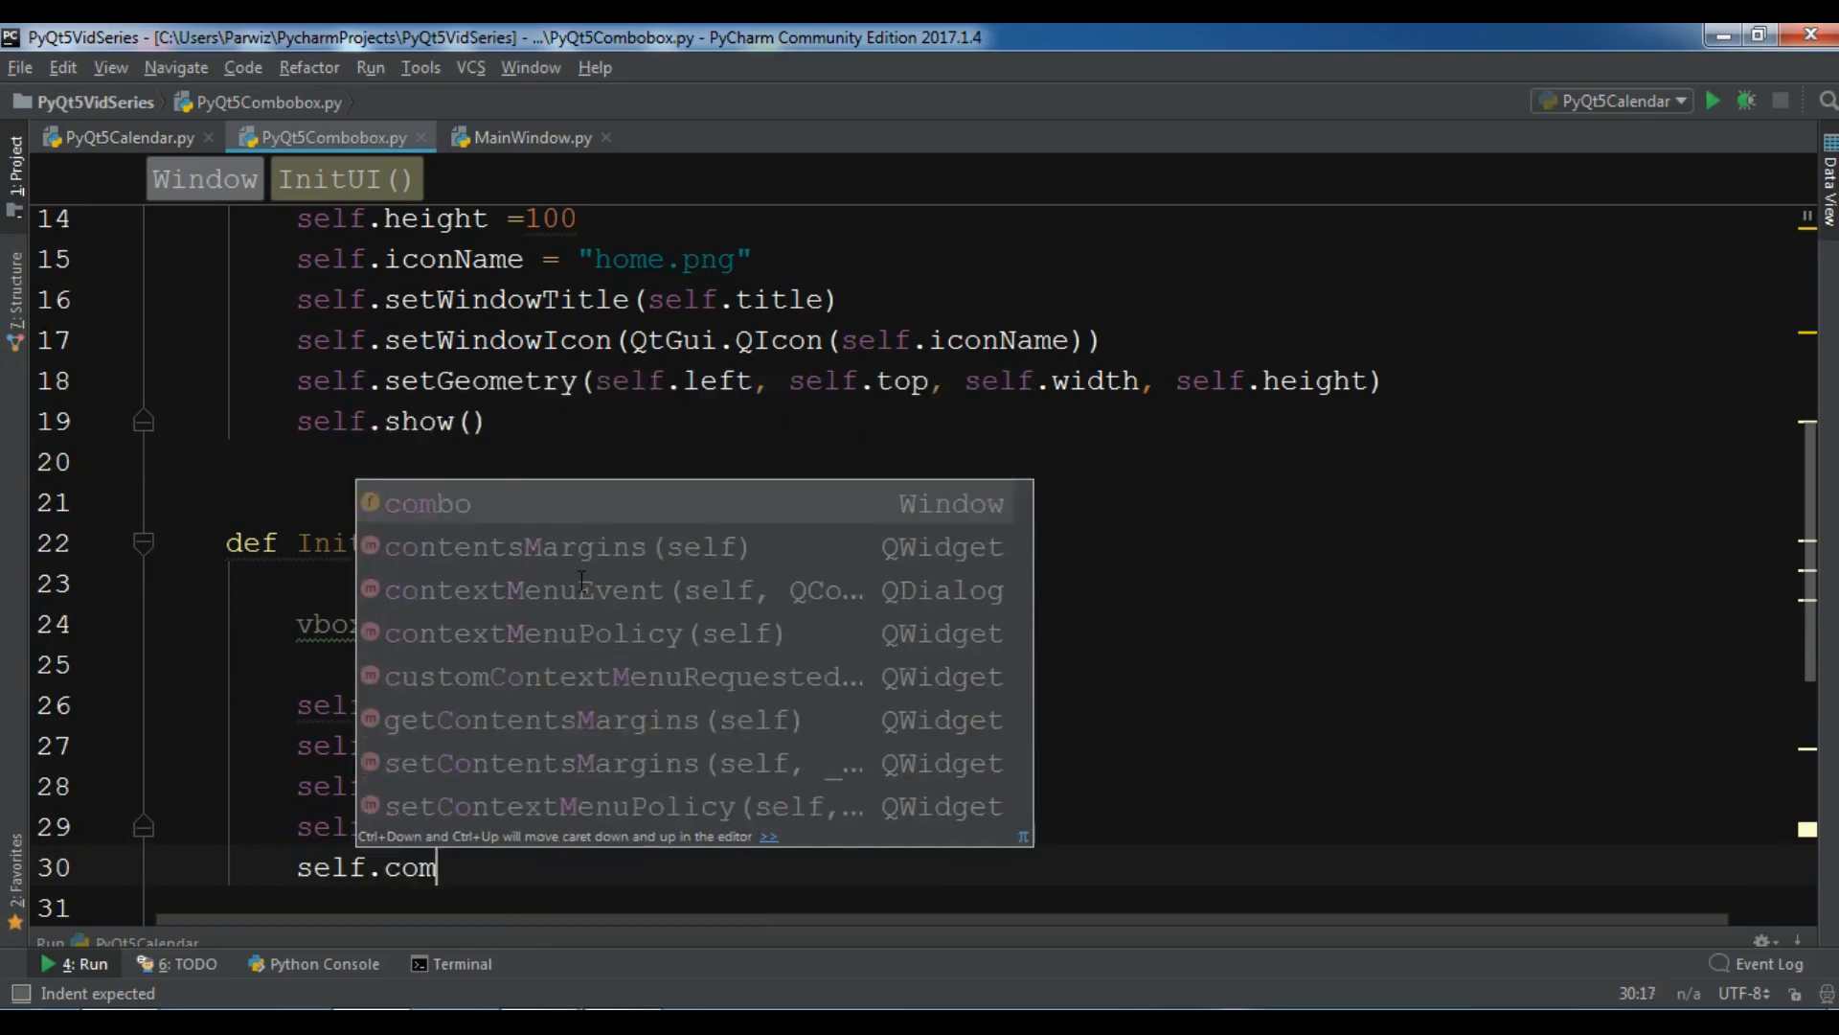
type("bo.addItem(\"C")
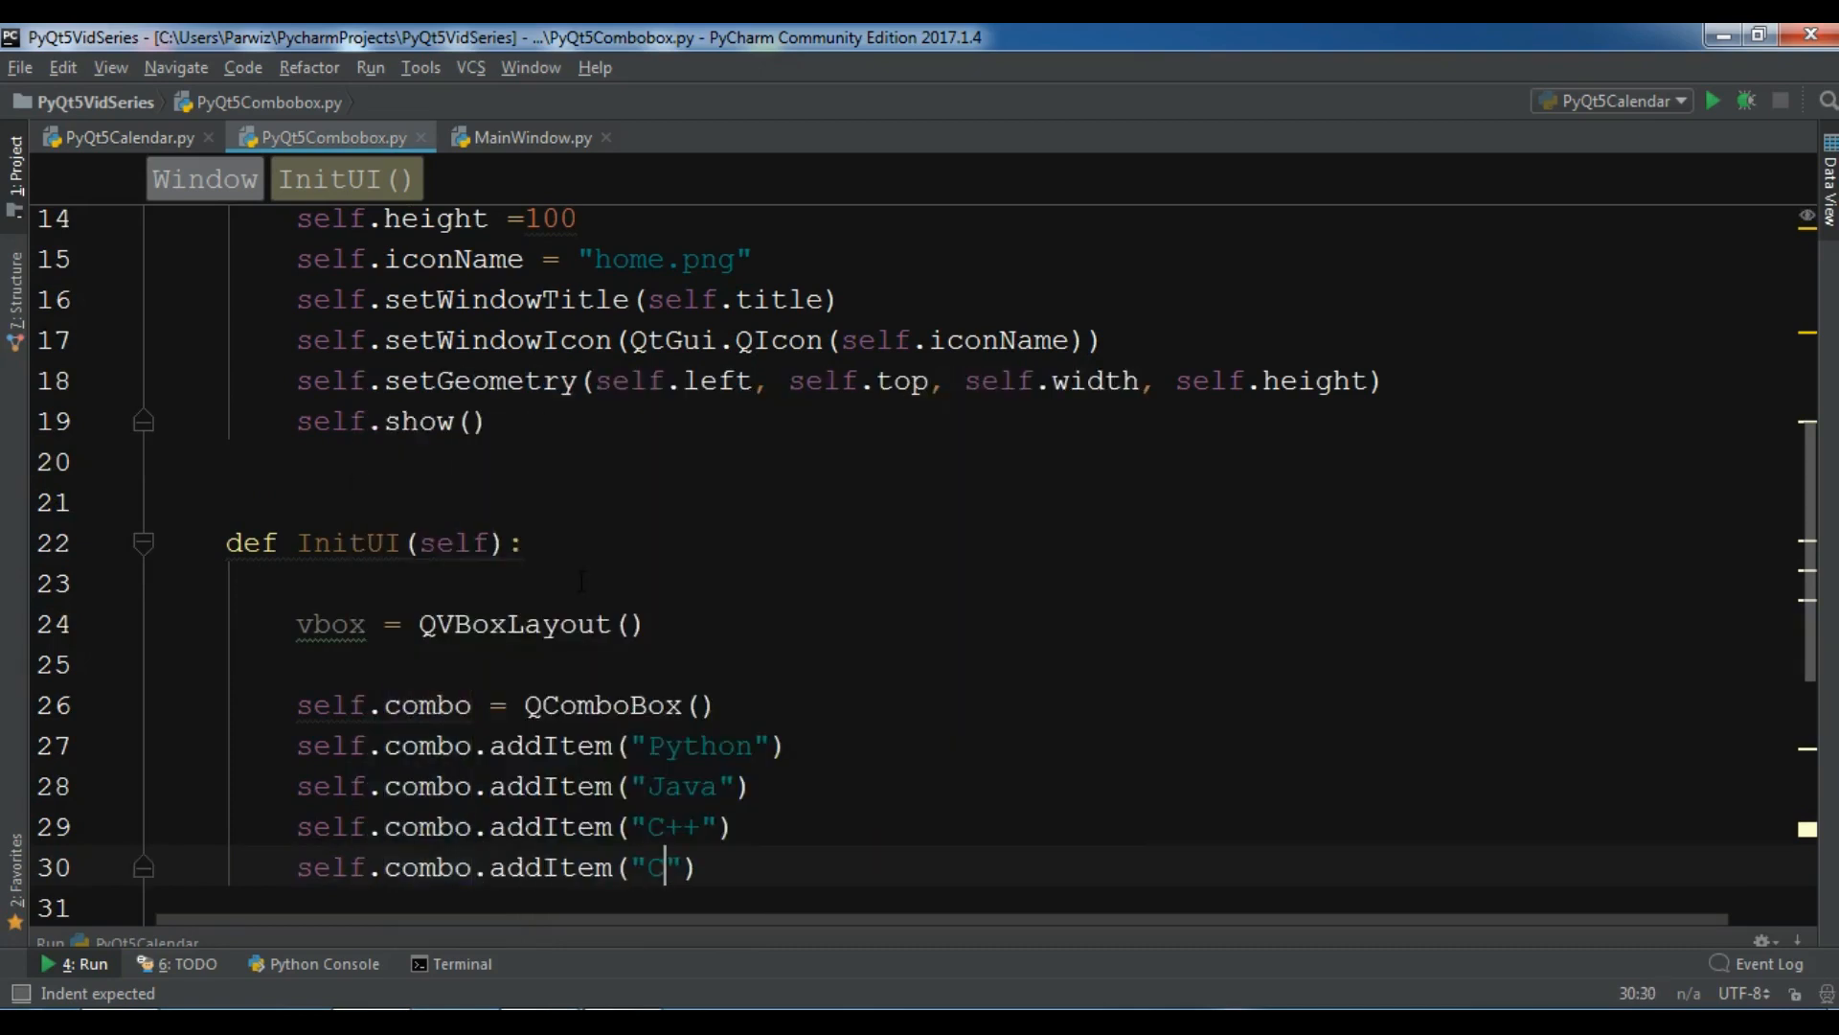
type("#")
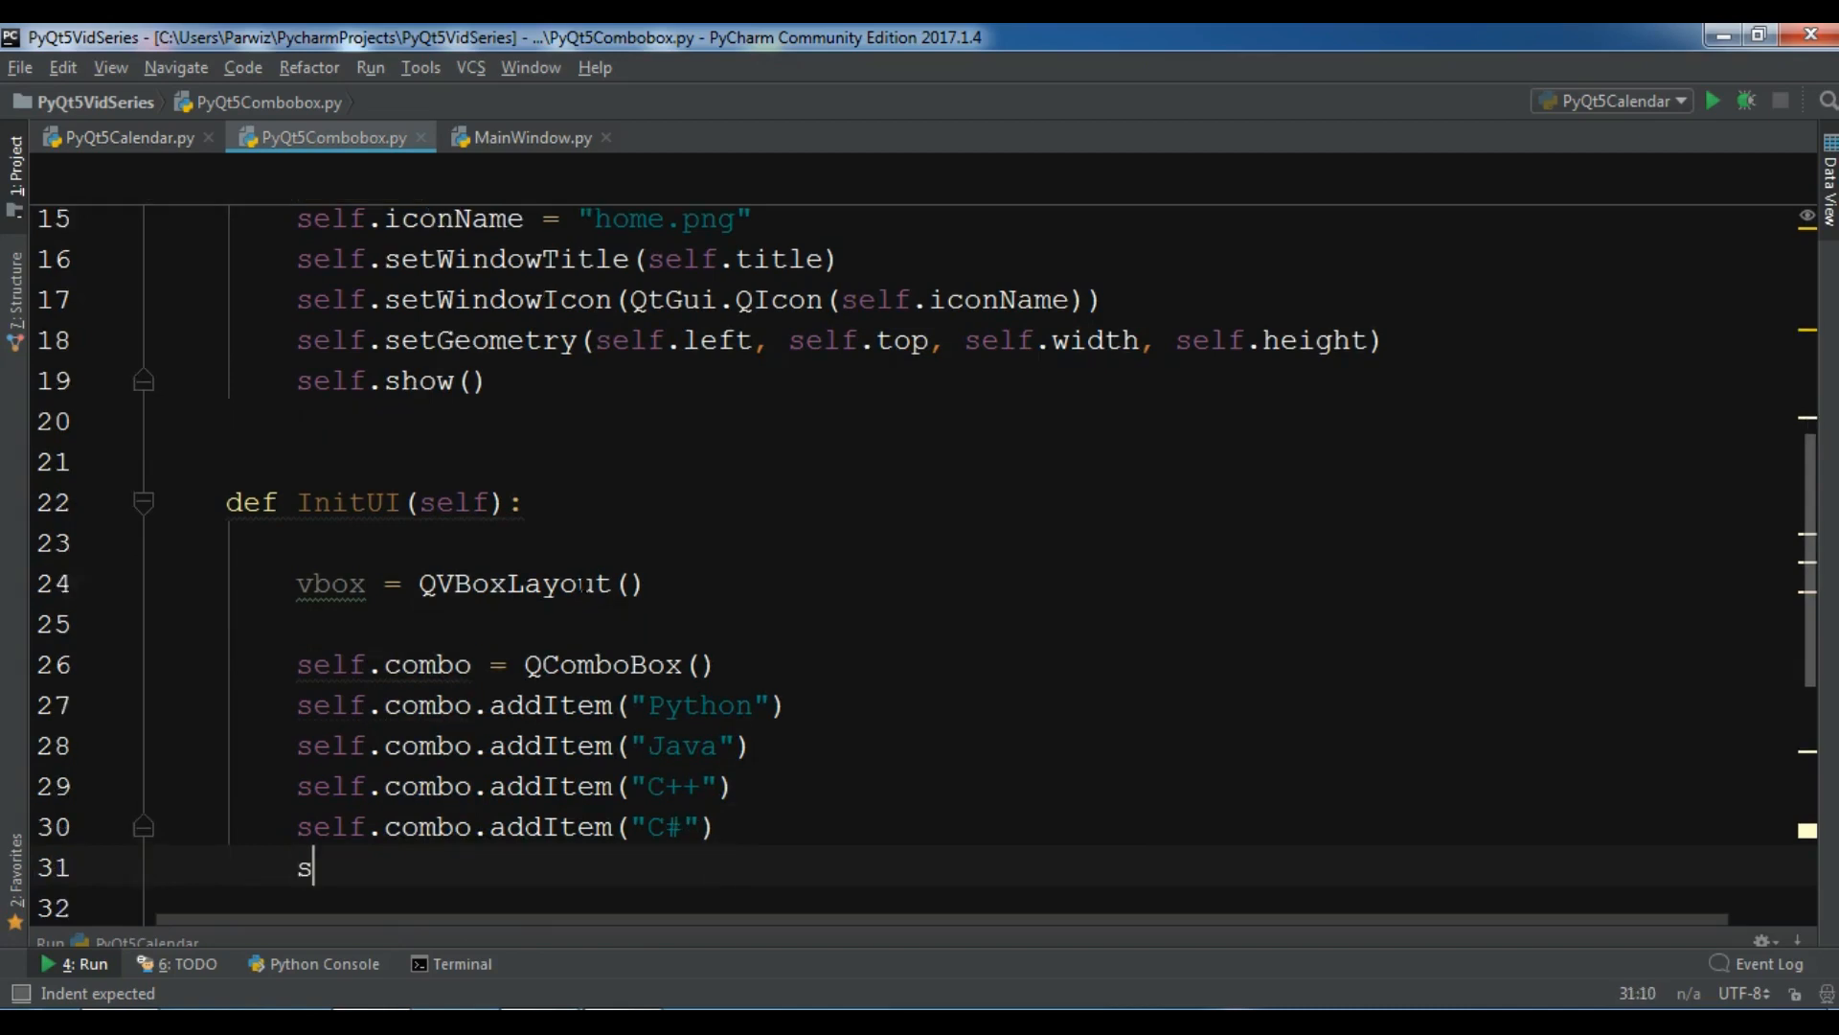
type("elf.combo.addItem(")
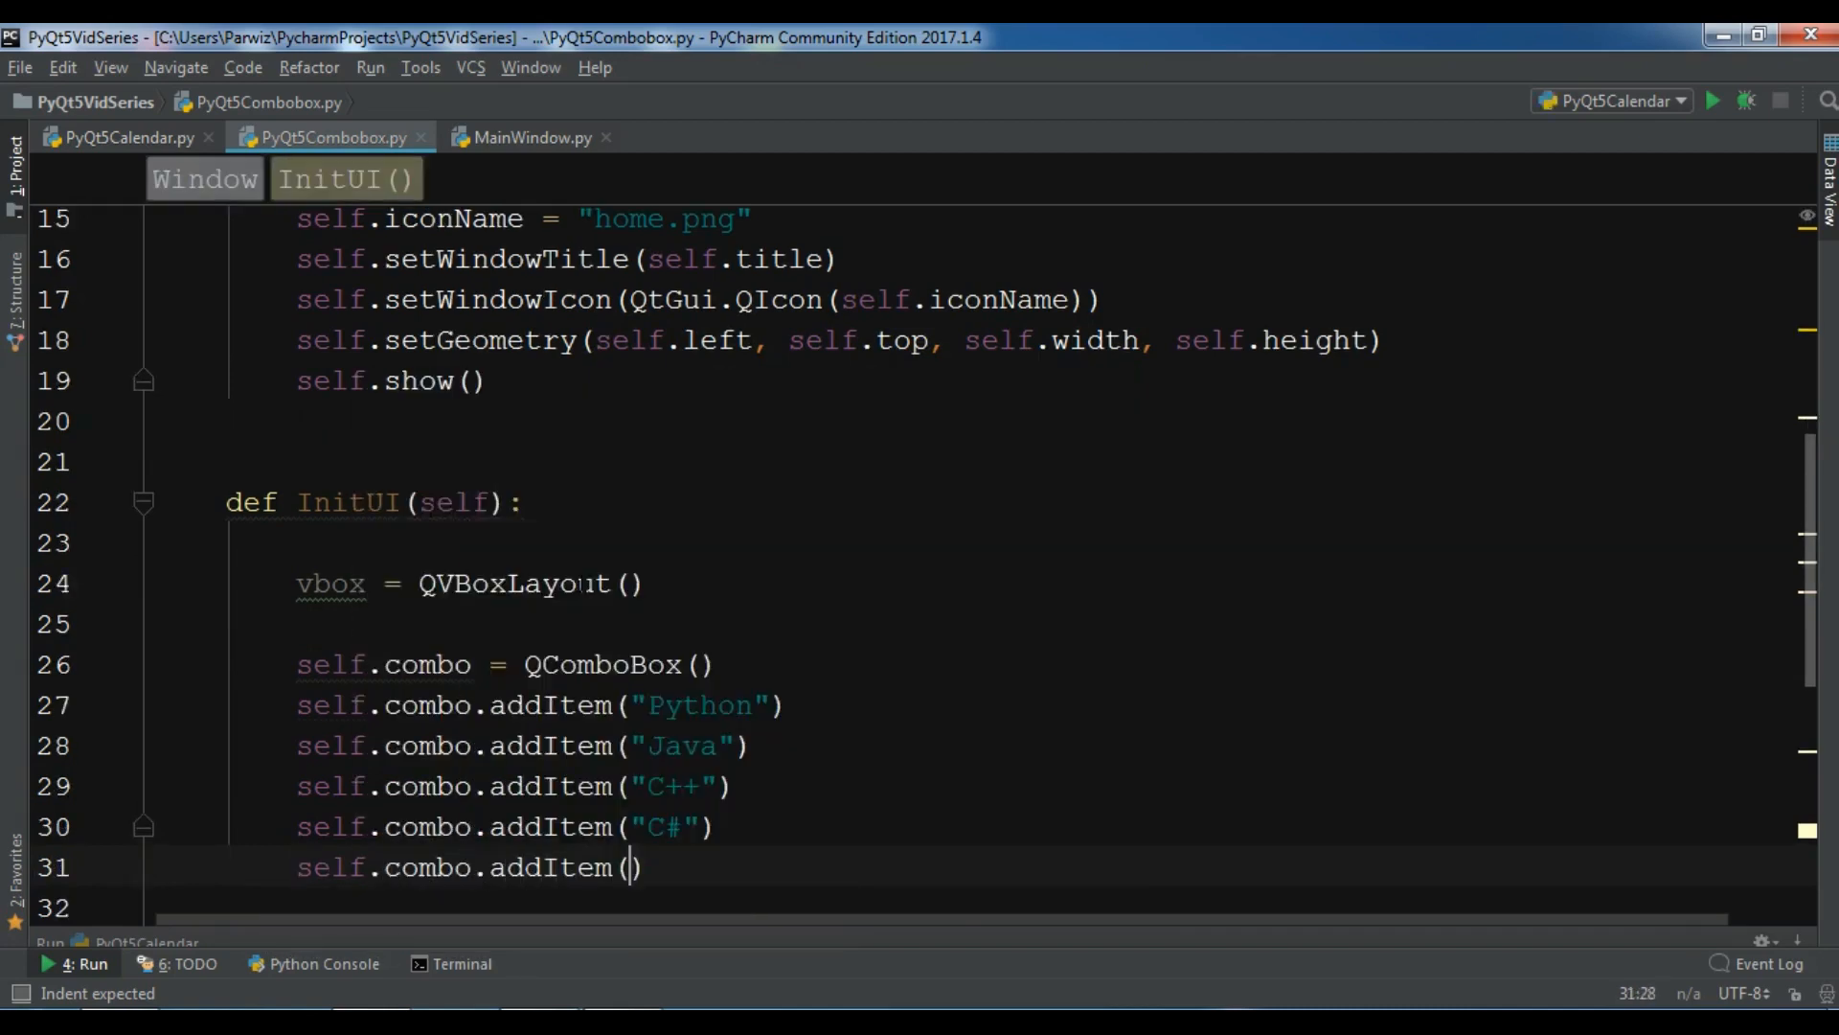
type("\"Ruby\"")
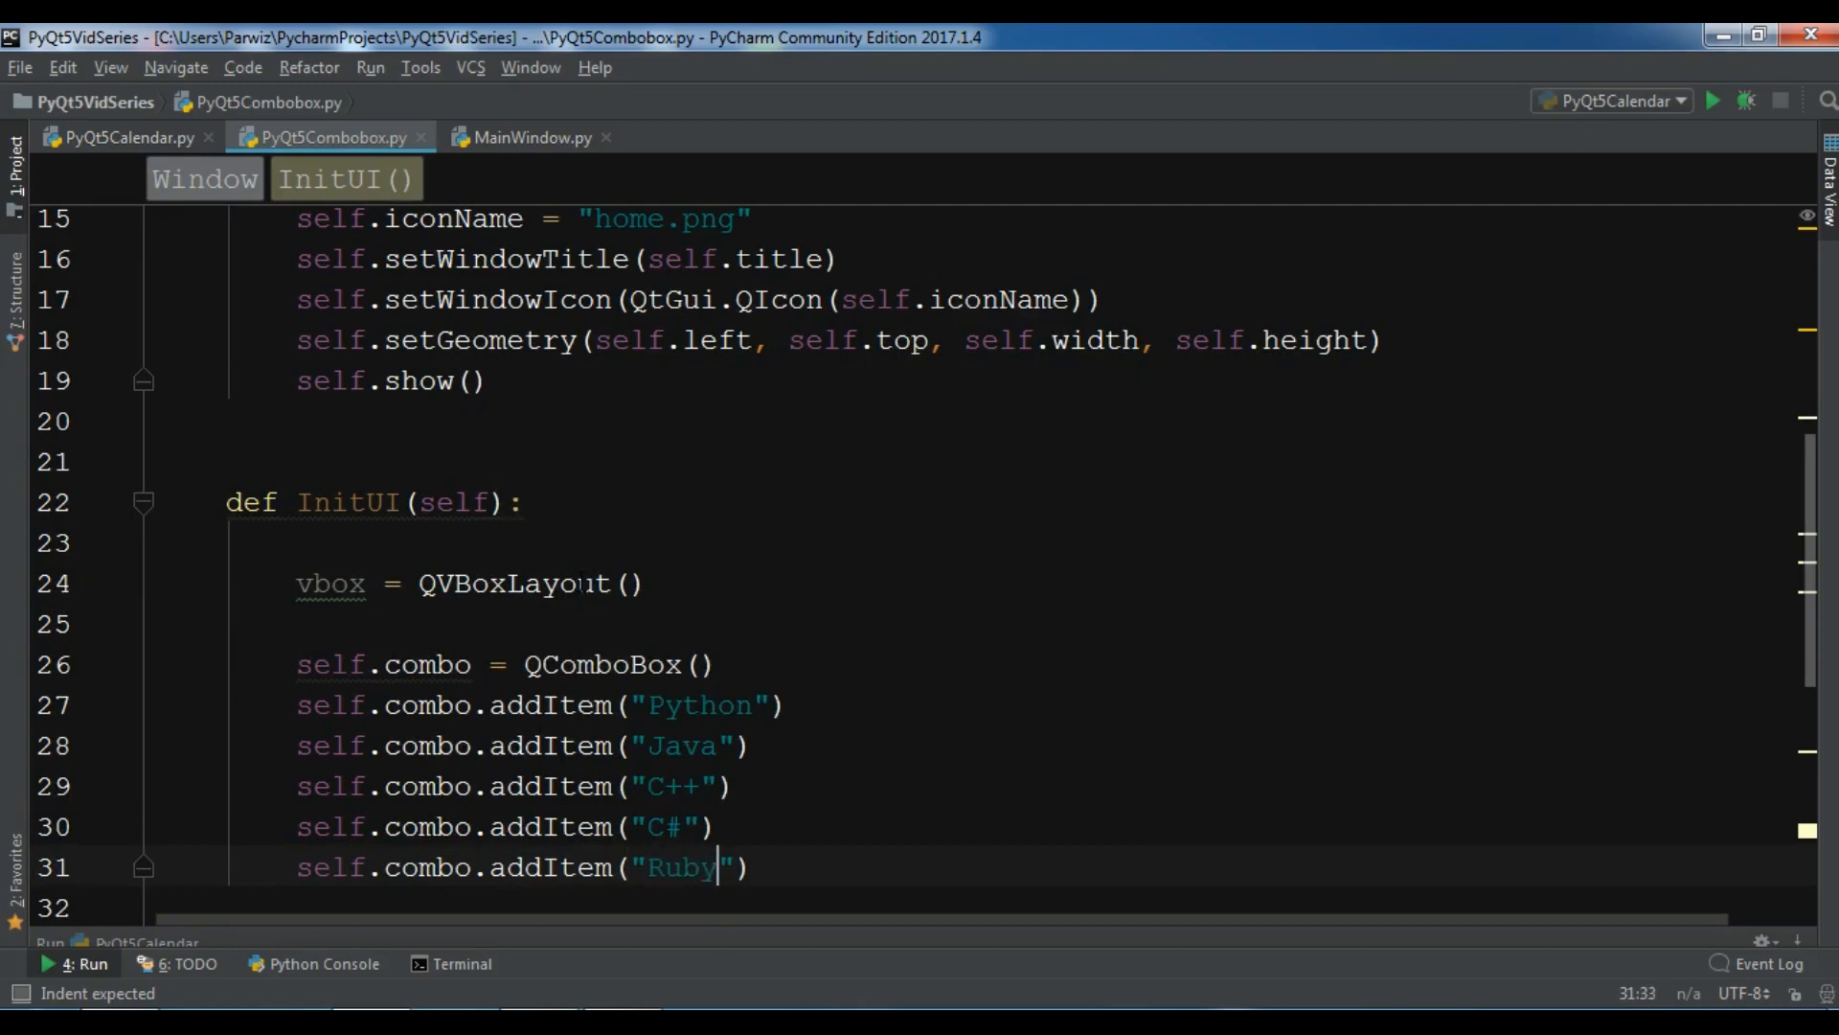
key("enter")
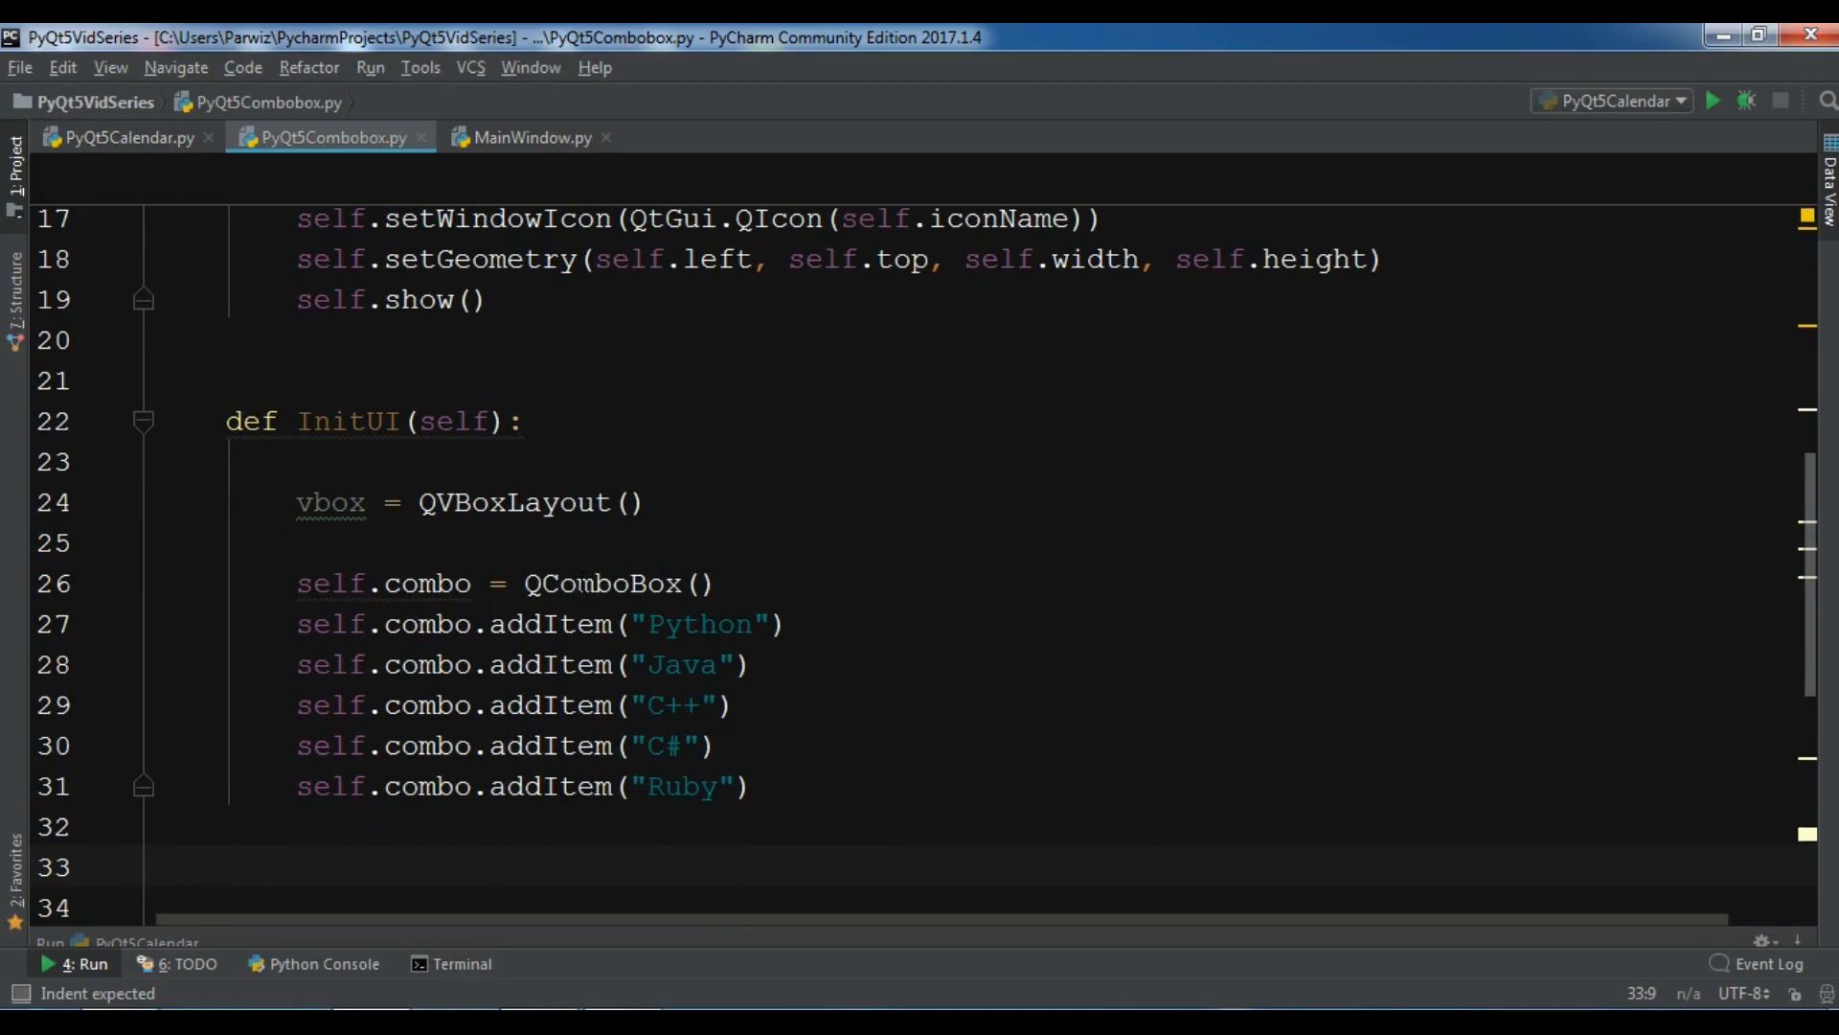
Step: Write vbox.addItem(self.combo) and self.setLayout(vbox) at the end of InitUI
type("sel")
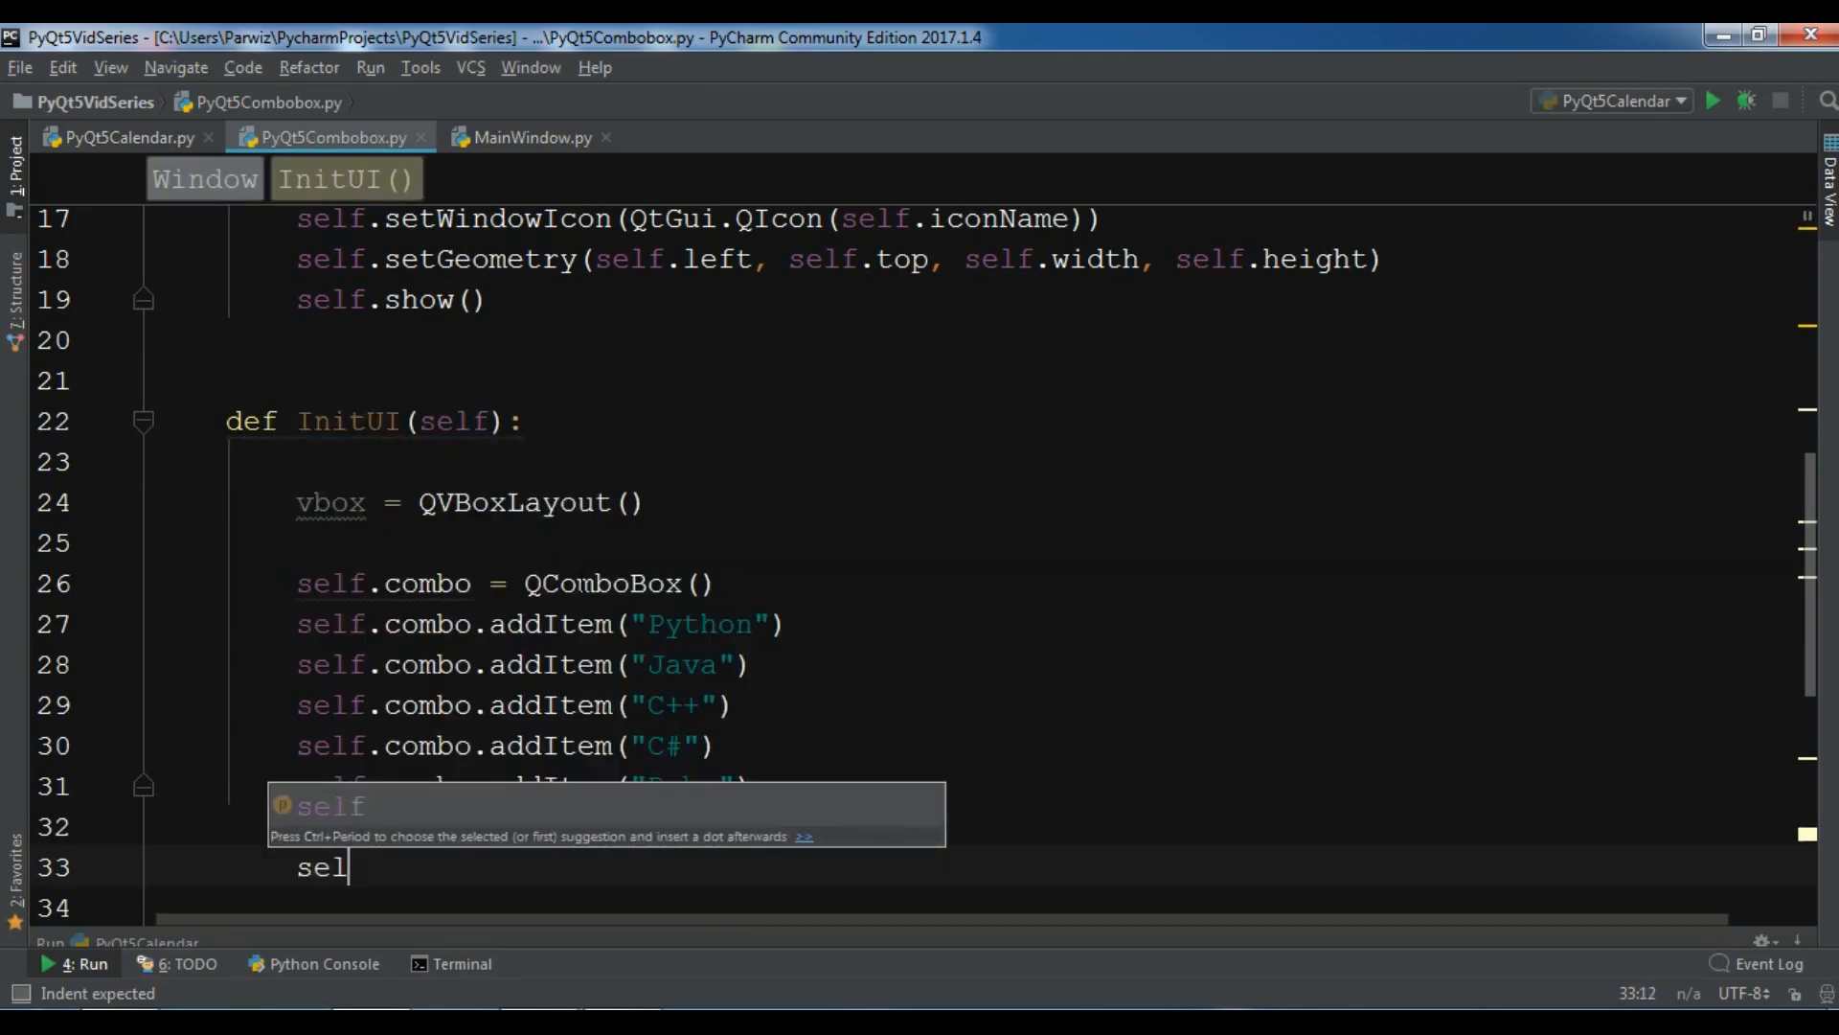
key("Backspace")
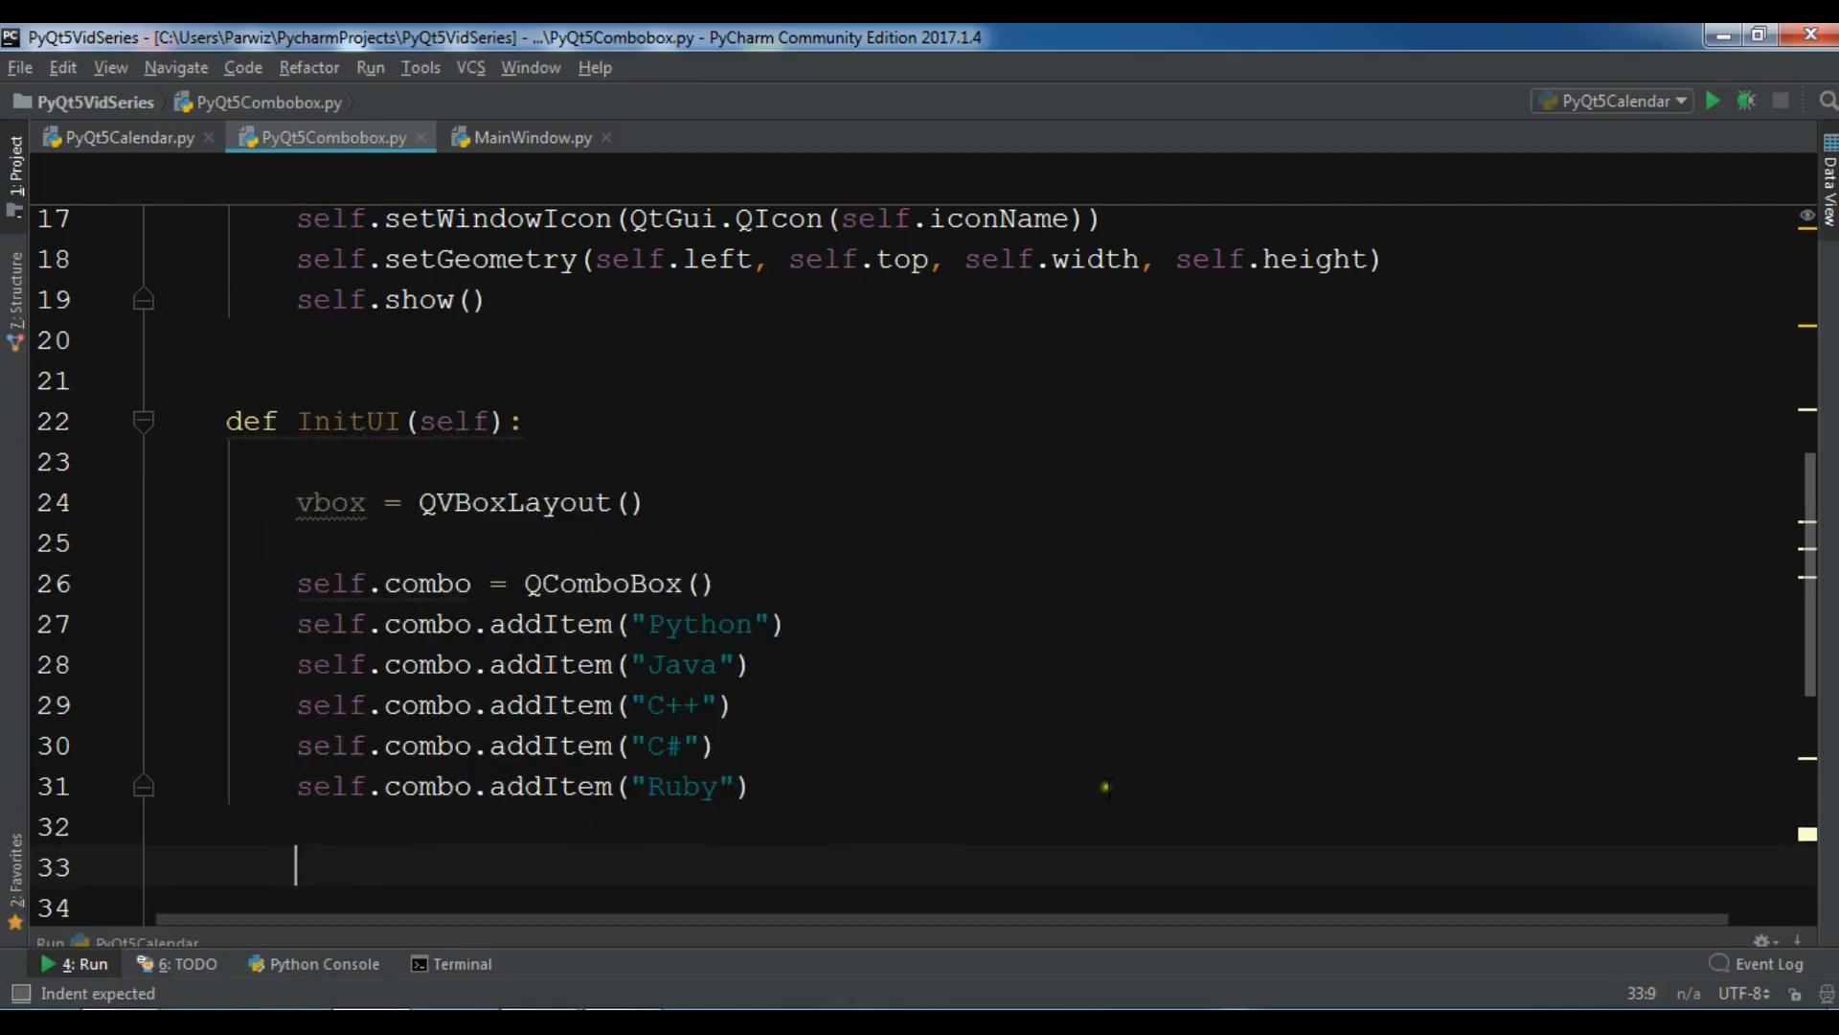
scroll("down", 3)
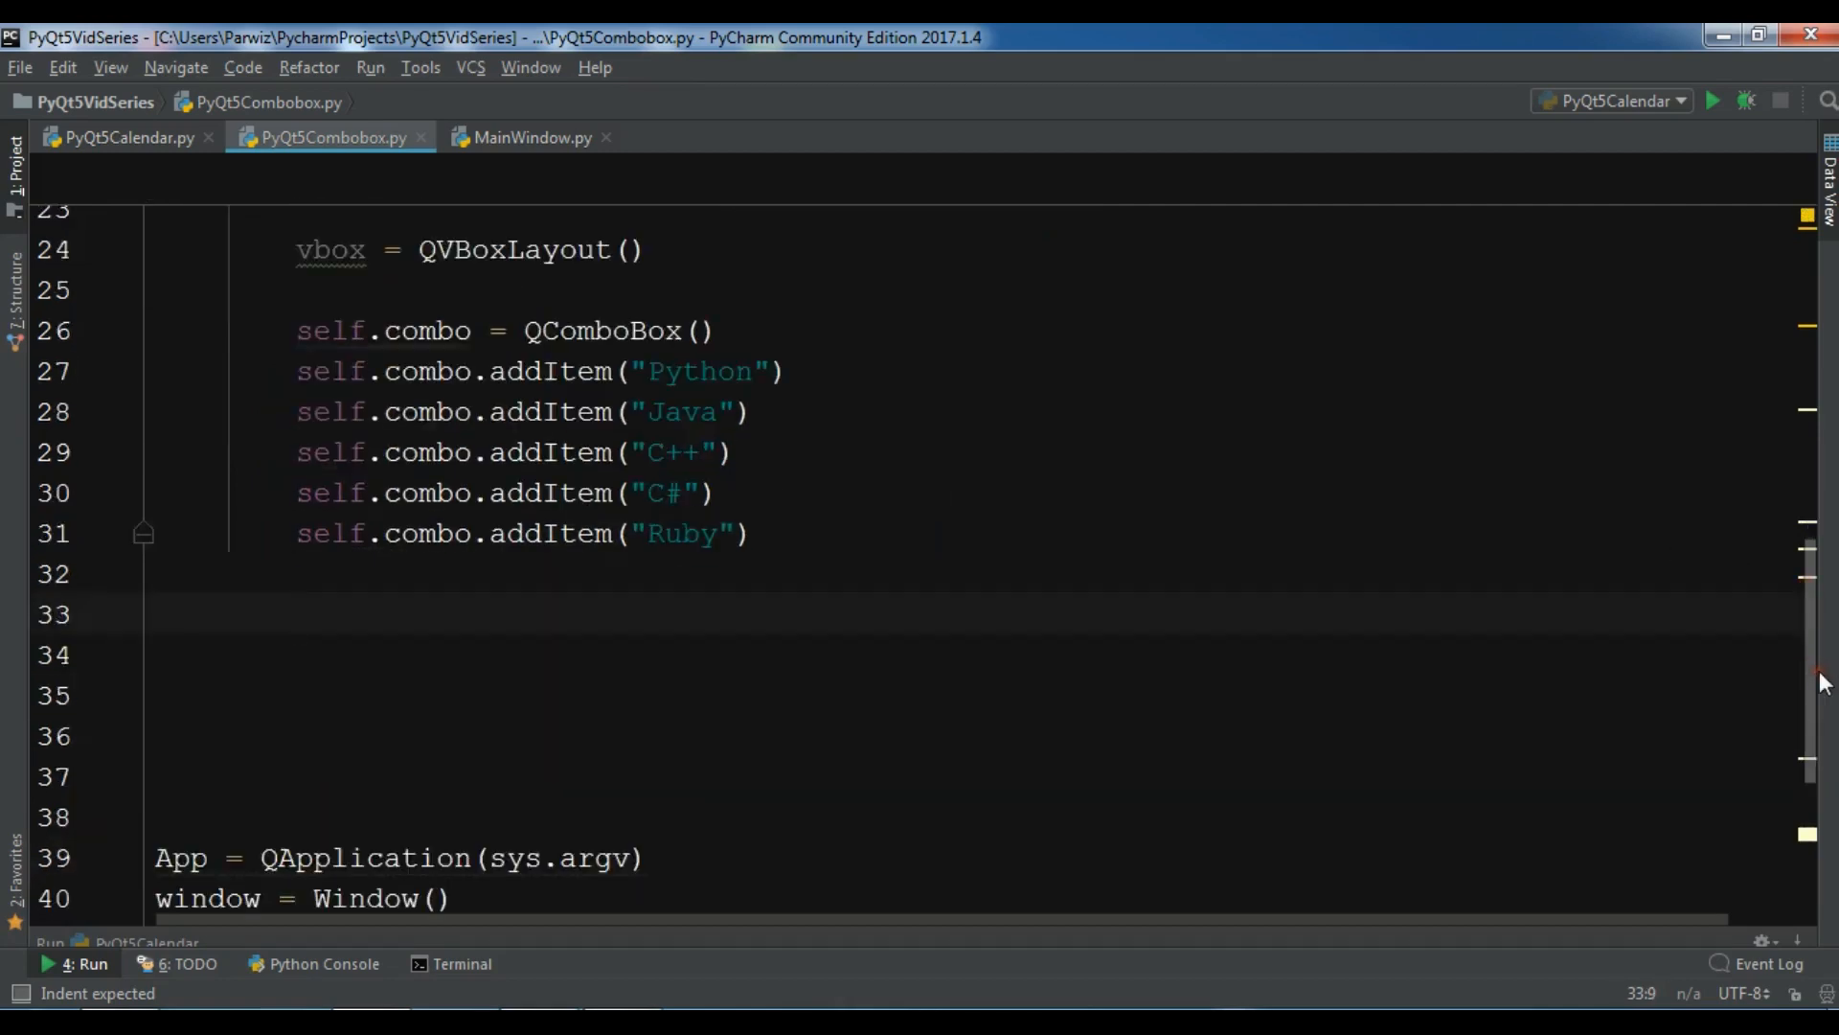
type("vbox.addItem(")
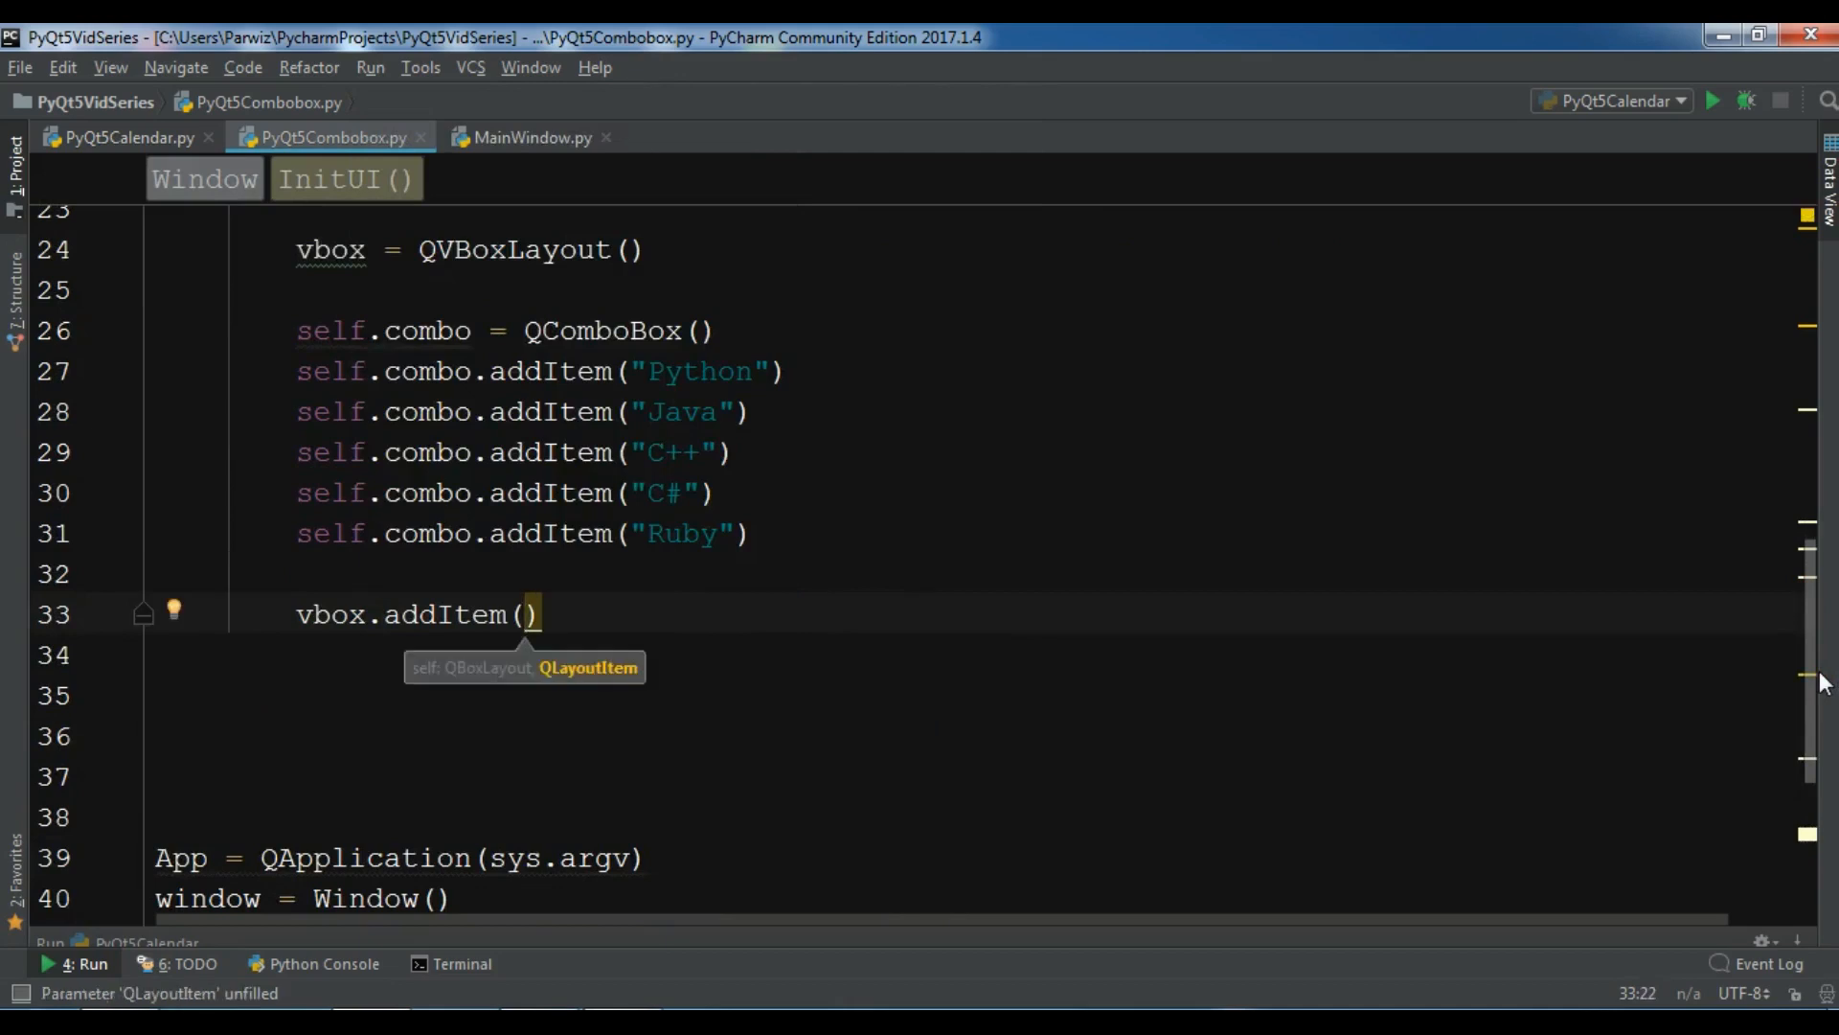
type("self.")
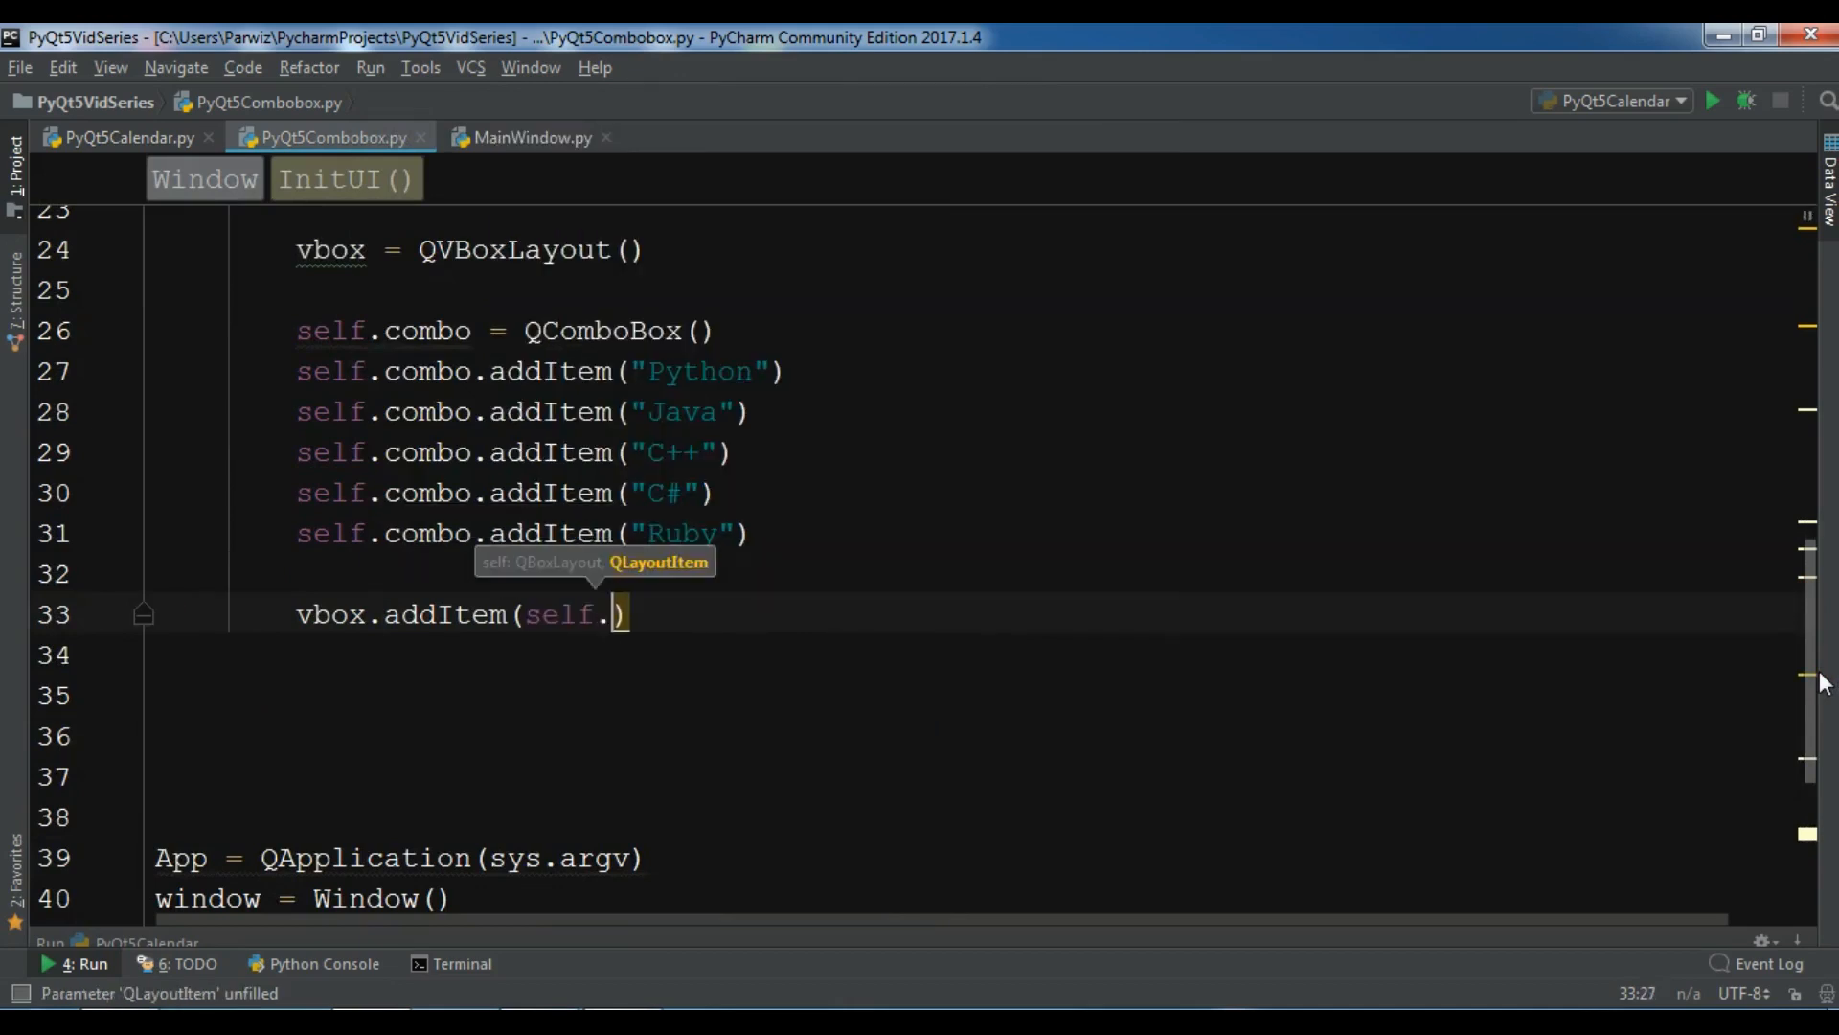
type("combo")
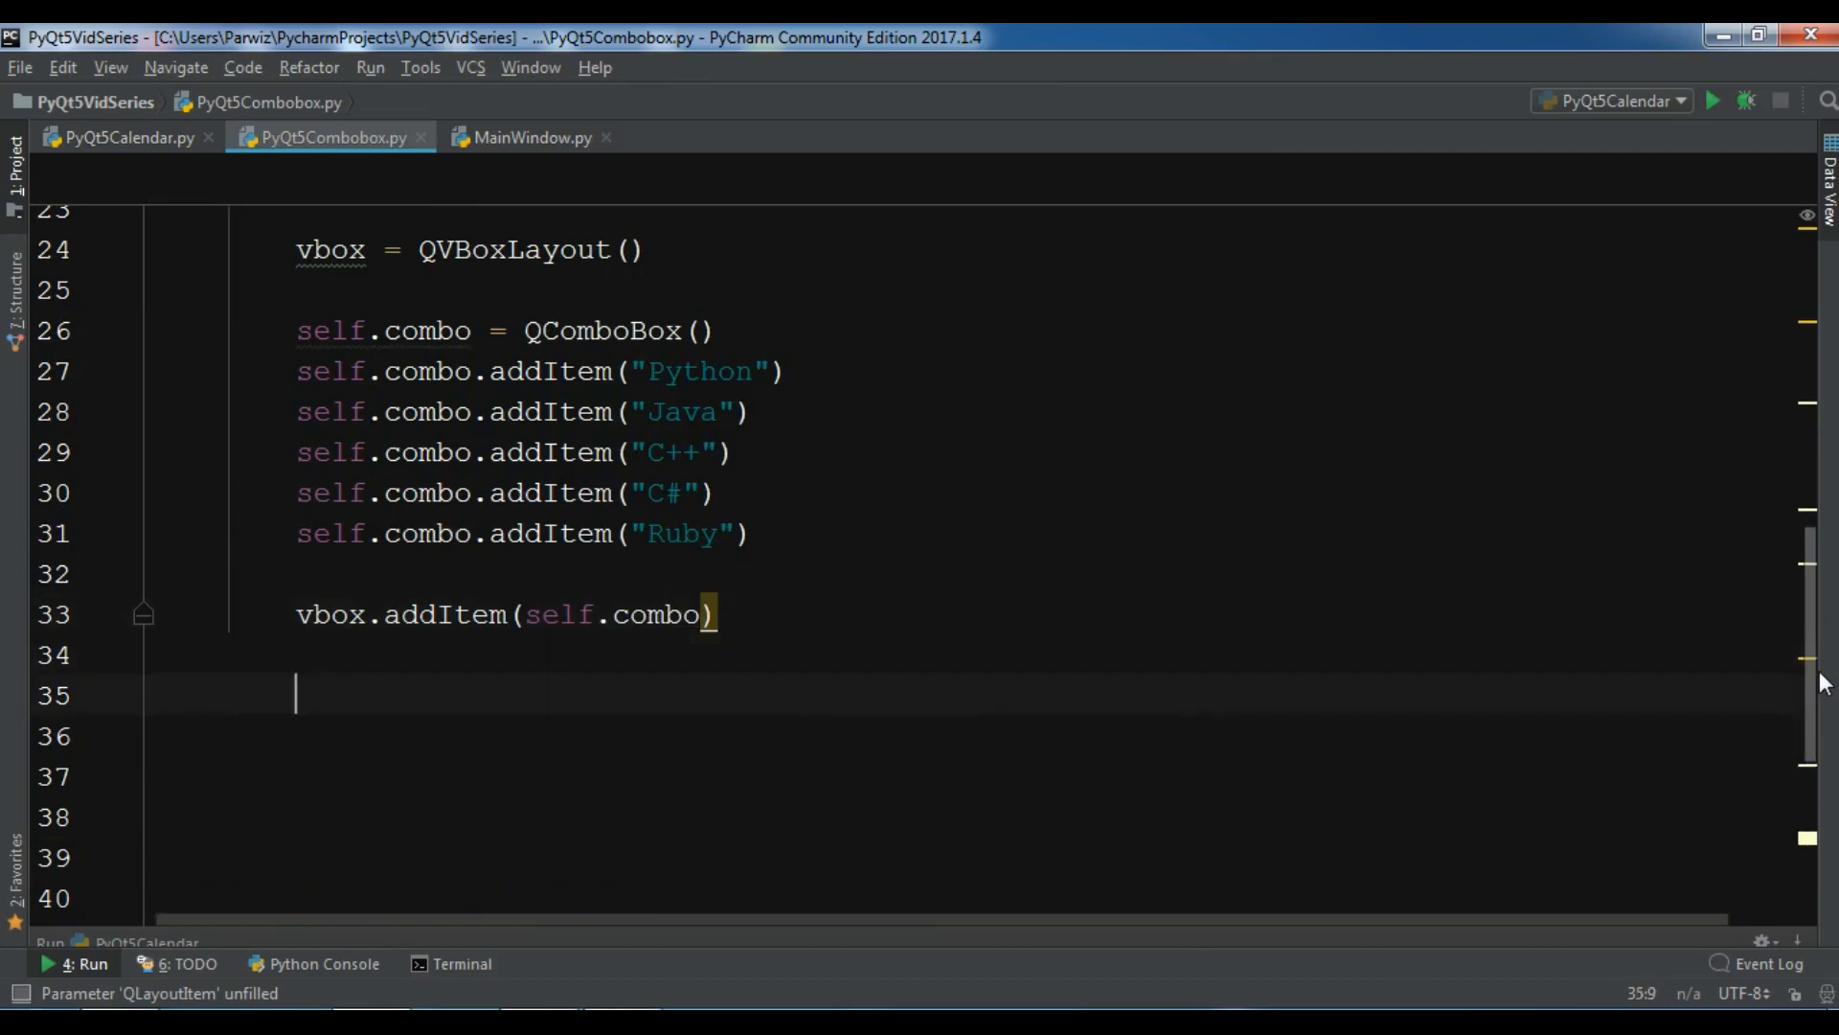
type("self.setLayout(")
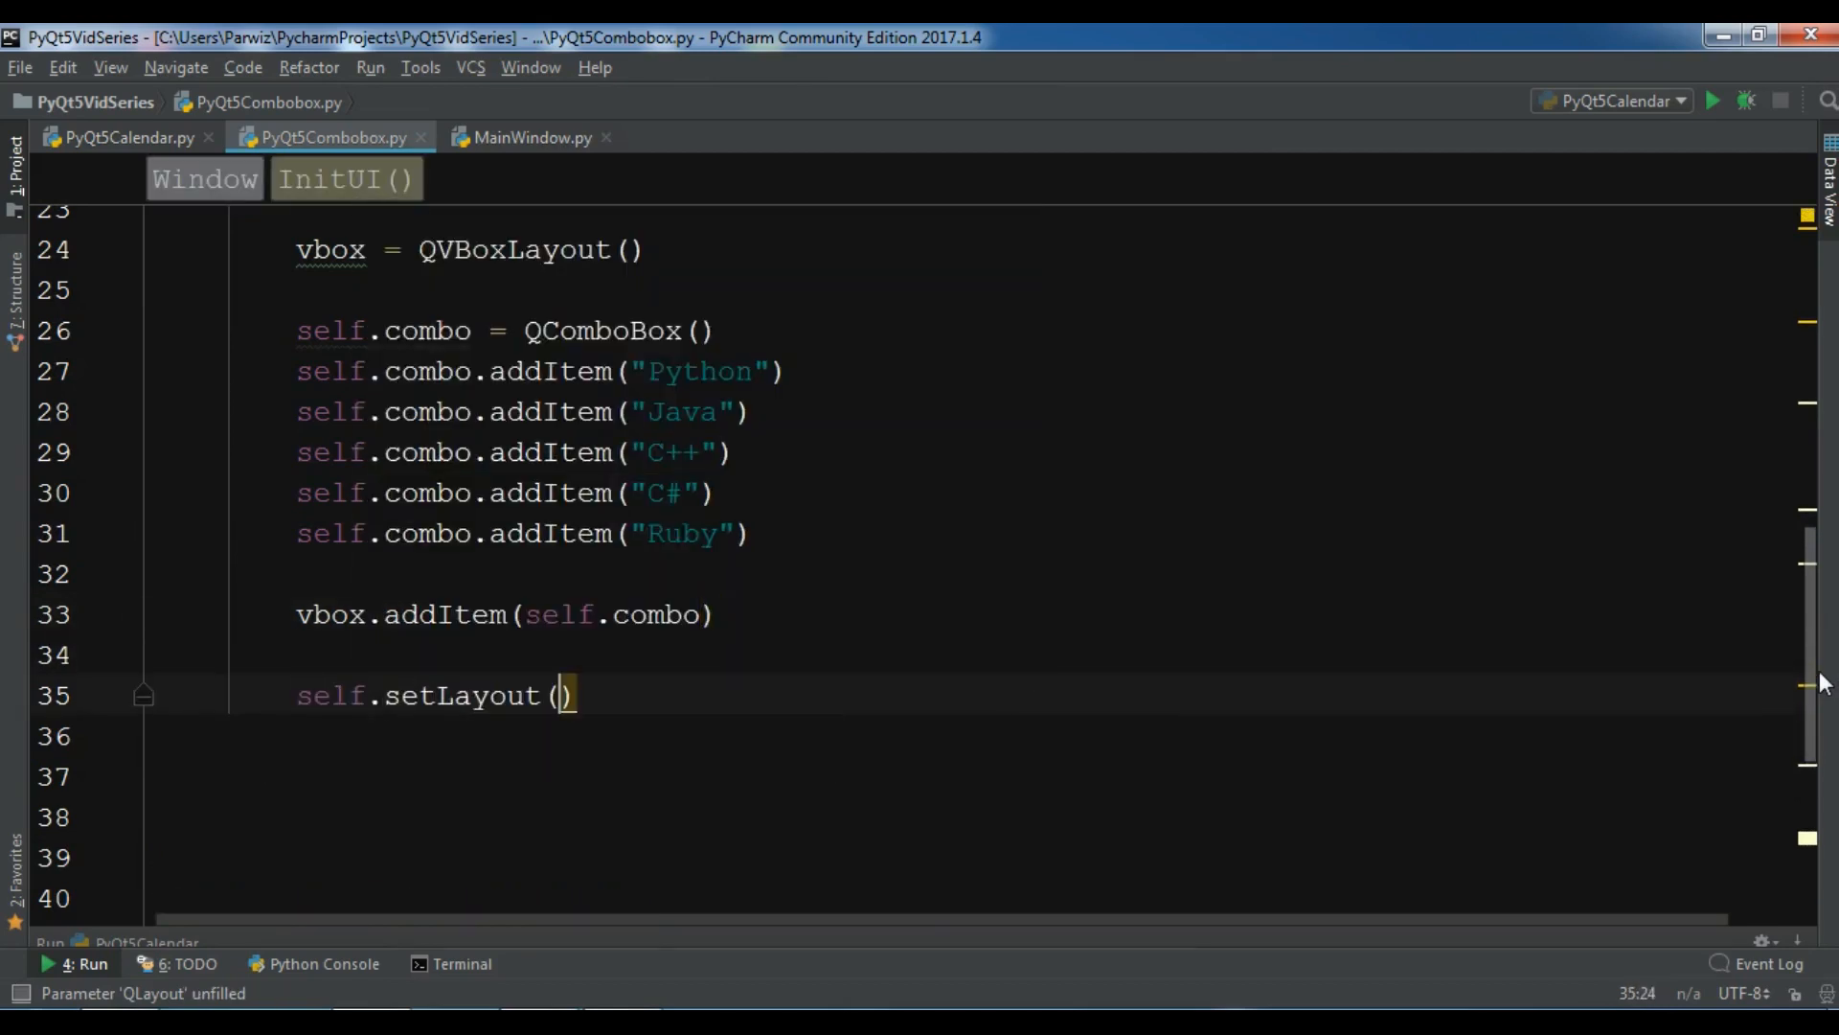
type("vbox")
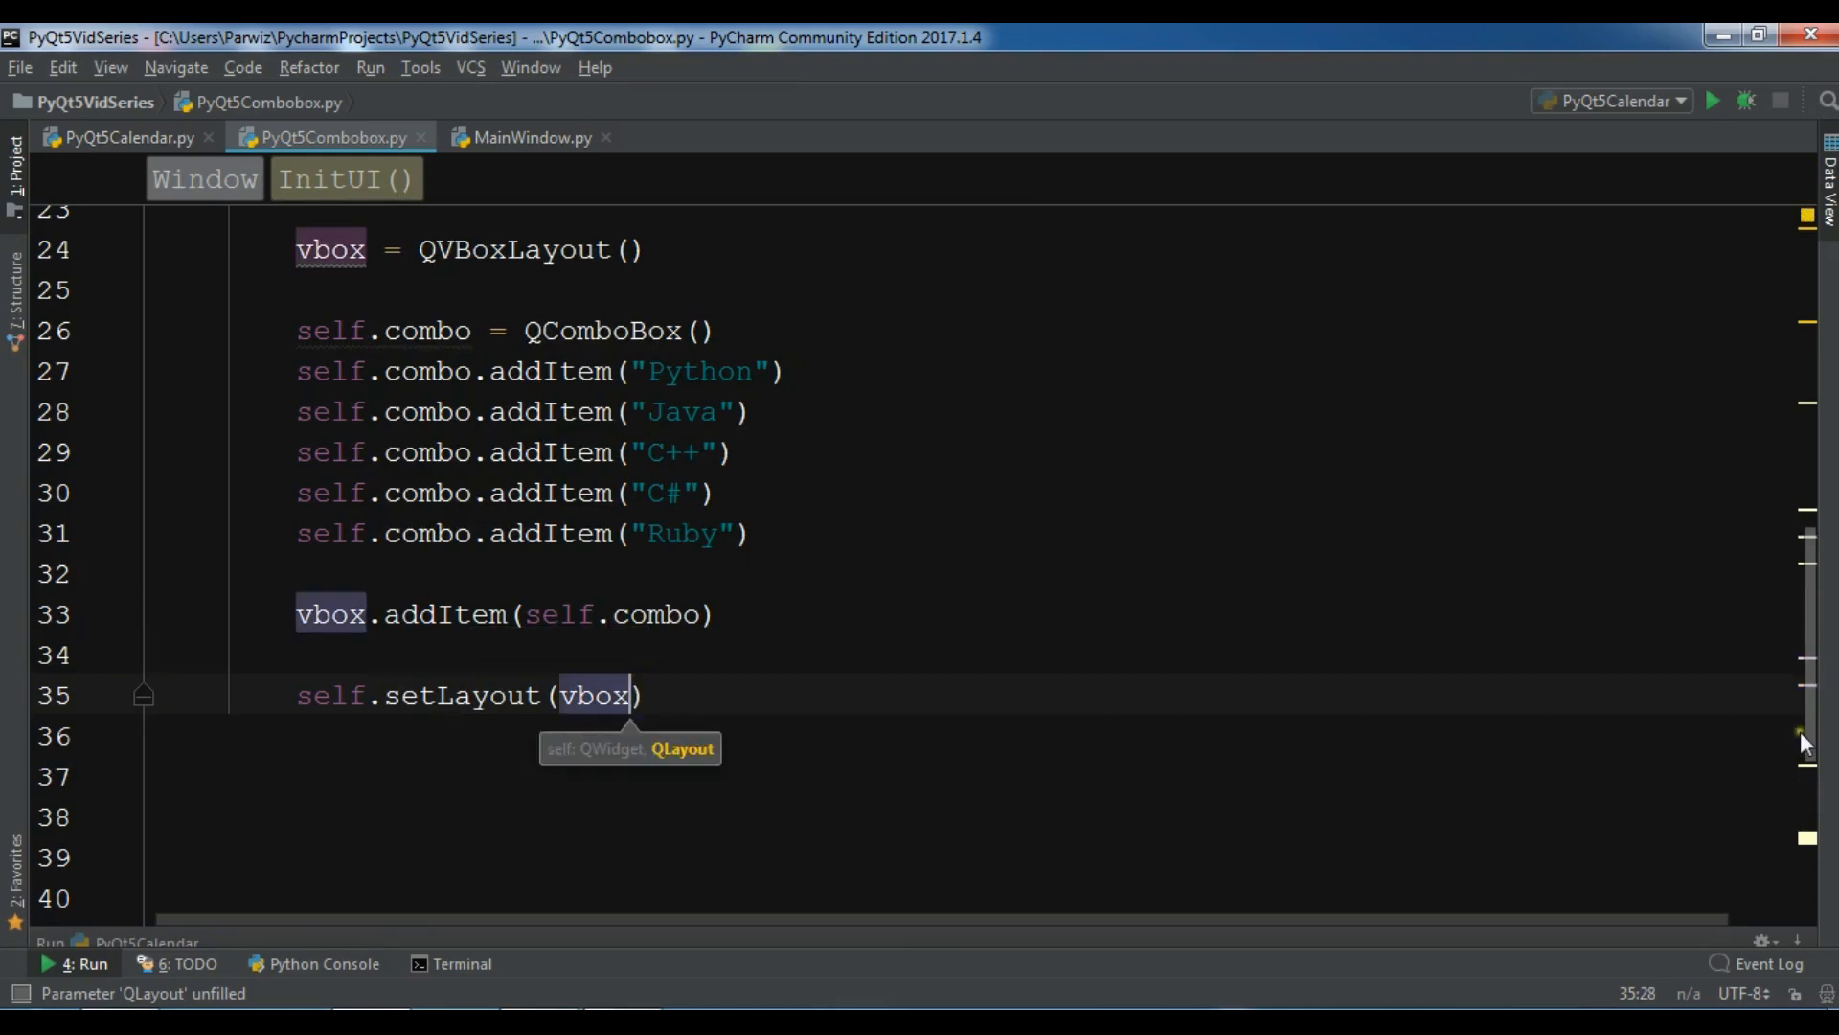
scroll("down", 3)
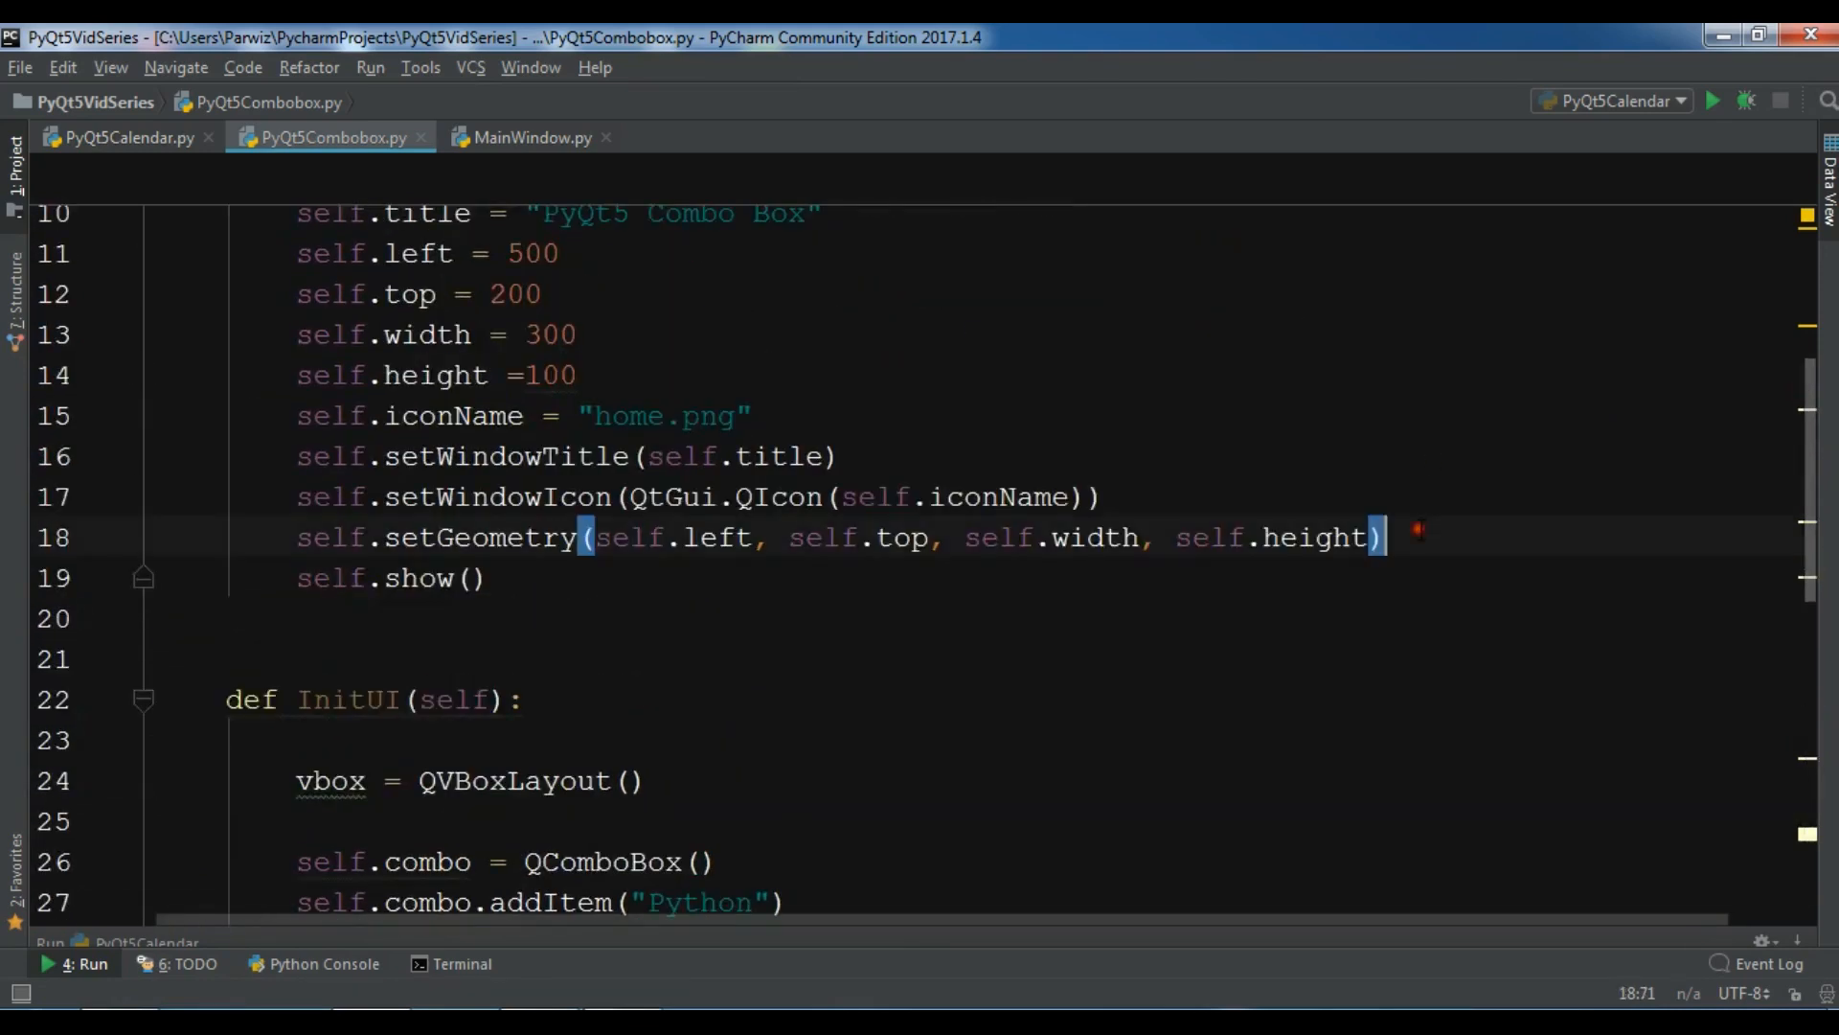
Step: Call self.InitUI() before self.show() and run the script, reading the addItem TypeError in the Run panel
key("enter")
type("self.InitUI()")
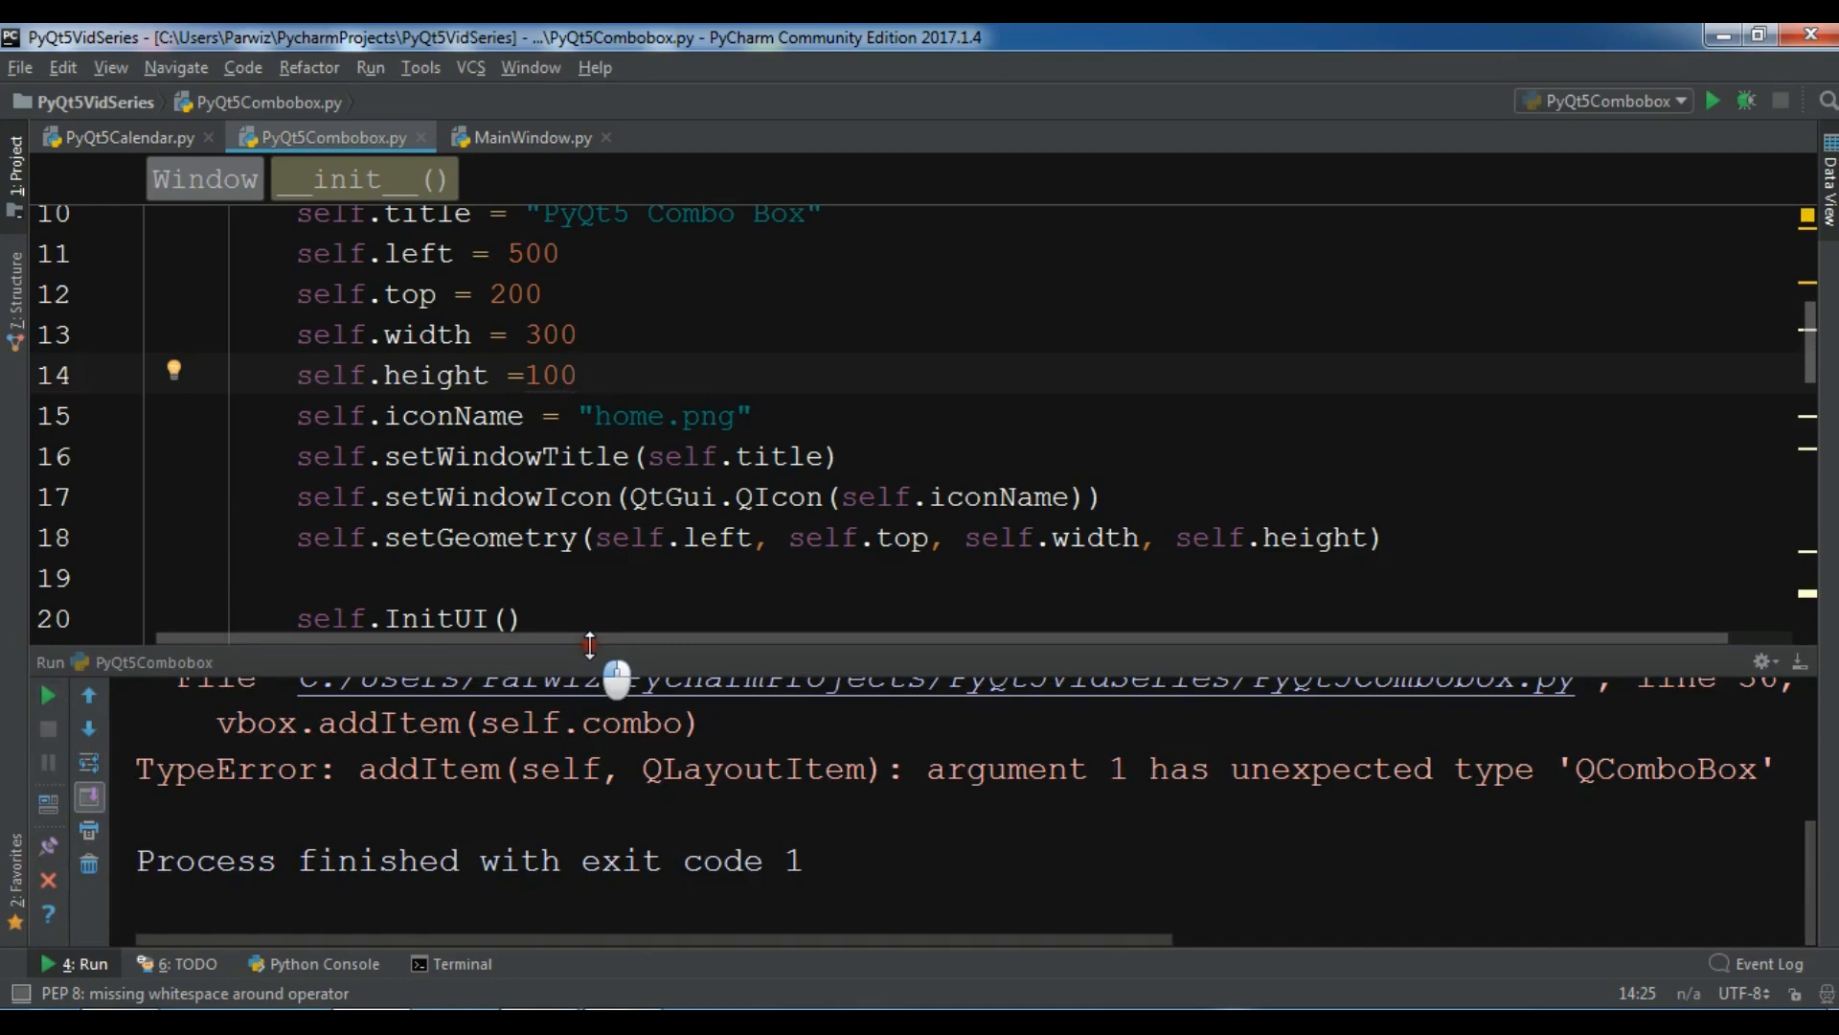
left_click_drag(621, 645, 634, 598)
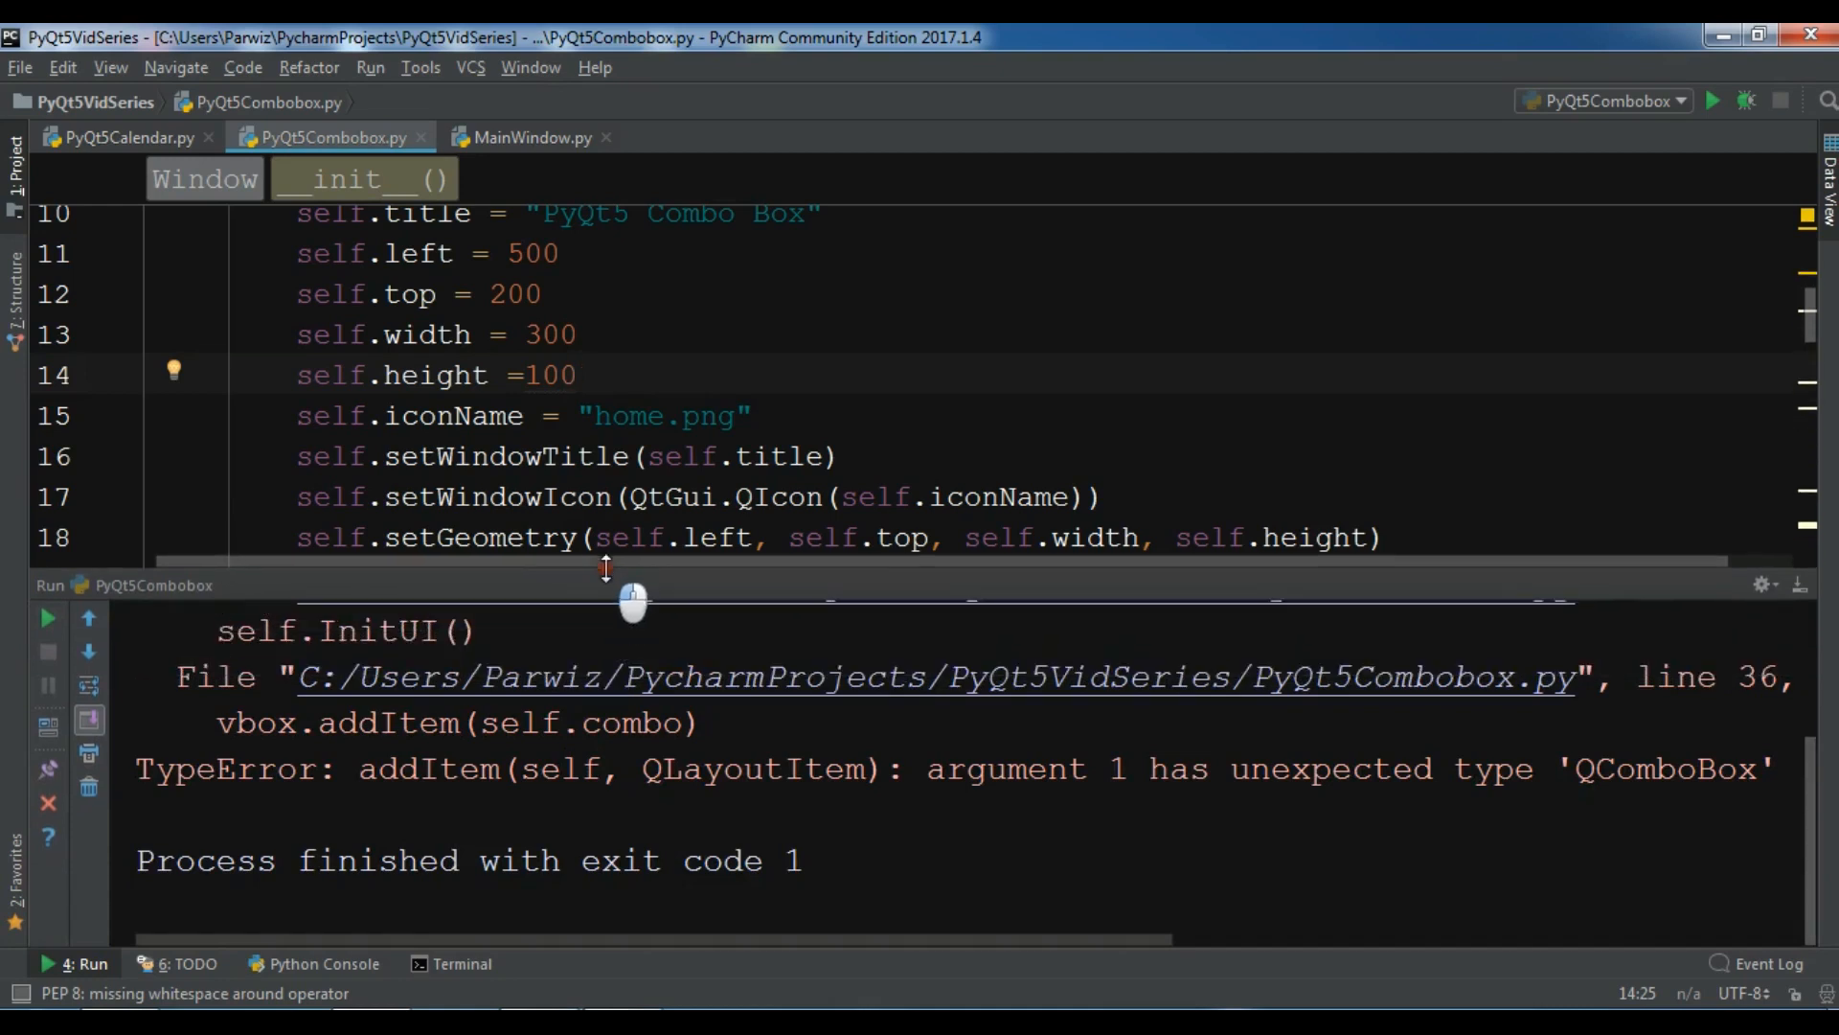
left_click_drag(631, 600, 630, 664)
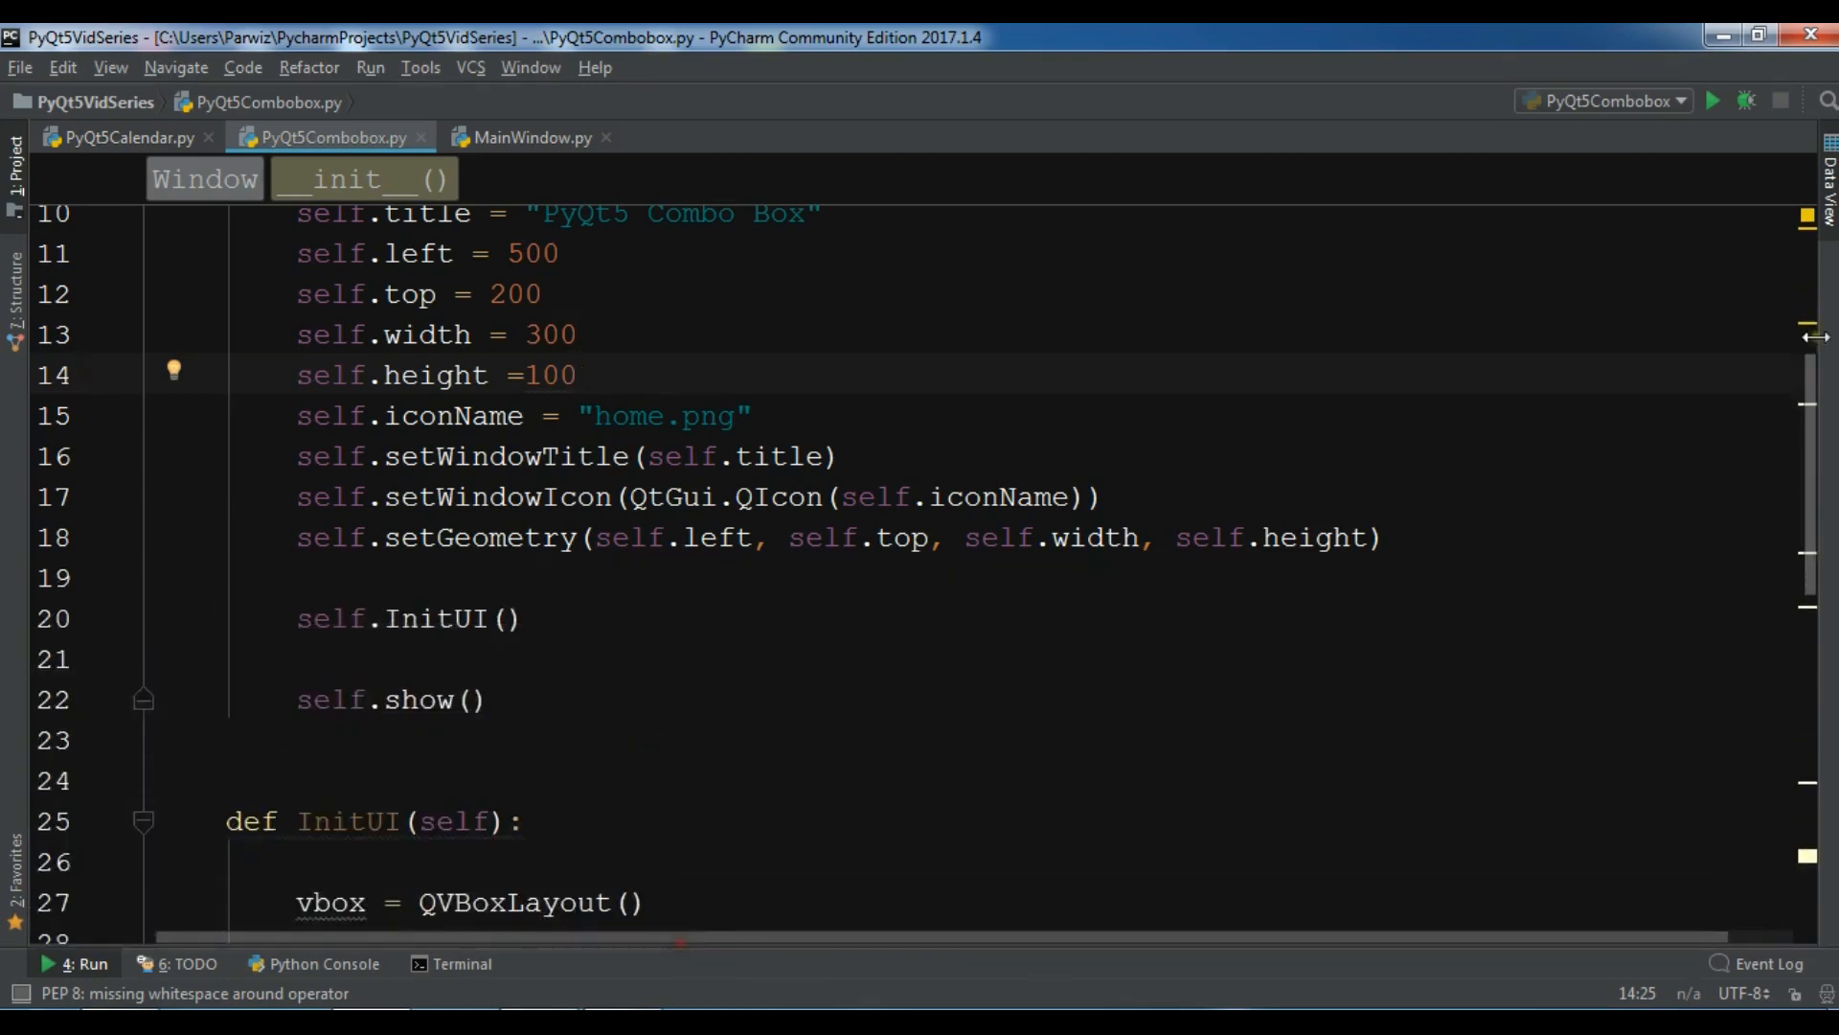
scroll("down", 3)
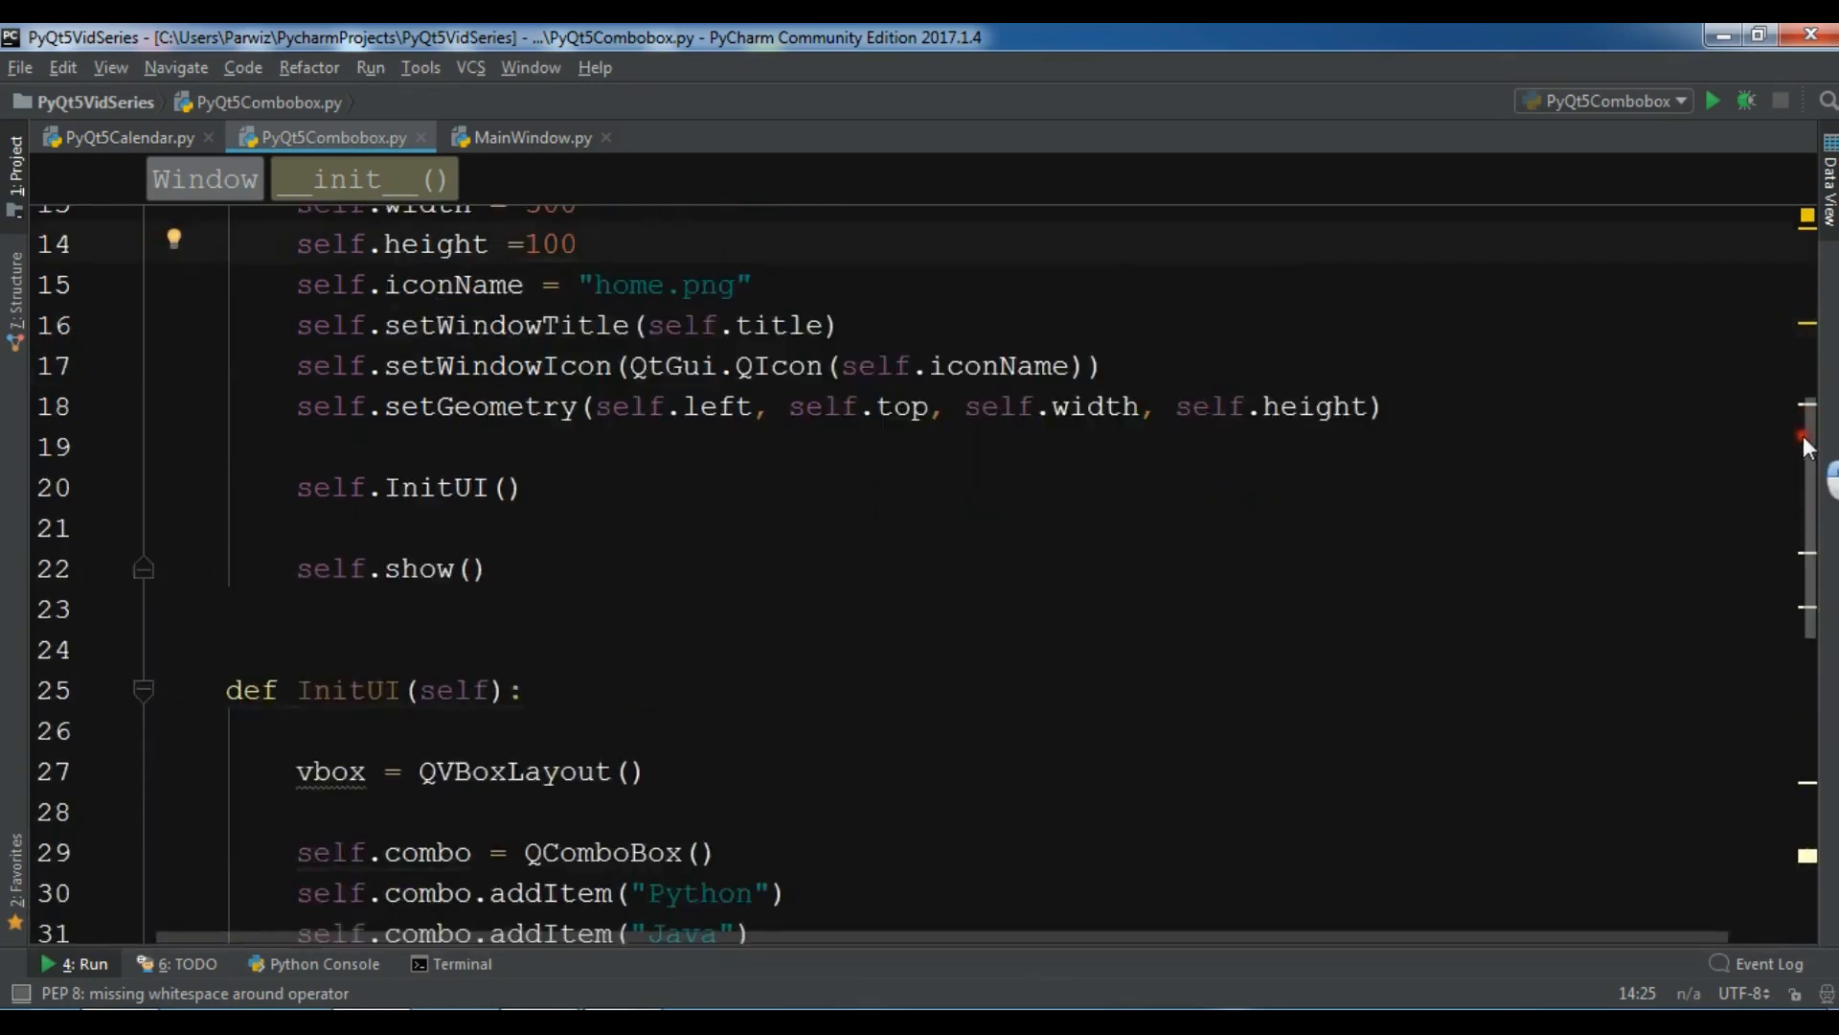
scroll("down", 3)
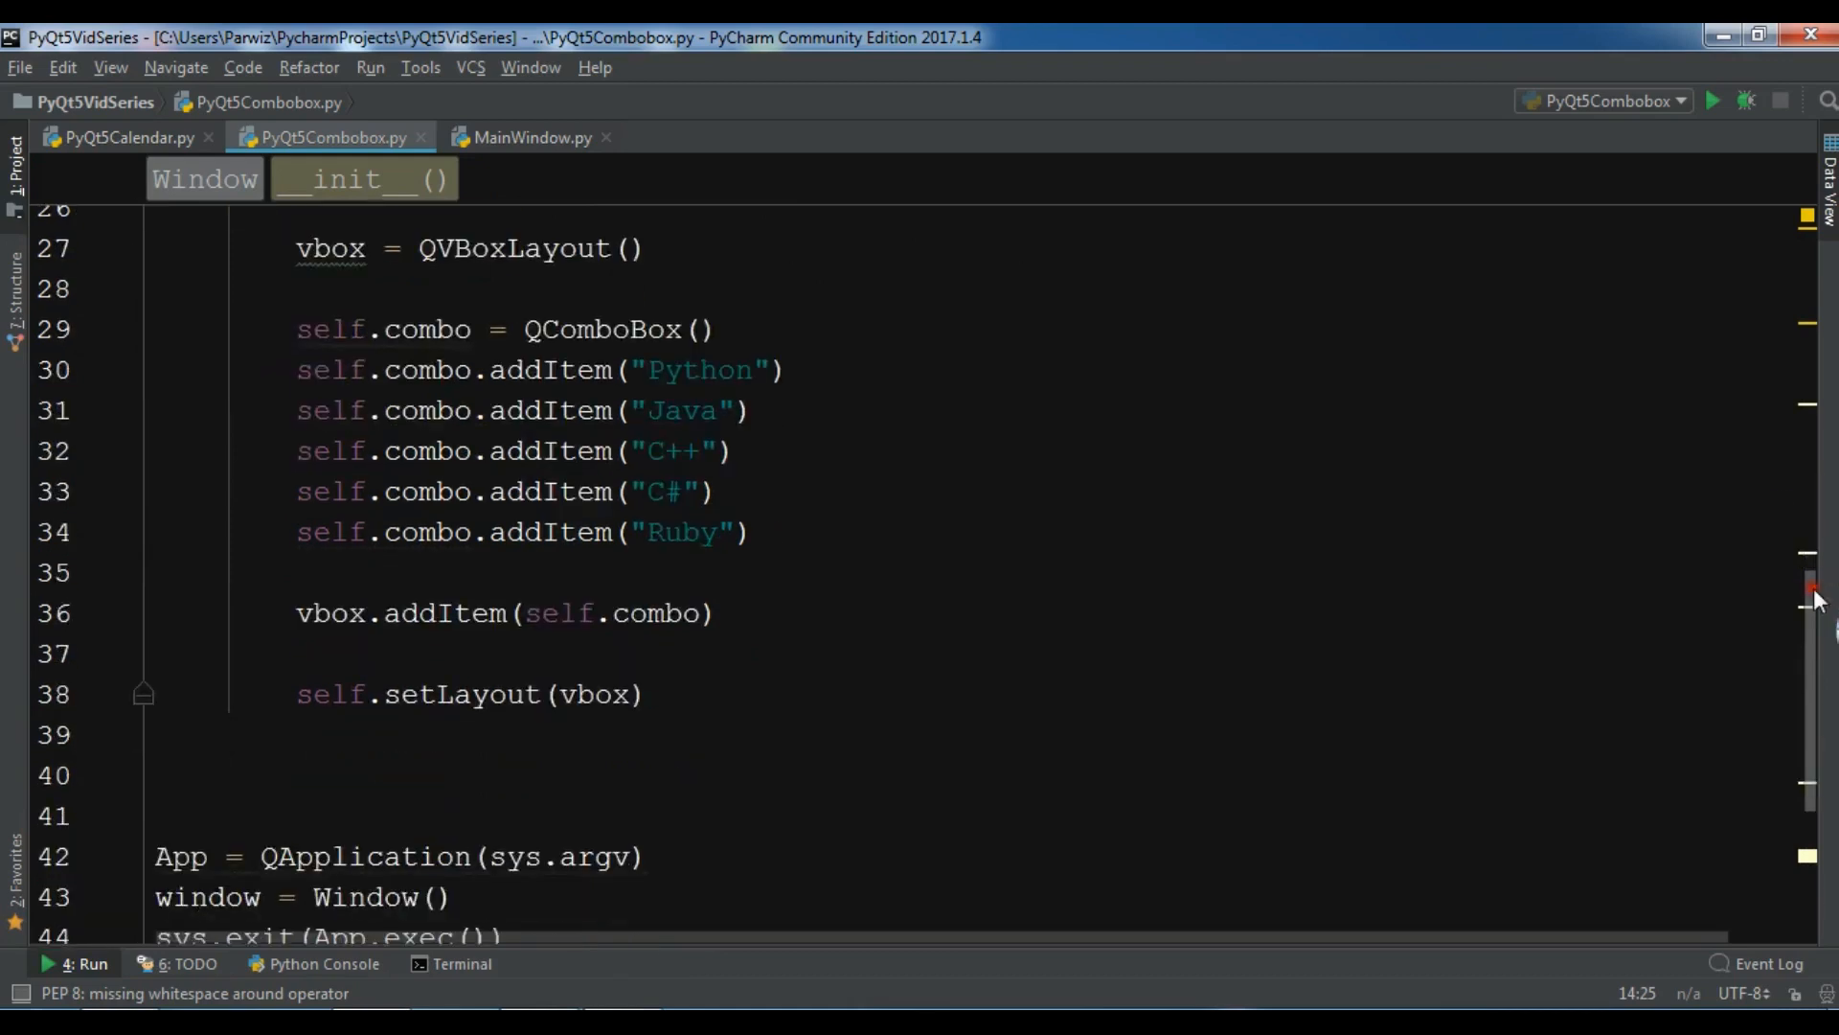
scroll("up", 3)
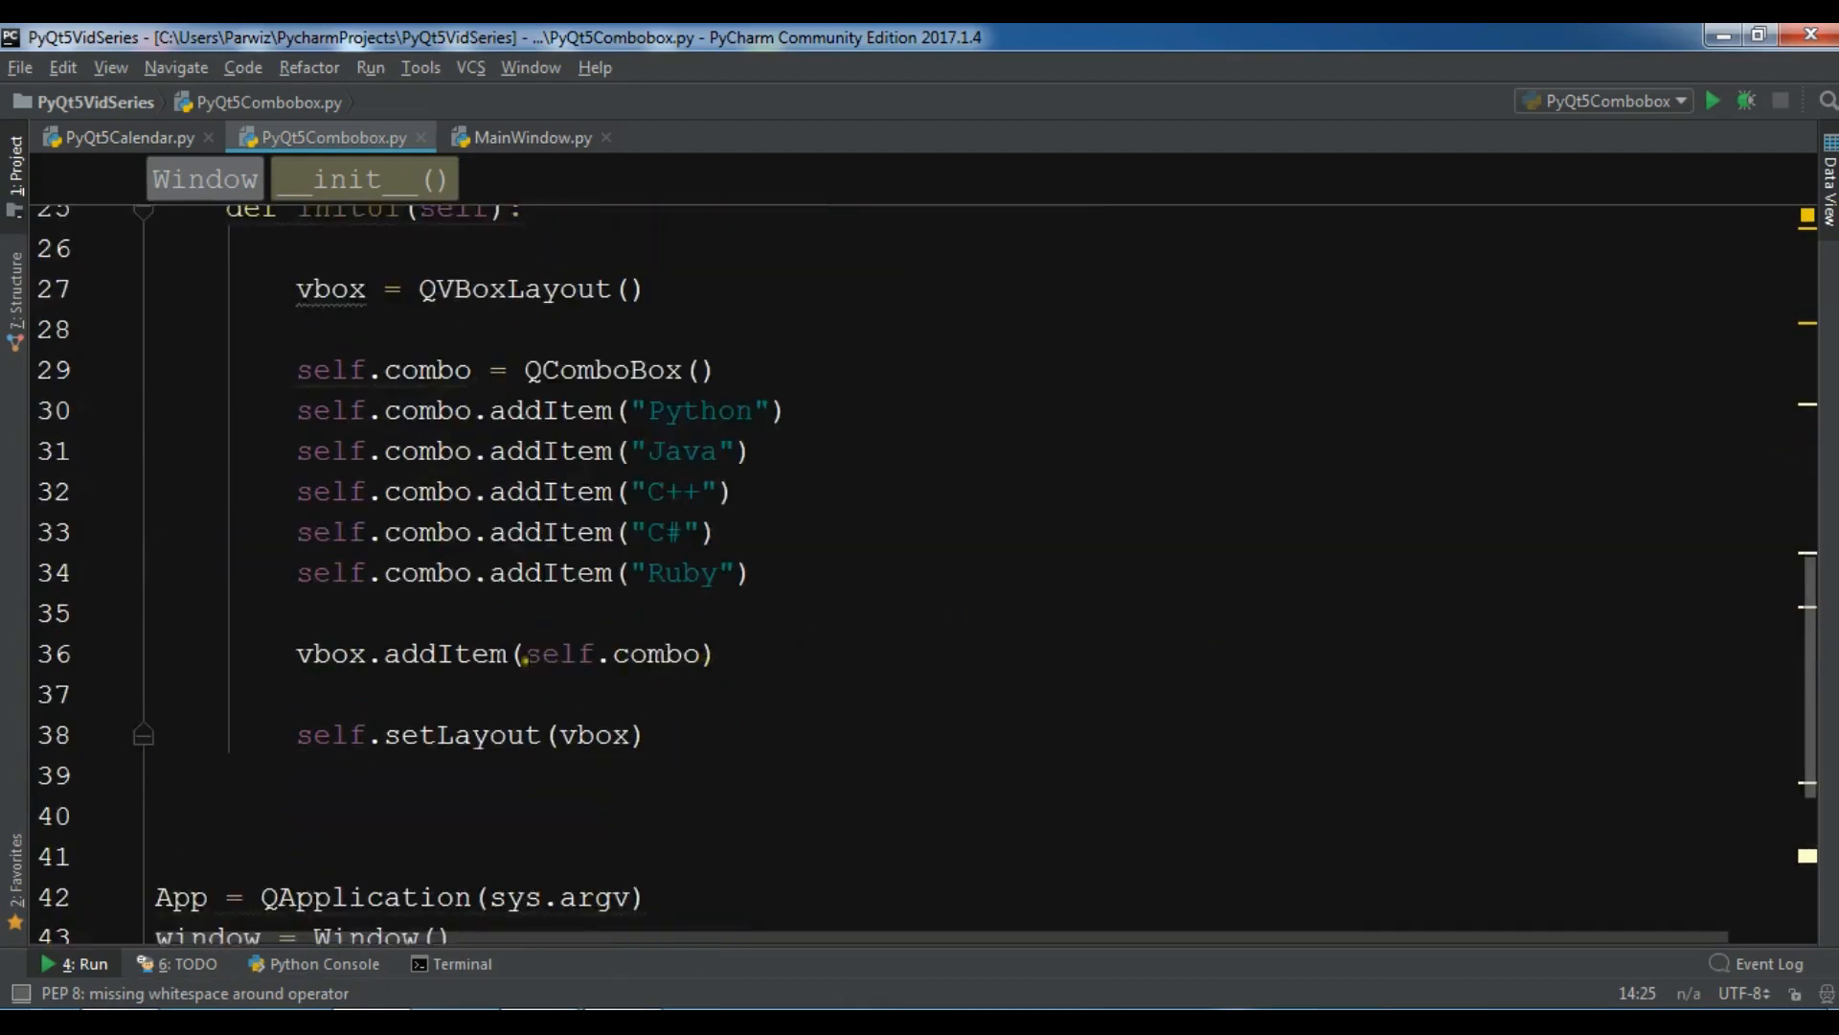
Step: Replace addItem with addWidget, rerun, pick a language in the dialog's combo box and close it
double_click(443, 653)
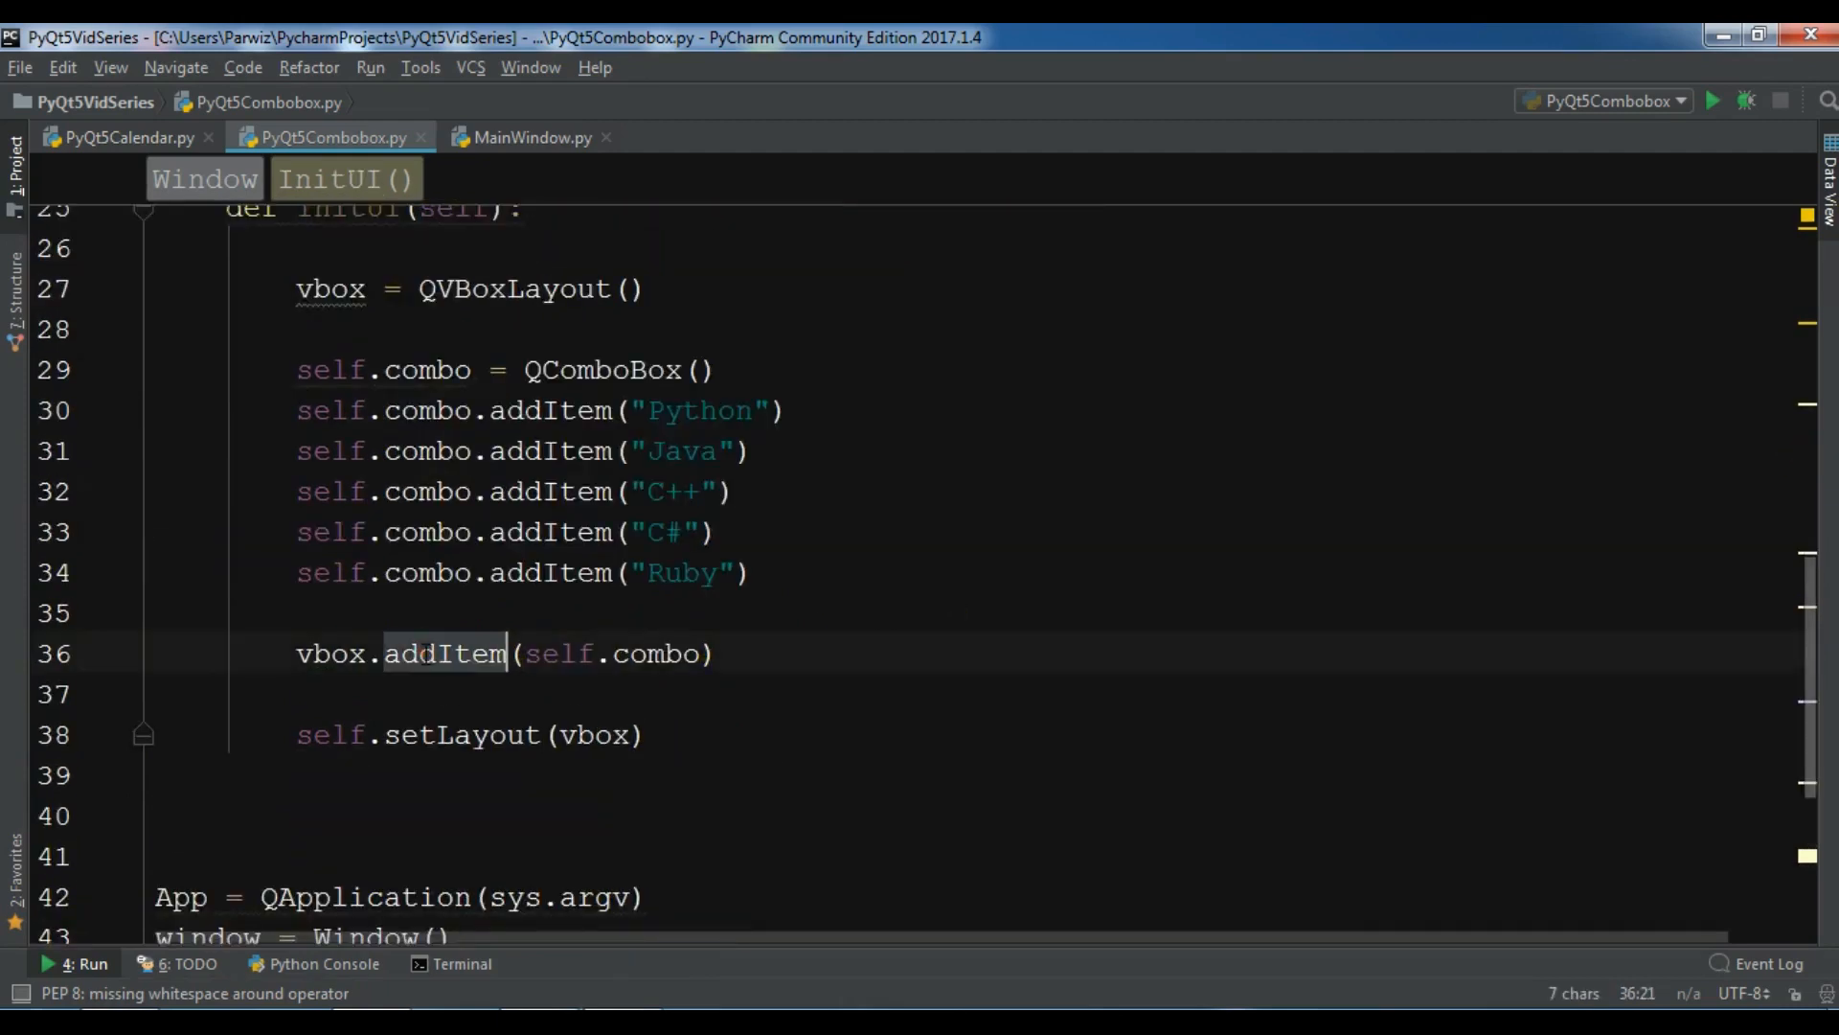
key("BackSpace")
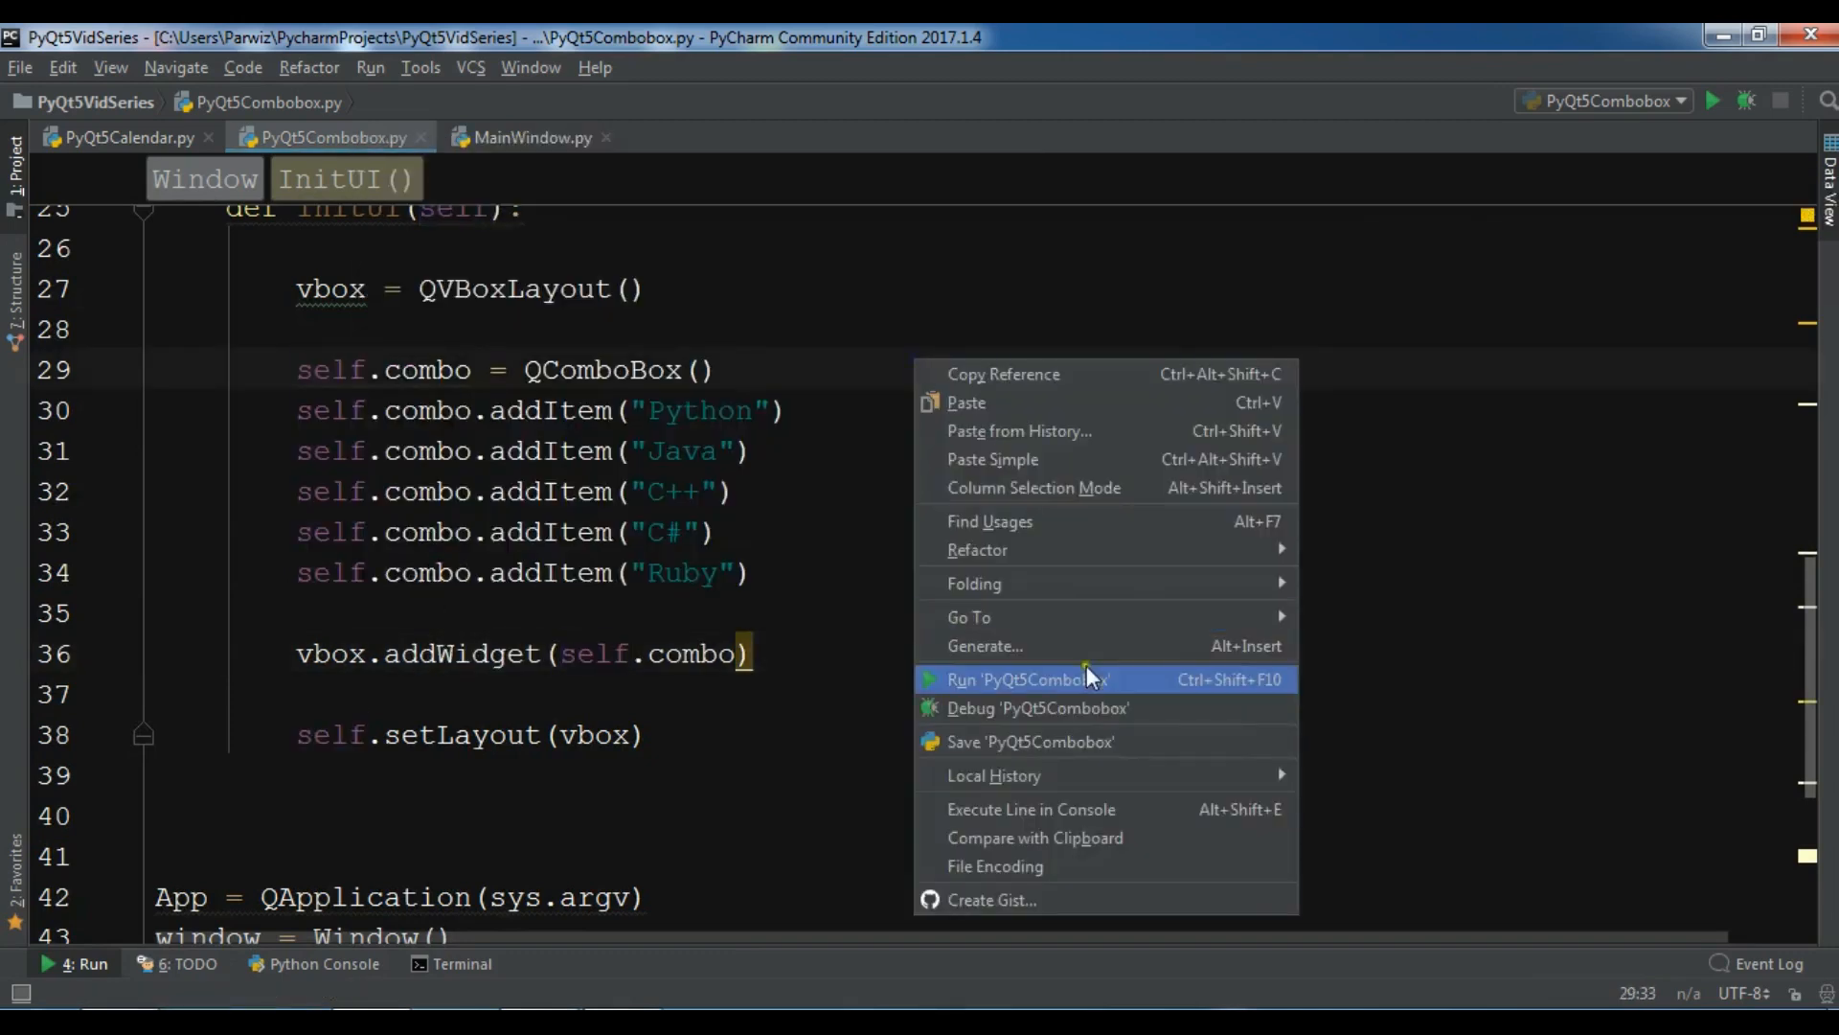
left_click(1029, 678)
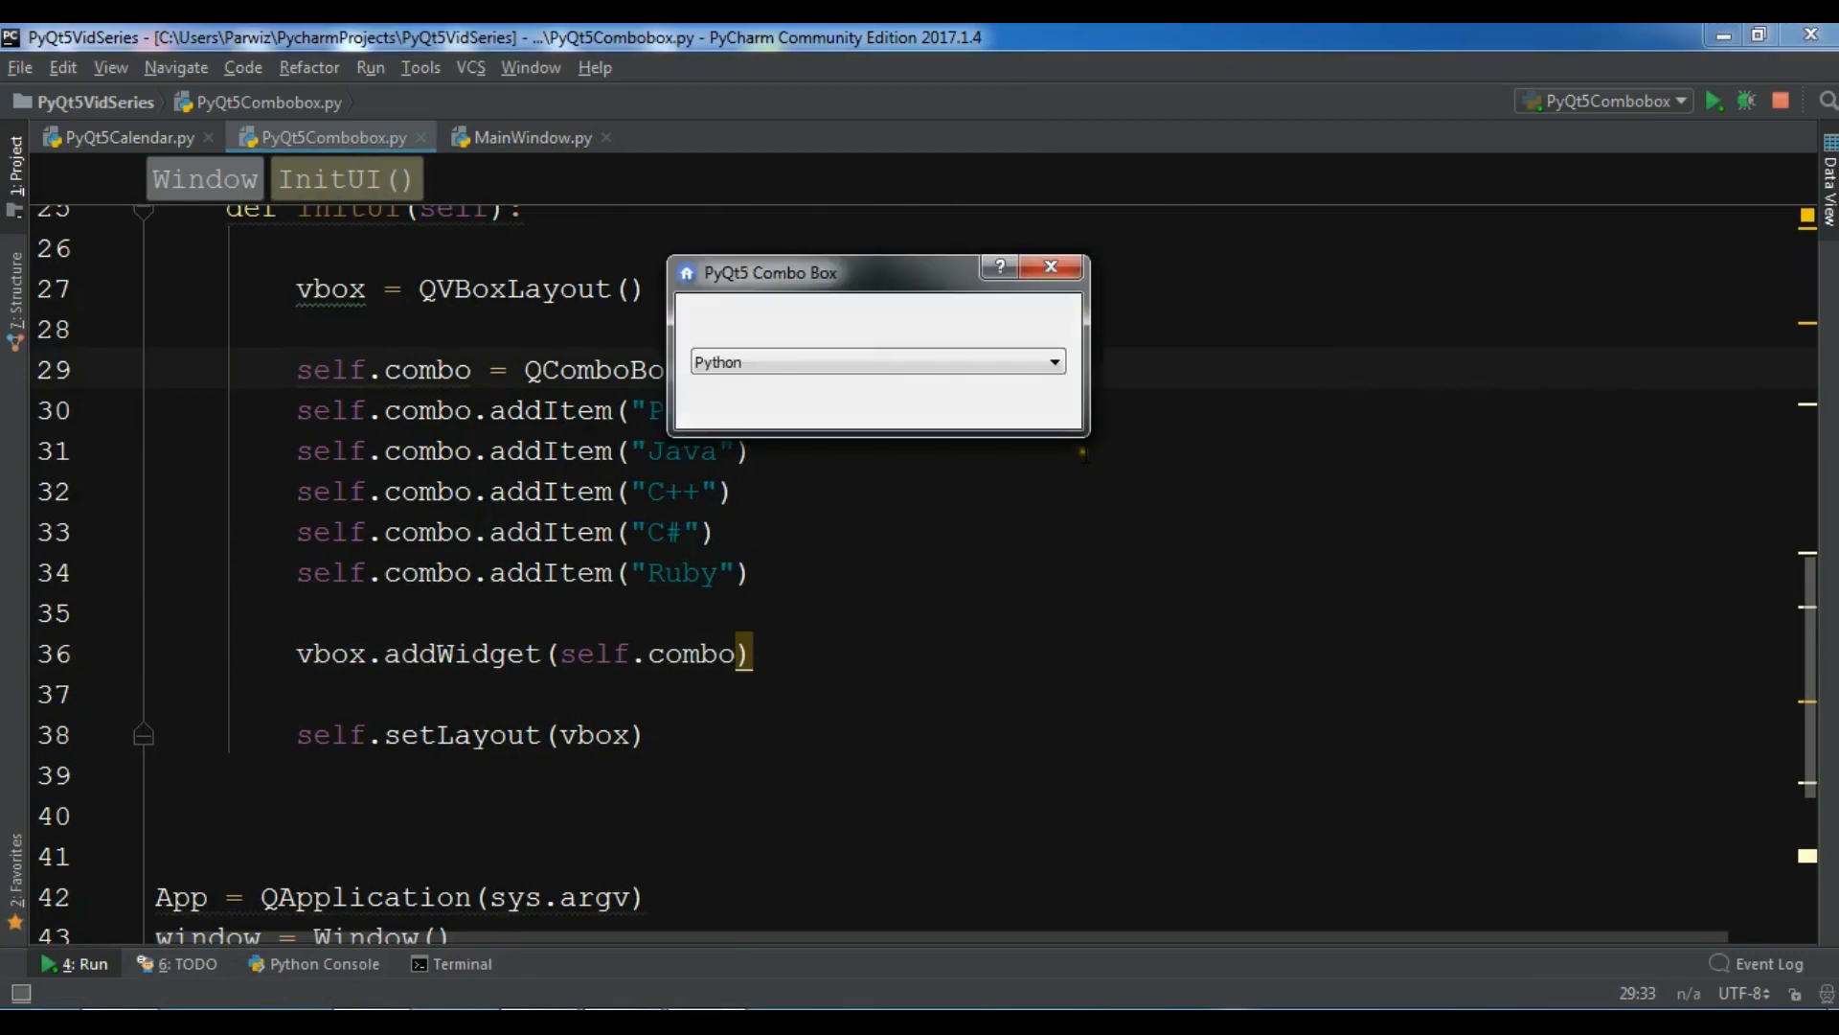
left_click(876, 362)
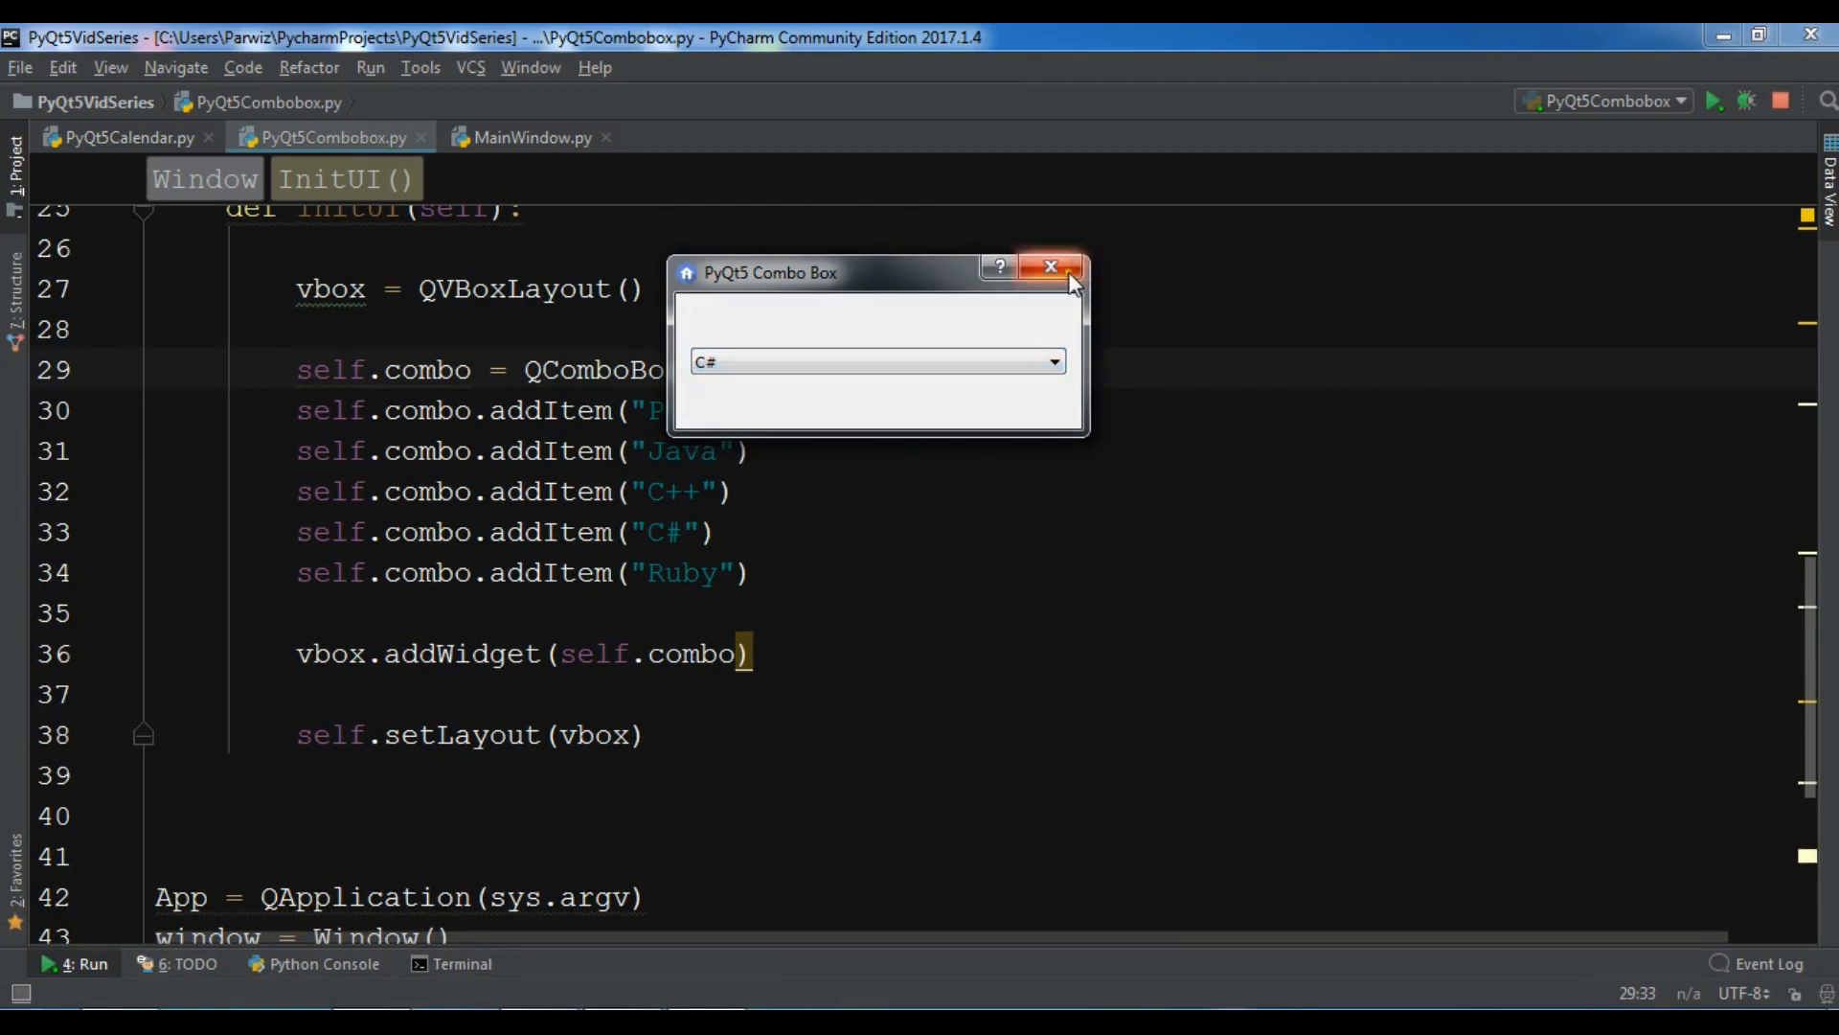
left_click(1050, 266)
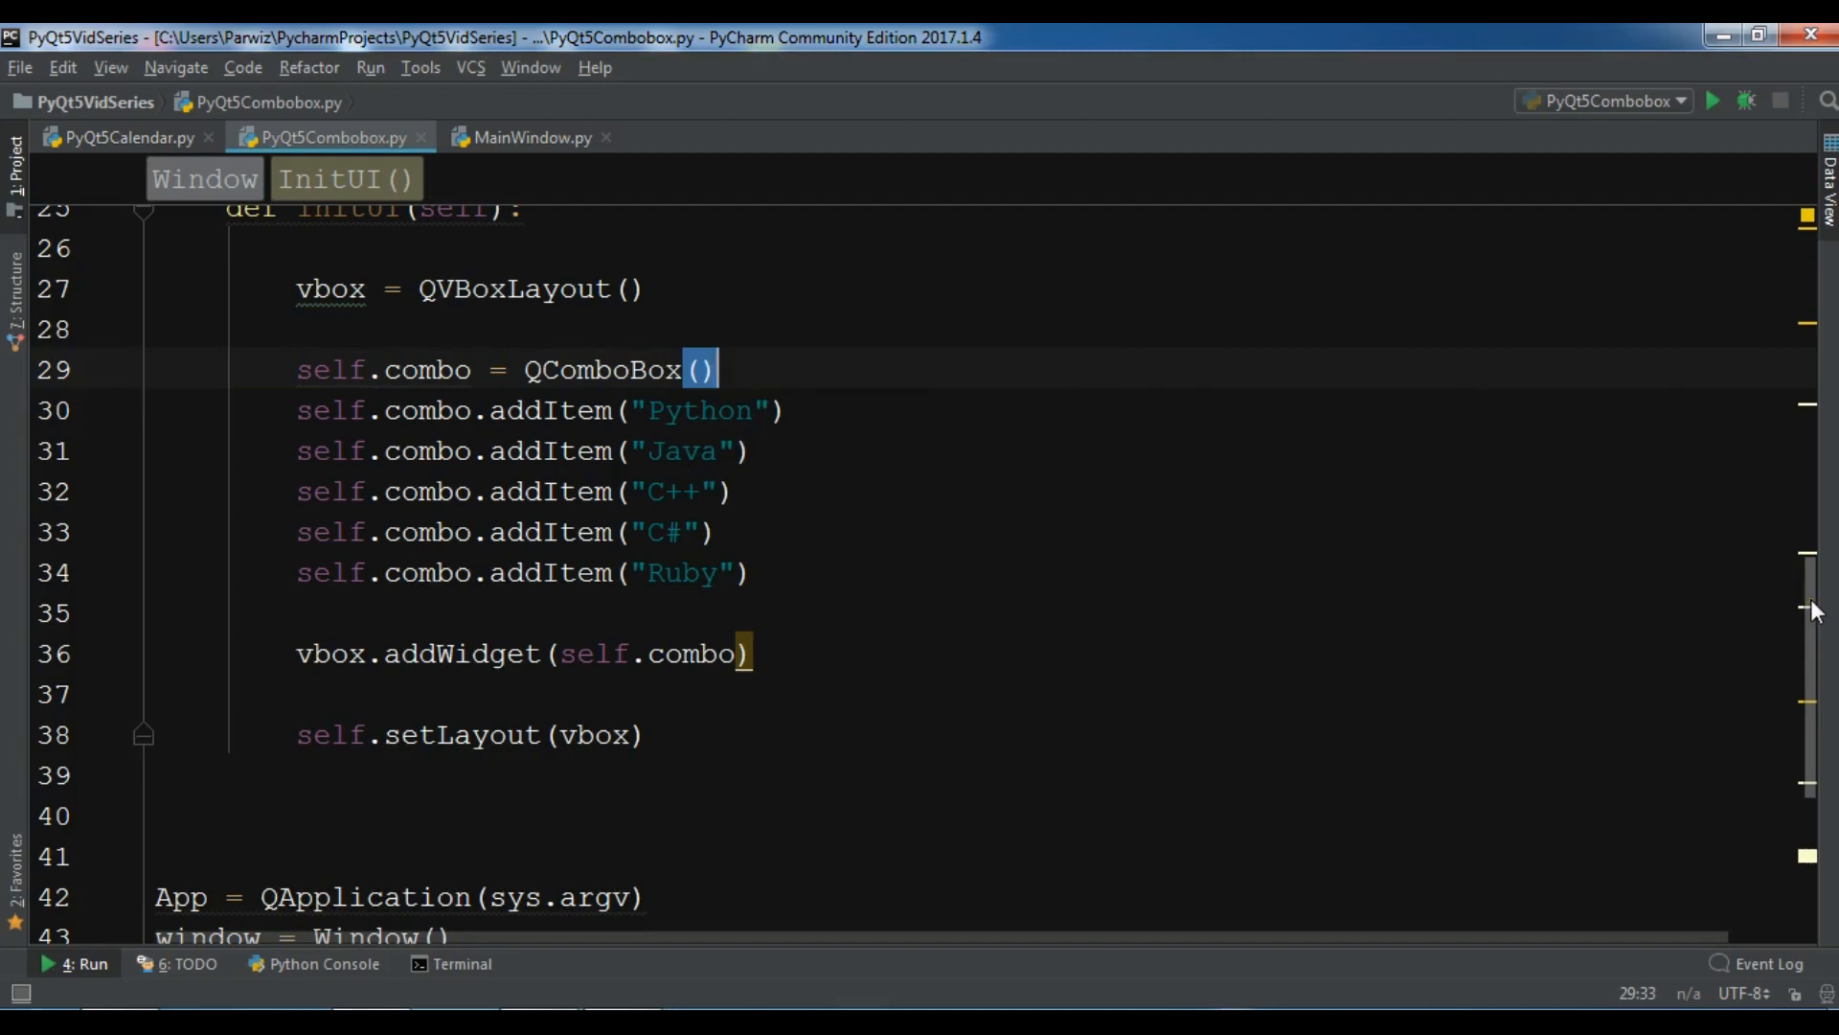
Step: Create self.label as a QLabel with the text 'Hello'
scroll("down", 3)
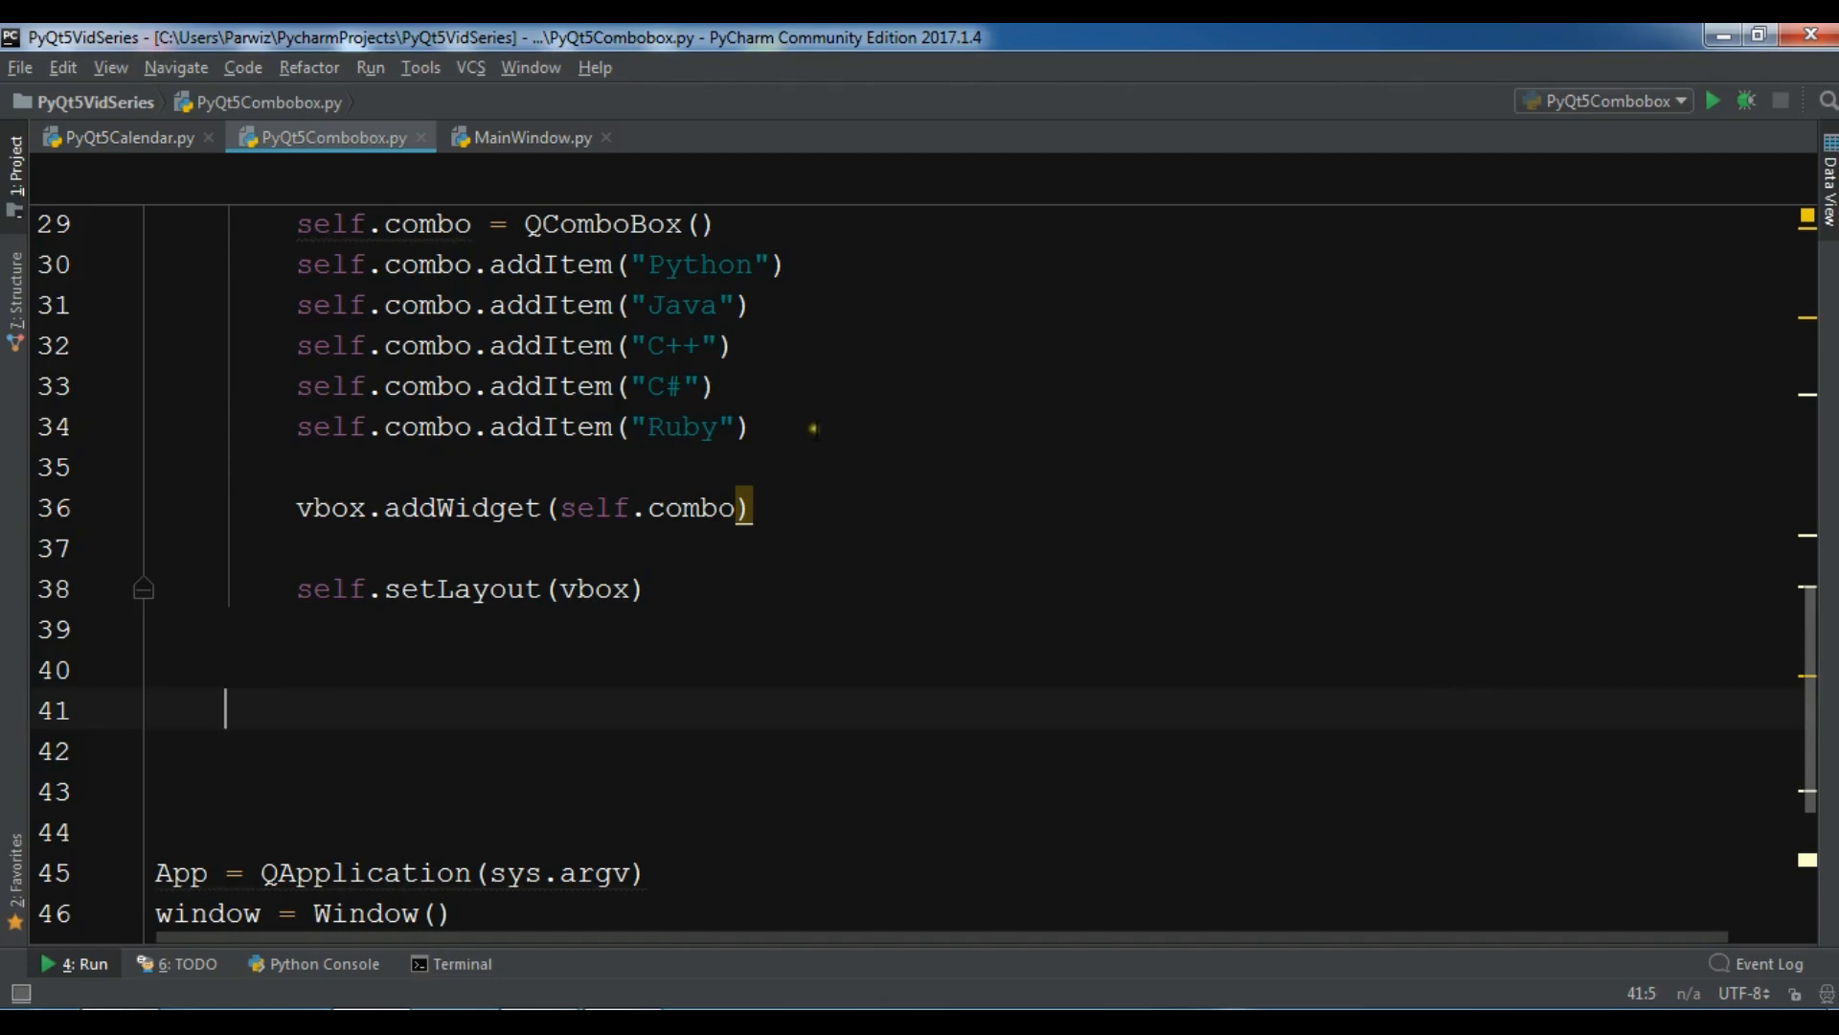
type("self")
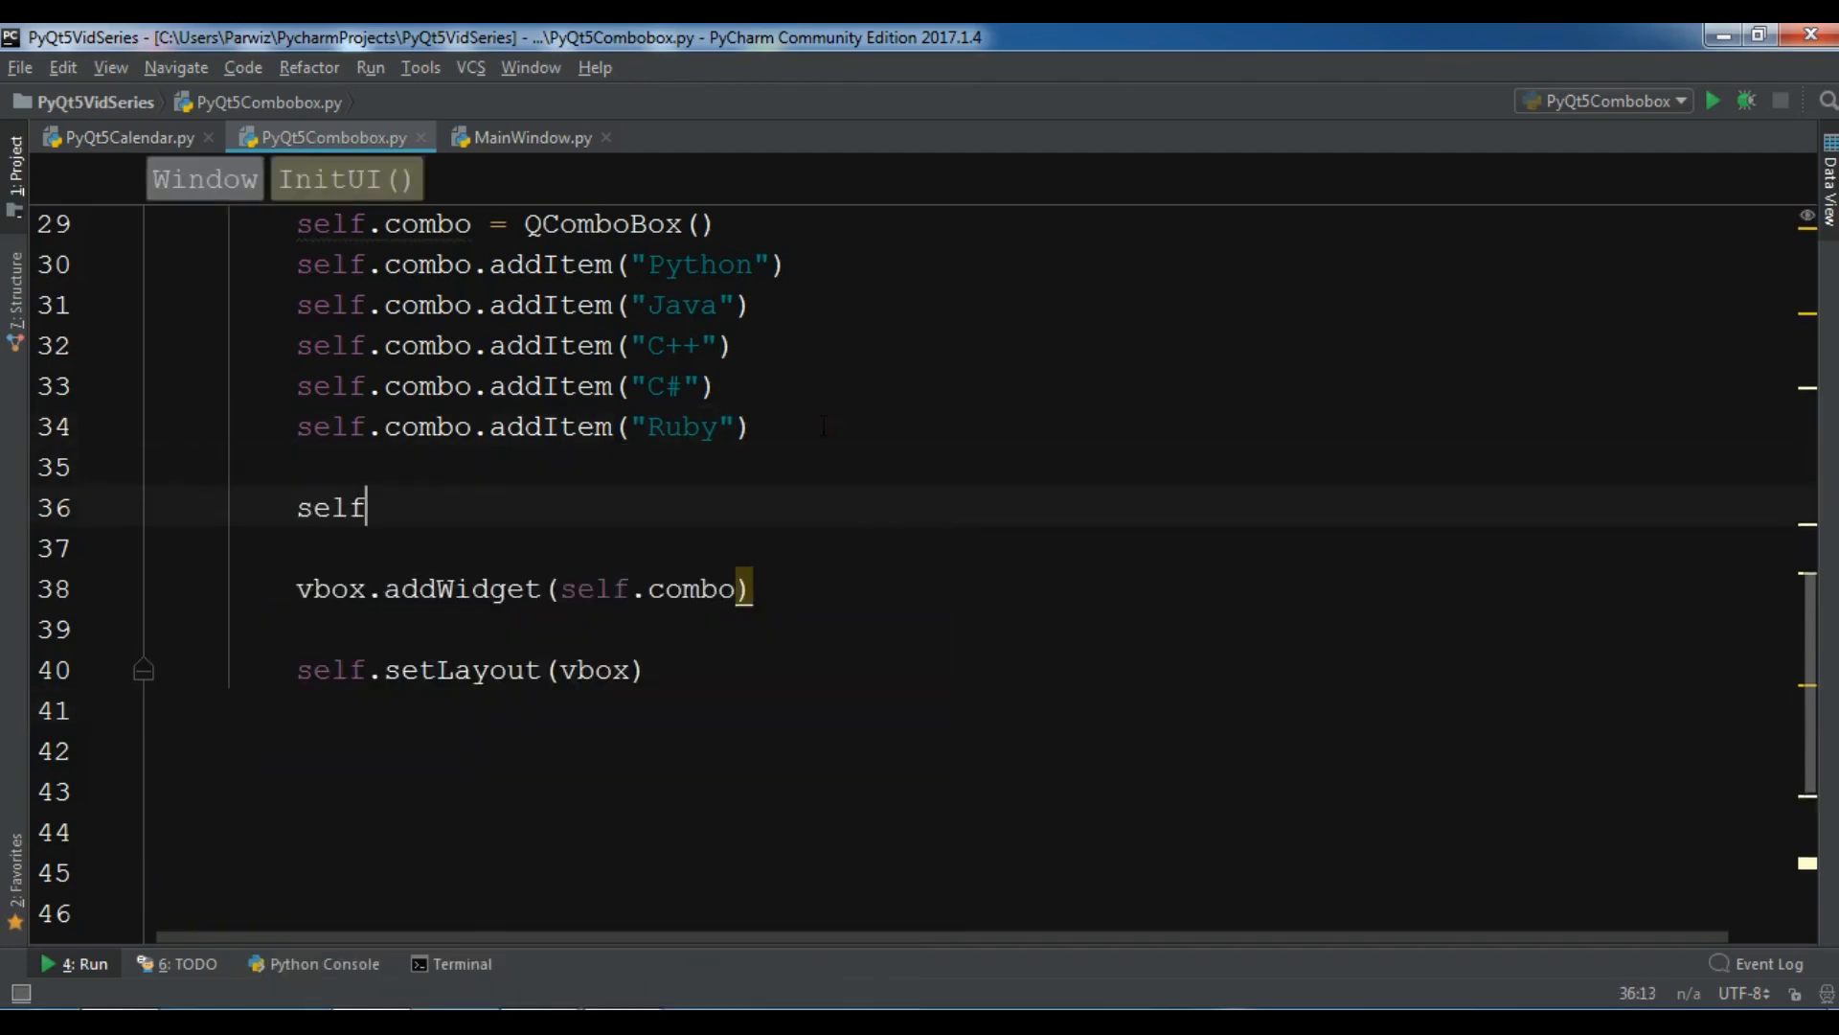
type(".label = QLa")
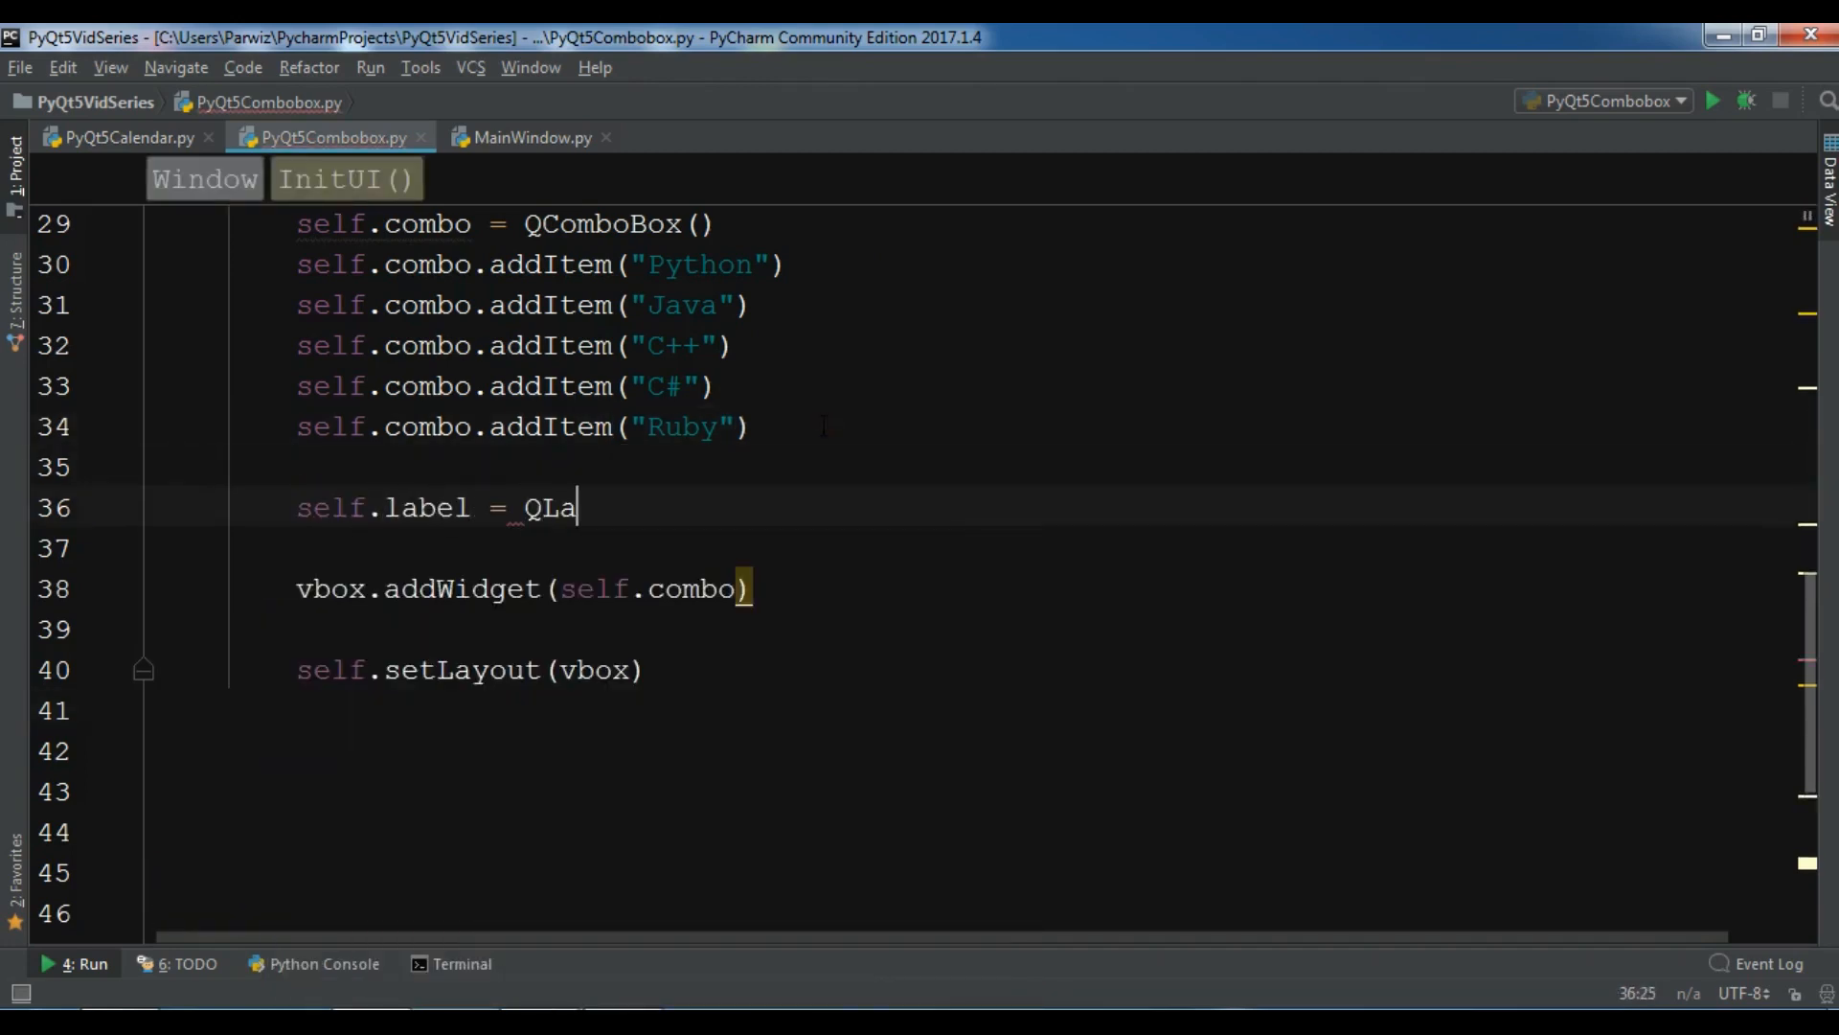
type("bel(\"\")")
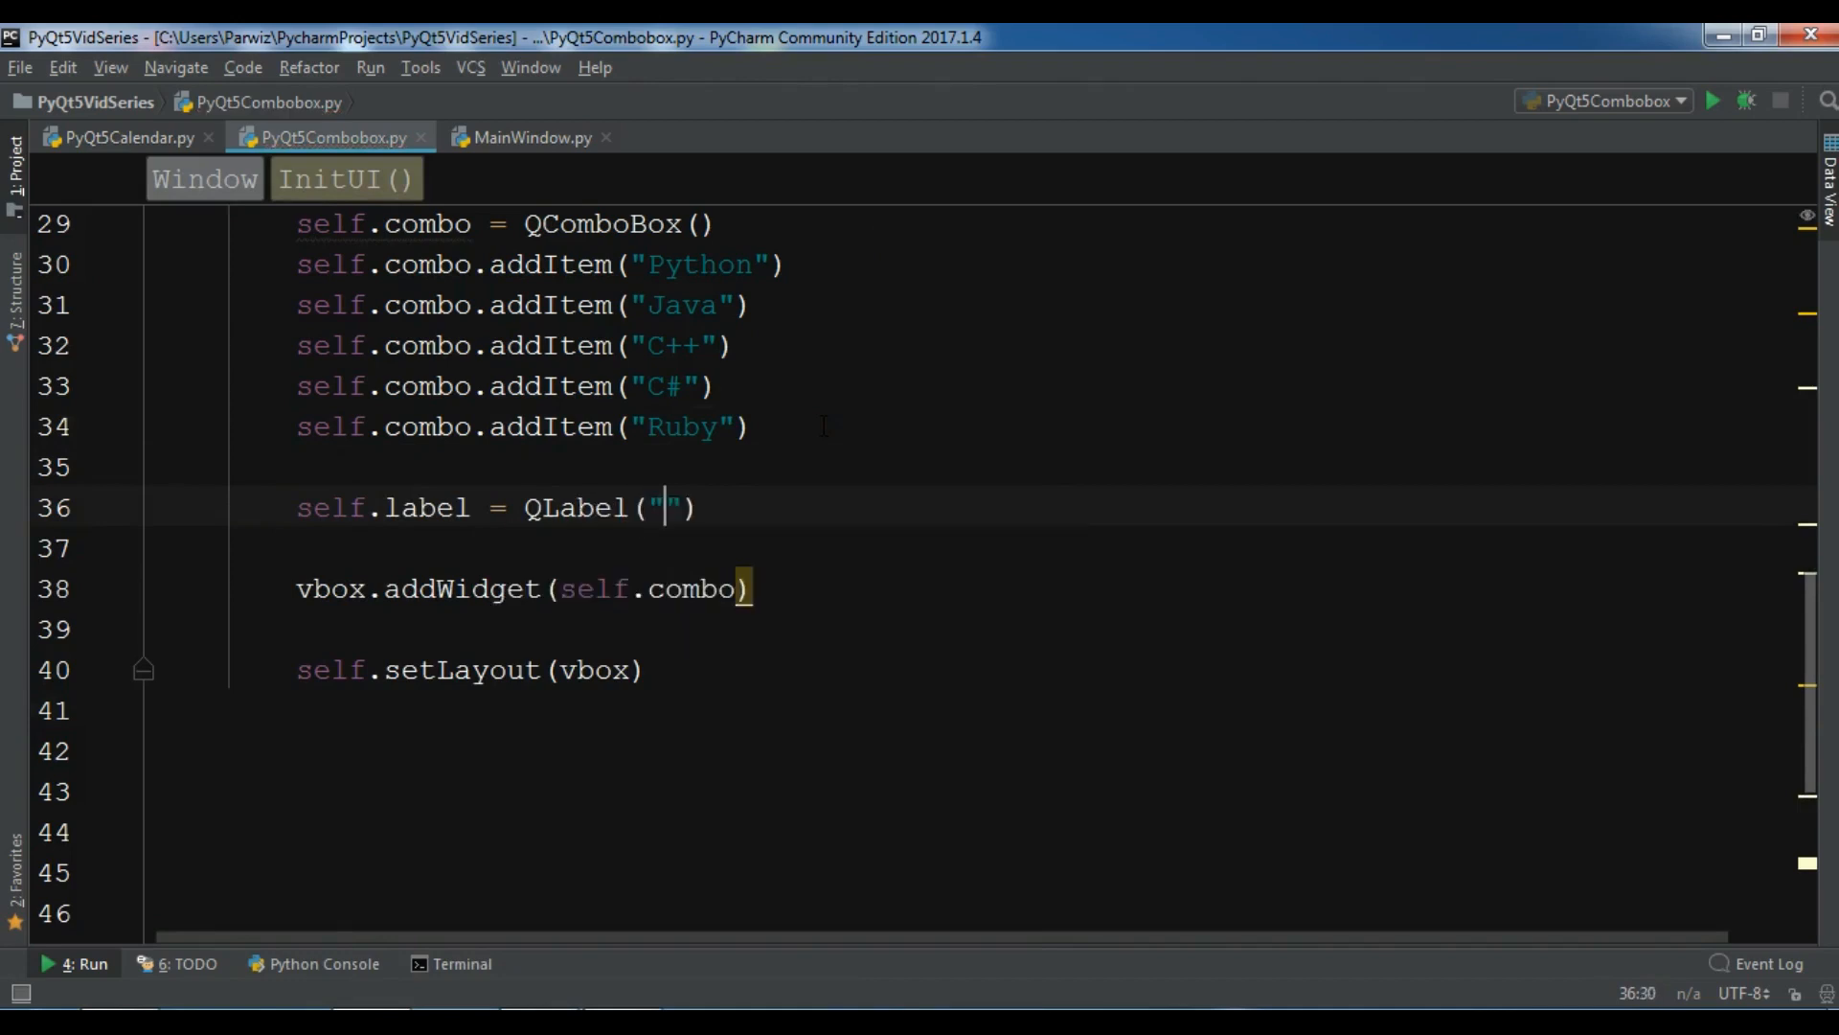
type("Hello")
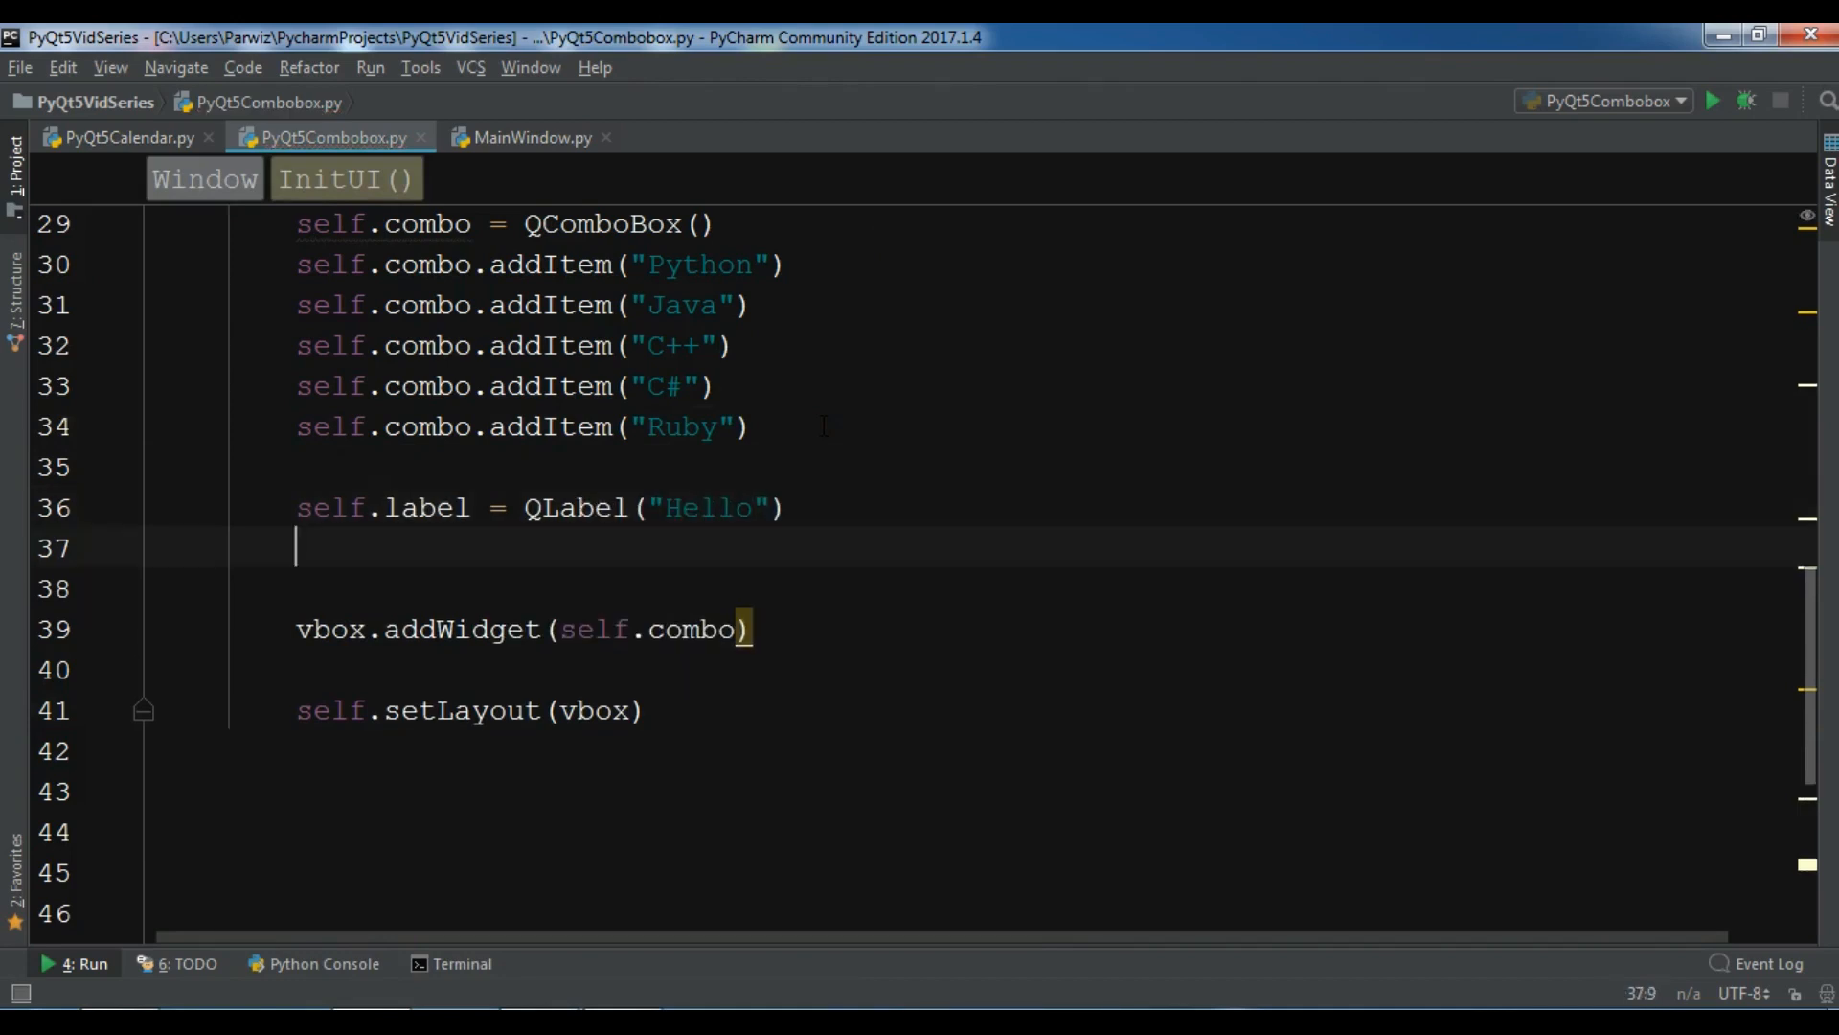
Step: Set a Sanserif 15 QFont and a 'color:red' stylesheet for the label, then add it to vbox
type("self.setFont(Qt")
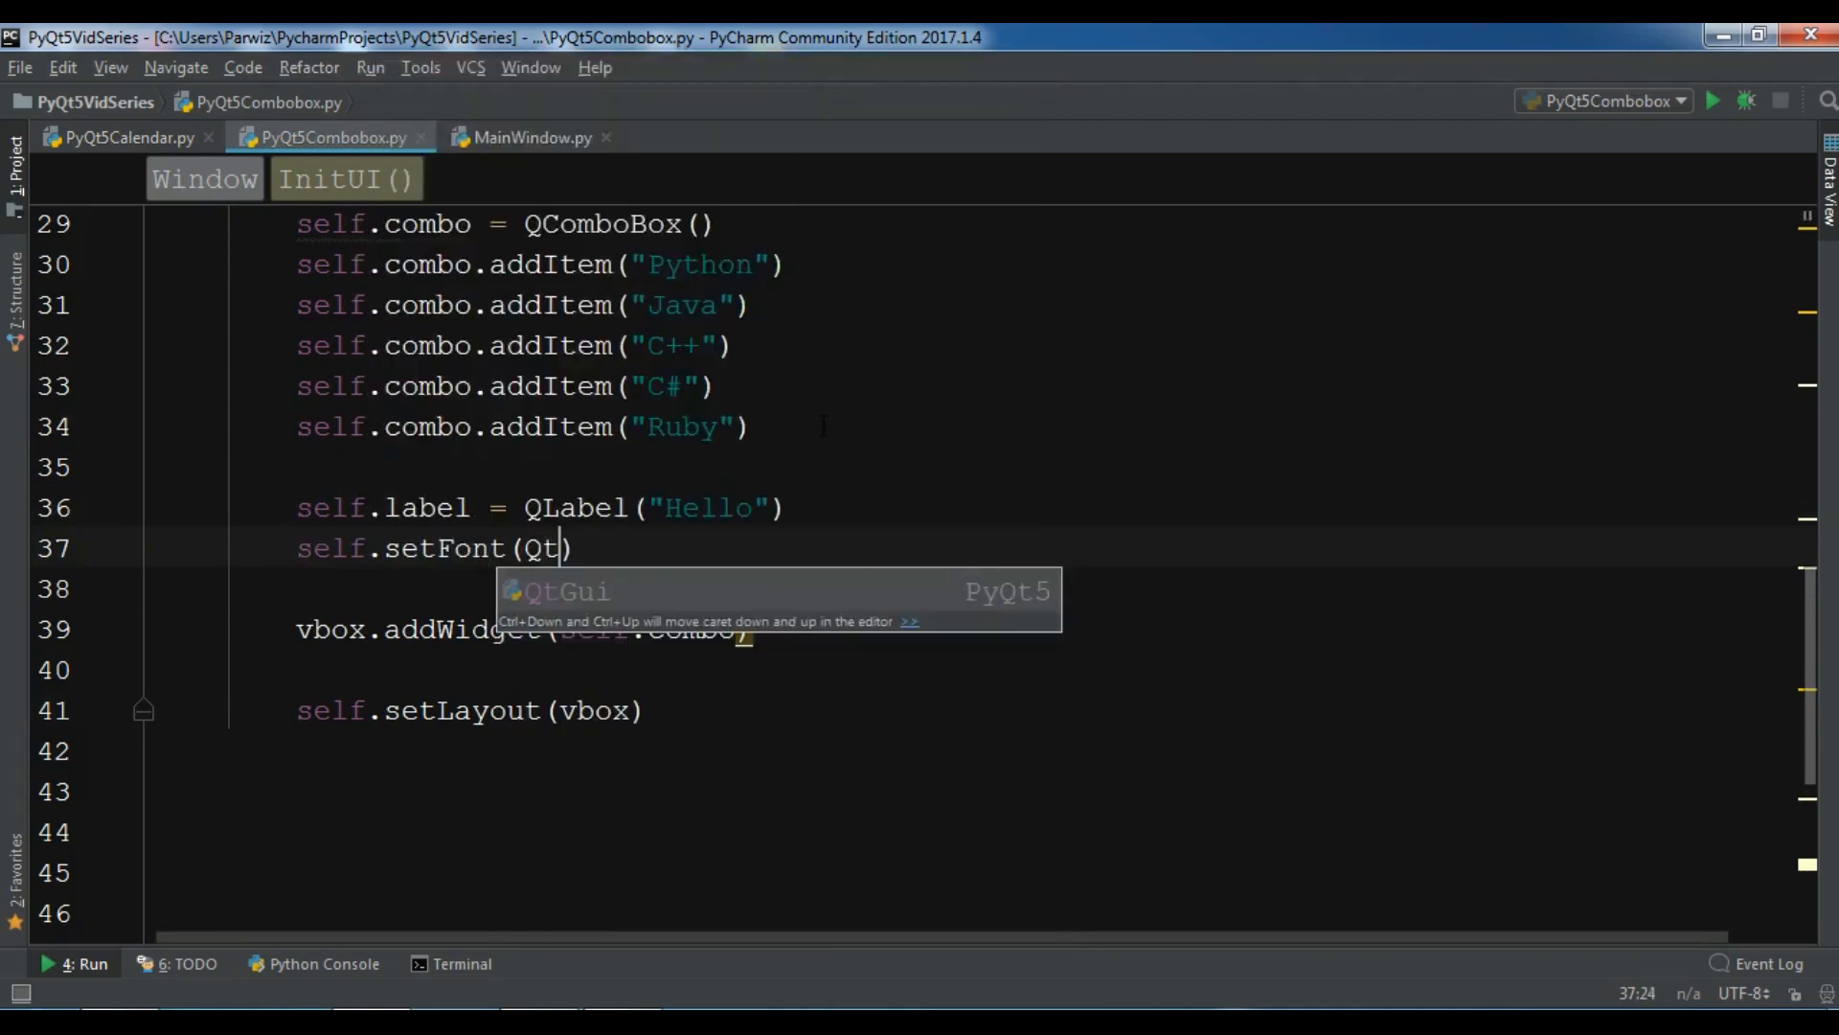
type("Gui.QV")
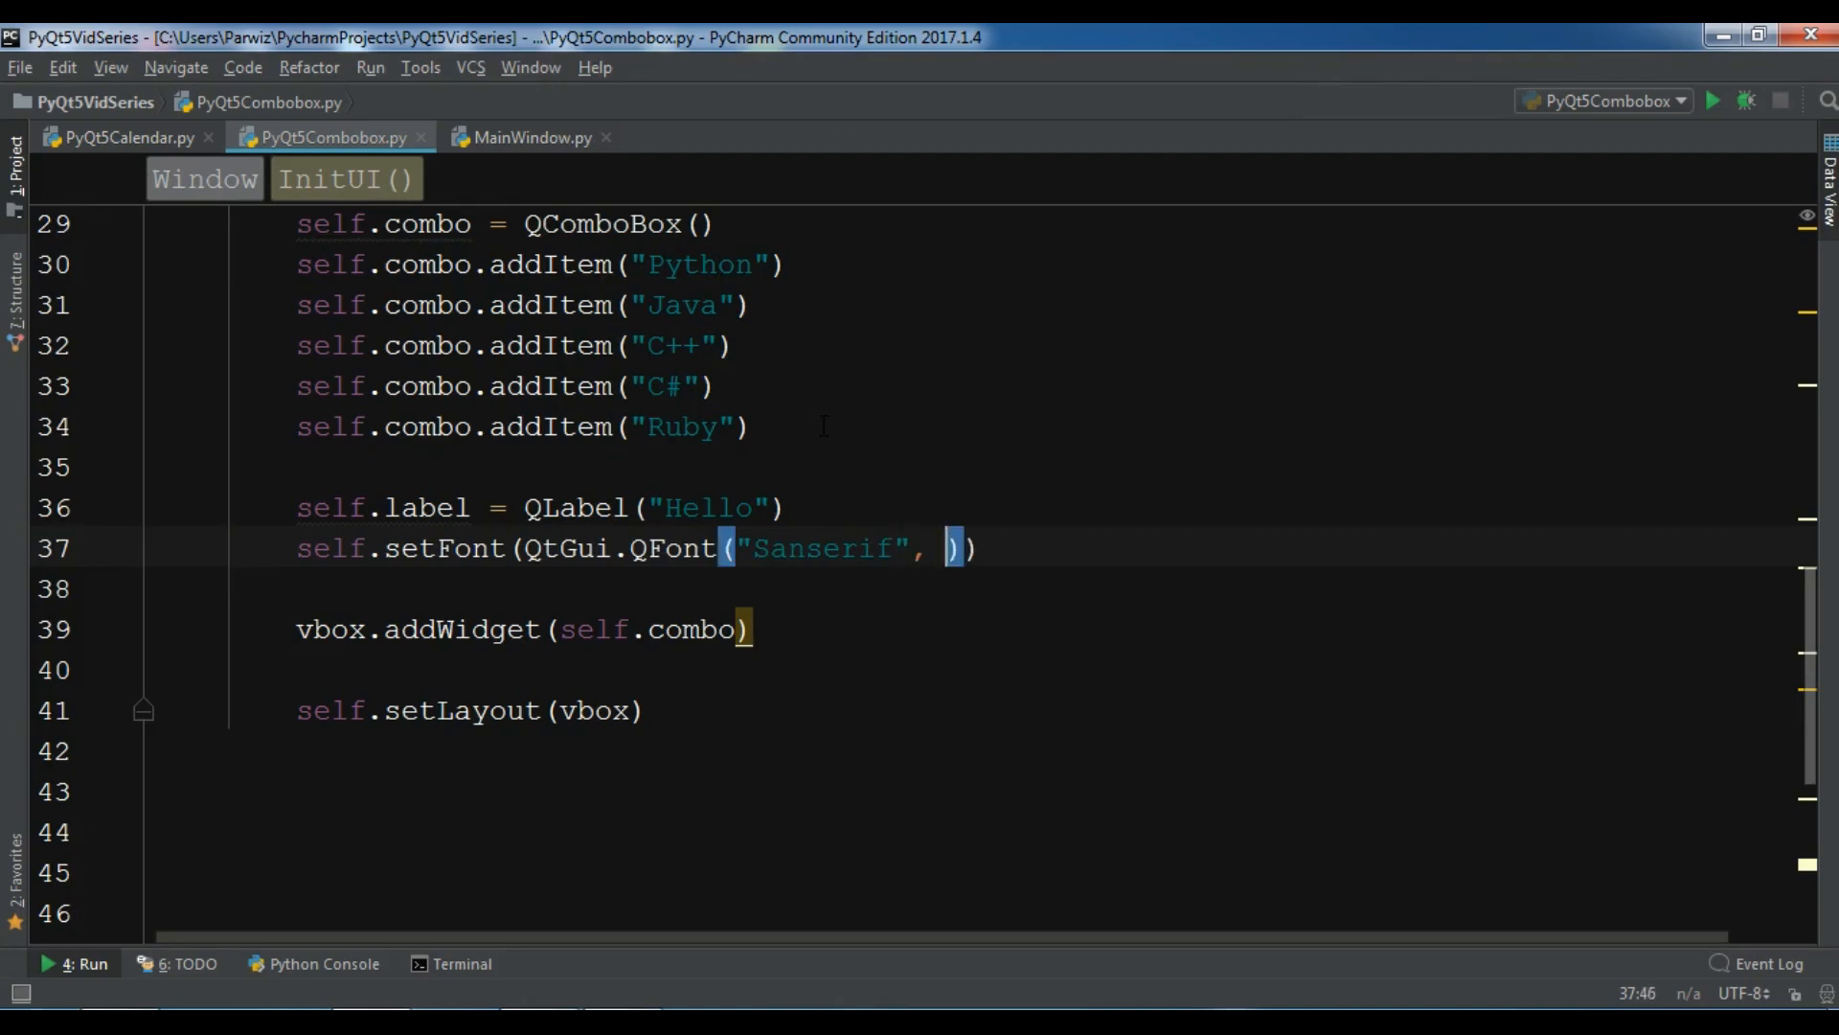
type("15")
left_click(1046, 588)
type("self.label.setStyleSheet('c")
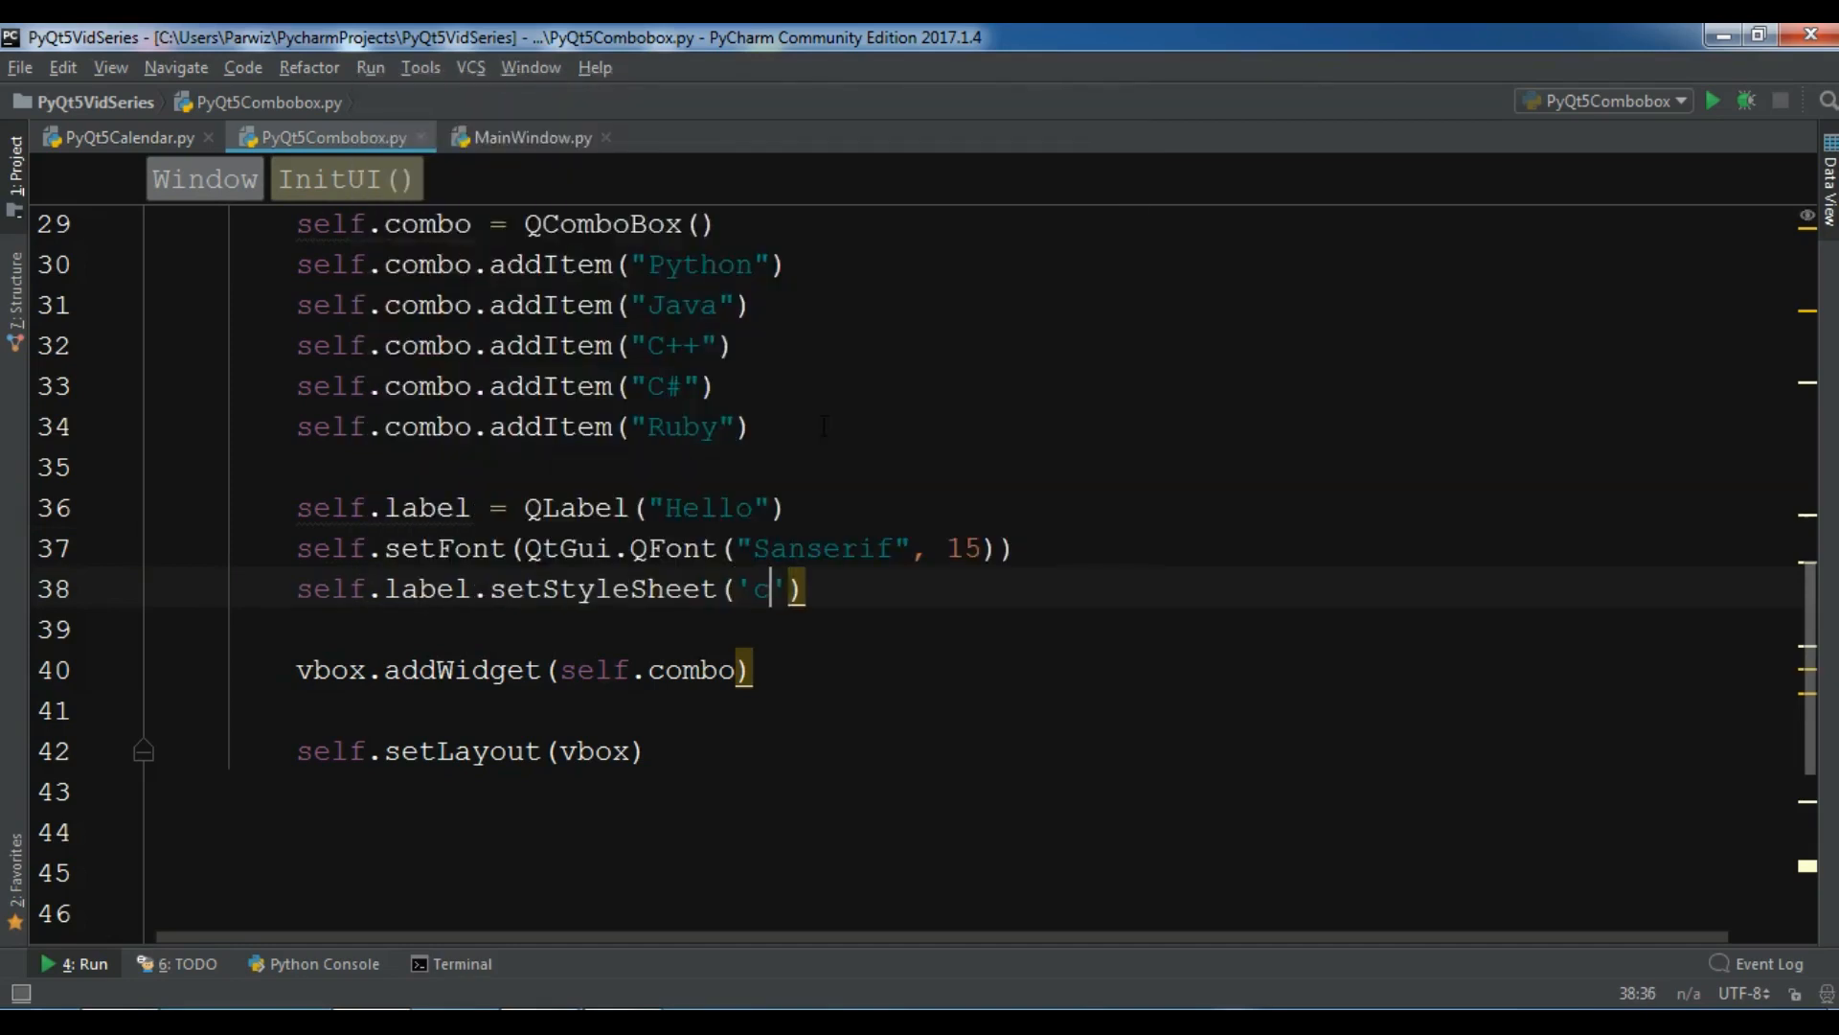
type("olor:")
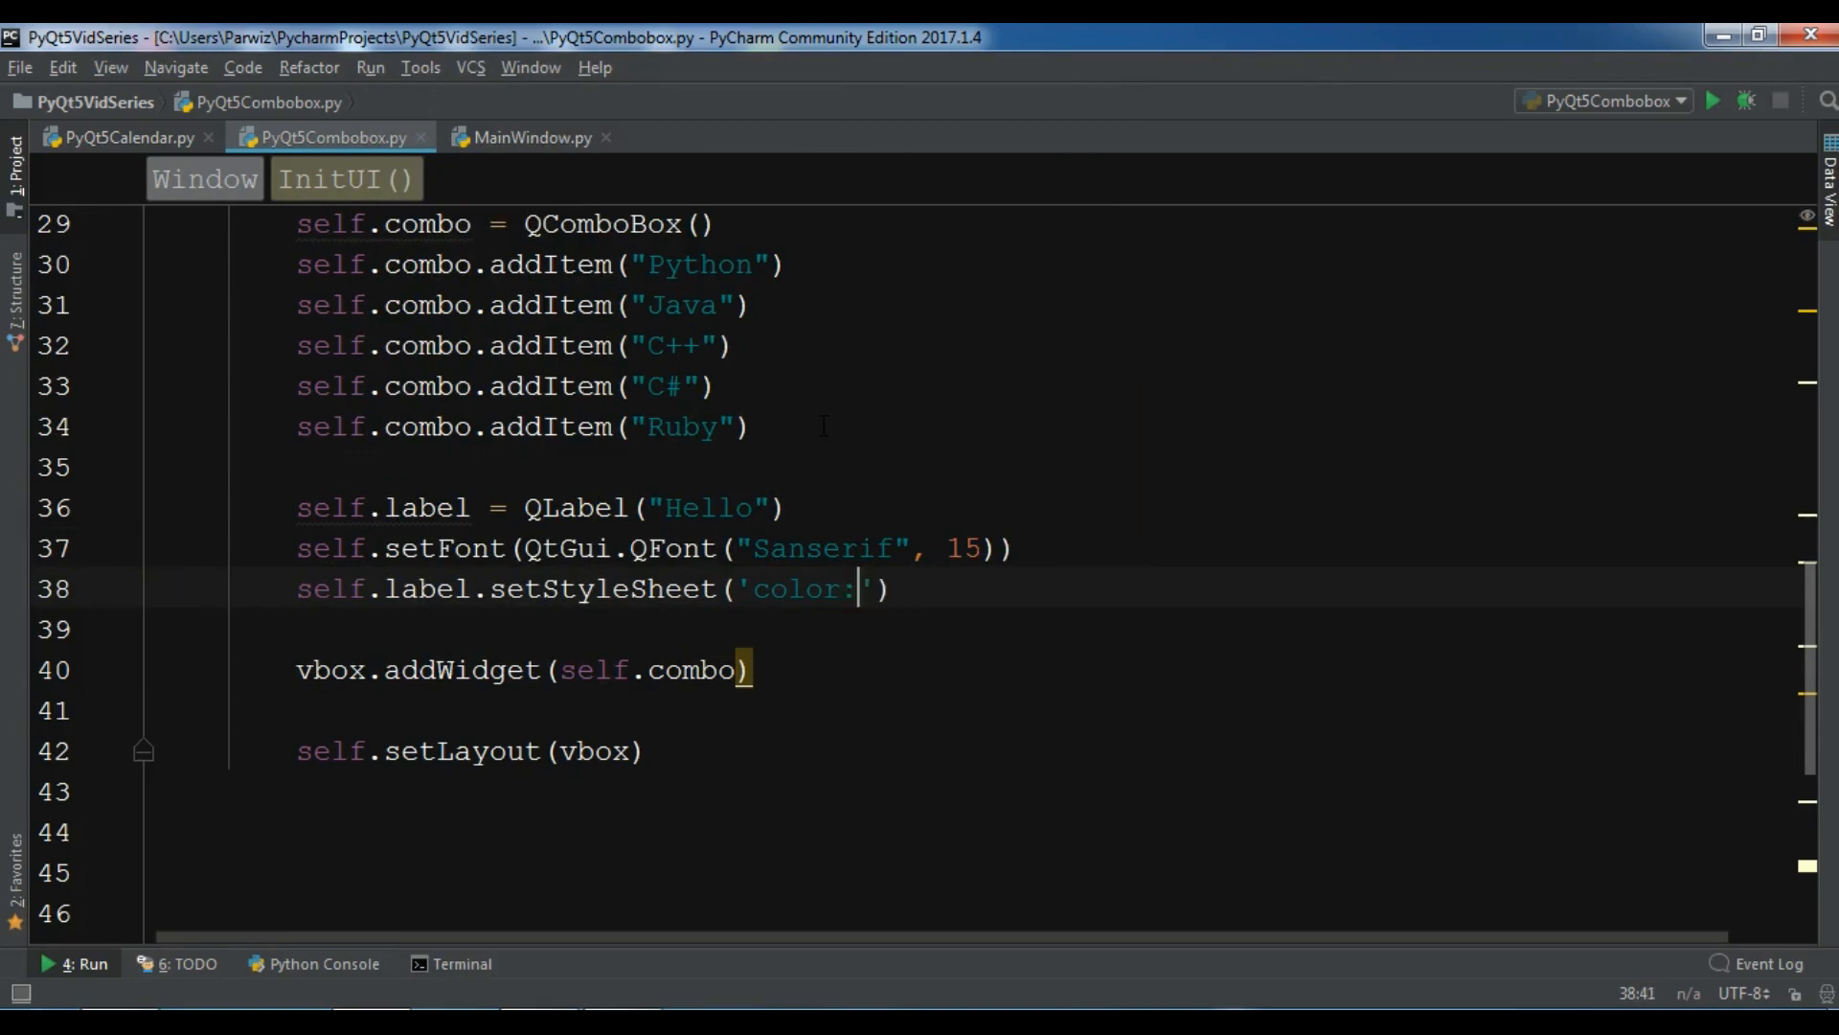
type("red")
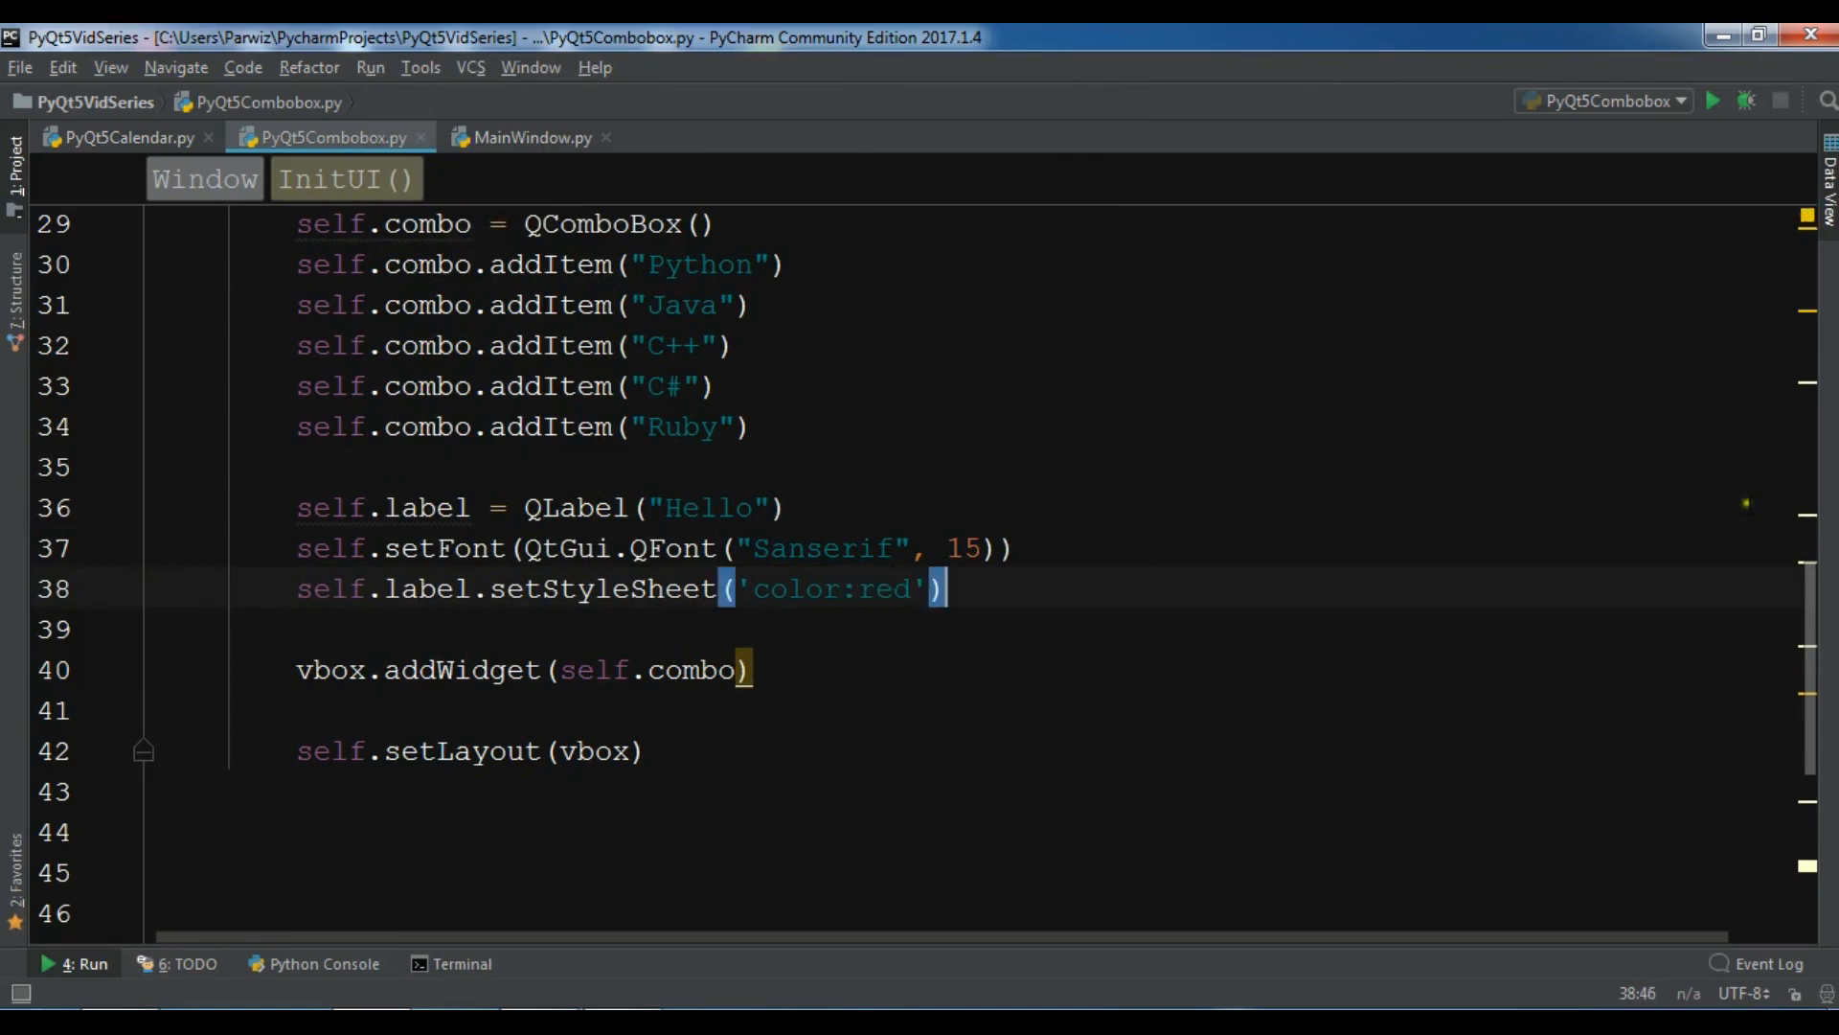
right_click(789, 668)
type("vbox.addWidget(self.label)")
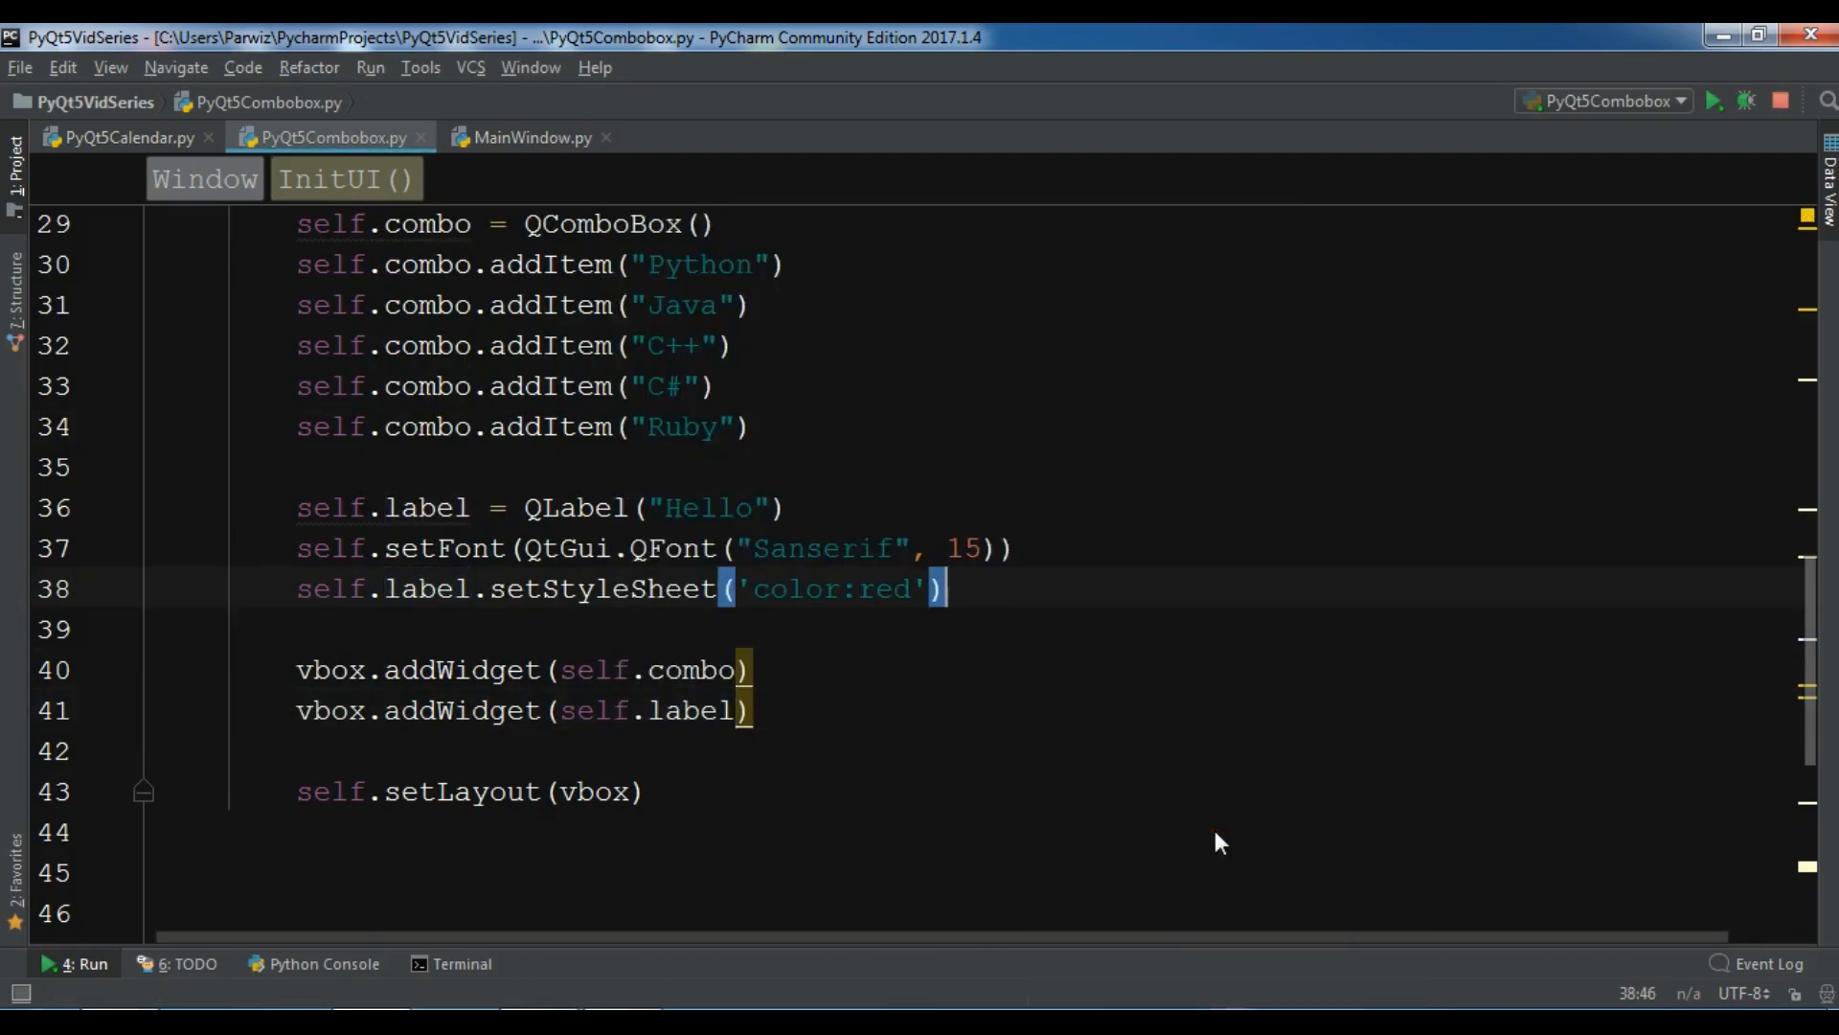
Step: Run the dialog to preview the small red Hello label under the combo box, then close it
left_click(1713, 101)
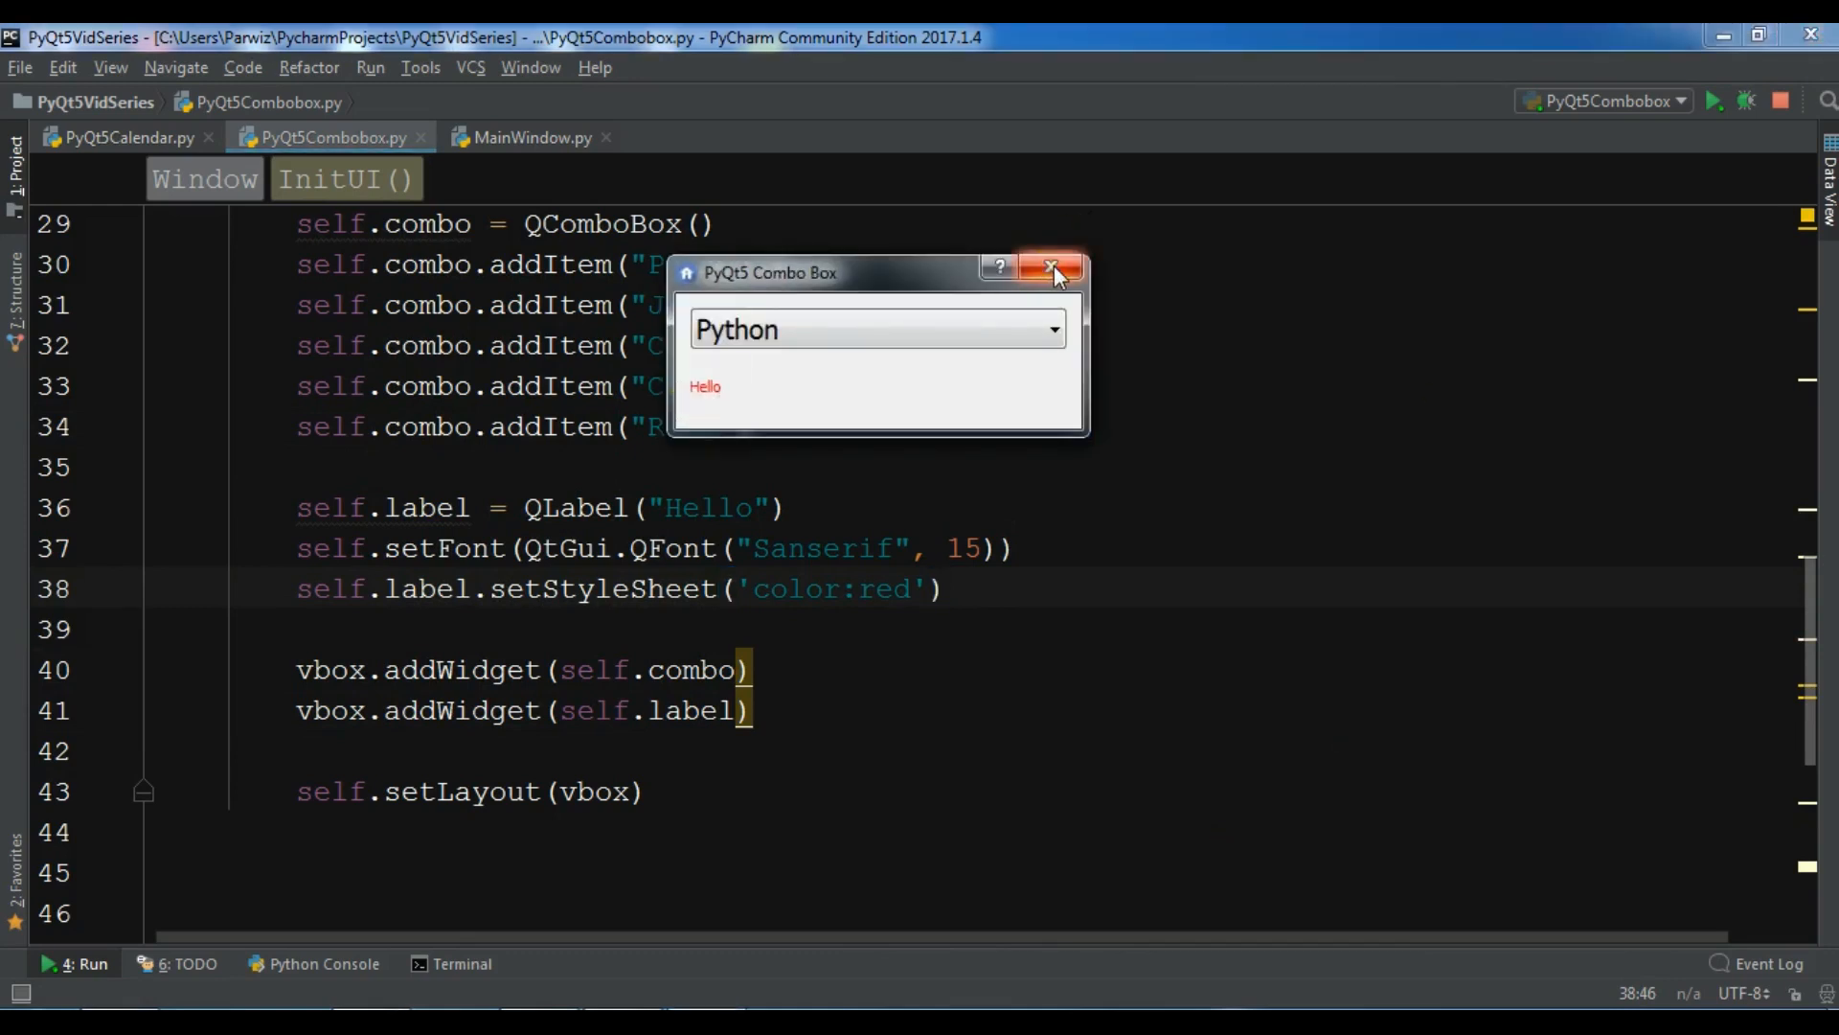
left_click(1052, 269)
type(".label")
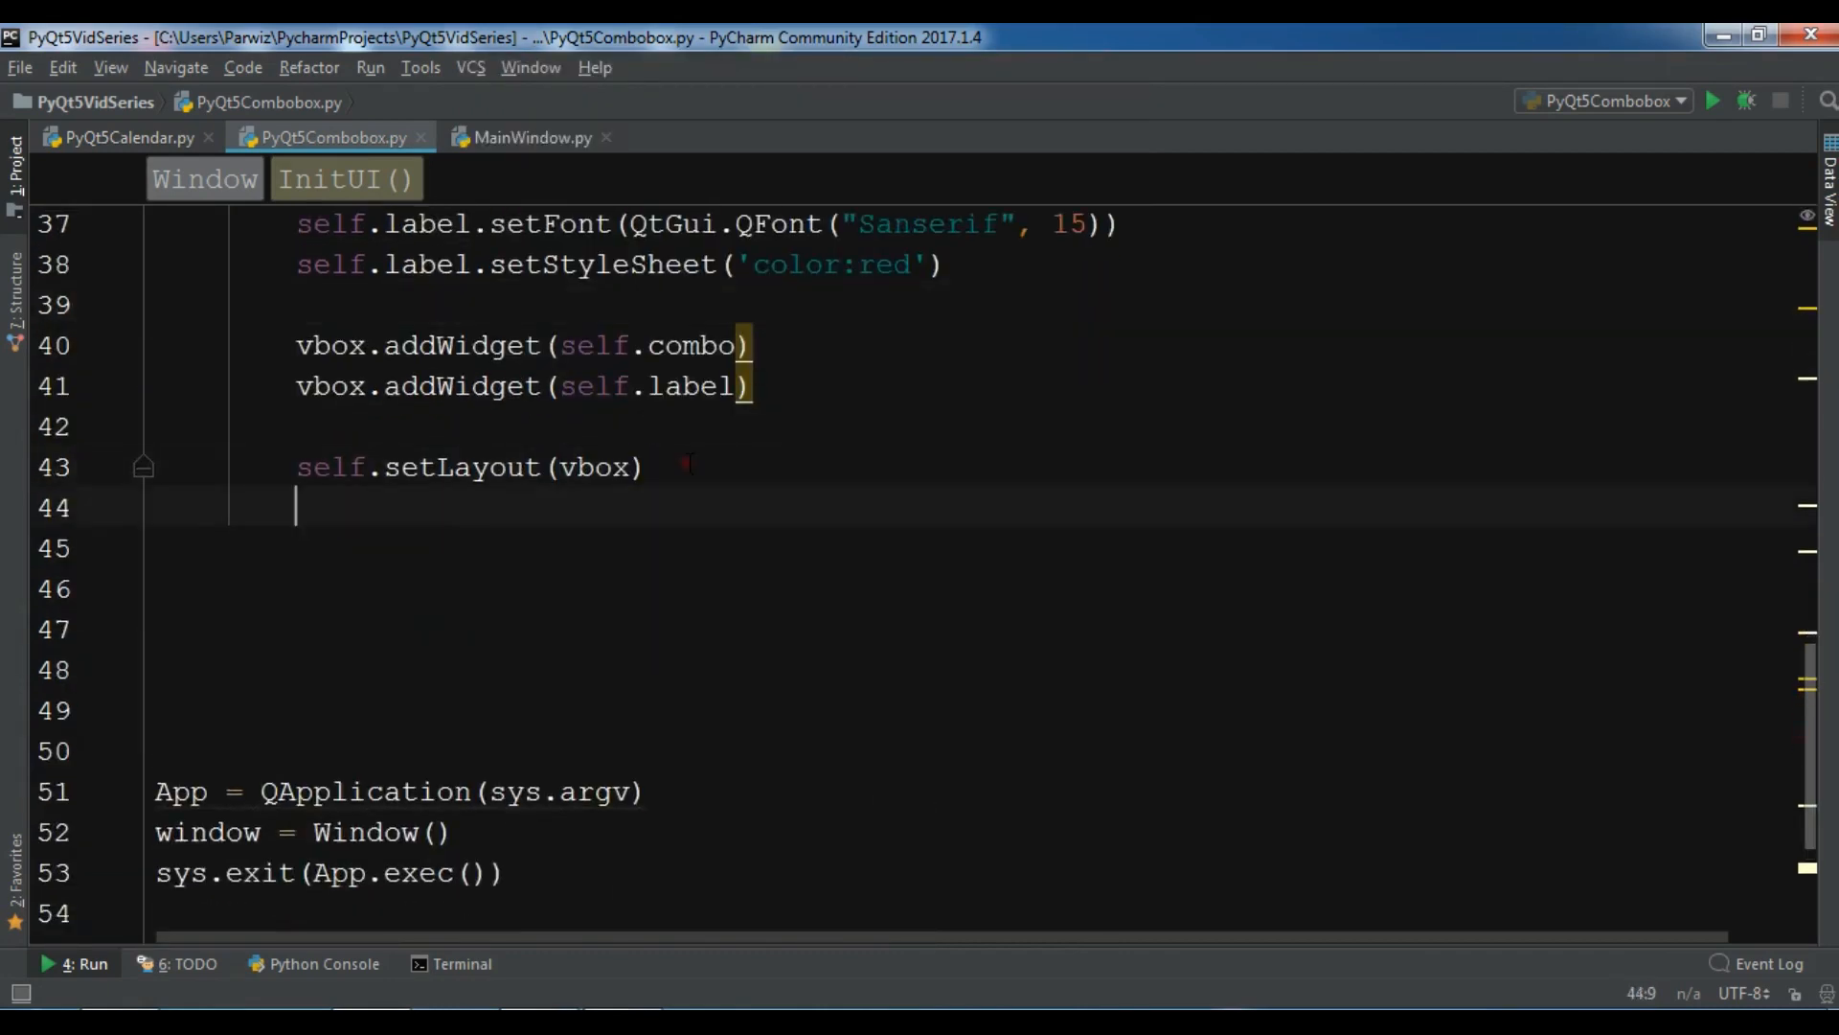
Step: Define comboChanged(self) and read text = self.combo.currentText()
type("de")
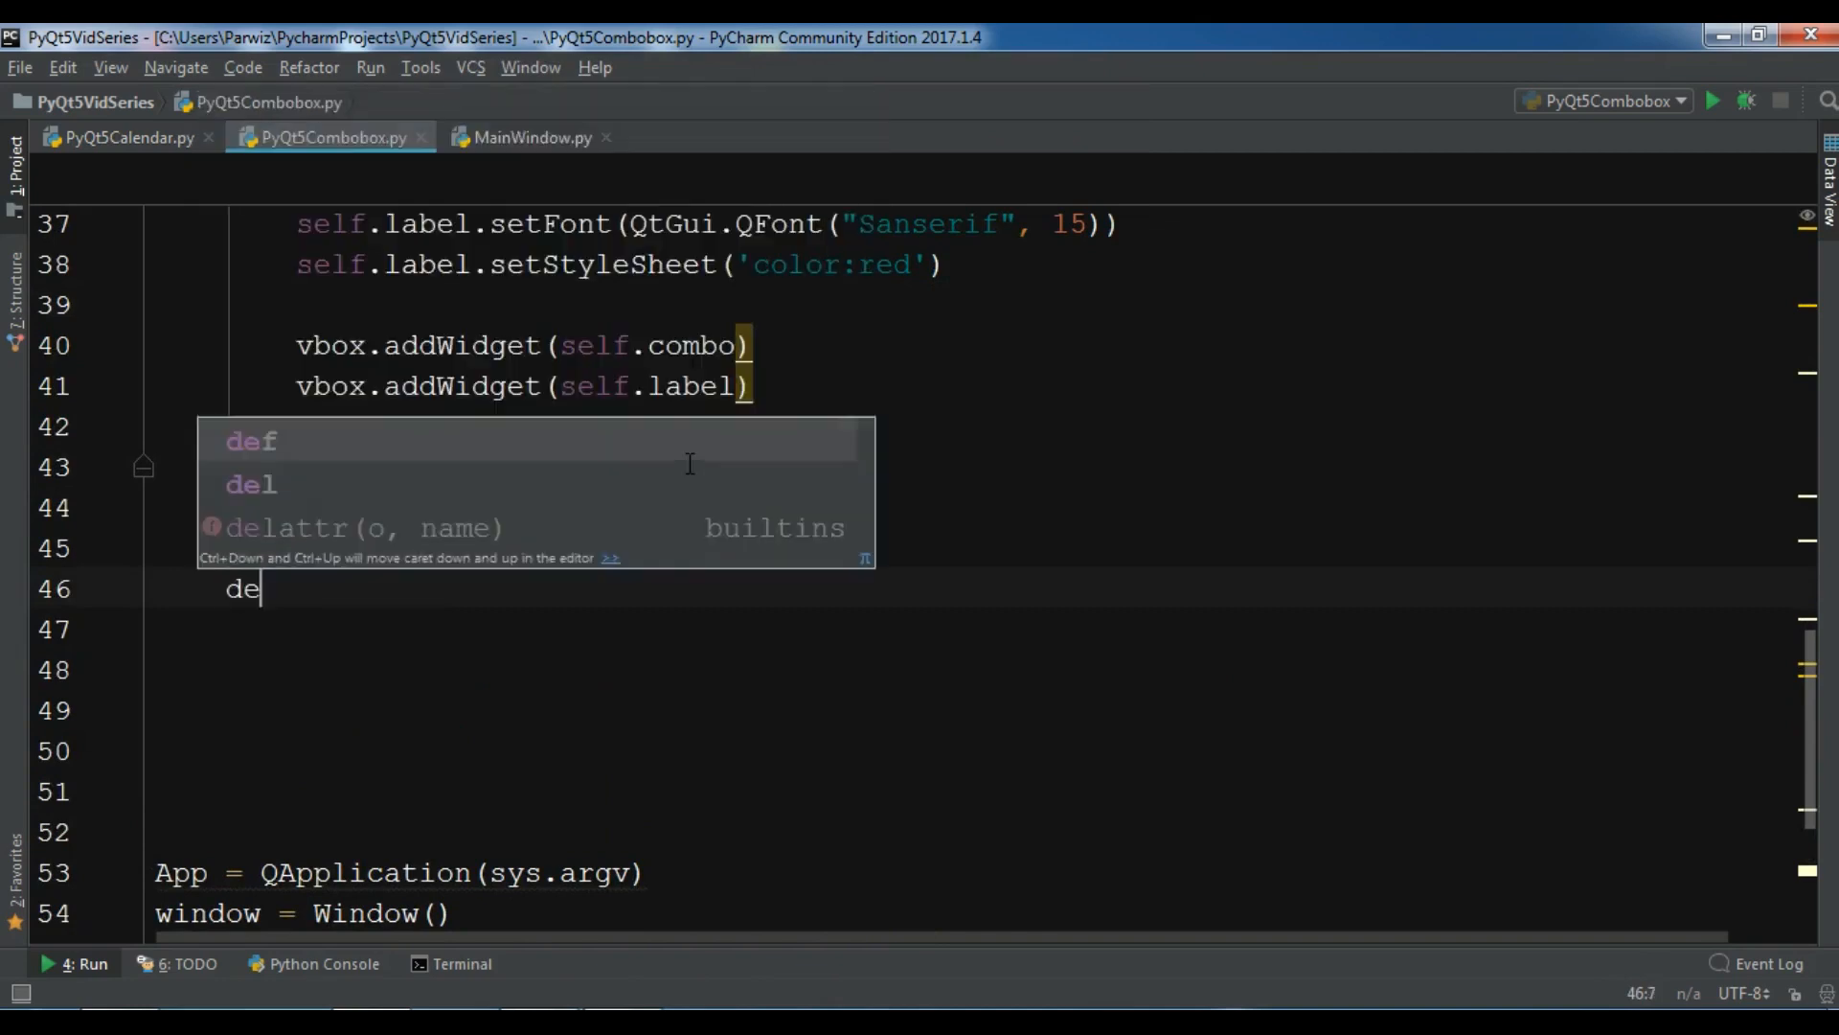
type("f combo")
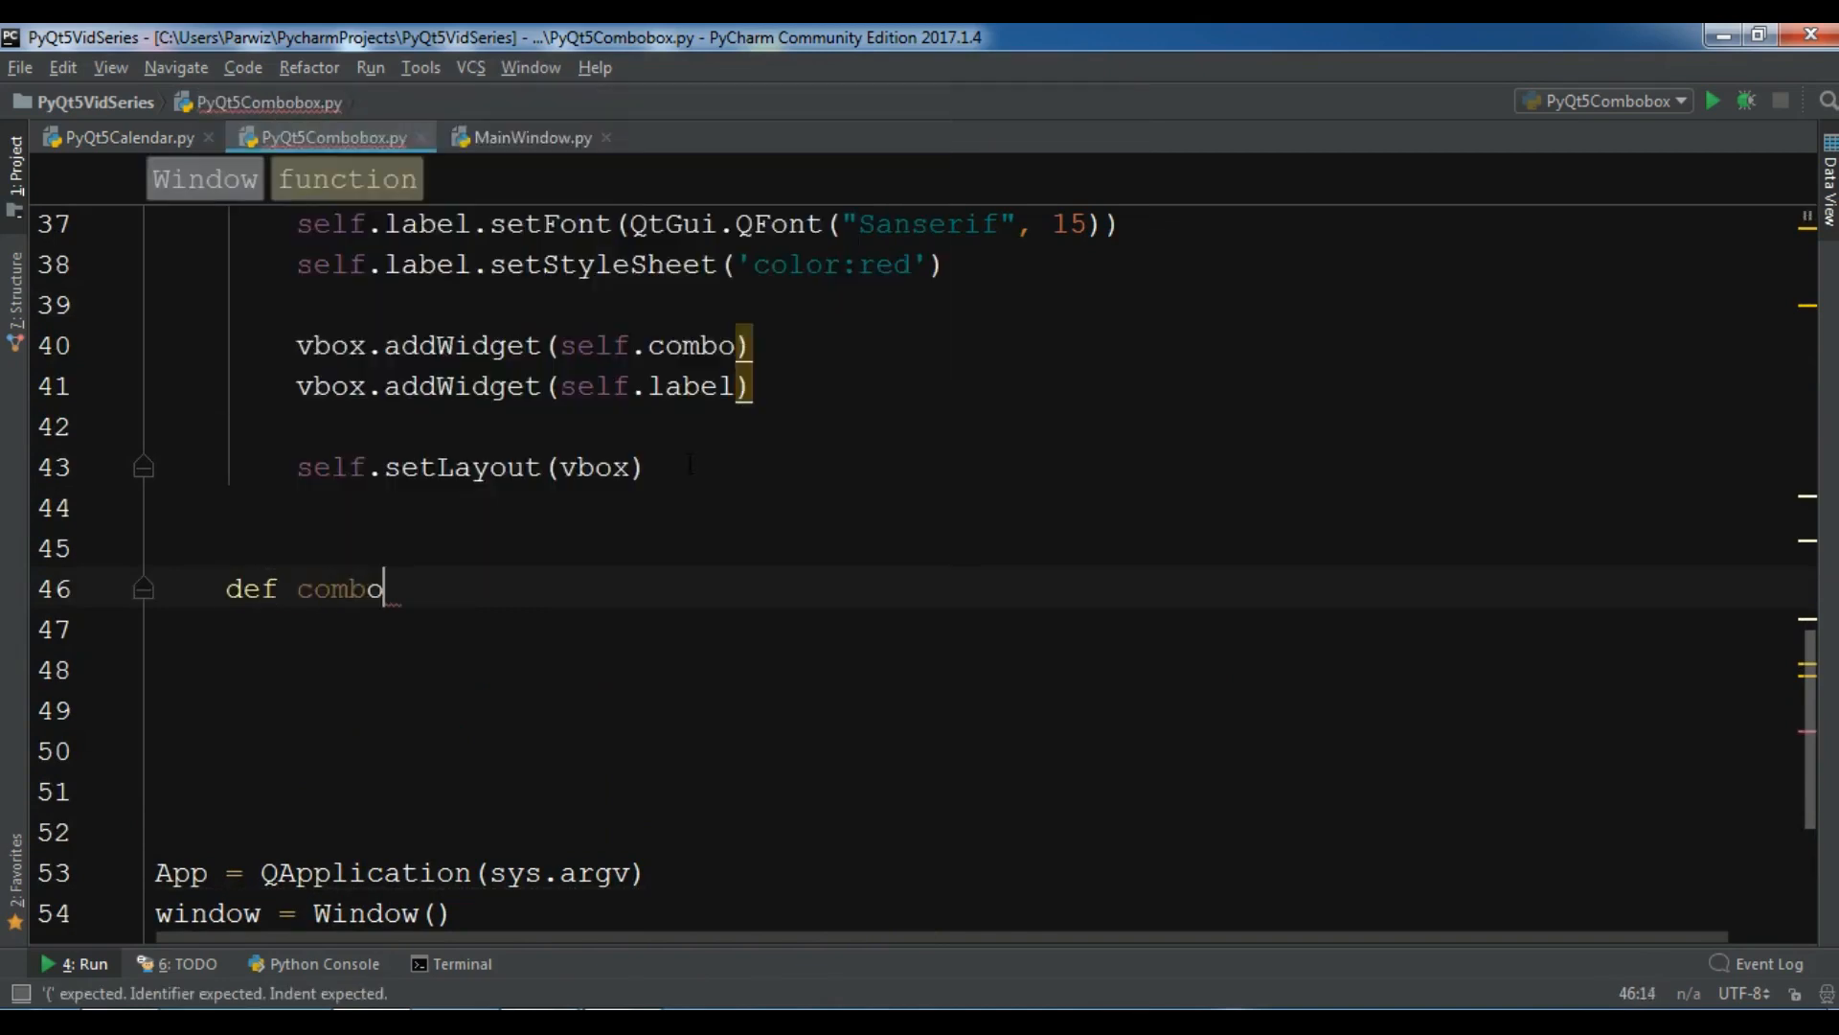
type("Changed(self):")
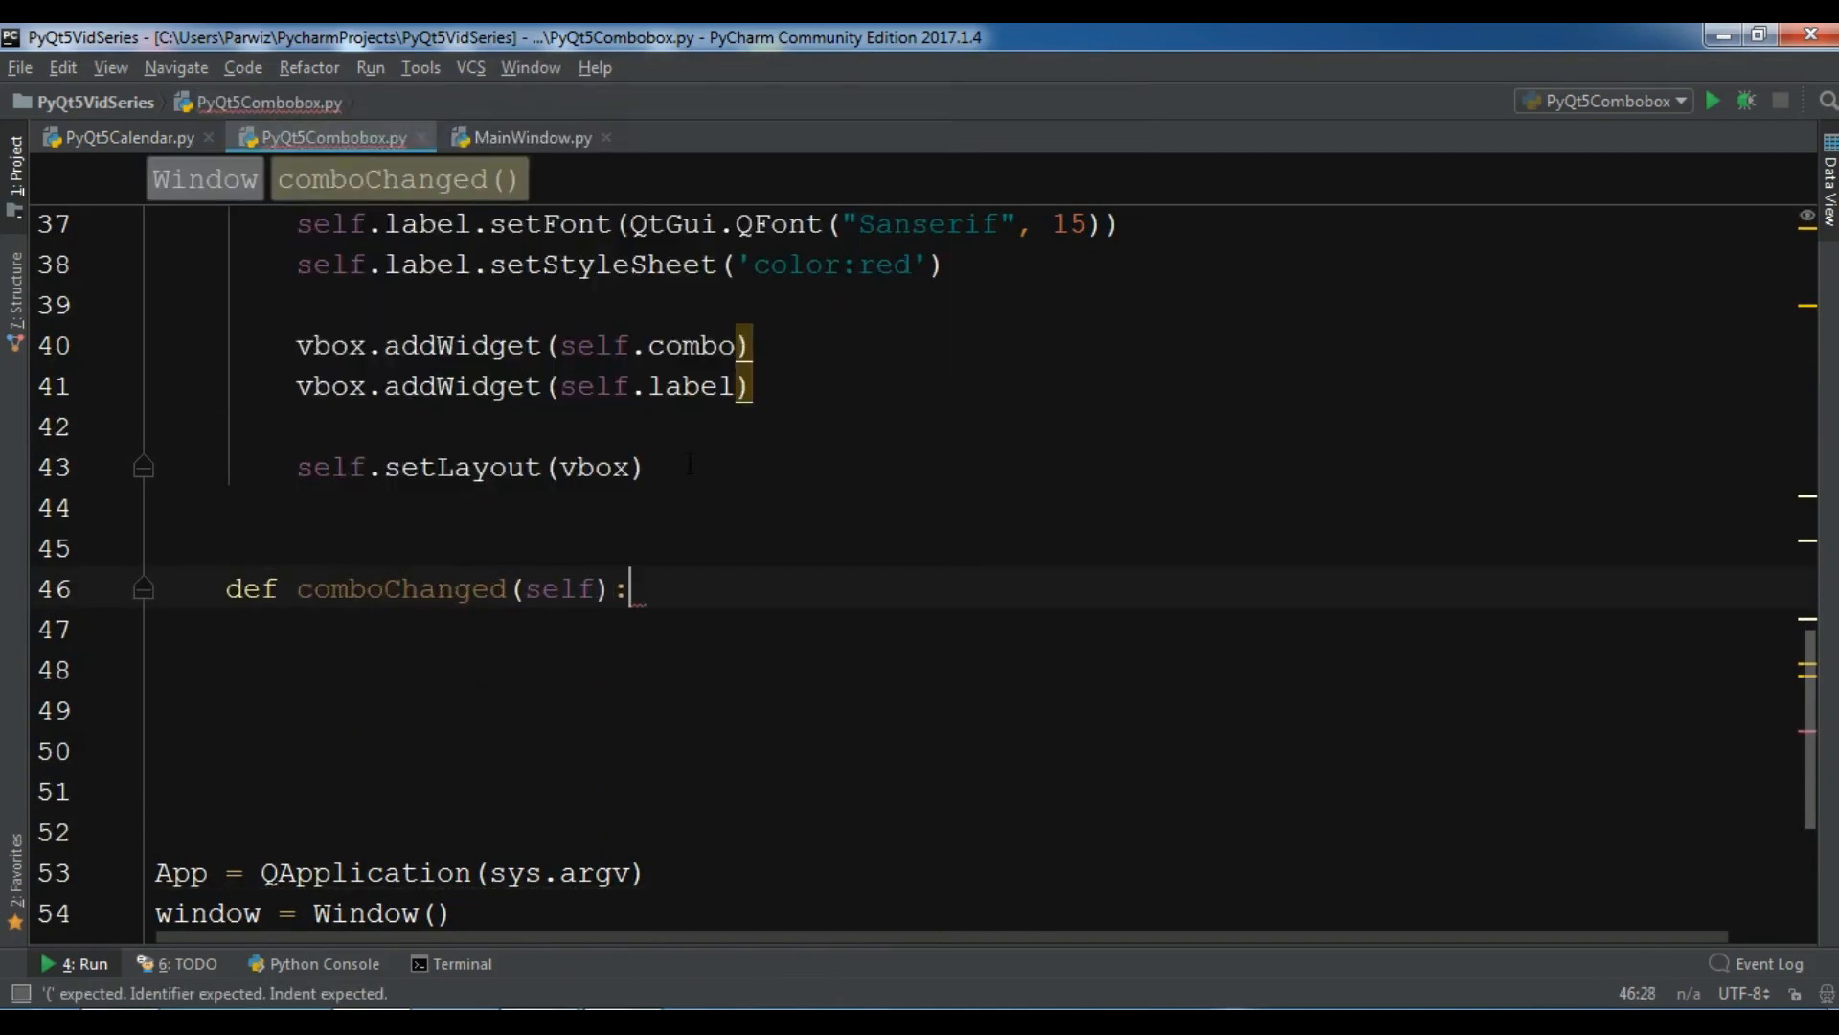
key("enter")
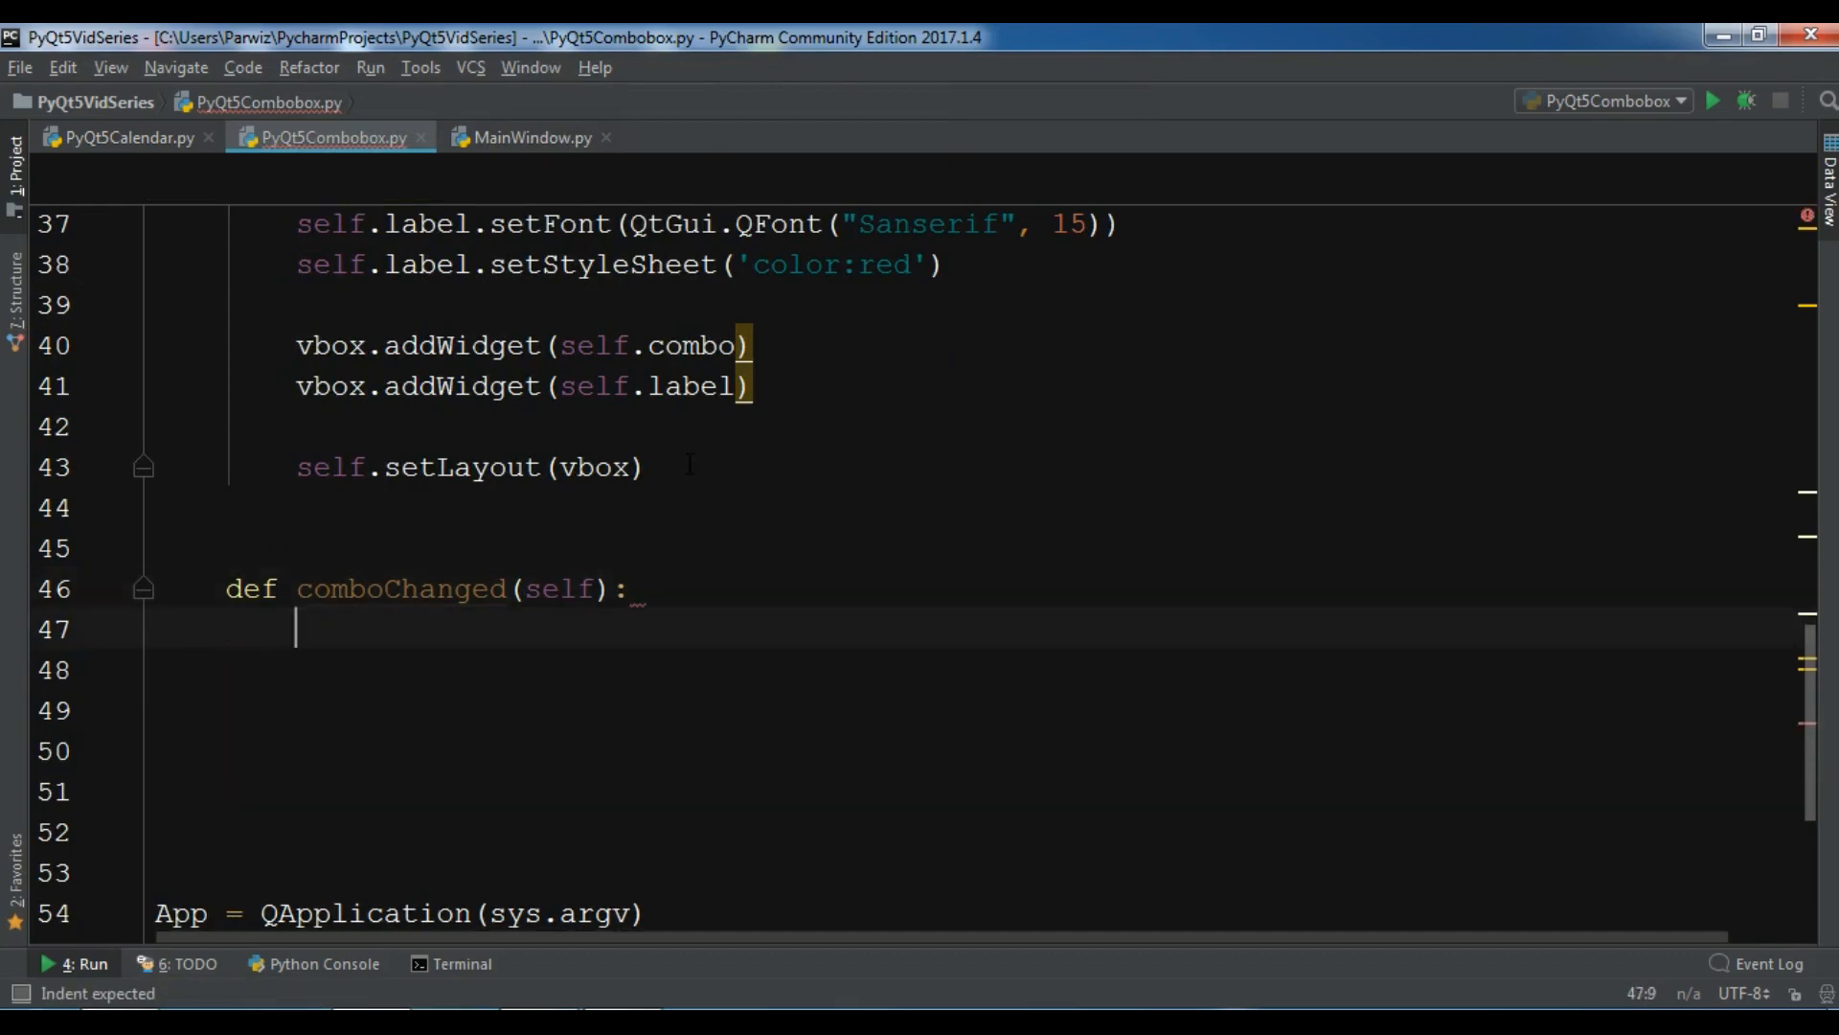
type("text = sel")
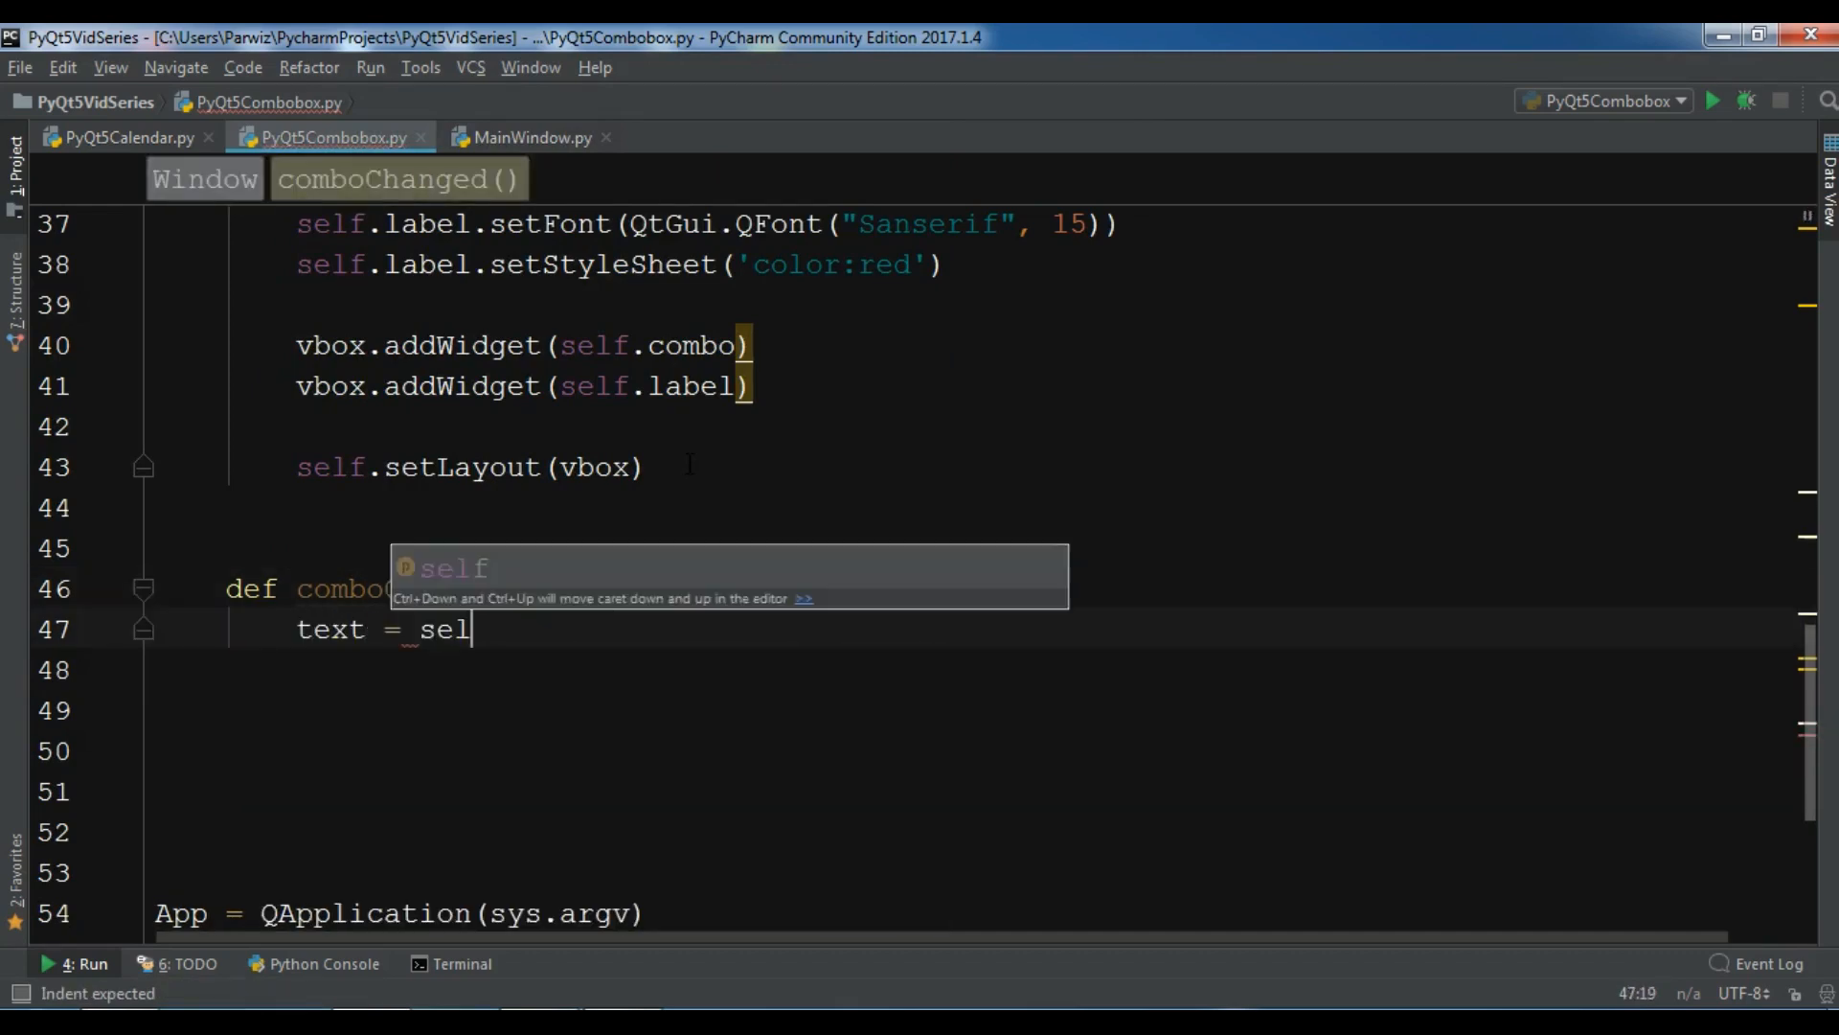
type("f.com")
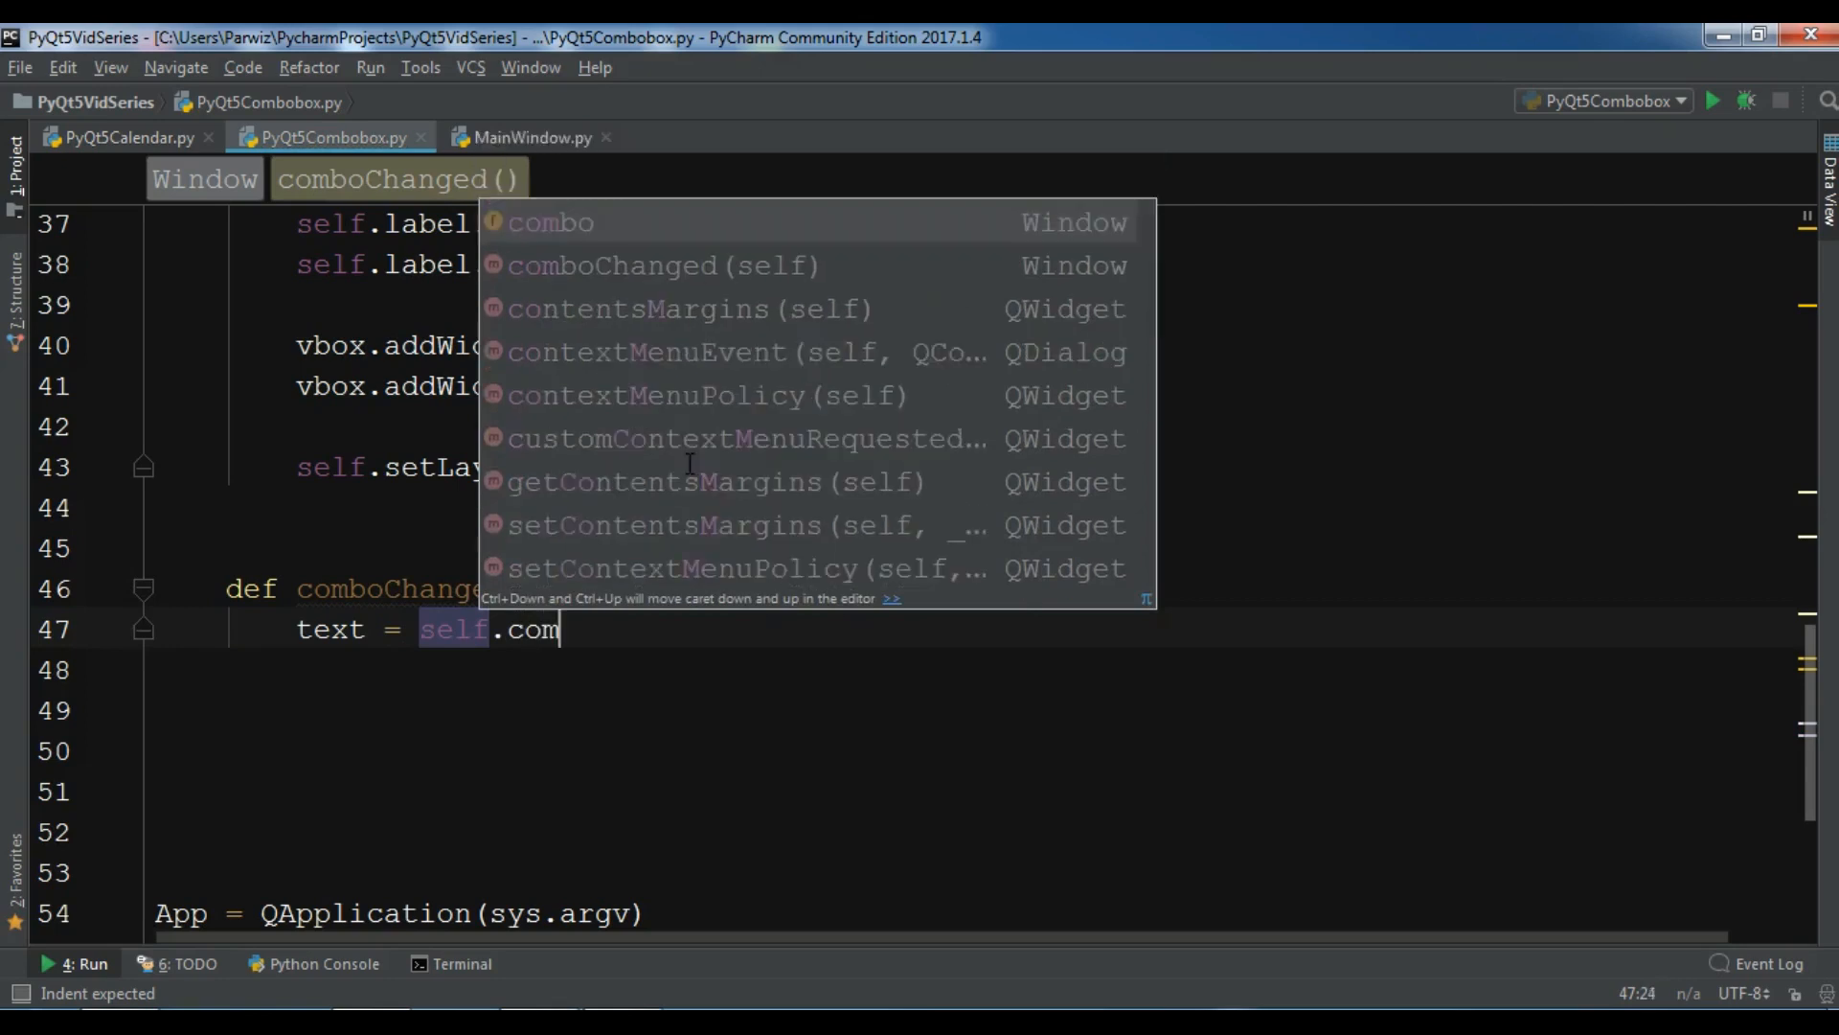
type("bo.cu")
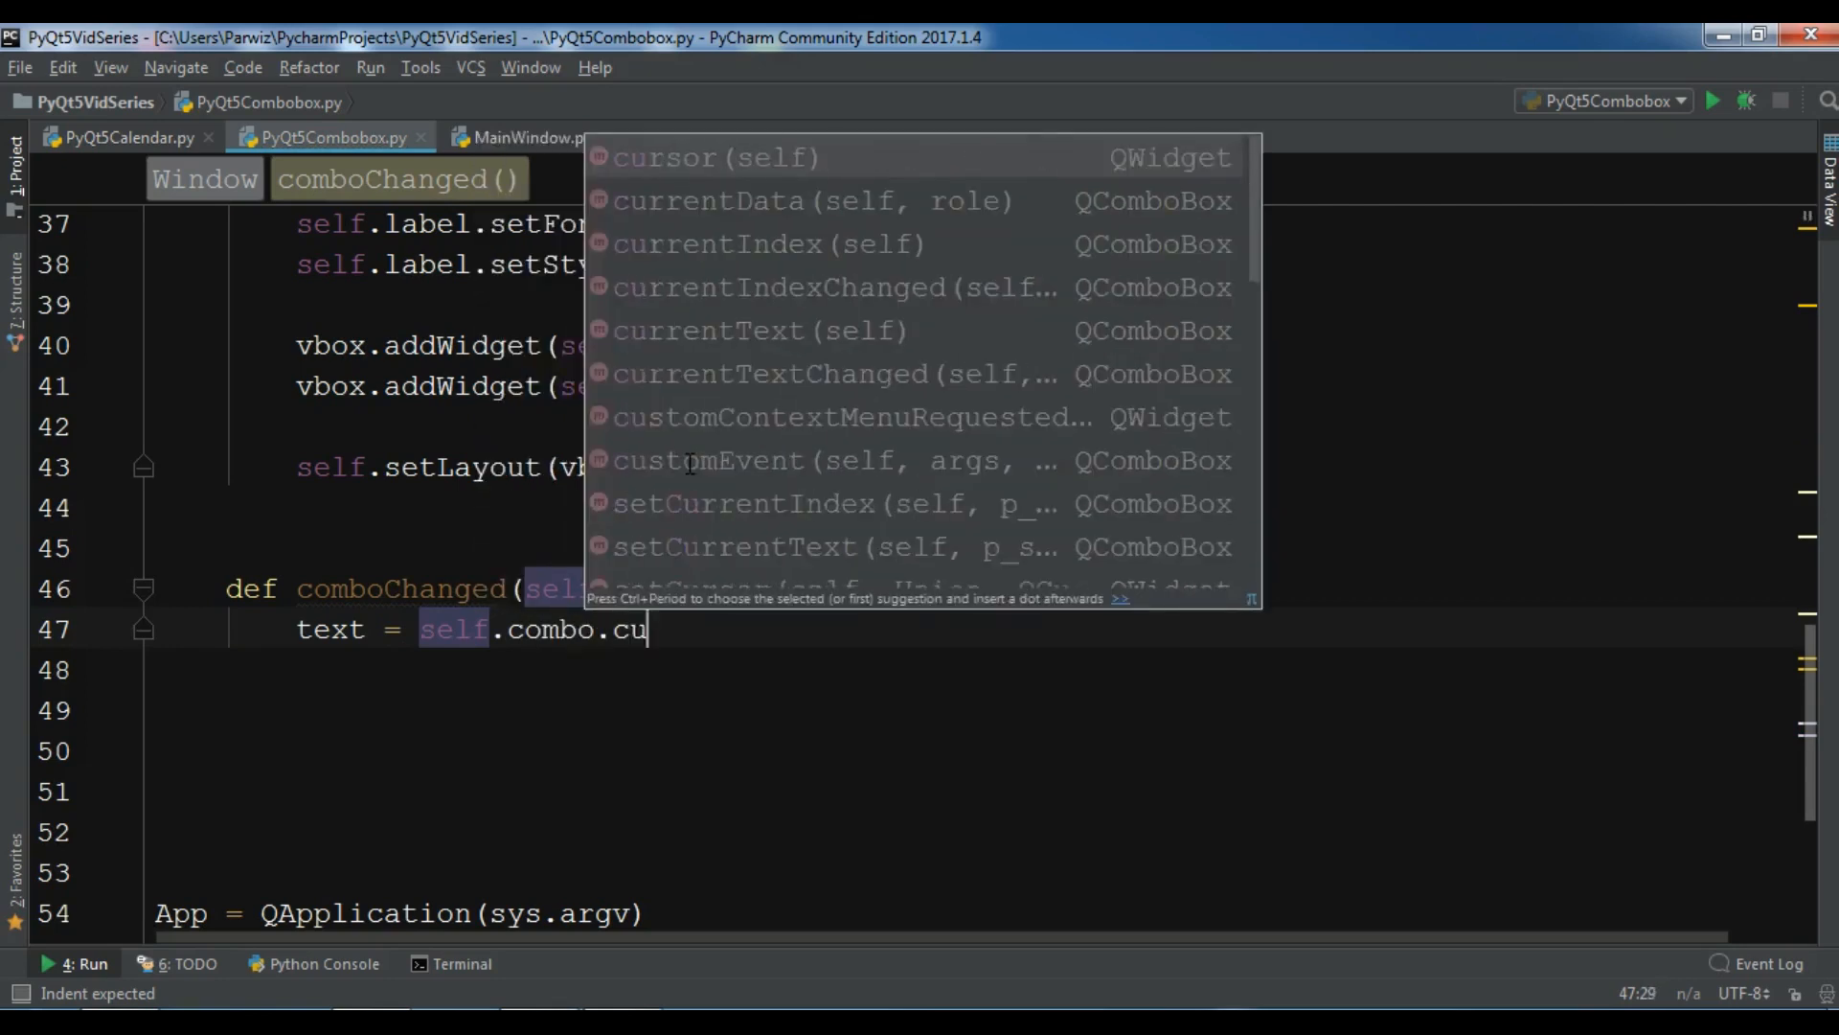
type("rrentText(")
left_click(975, 671)
type("s")
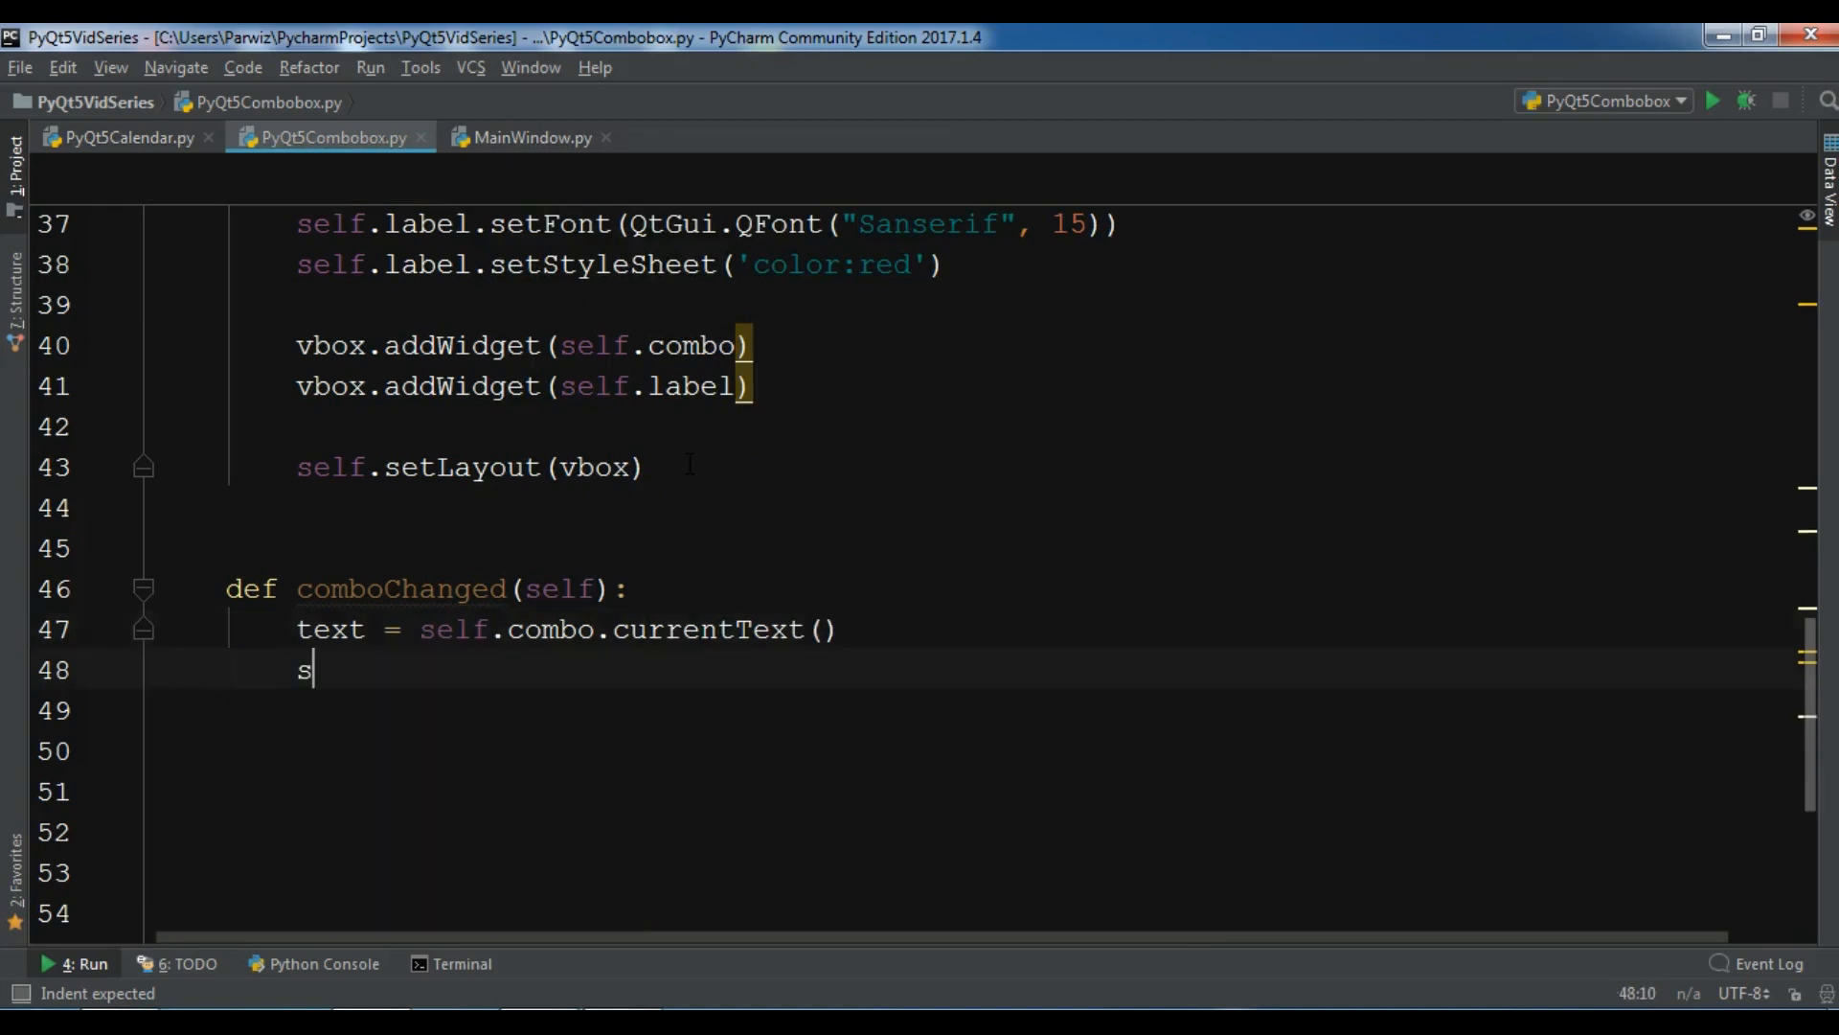
Step: Set the label text to "You Have Selected : " plus the current text
type("elf.label.setText(")
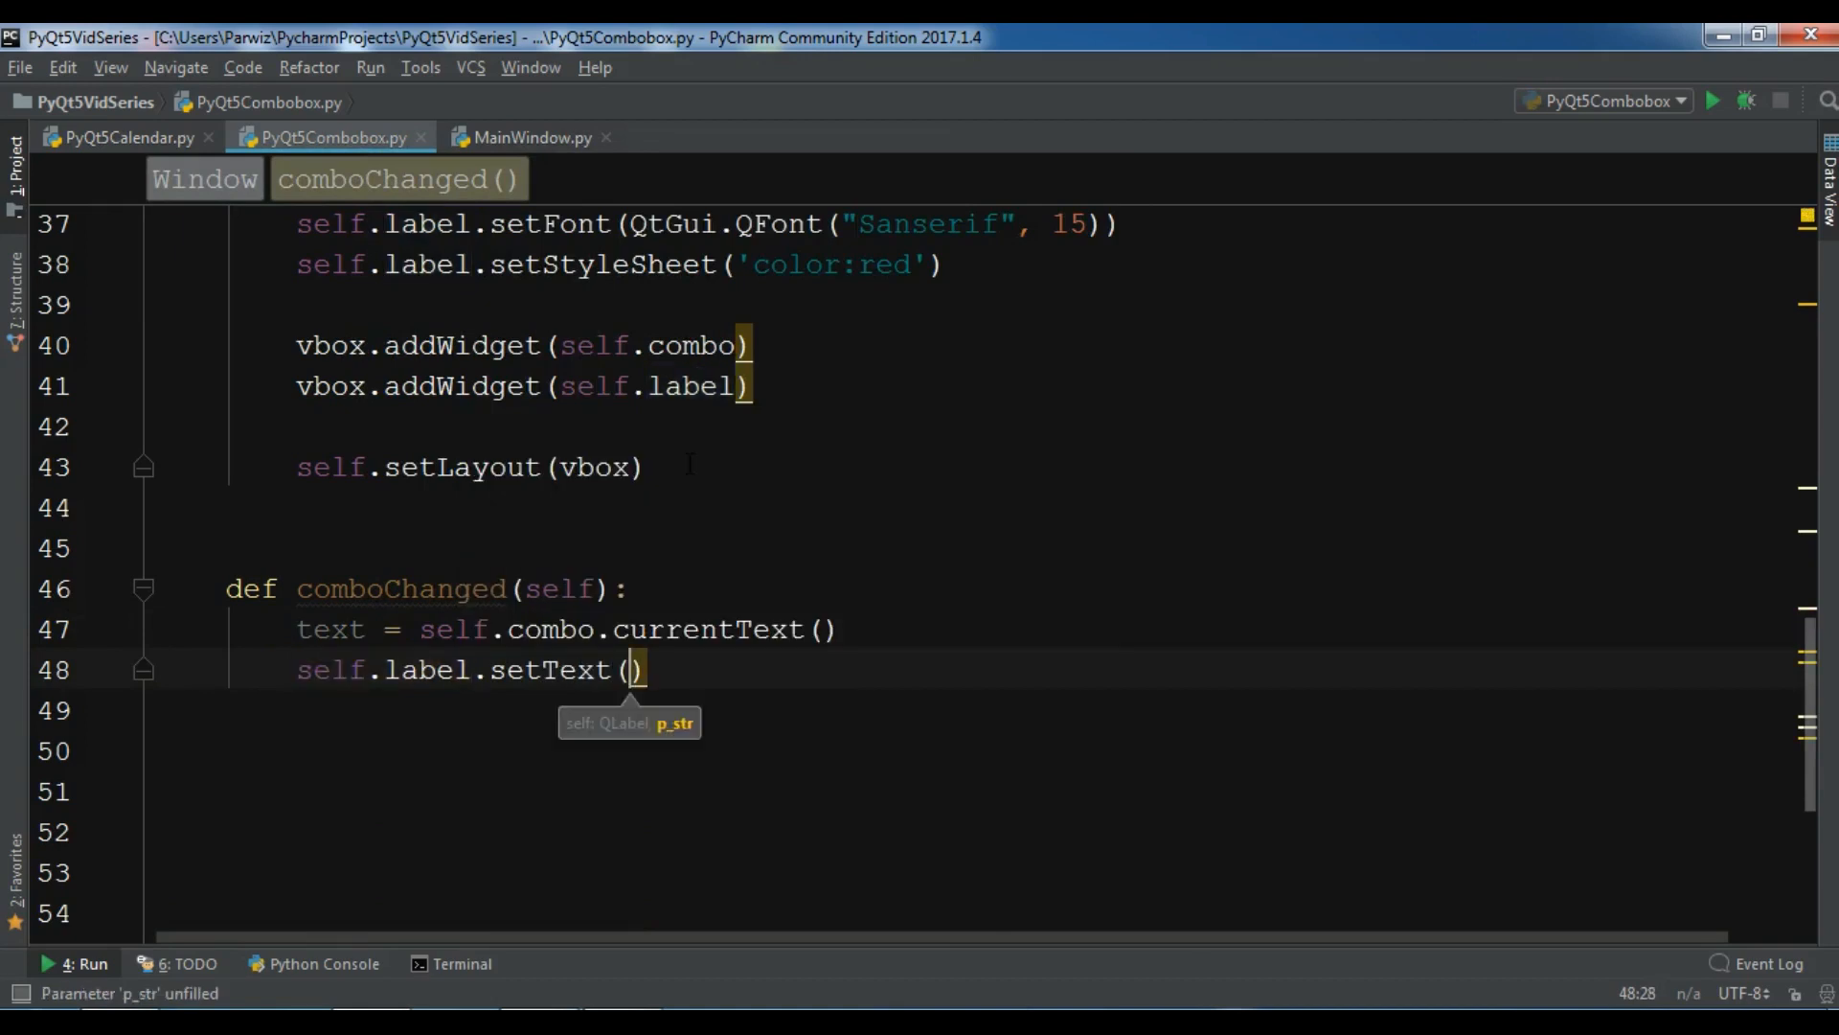
type("\"You Have \"")
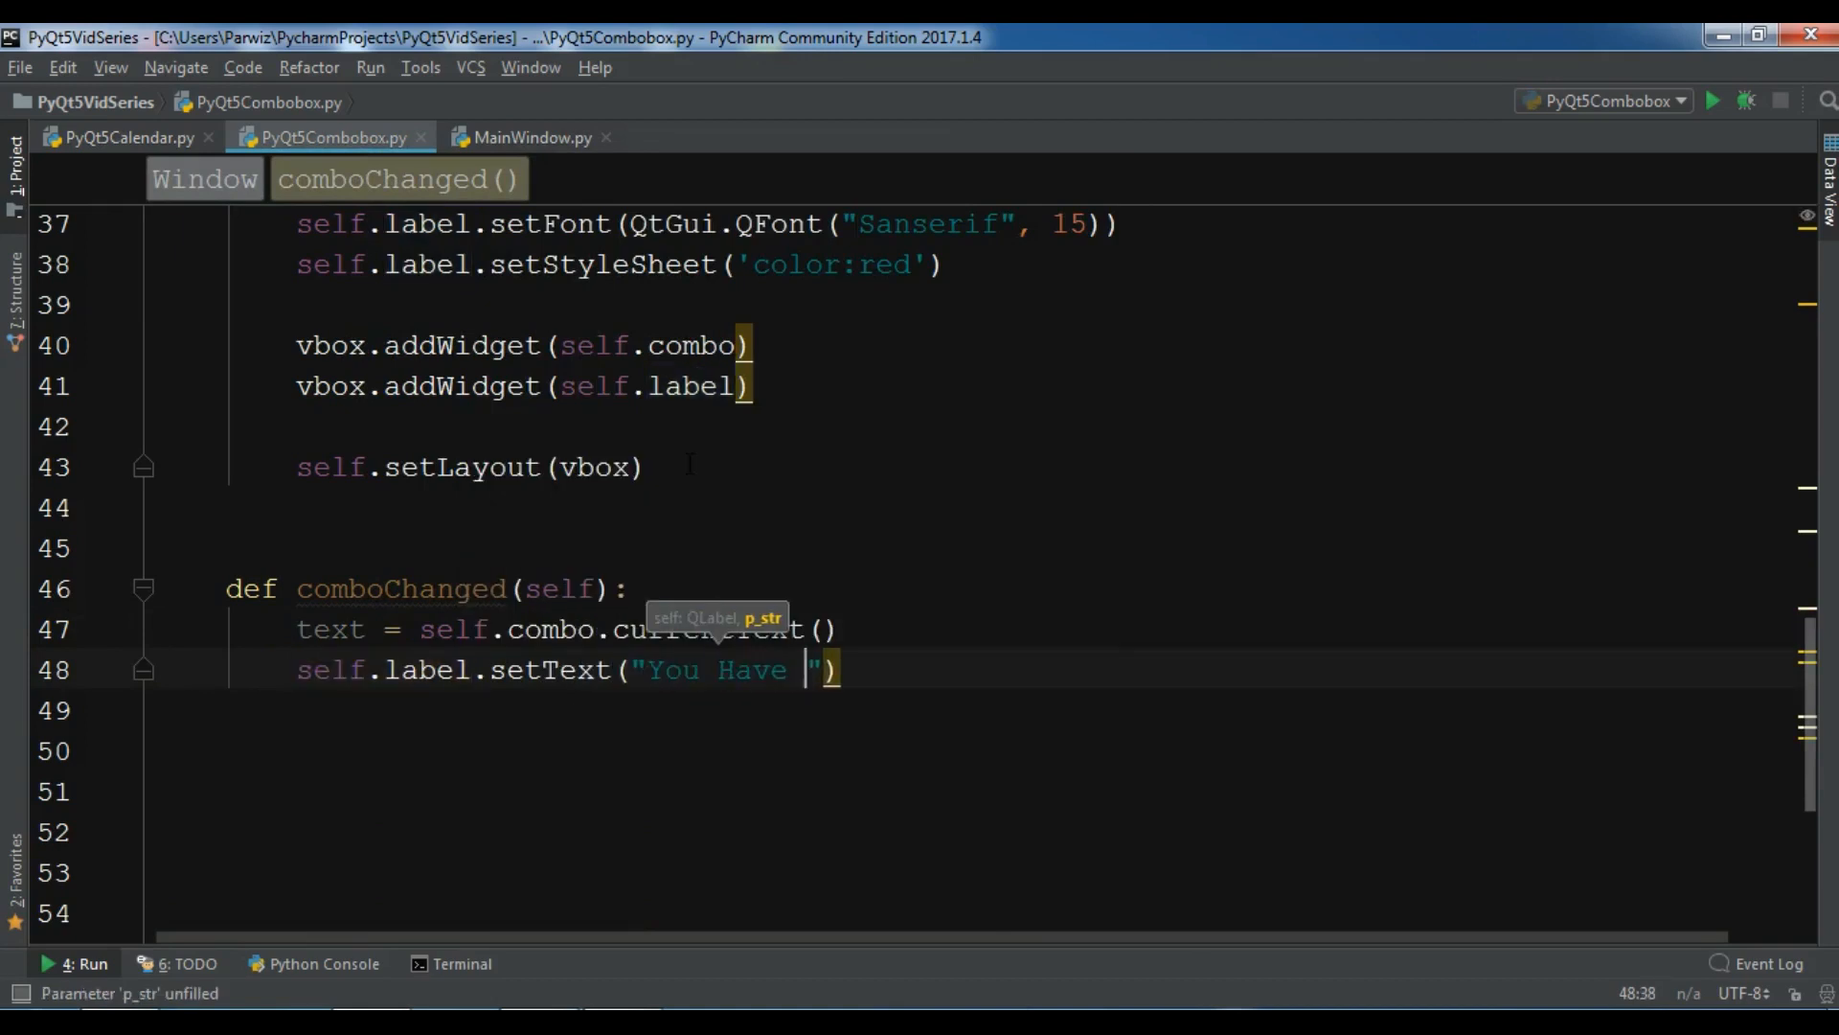
type("Sele")
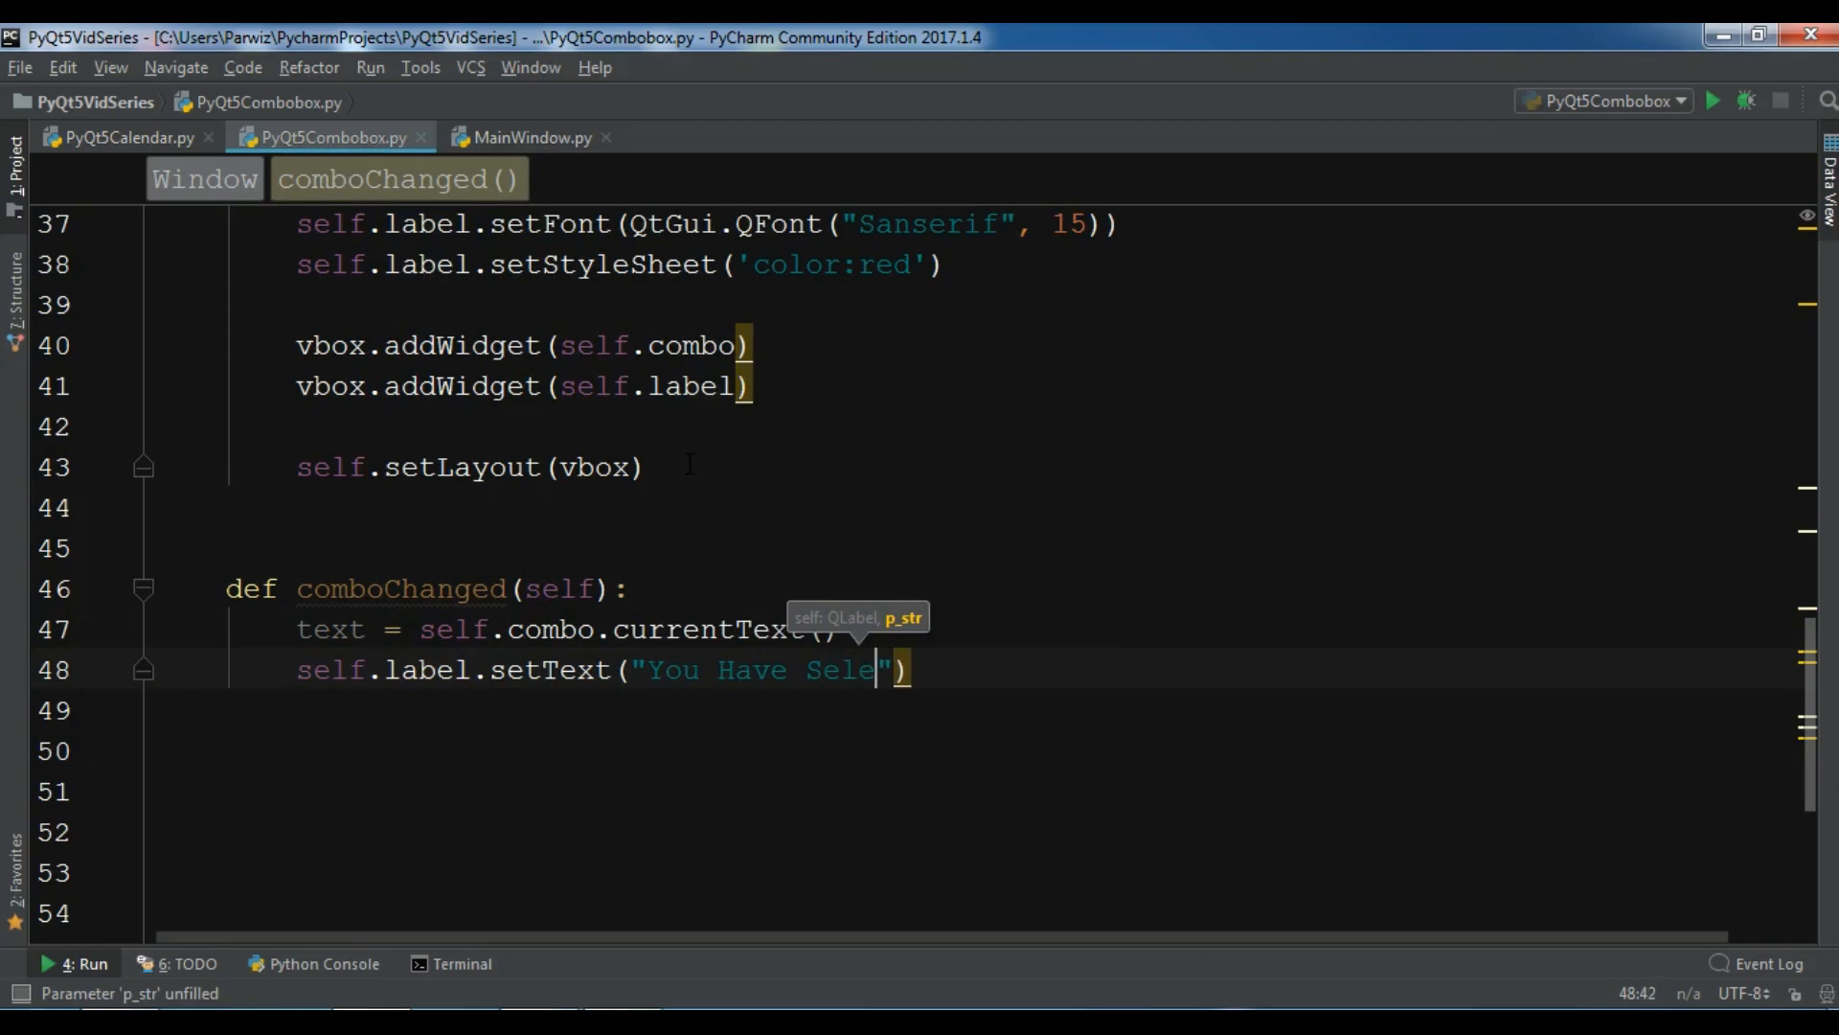
type("cted :")
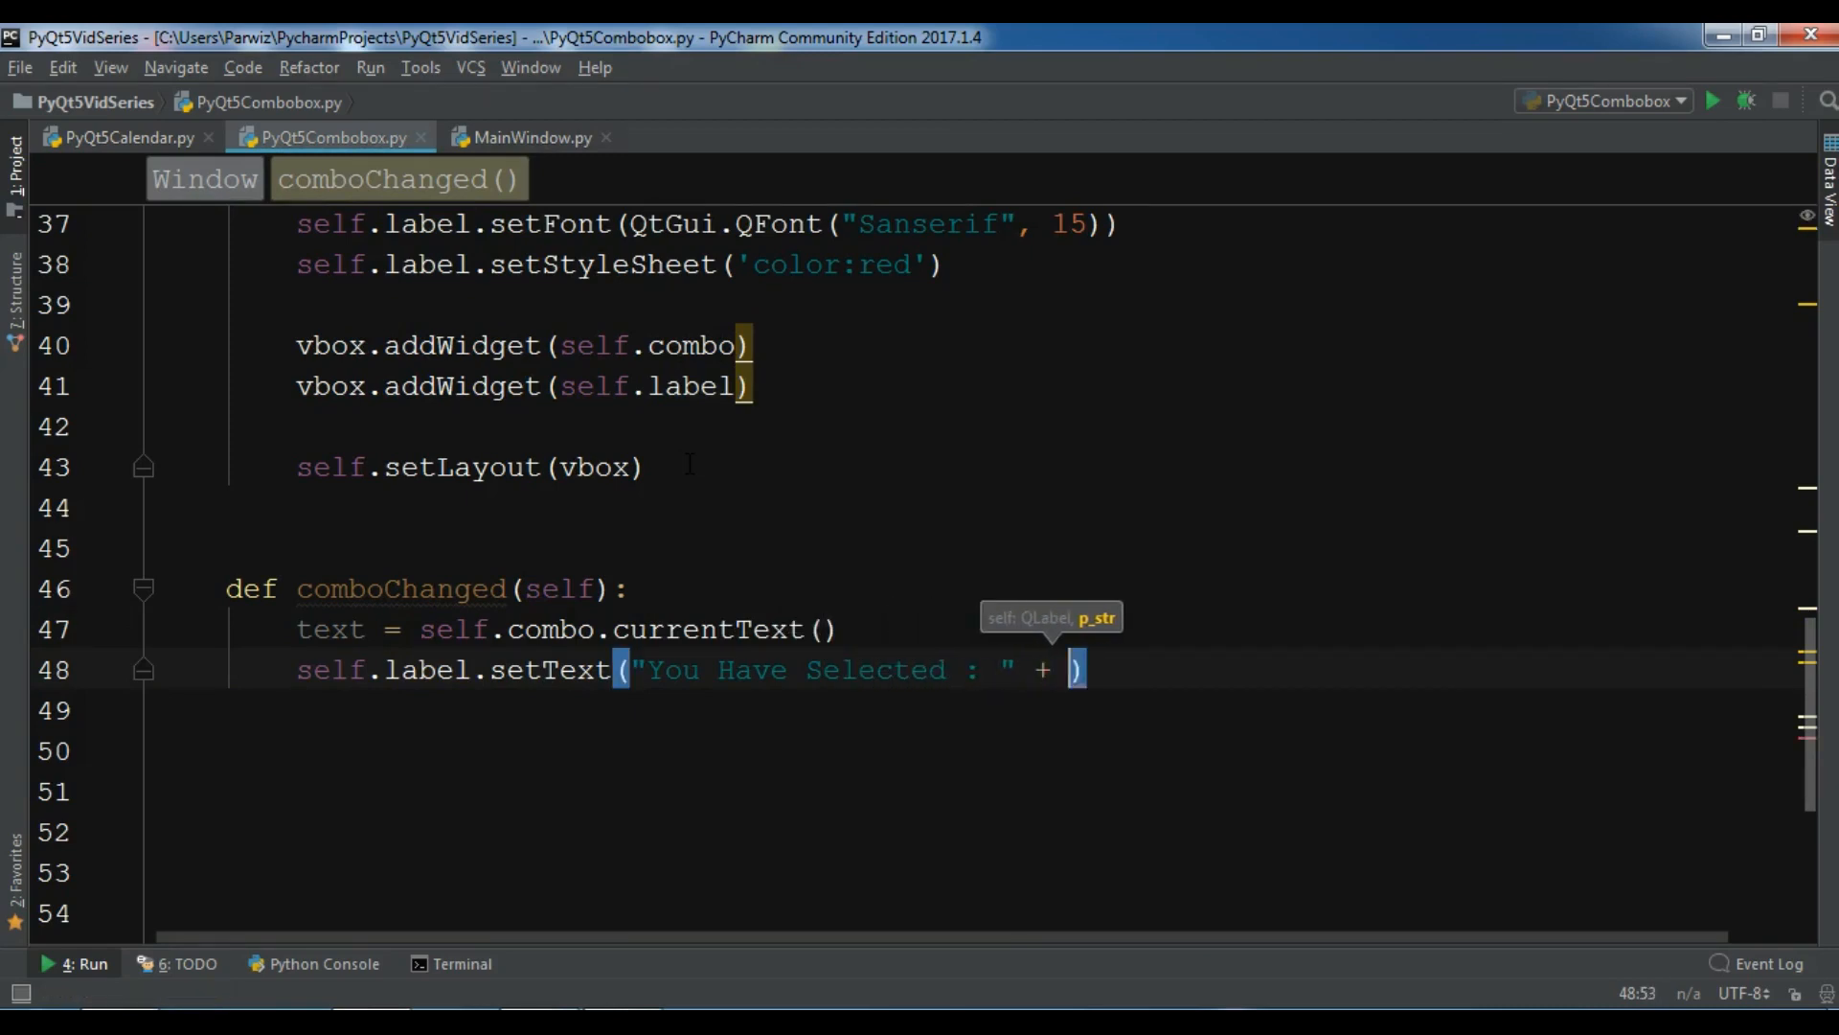
type("text")
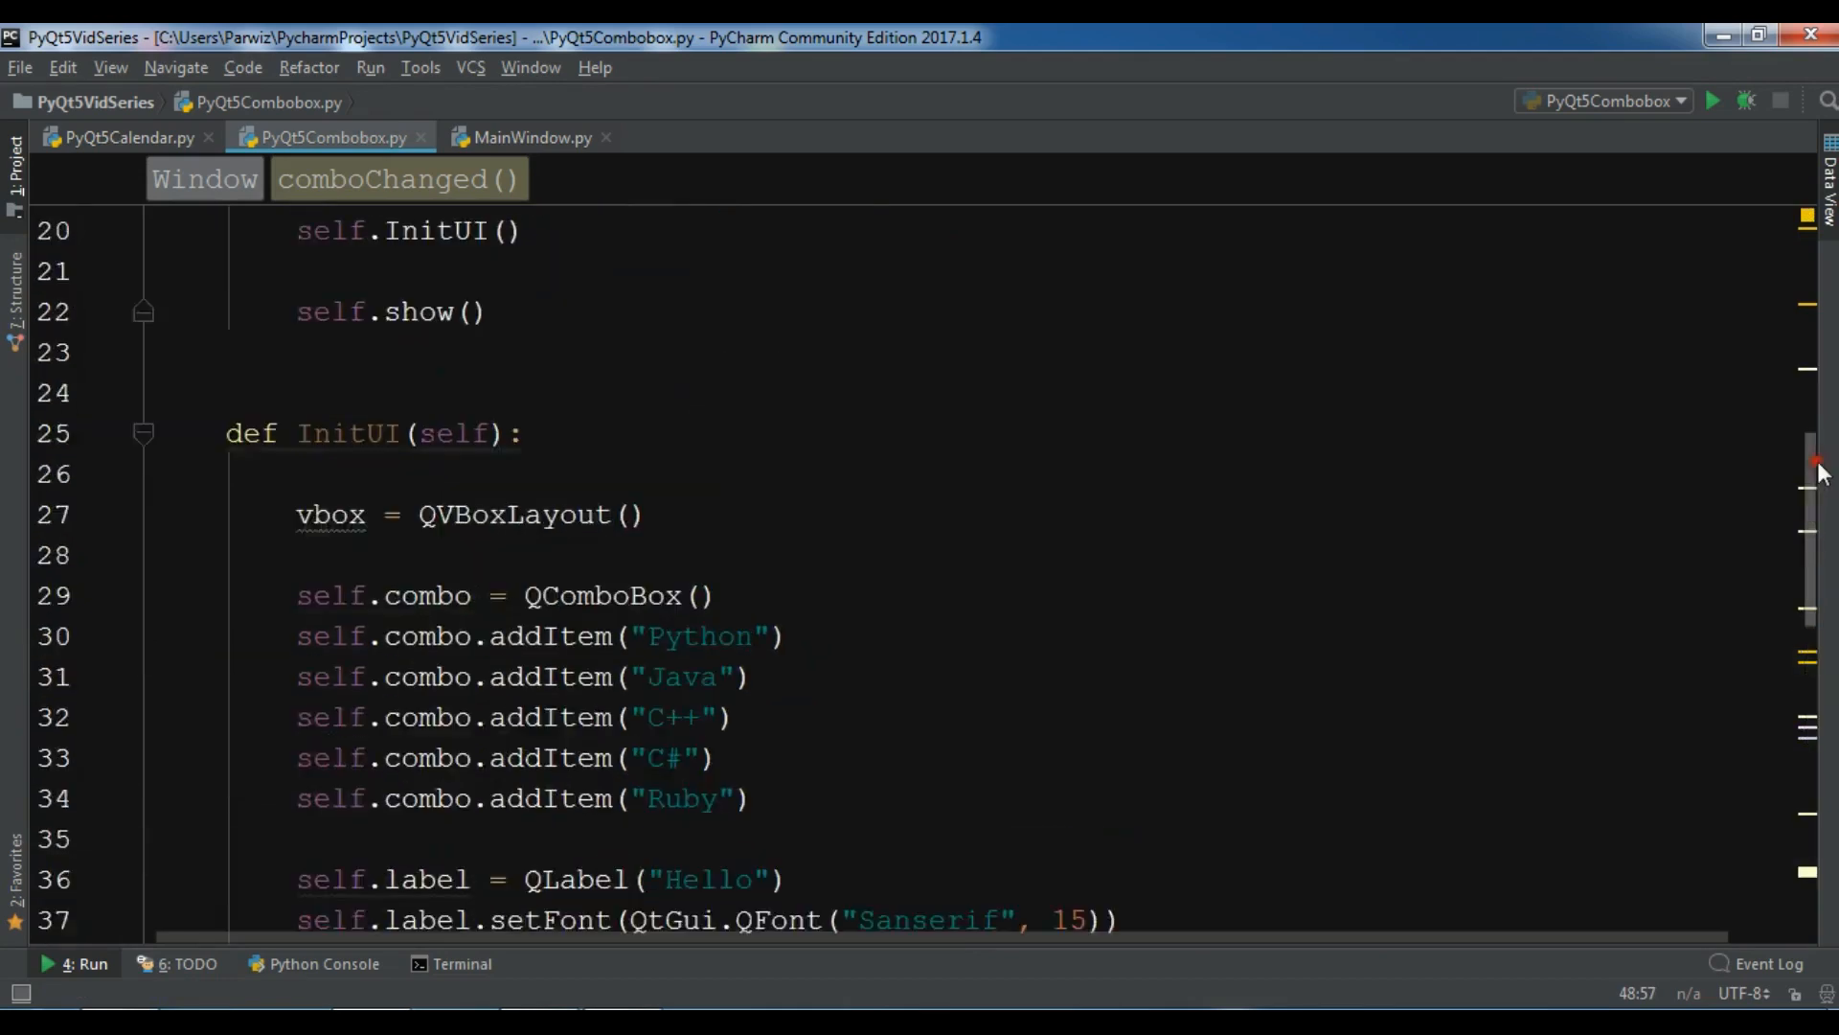
Step: Add self.combo.currentTextChanged.connect(self.comboChanged) in InitUI and bring up the run menu
scroll("down", 3)
type("self")
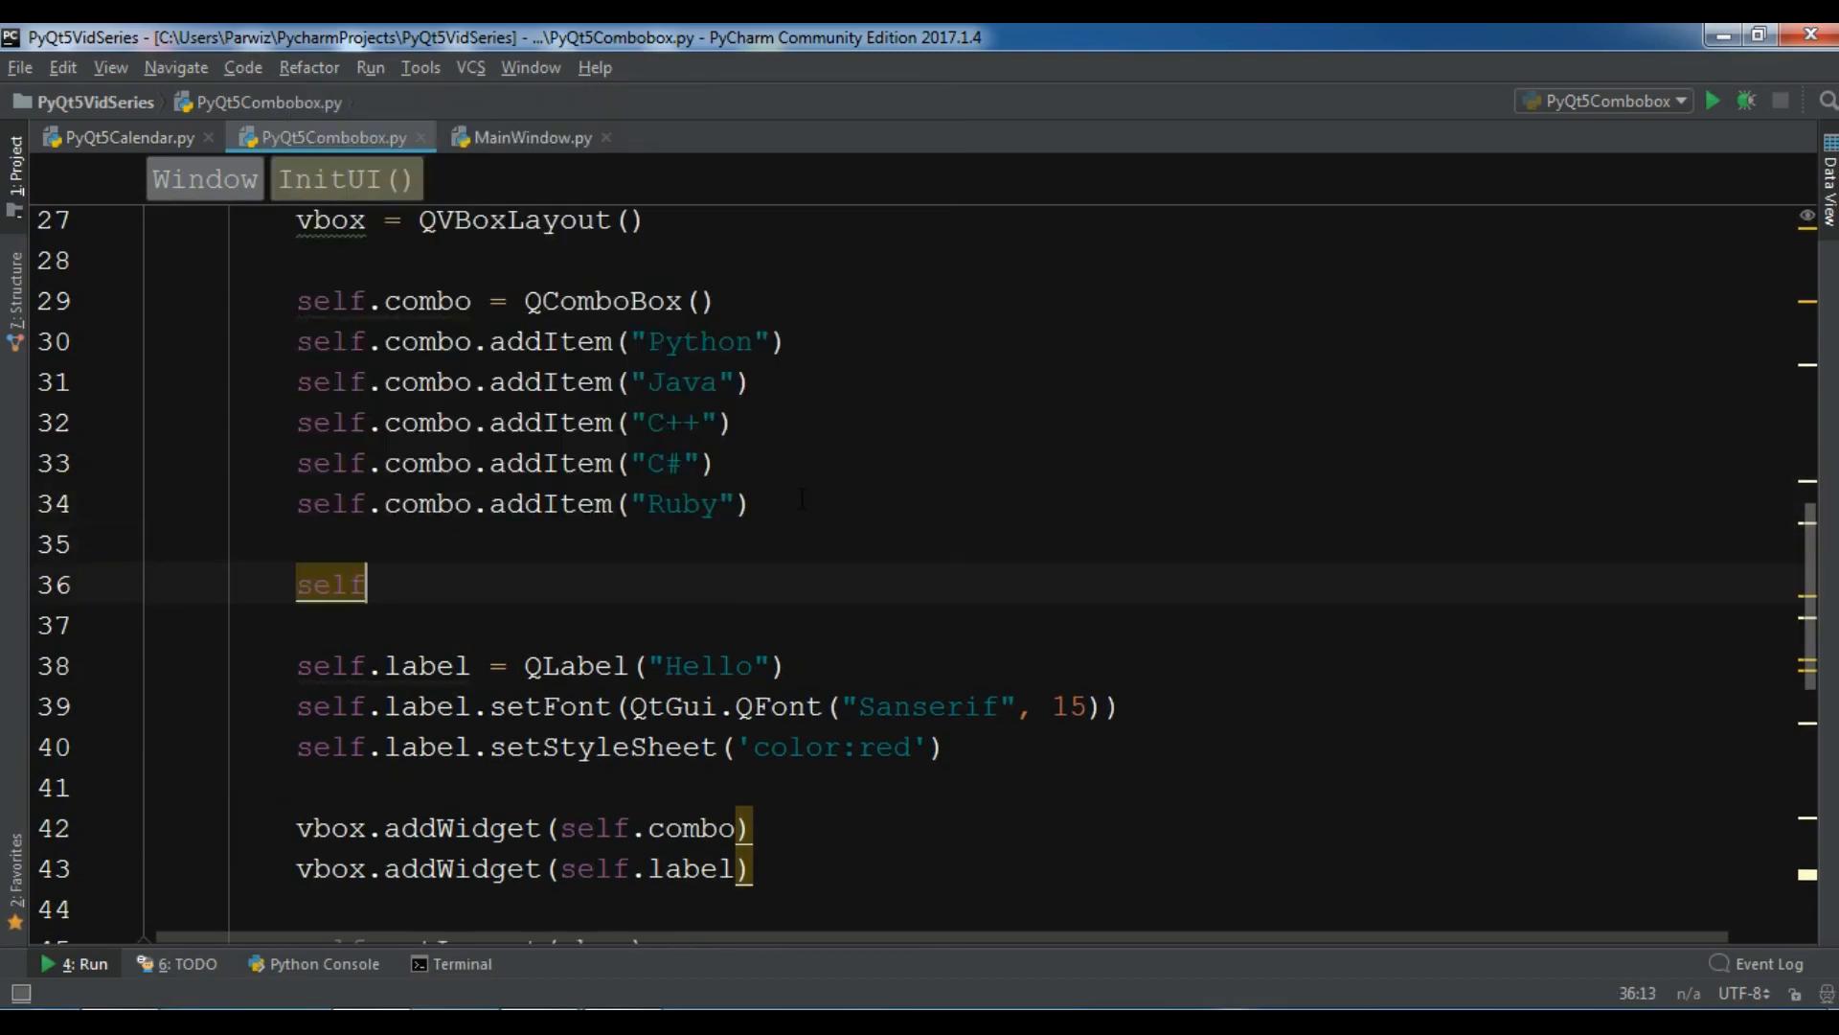
type(".combo")
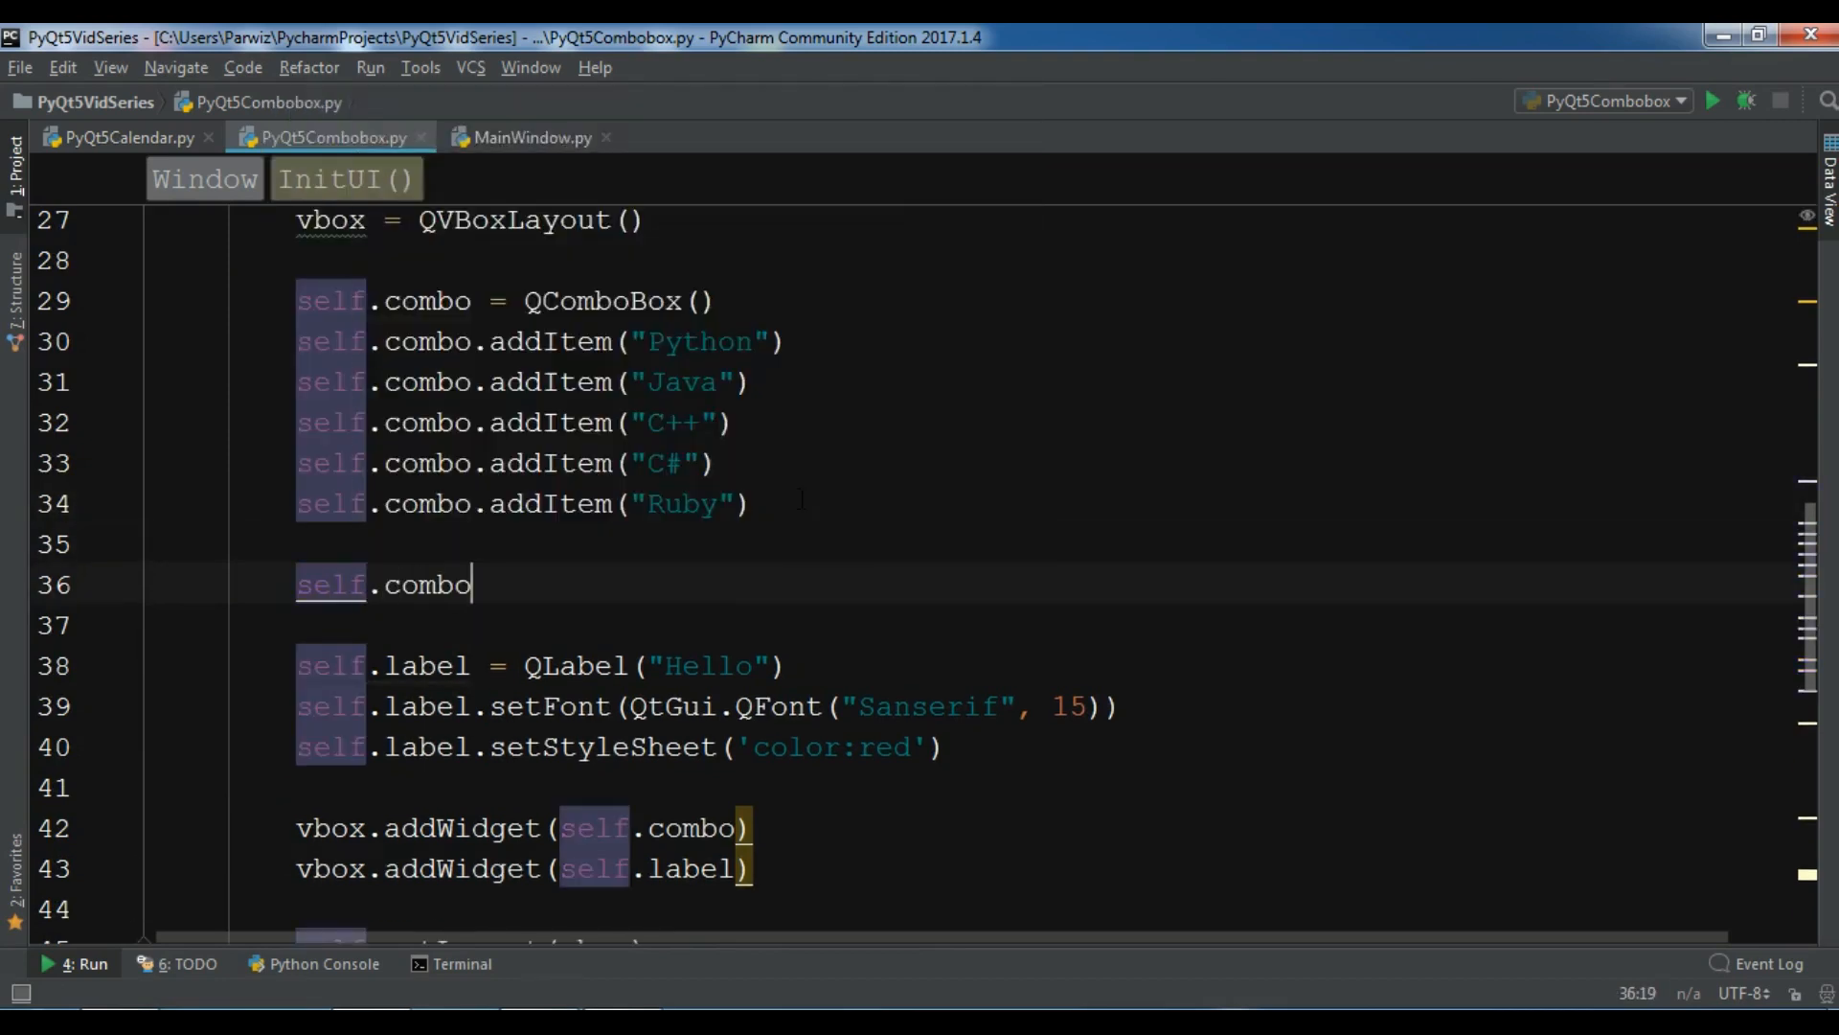
type(".cub")
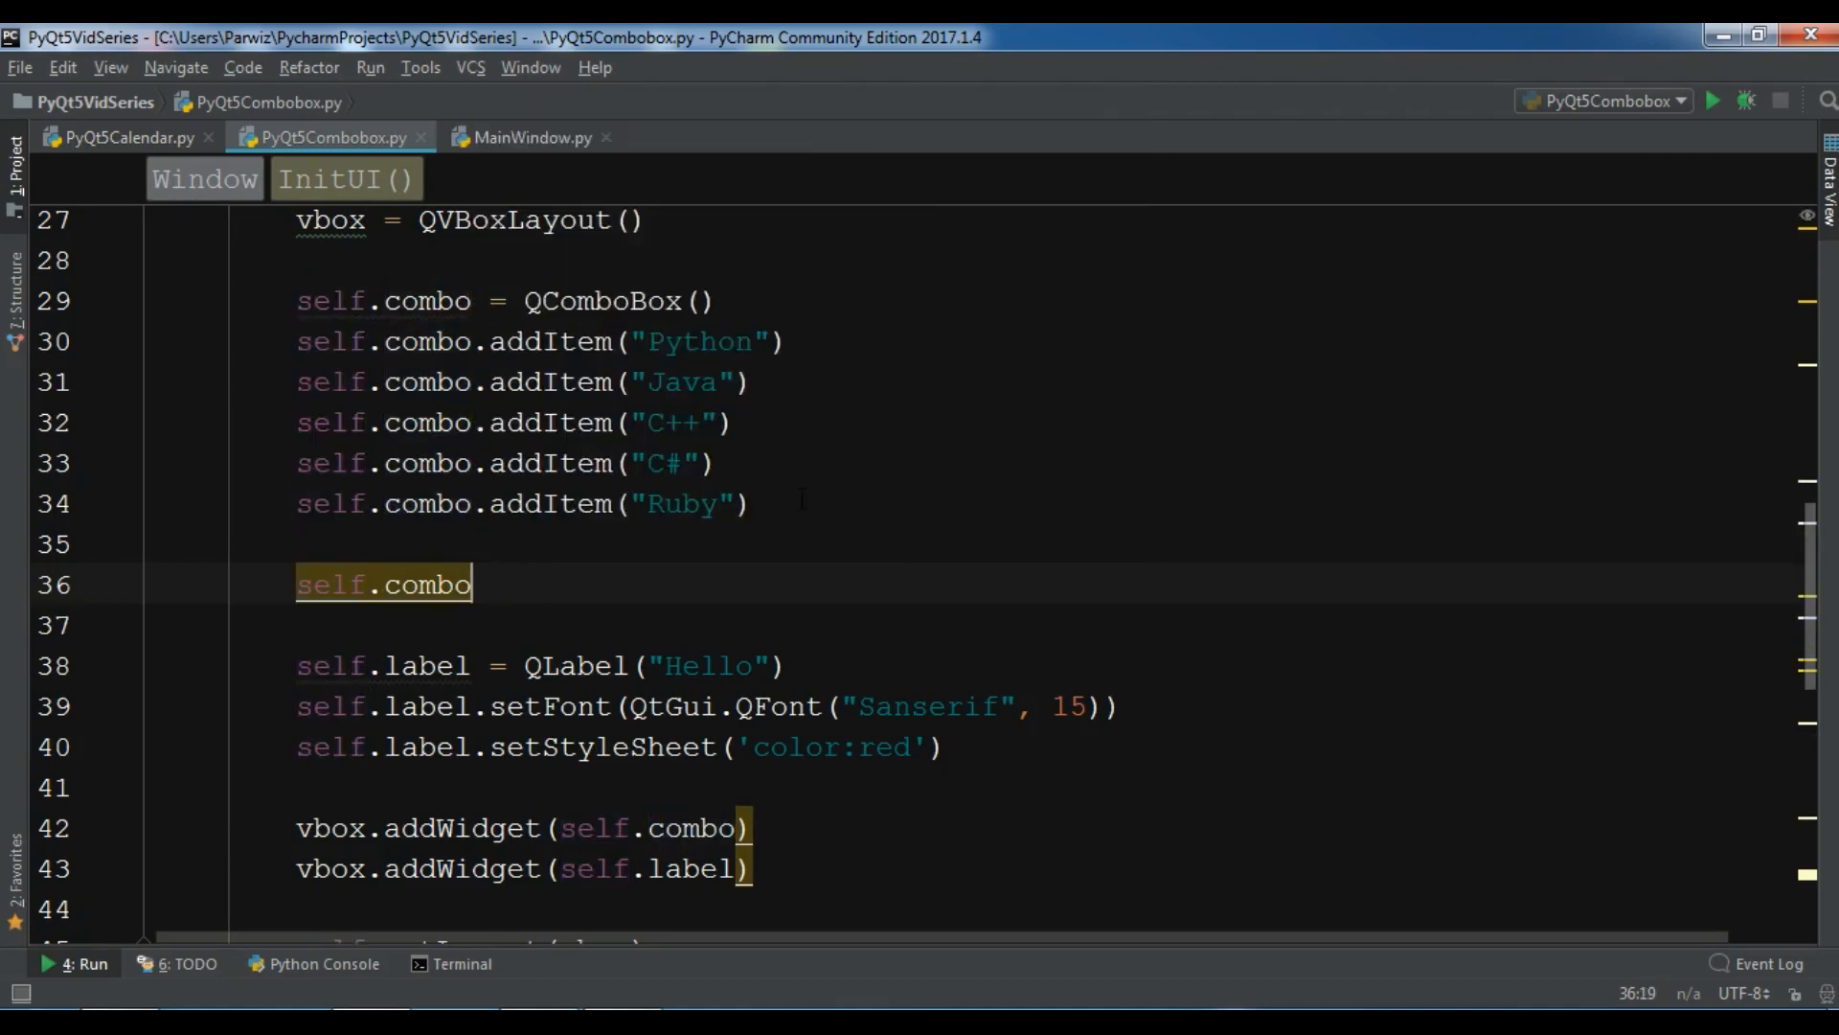
type(".cu")
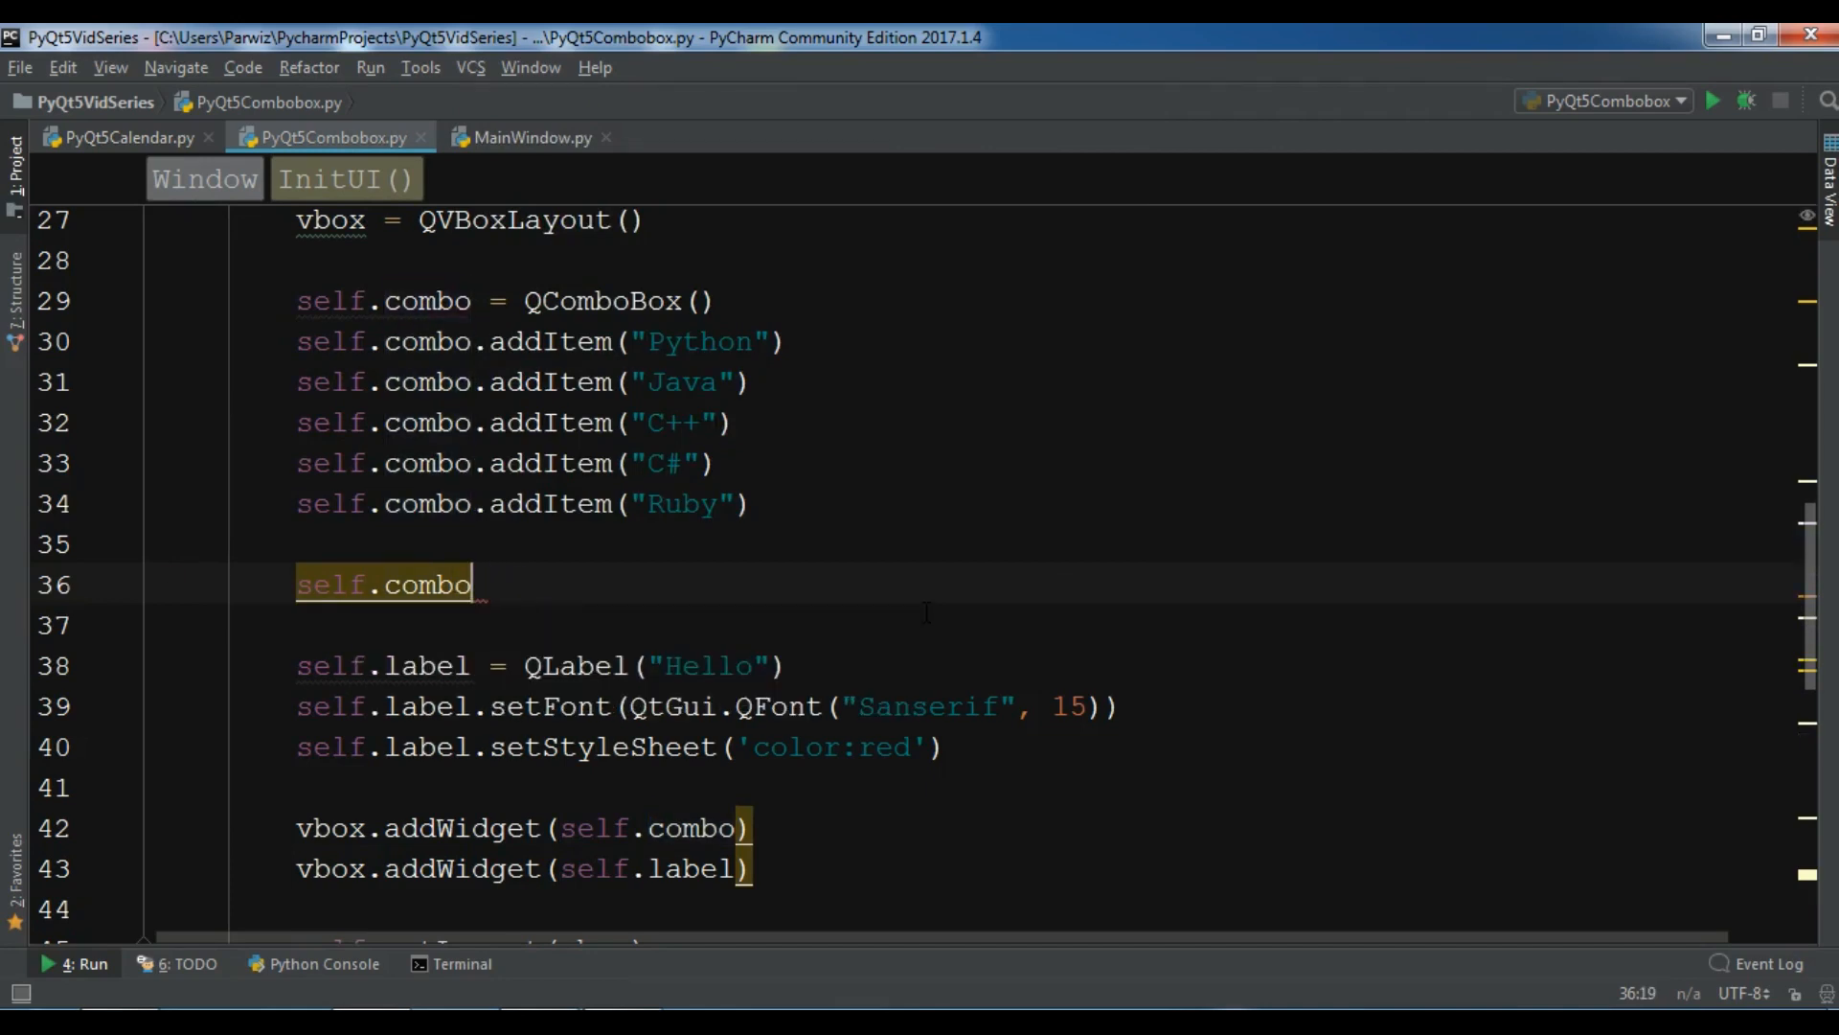
type(".currentTextChanged")
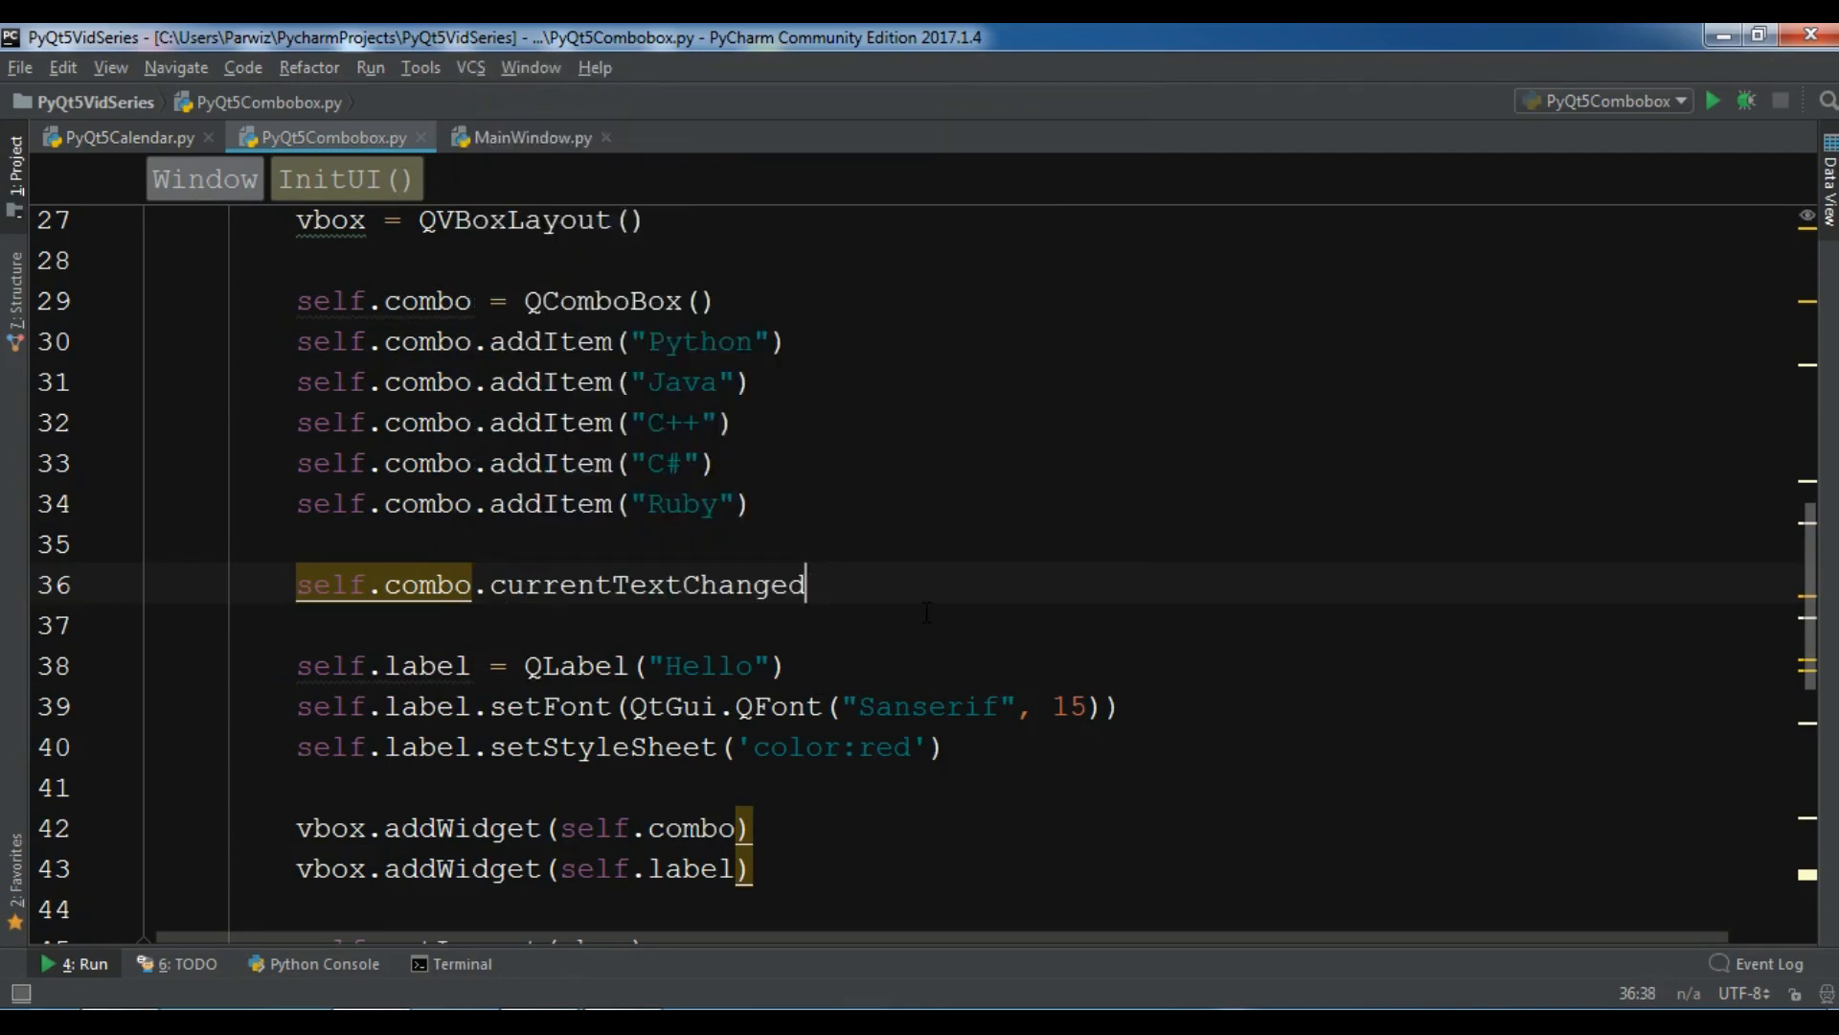
type(".connect(s")
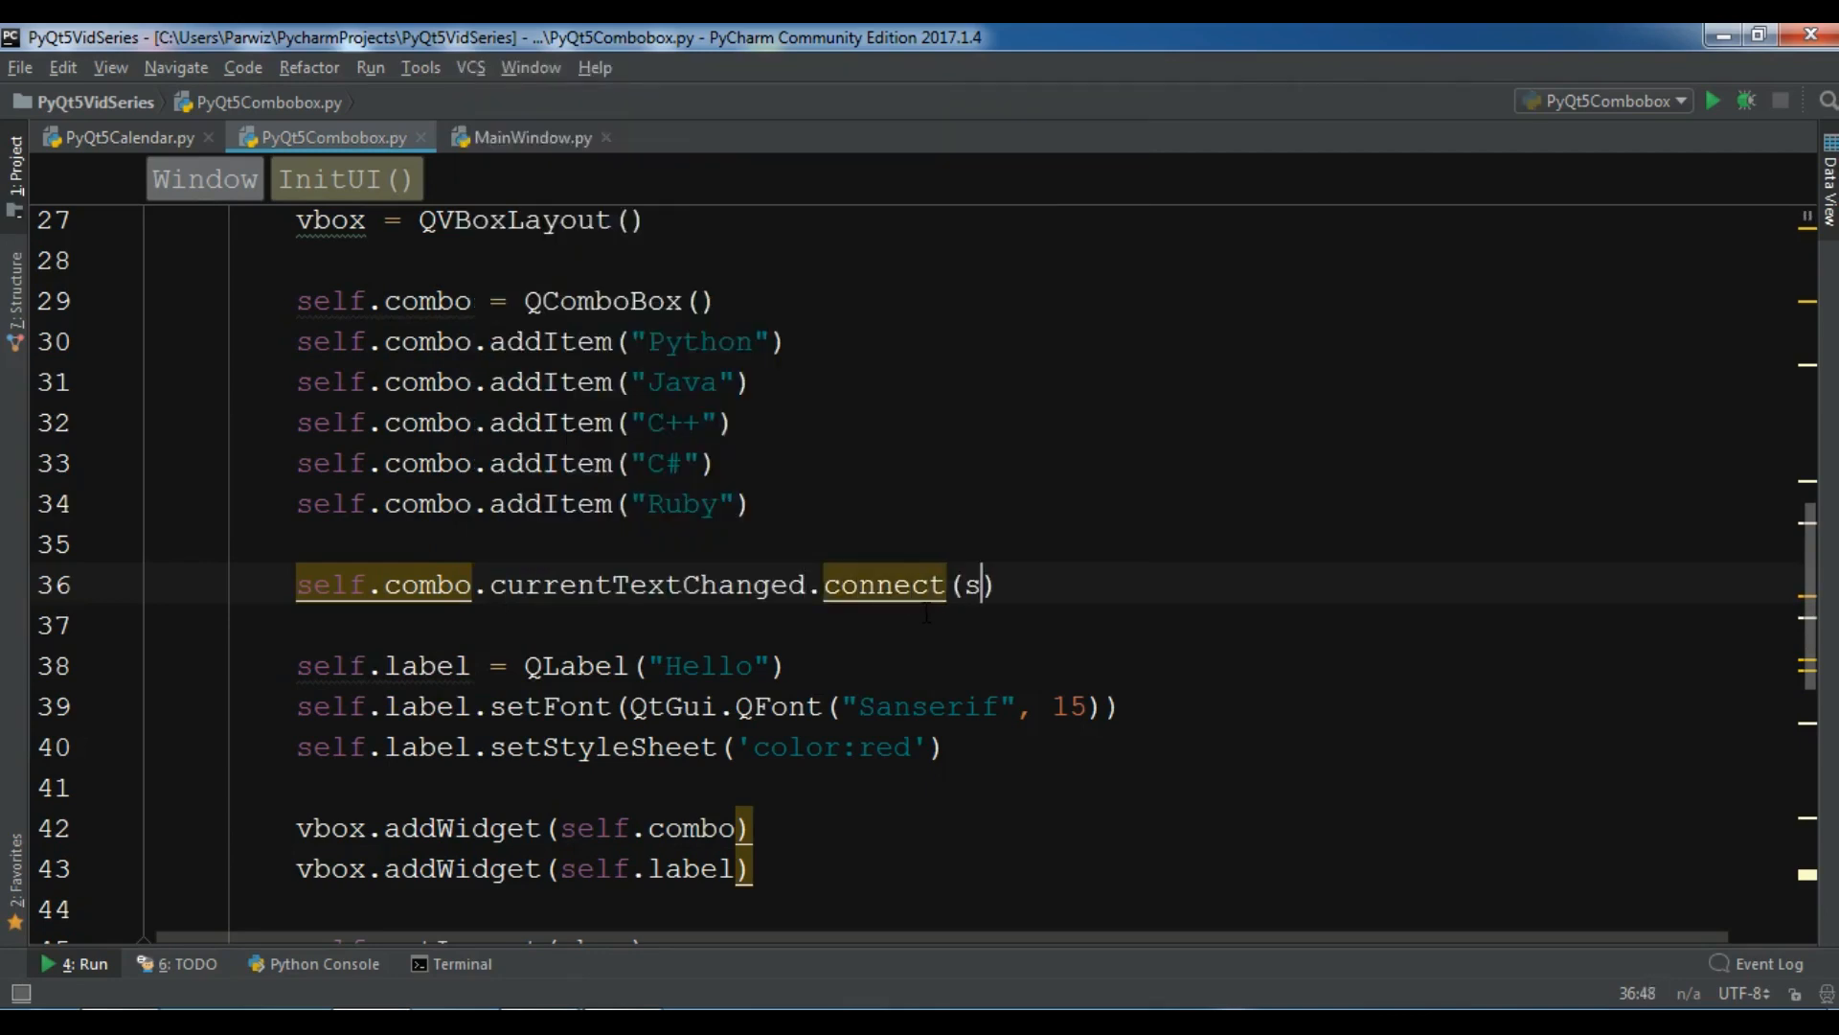
type("elf")
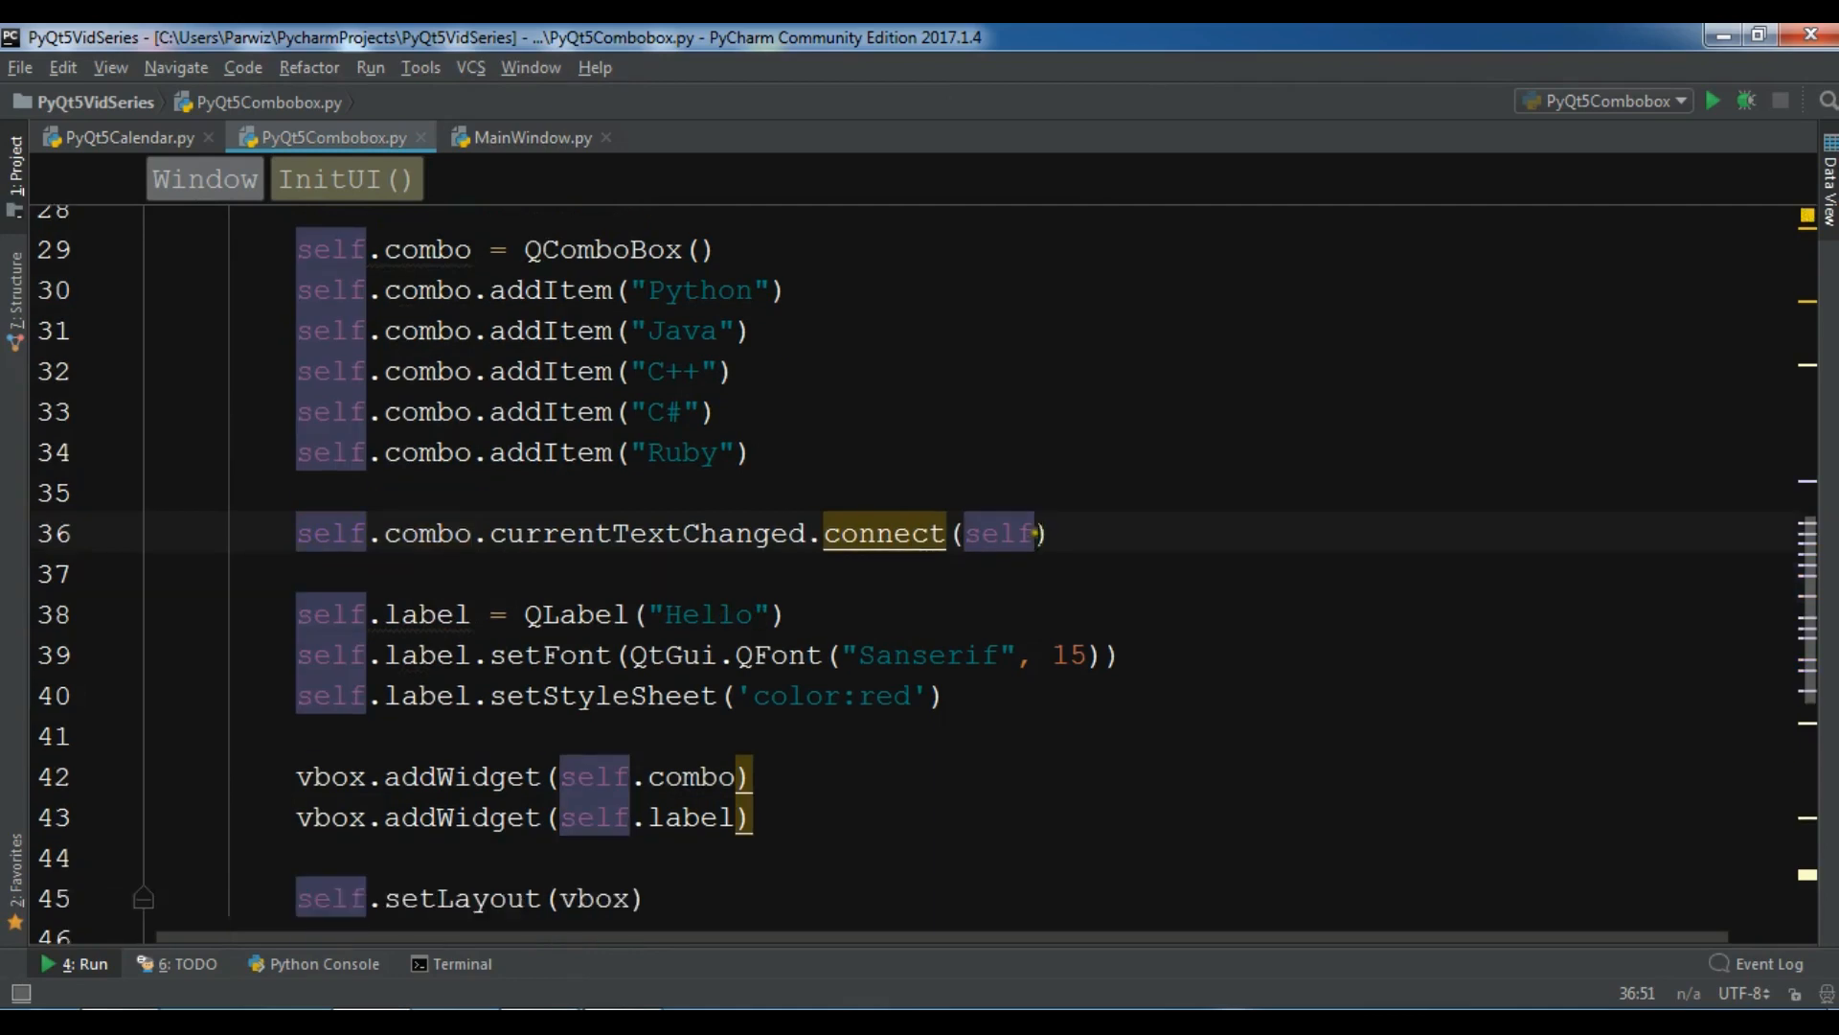
type(".comboChanged")
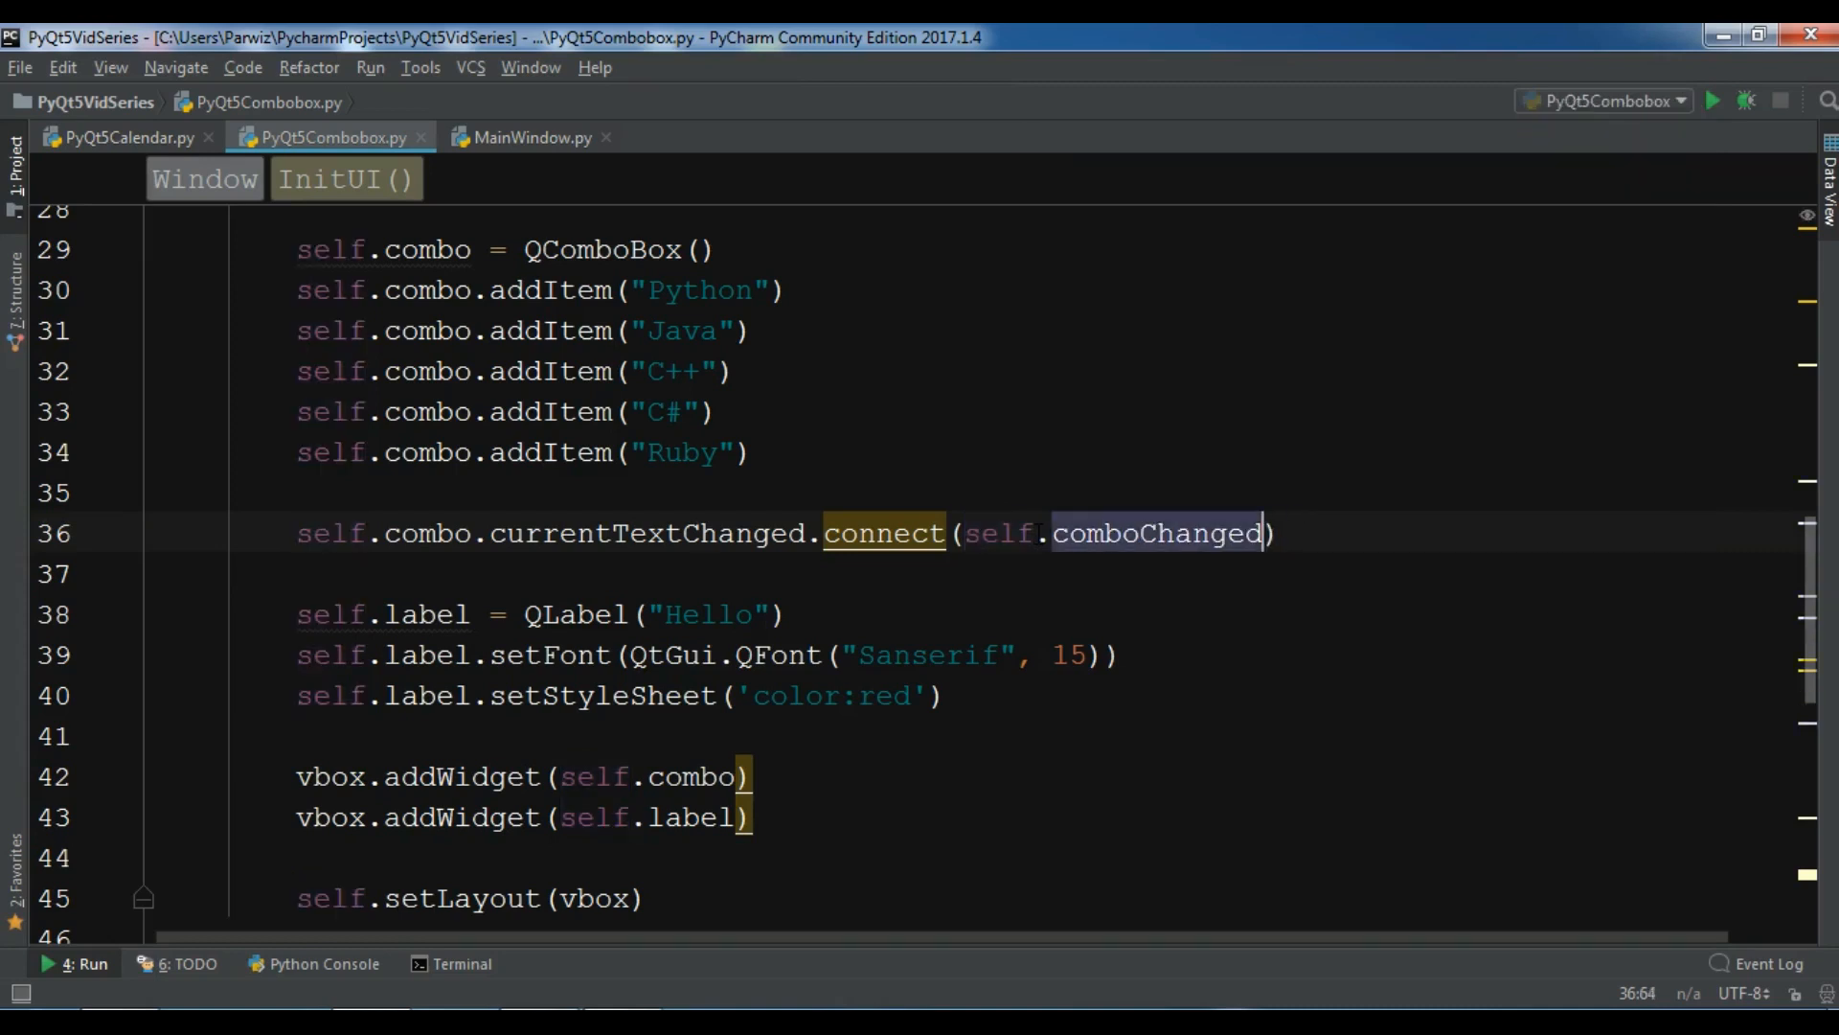
right_click(1161, 533)
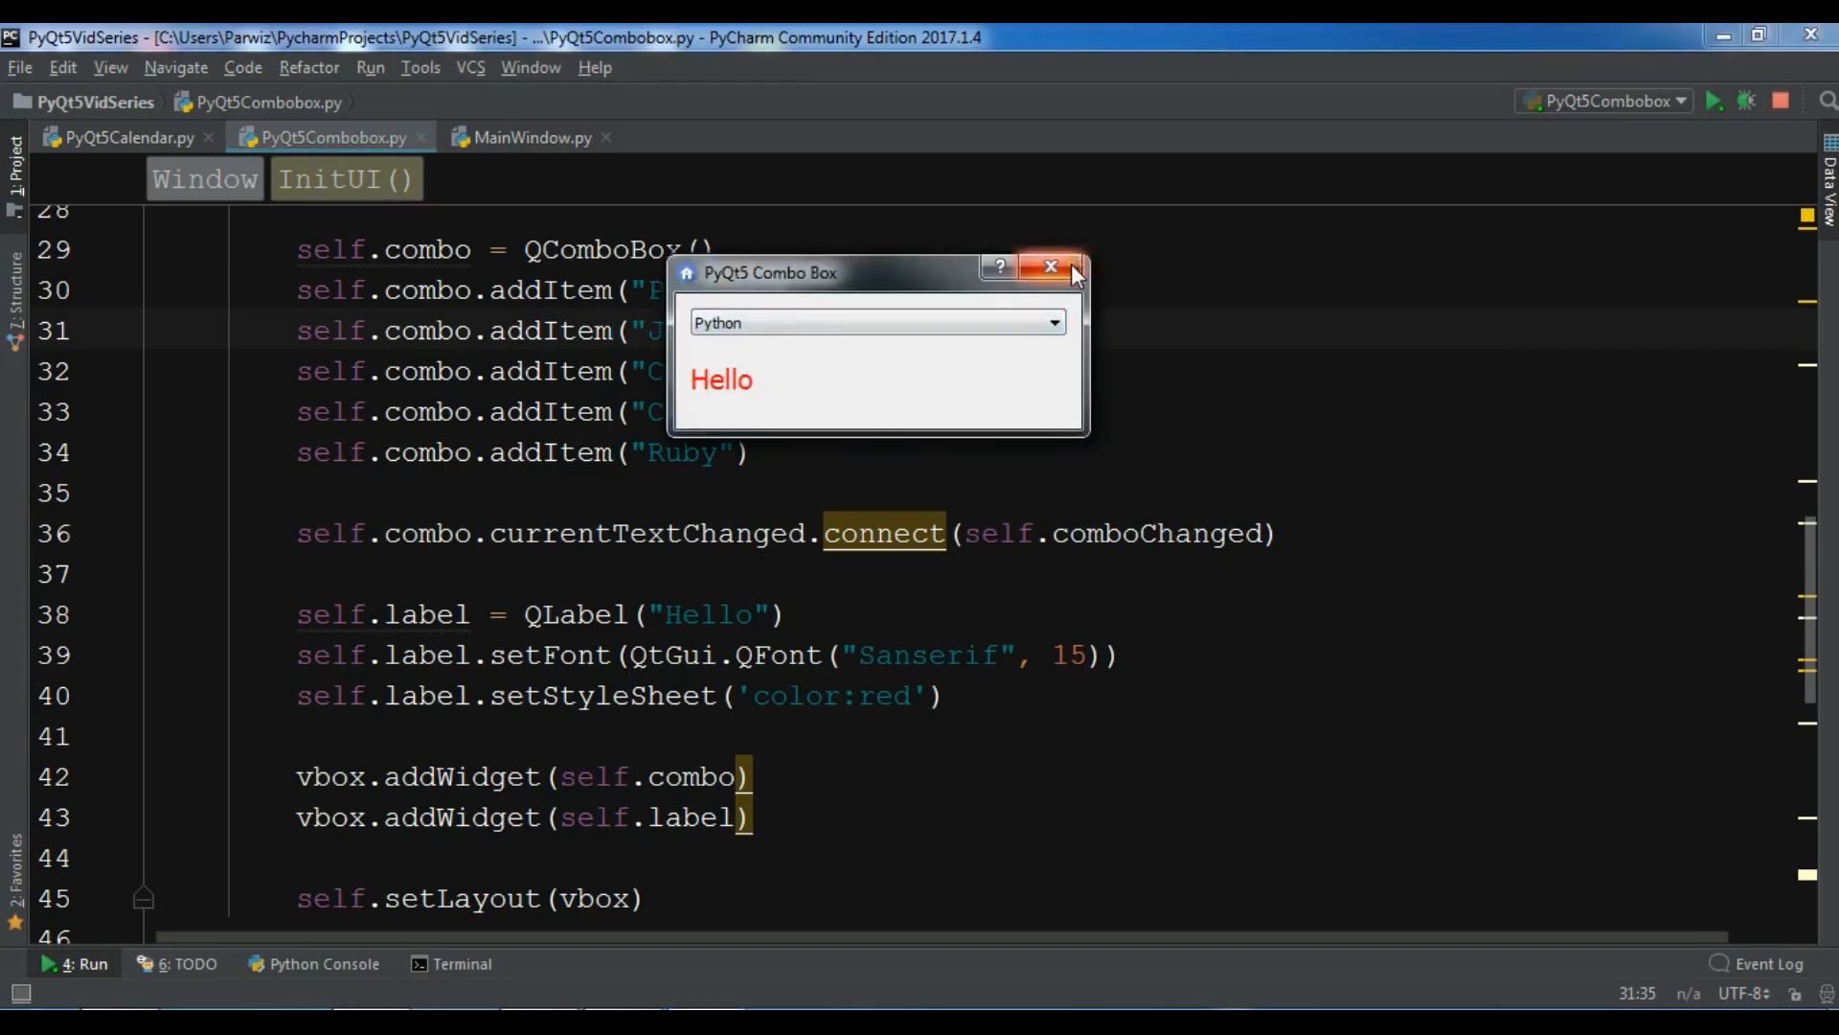
Step: Close the preview, make QLabel() start empty, rerun and choose Java in the combo box
left_click(1048, 266)
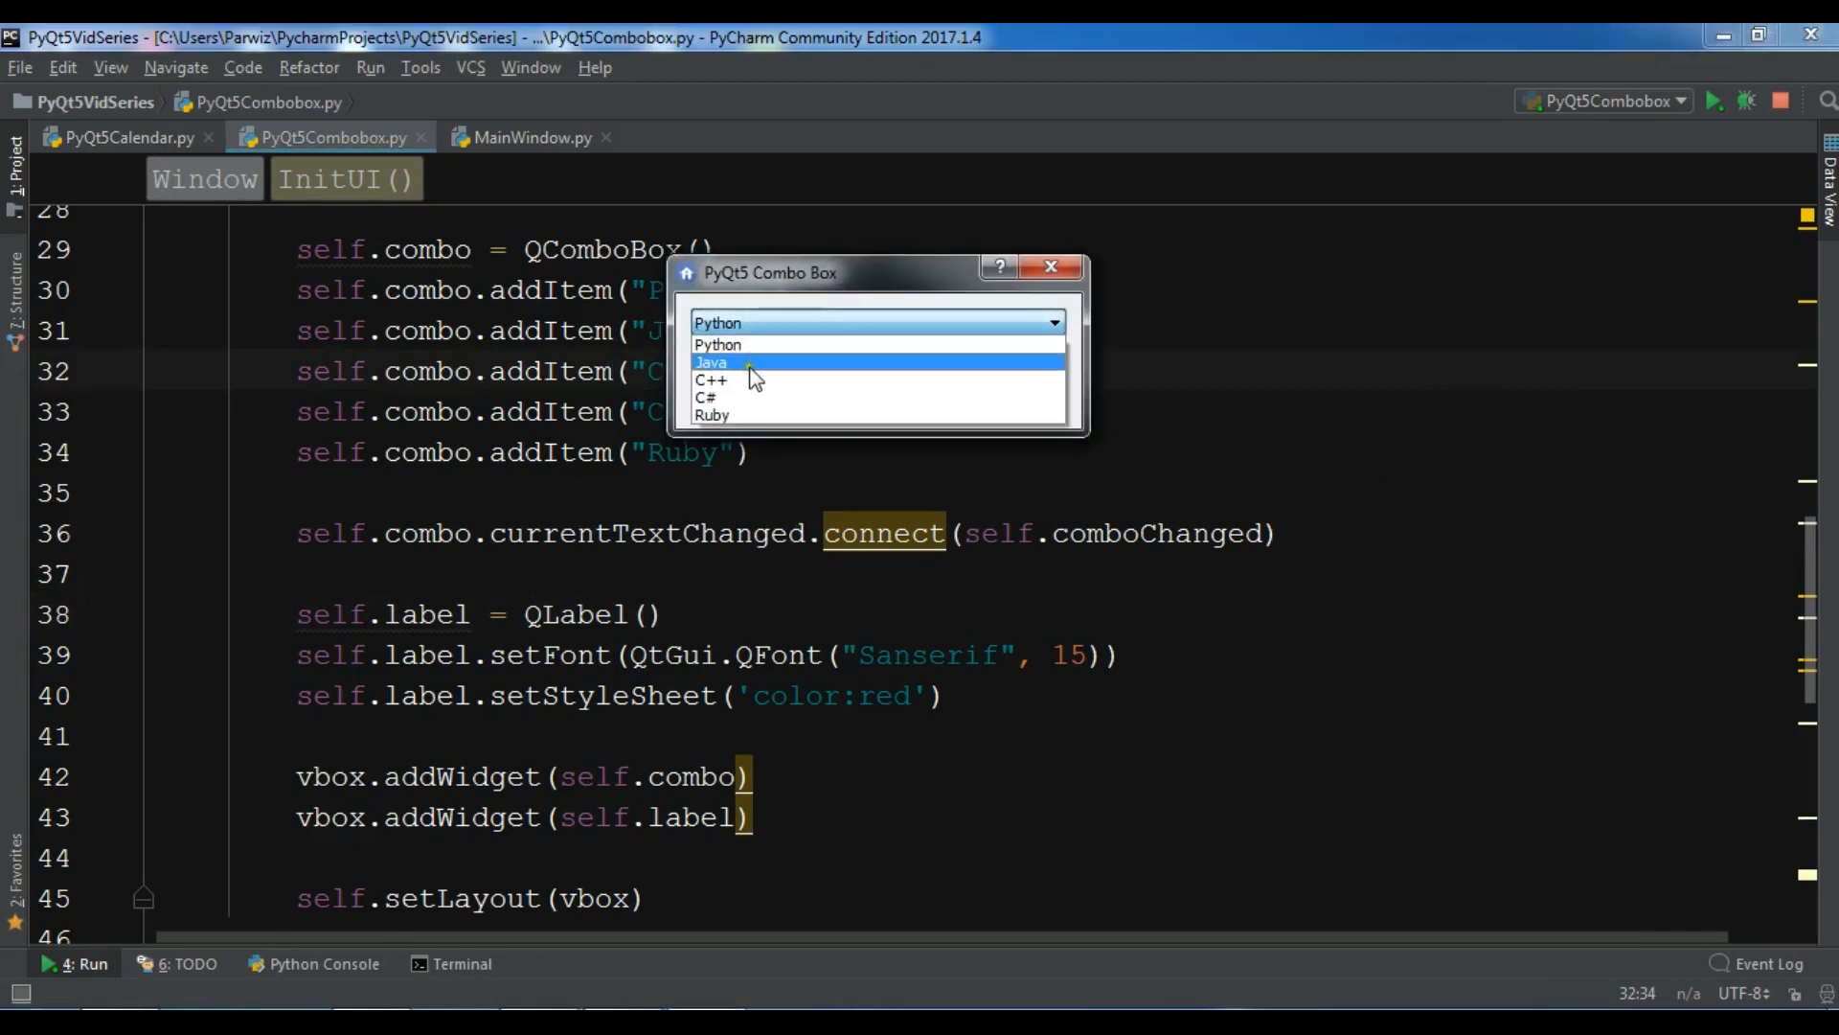
left_click(712, 362)
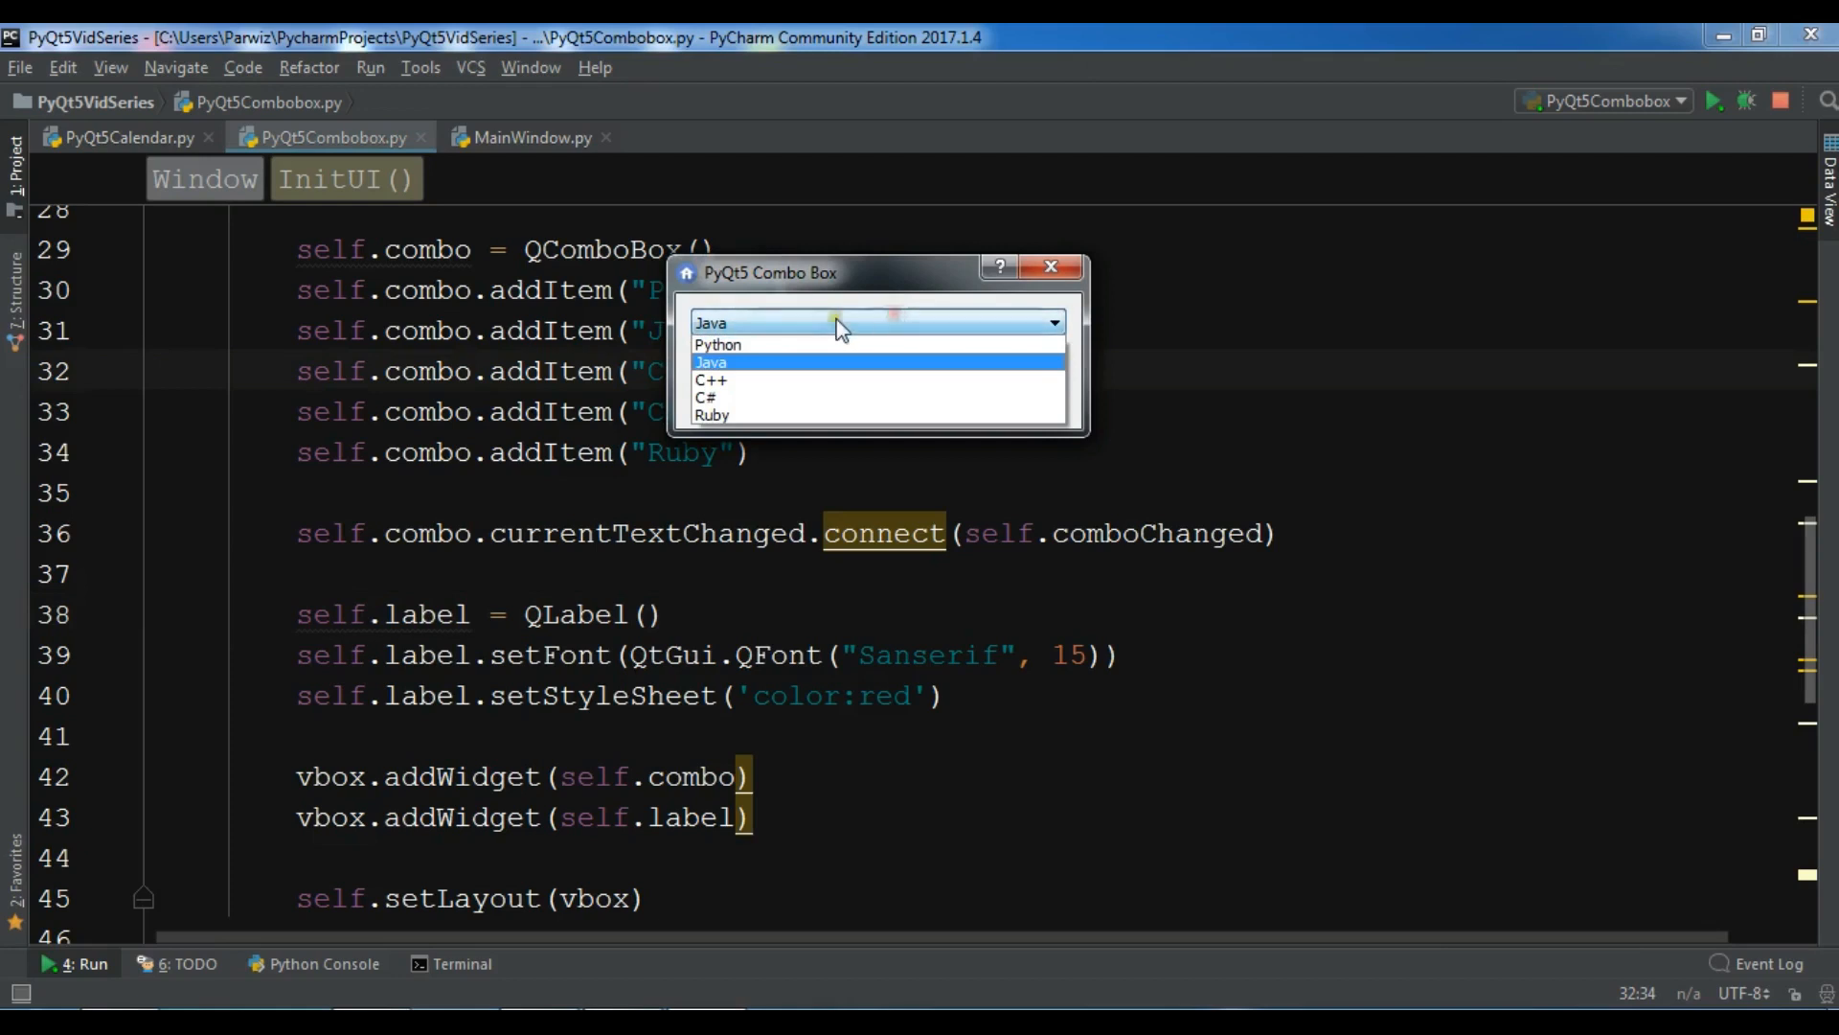